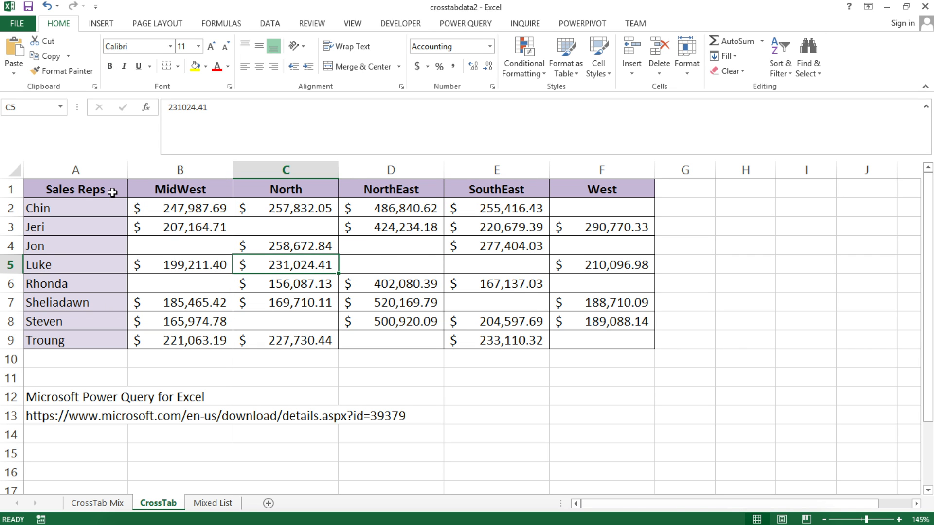
pyautogui.moveTo(92, 208)
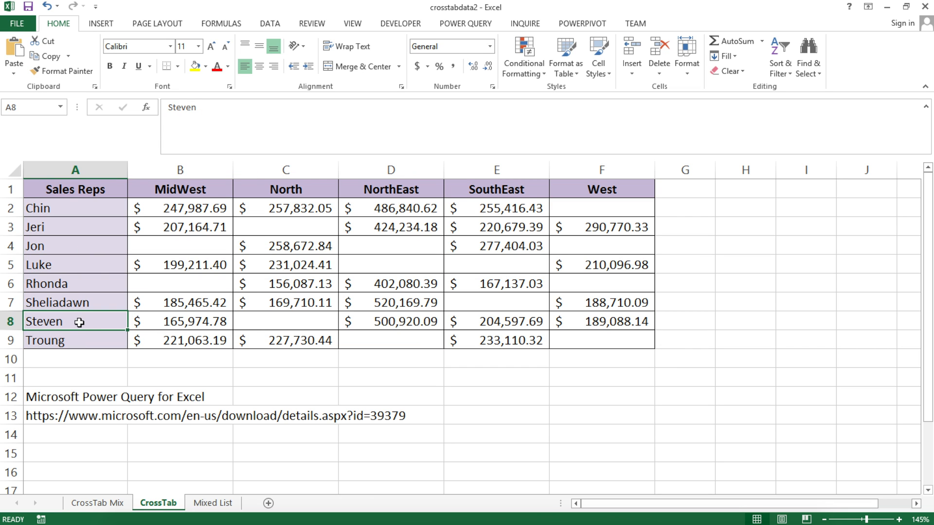
pyautogui.moveTo(295, 194)
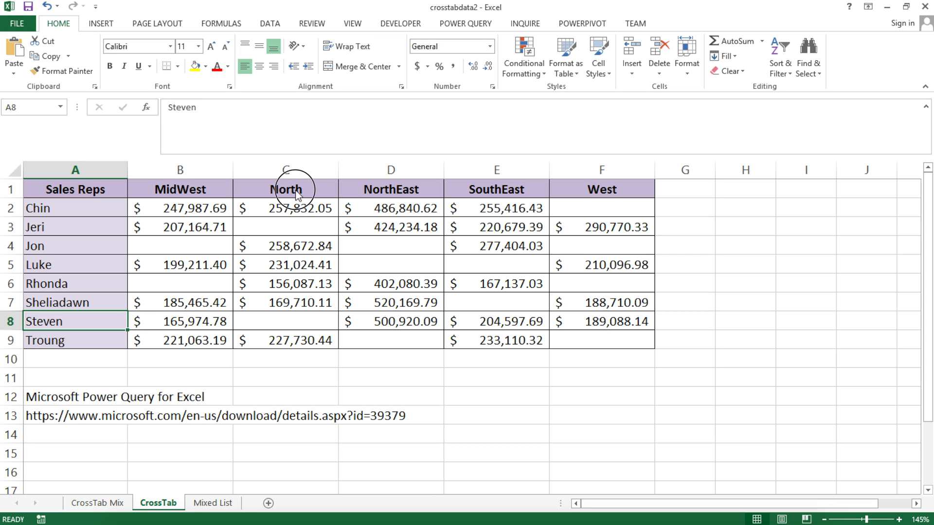
# - Inspect the North region values, including Steven's empty cell and Rhonda's amount
pyautogui.click(285, 189)
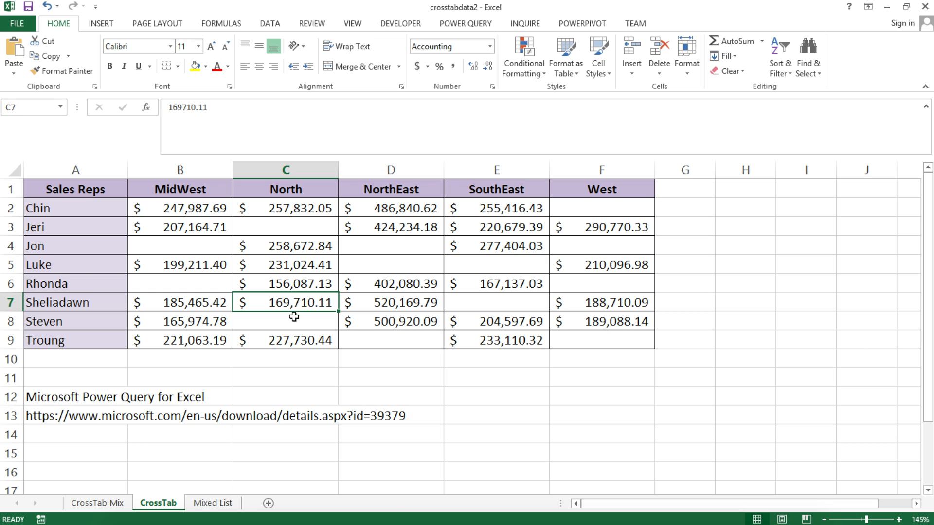
pyautogui.click(286, 321)
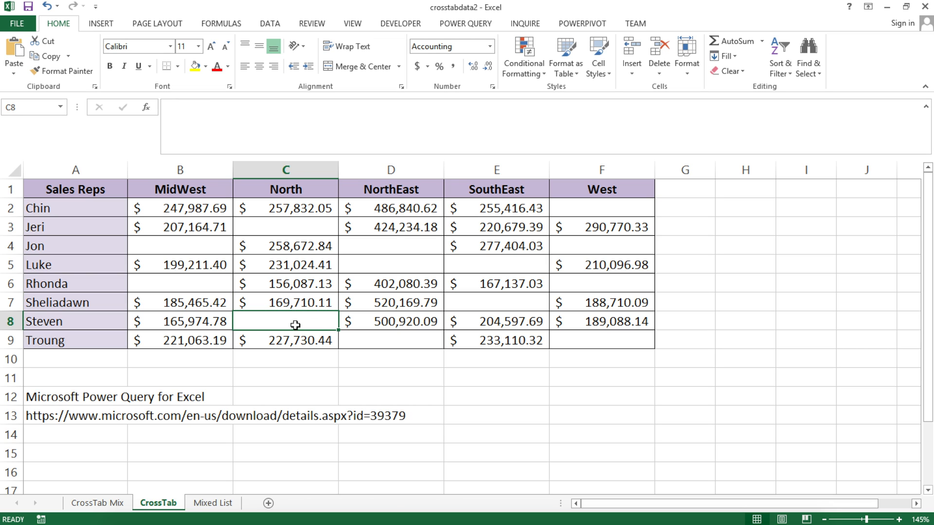
pyautogui.moveTo(76, 292)
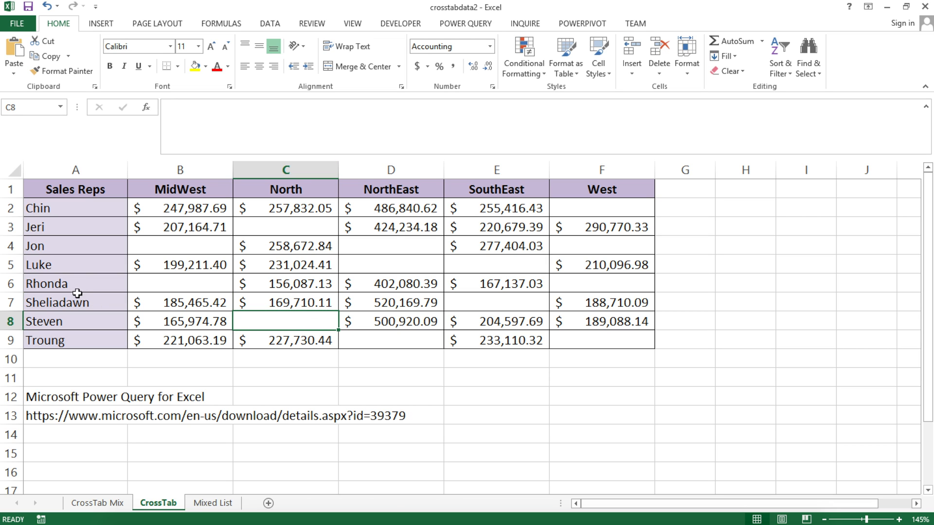
pyautogui.click(75, 283)
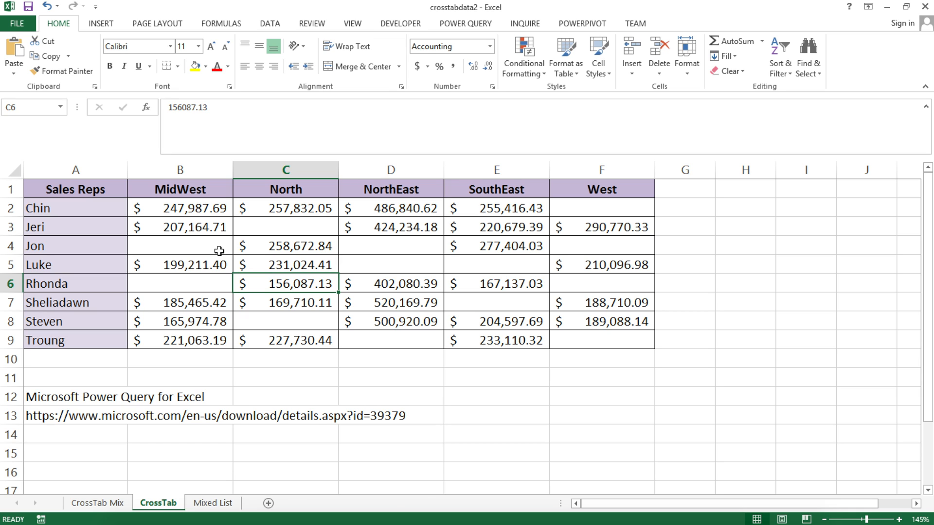
pyautogui.moveTo(144, 215)
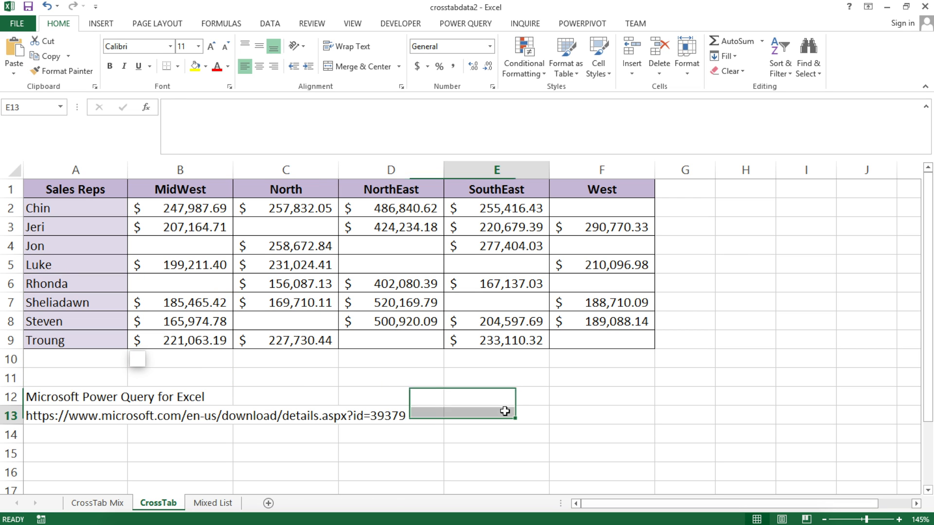
# - Mock up a flat MidWest–Chin–amount row in E12:G12 with North below, then undo most of it
pyautogui.click(179, 189)
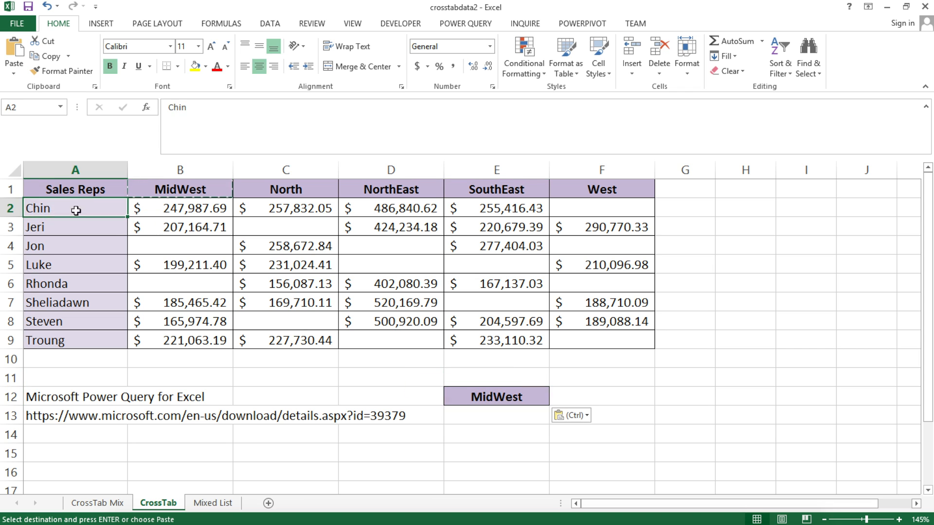
pyautogui.click(601, 396)
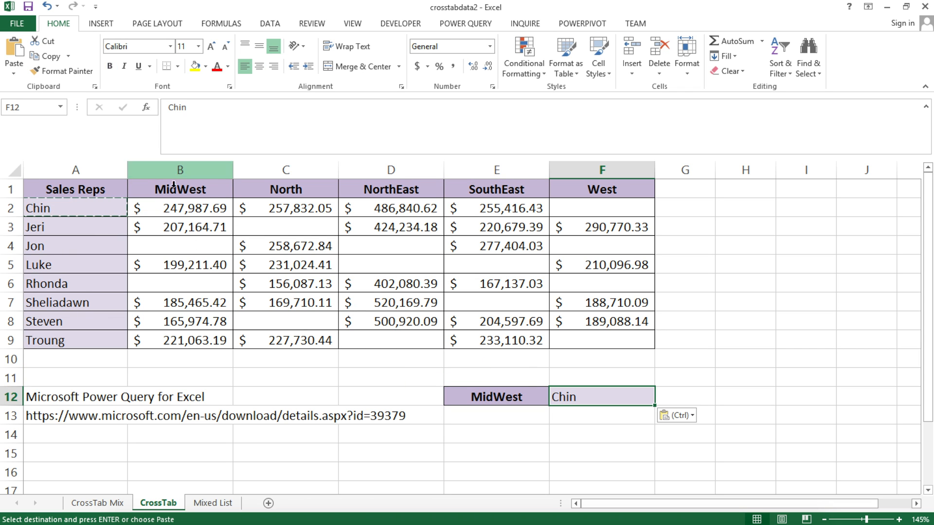
pyautogui.click(683, 395)
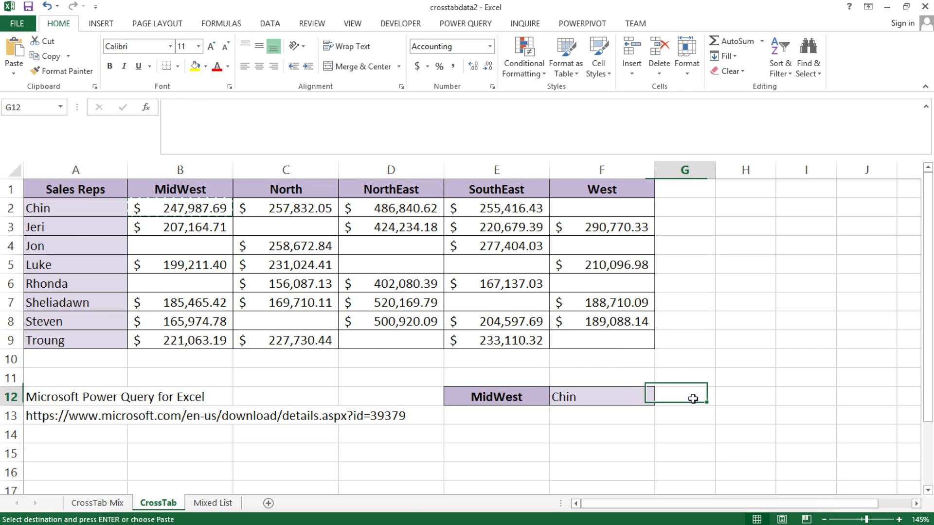
pyautogui.press('ctrl+v')
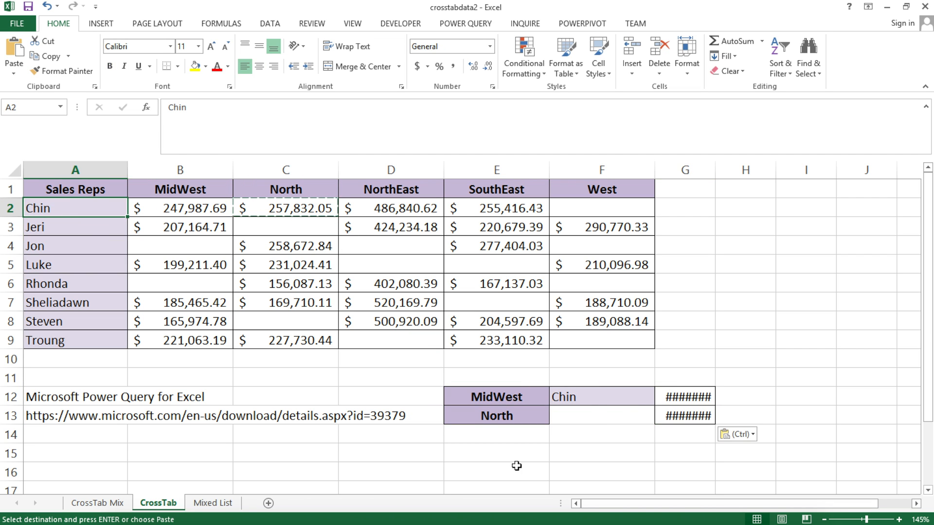
pyautogui.click(600, 415)
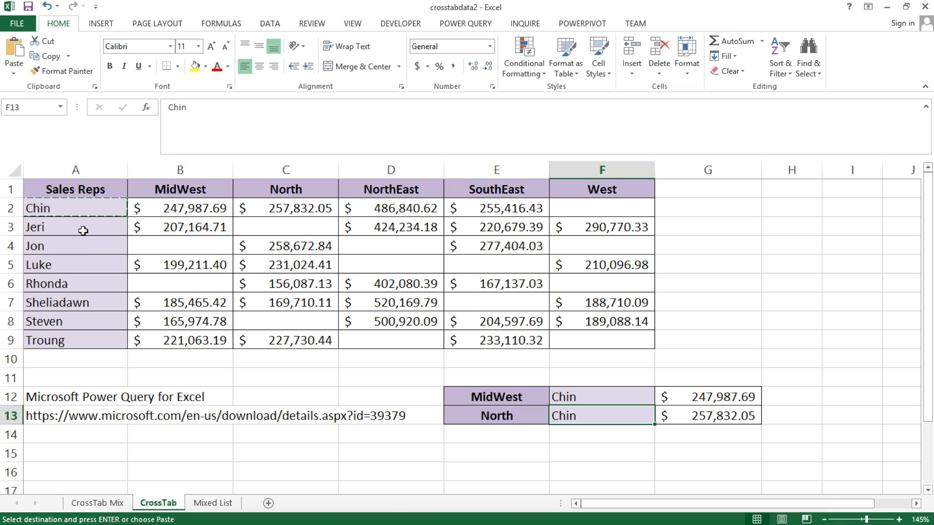
pyautogui.click(75, 226)
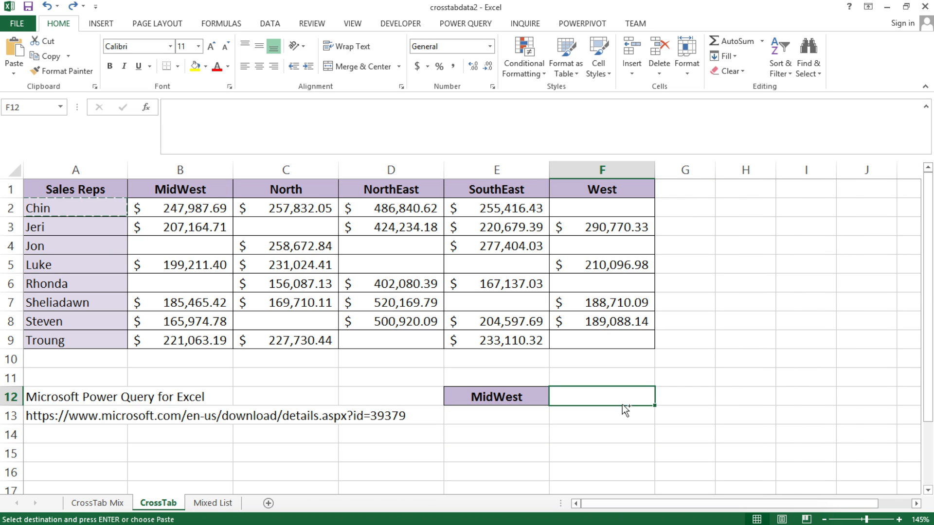
# - Remove the leftover MidWest label, leaving the Power Query download note, and show the Data commands
pyautogui.click(496, 396)
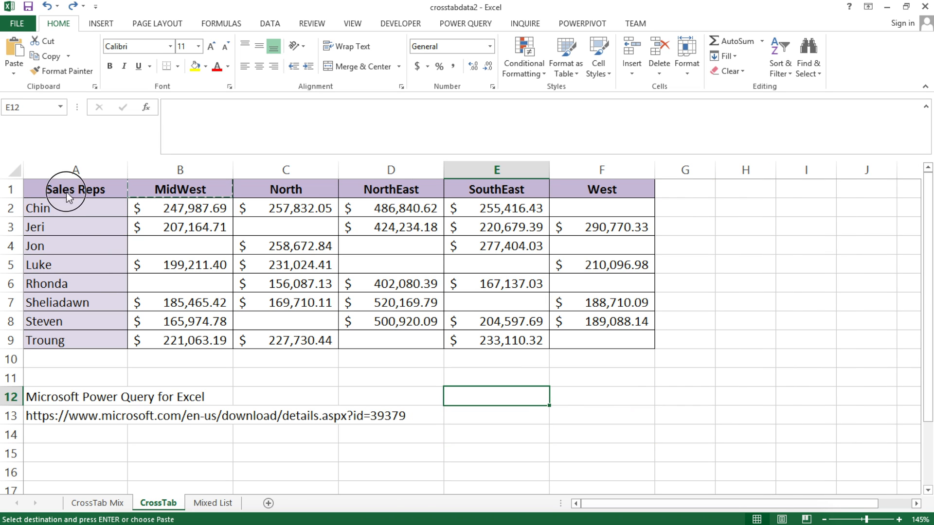
pyautogui.click(75, 188)
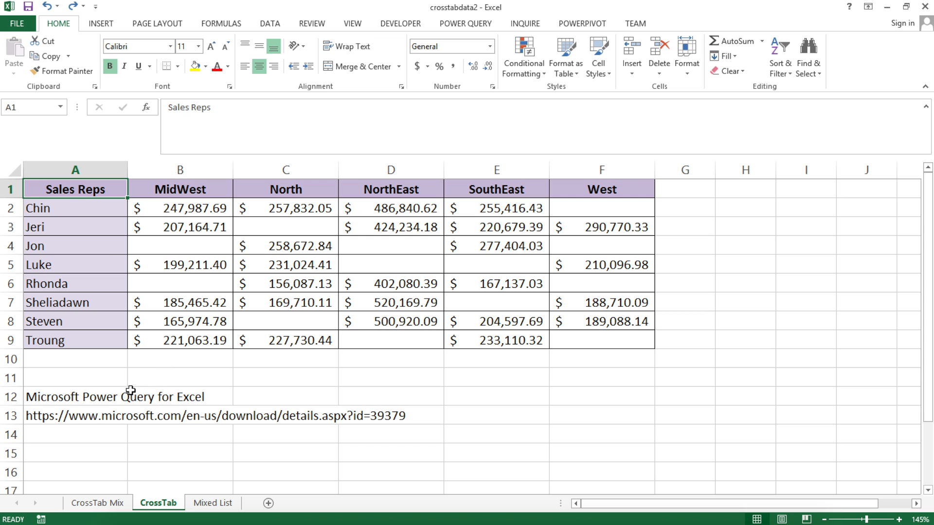
pyautogui.moveTo(116, 397)
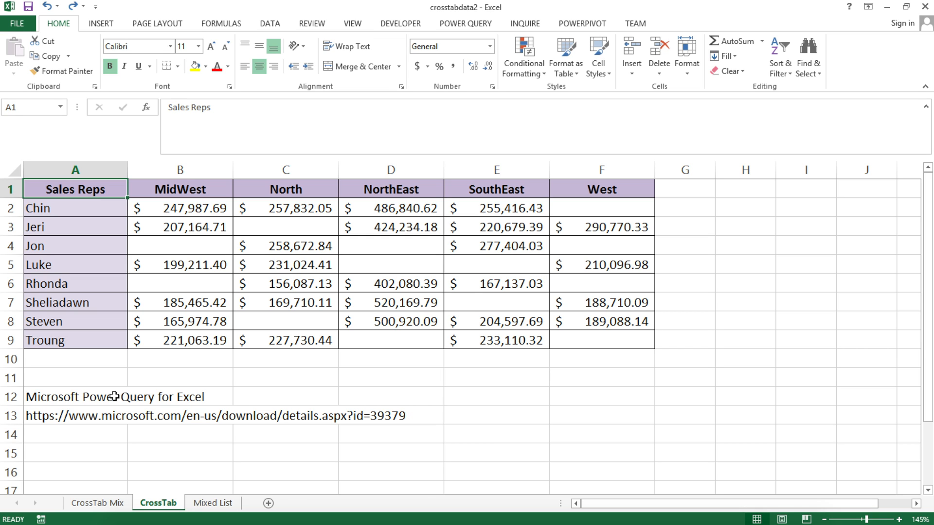
pyautogui.moveTo(110, 397)
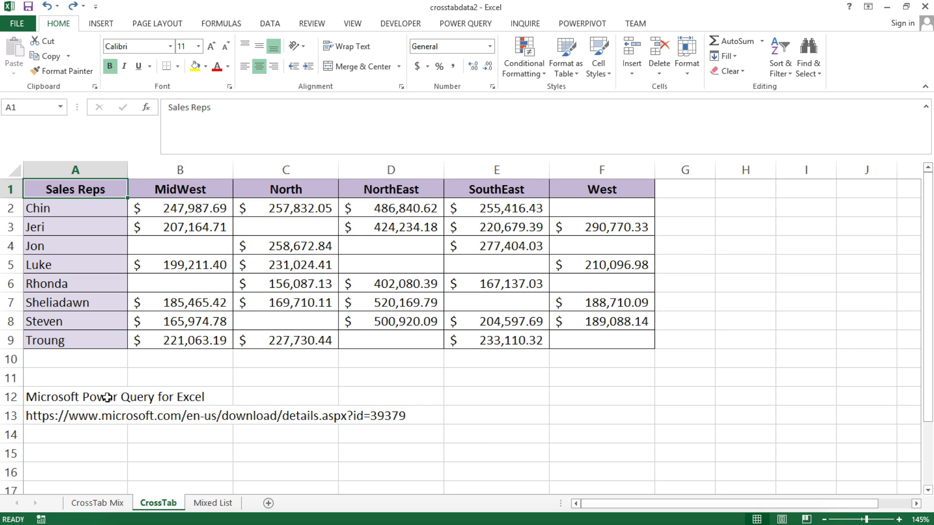
pyautogui.moveTo(100, 415)
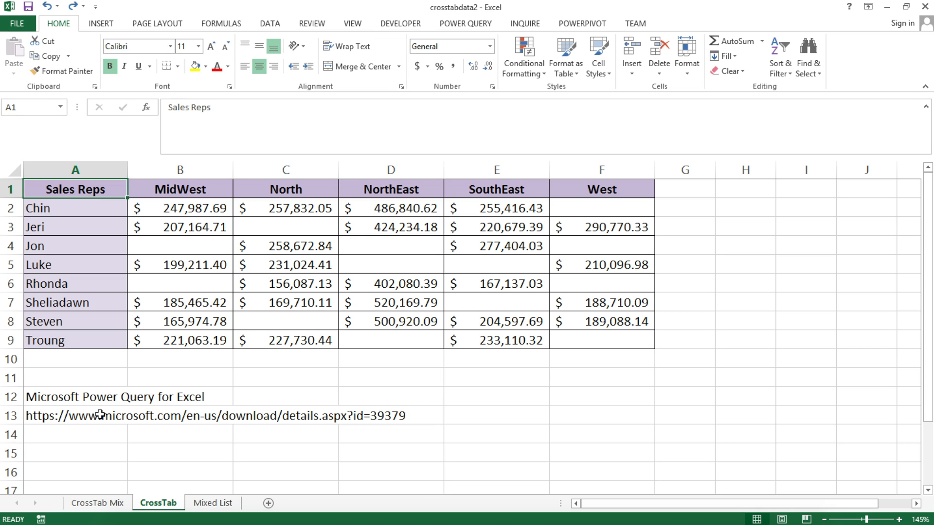
pyautogui.click(76, 415)
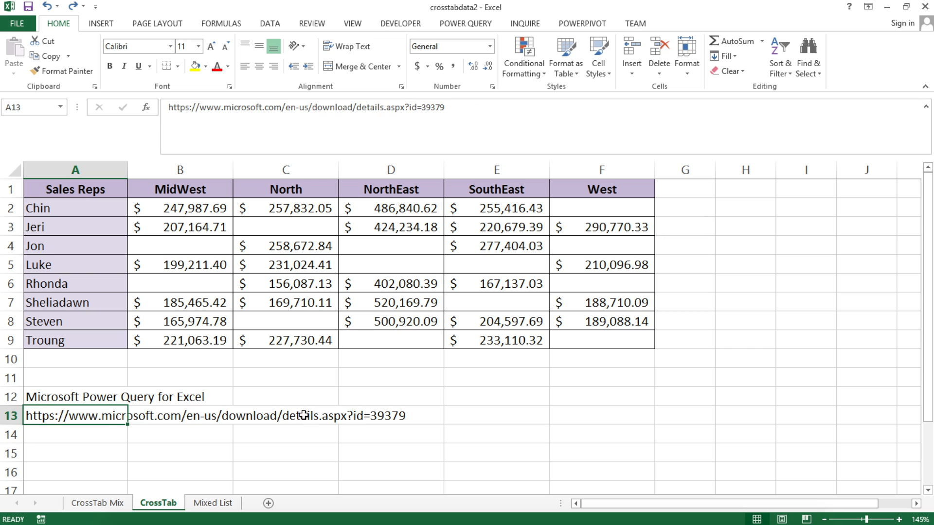
pyautogui.moveTo(249, 417)
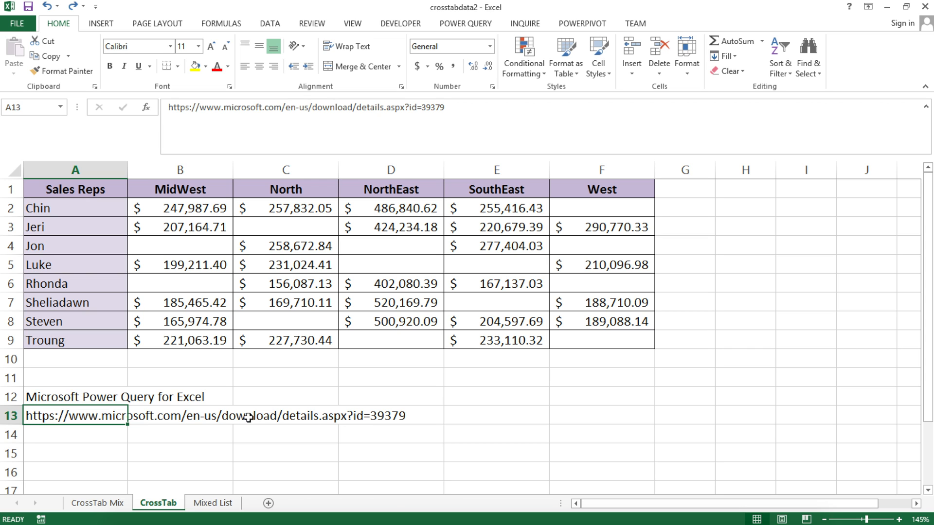
pyautogui.moveTo(199, 411)
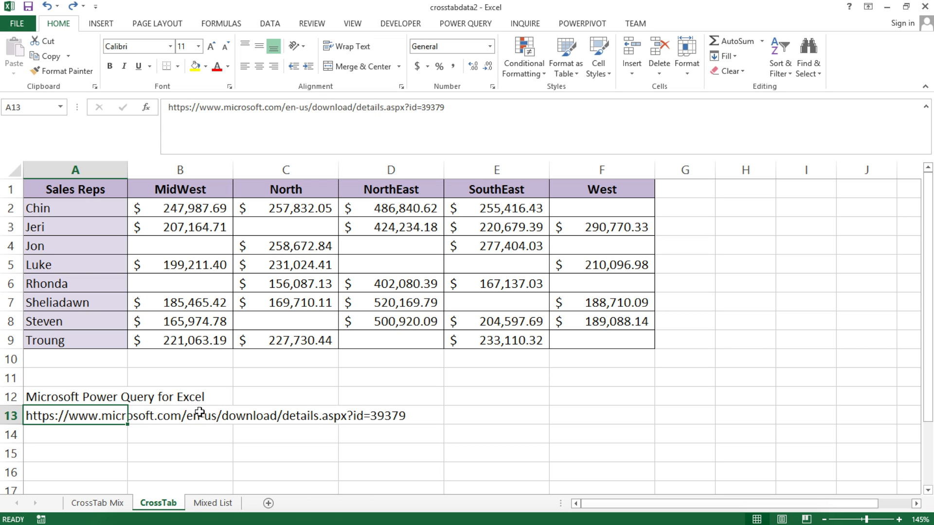
pyautogui.moveTo(242, 408)
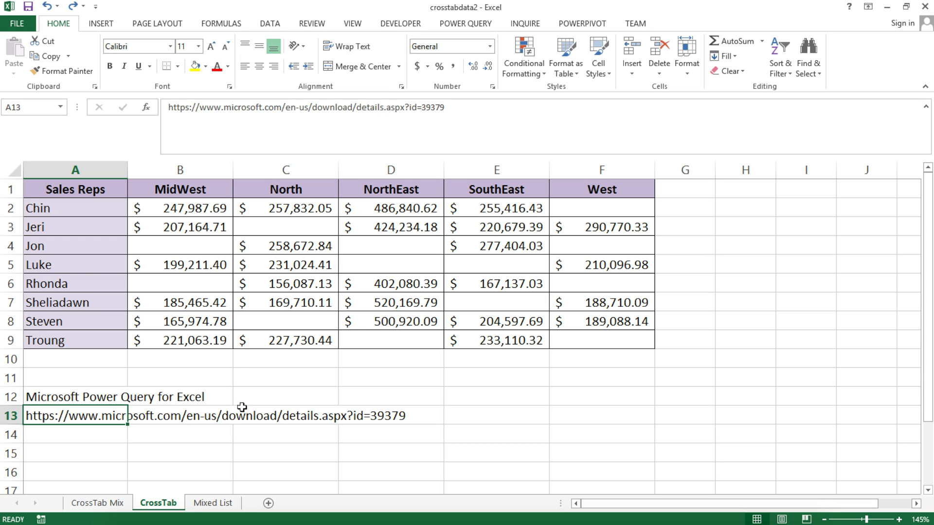
pyautogui.moveTo(468, 80)
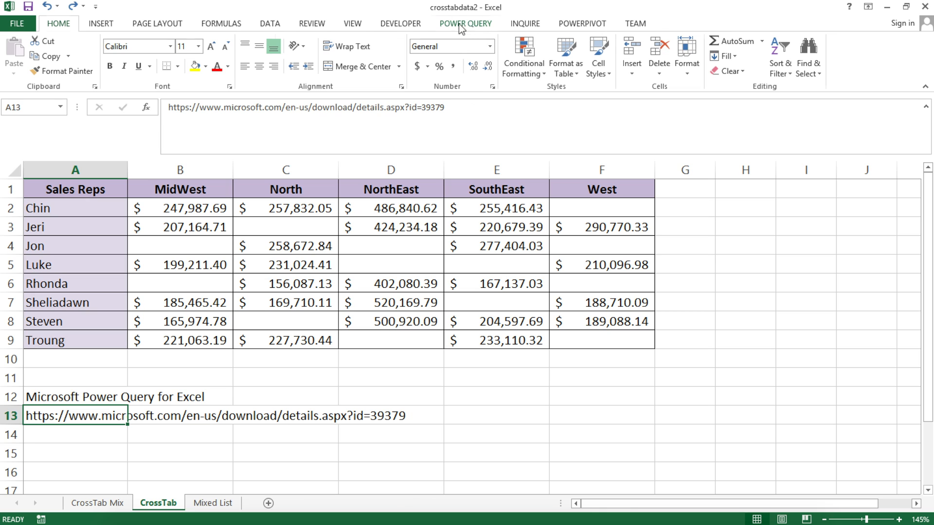
pyautogui.click(466, 23)
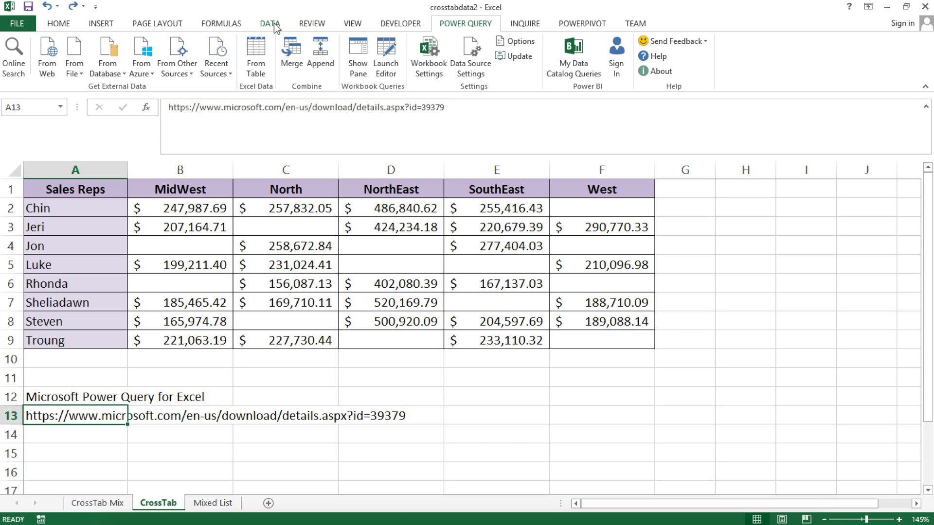
pyautogui.click(270, 23)
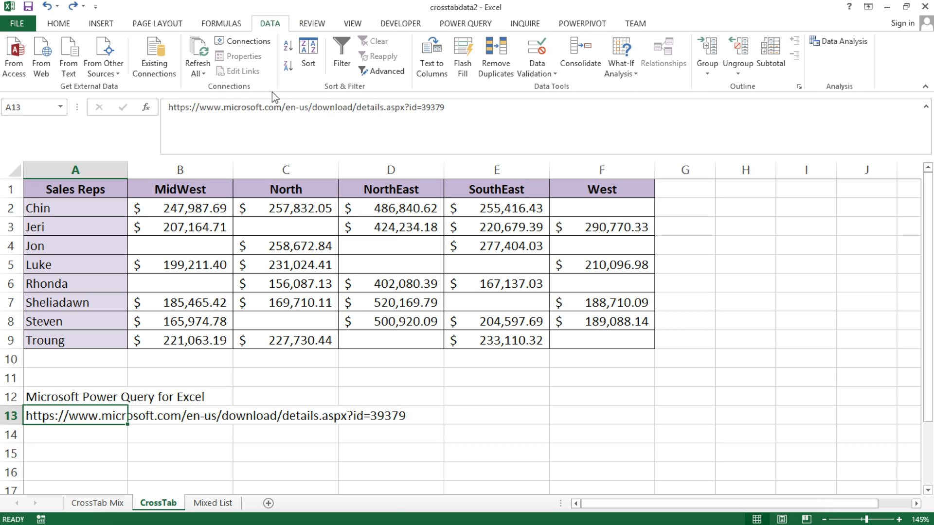
pyautogui.moveTo(274, 124)
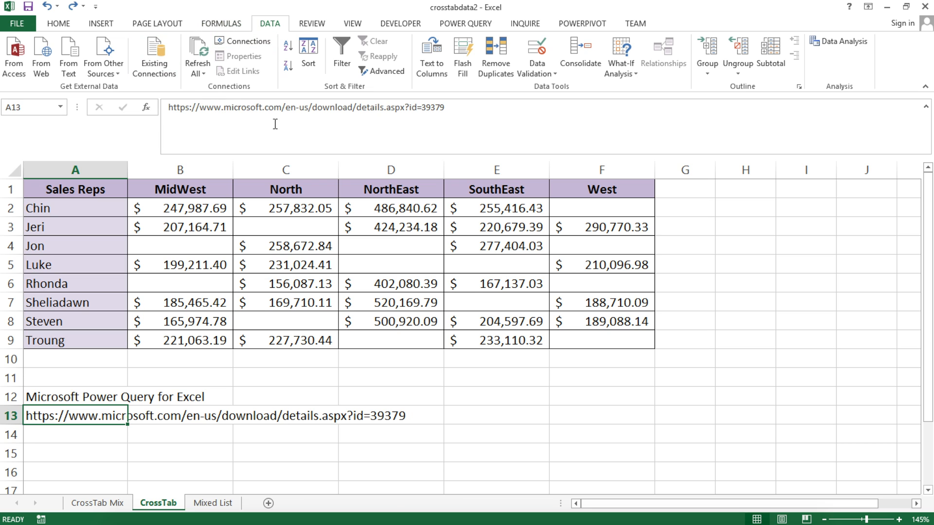
pyautogui.moveTo(108, 202)
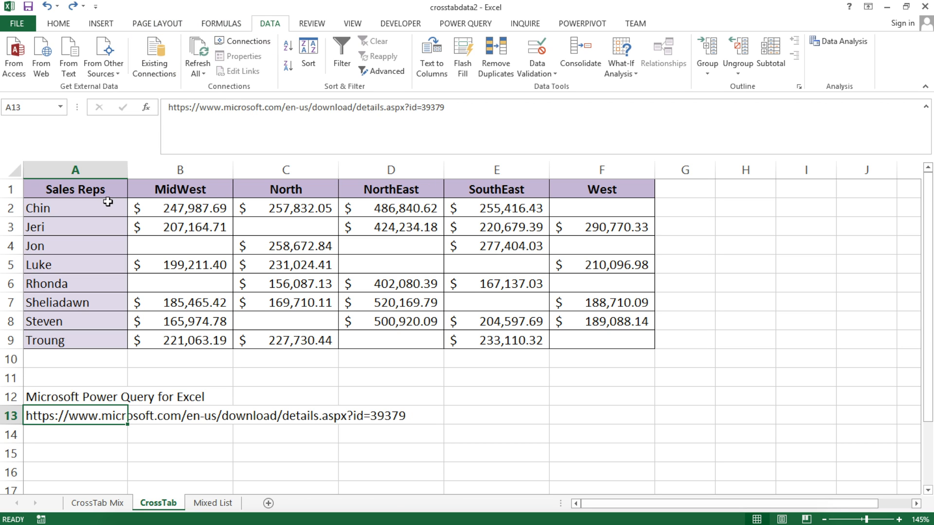
# - Turn the sales reps crosstab range into a formatted table with headers
pyautogui.click(75, 188)
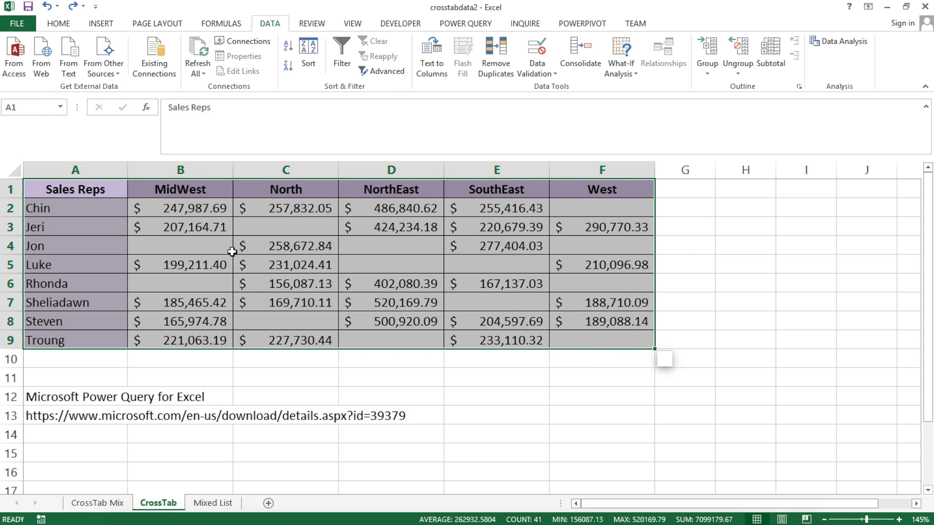
pyautogui.moveTo(224, 238)
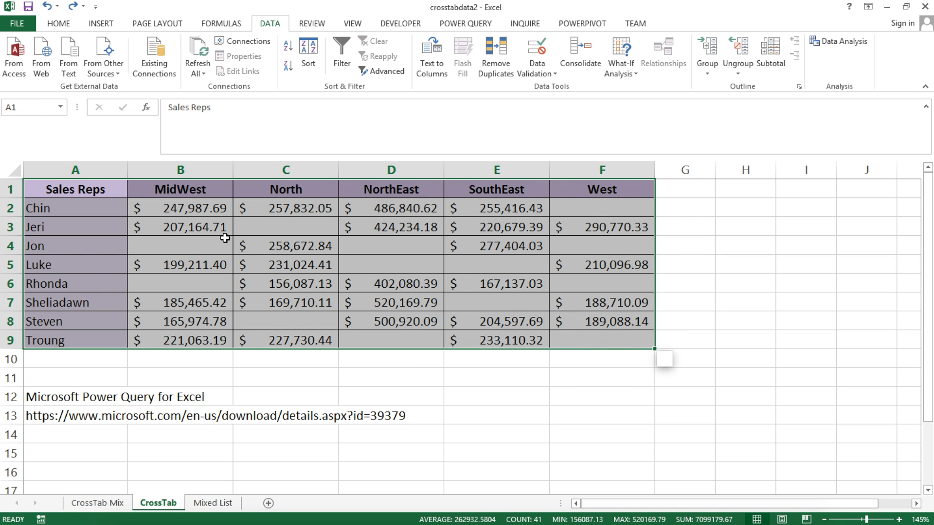
pyautogui.click(101, 23)
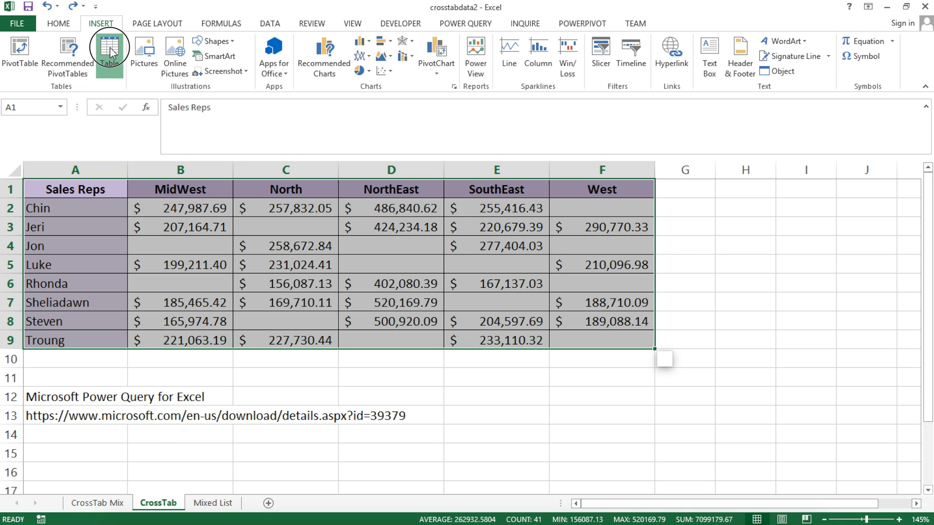
pyautogui.click(109, 54)
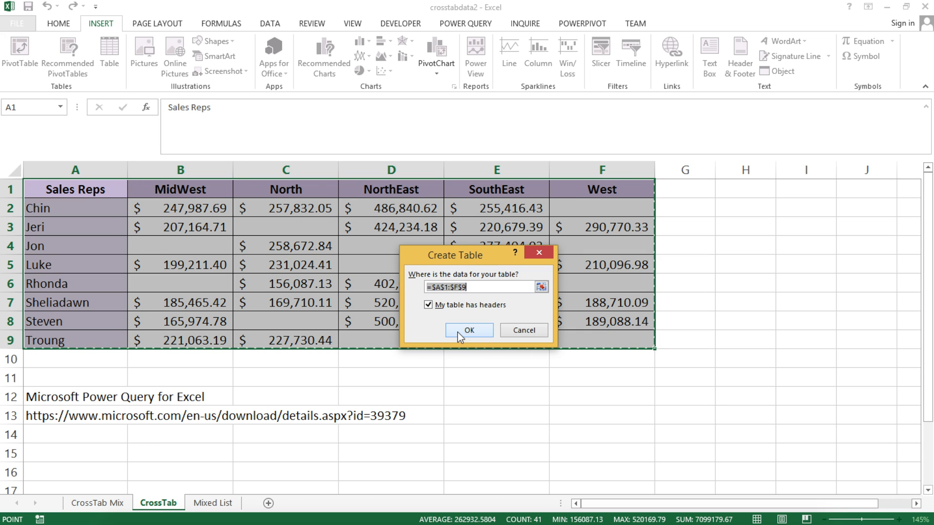
pyautogui.click(468, 330)
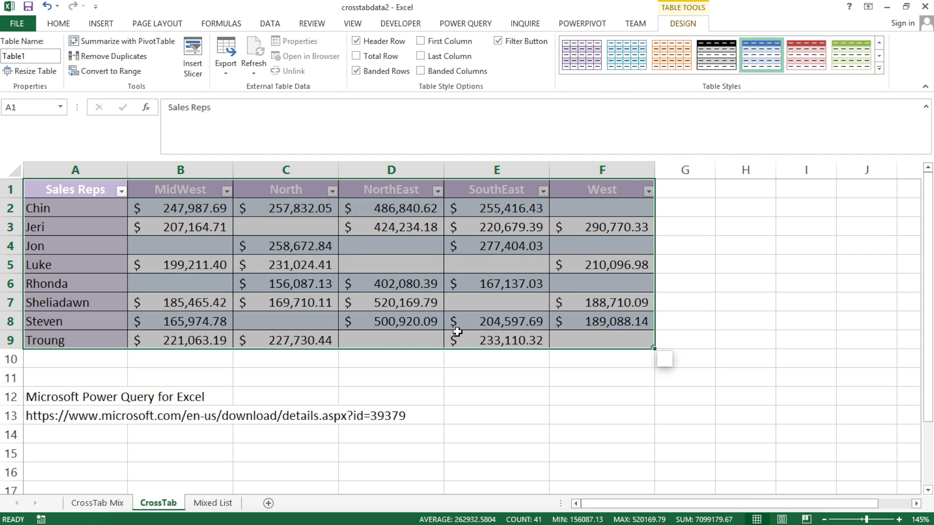
# - Rename the table from Table1 to InitialData
pyautogui.click(30, 56)
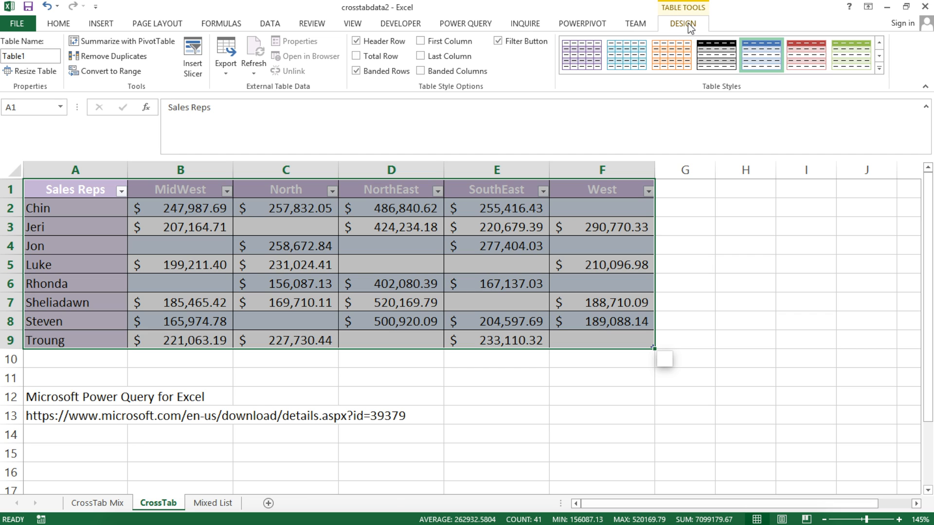
pyautogui.click(30, 56)
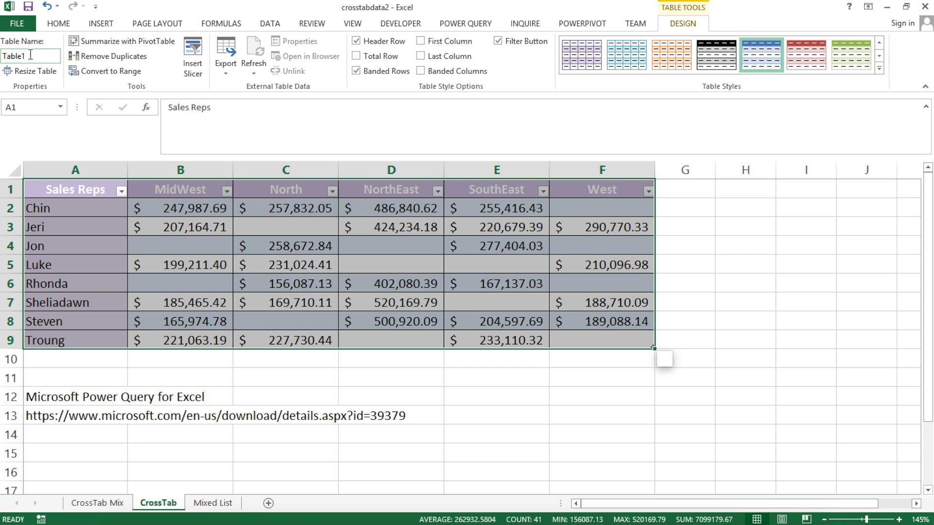
pyautogui.tripleClick(30, 57)
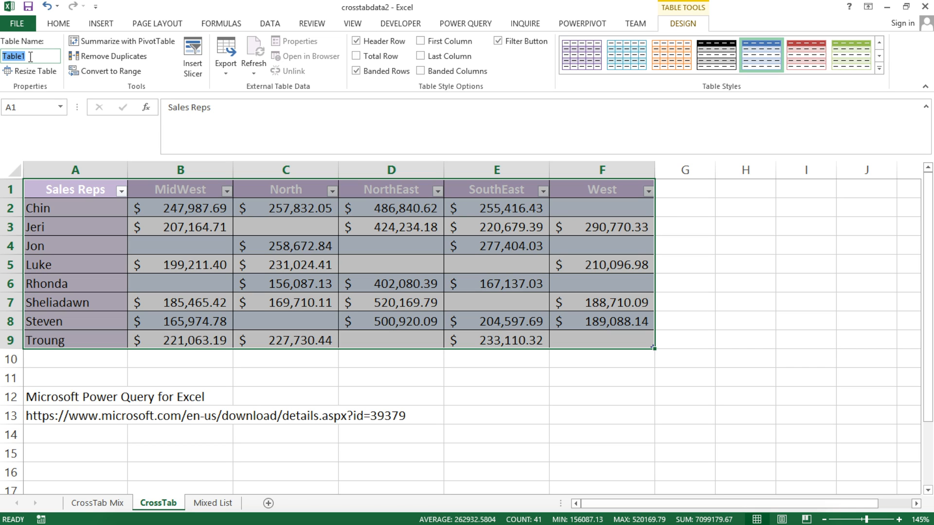
pyautogui.write('InitialData')
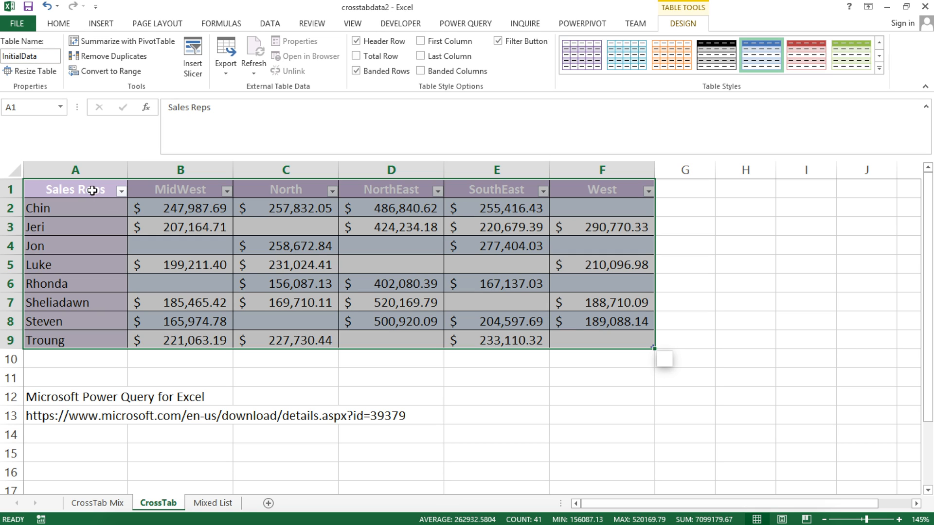
pyautogui.moveTo(33, 71)
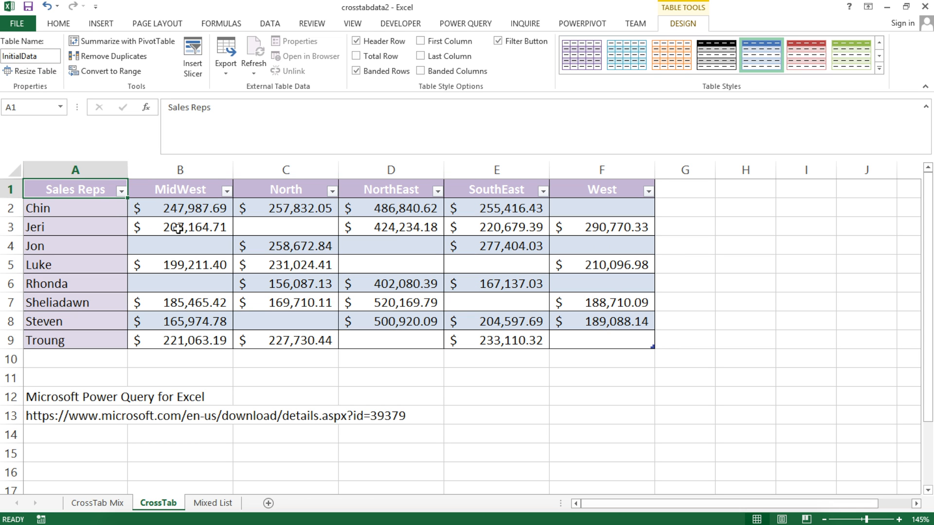
# - Load the InitialData table into the Power Query editor via From Table
pyautogui.click(285, 265)
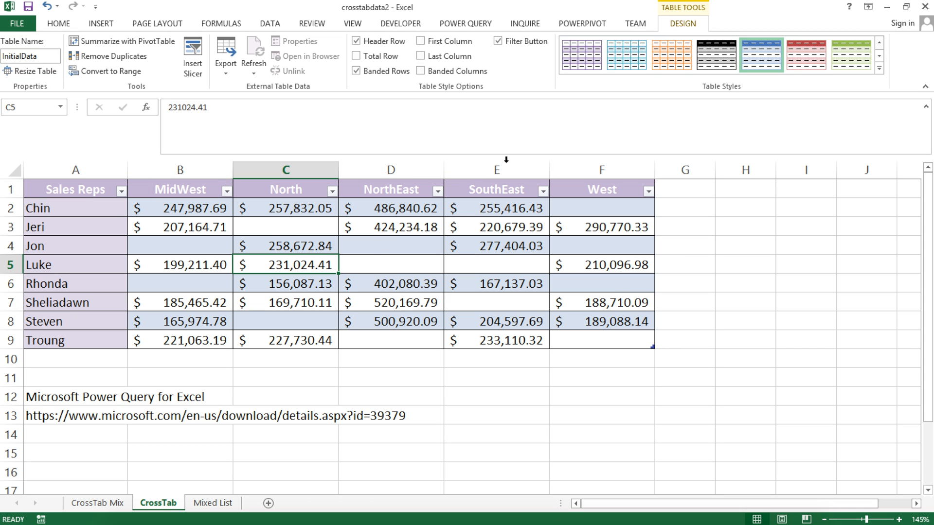
pyautogui.moveTo(466, 24)
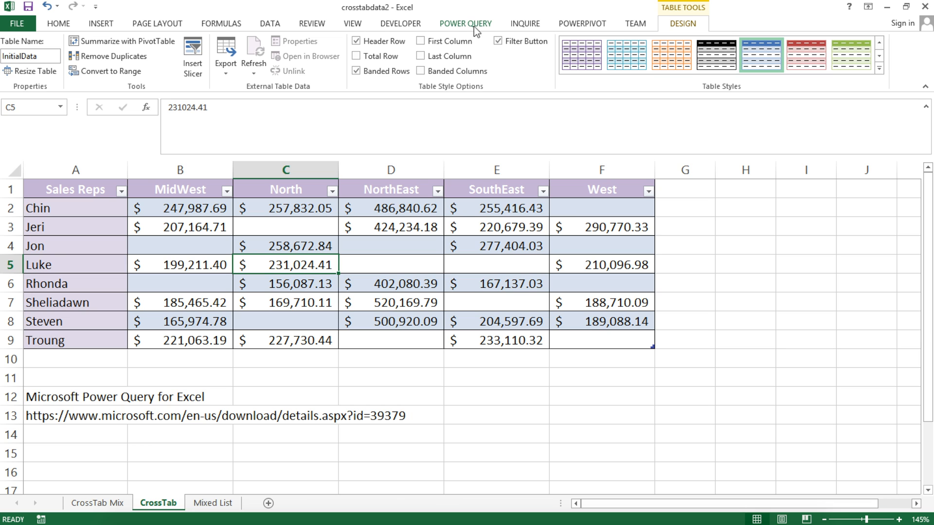
pyautogui.click(465, 23)
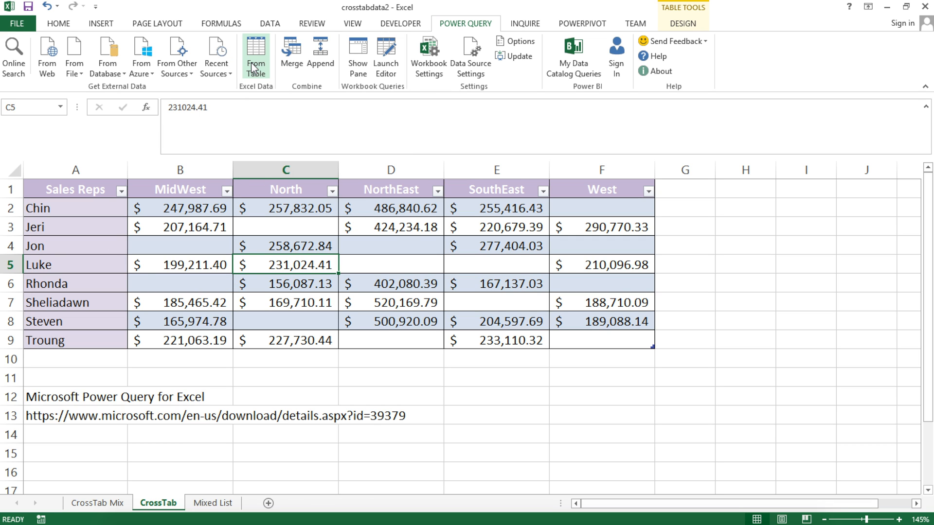
pyautogui.click(255, 56)
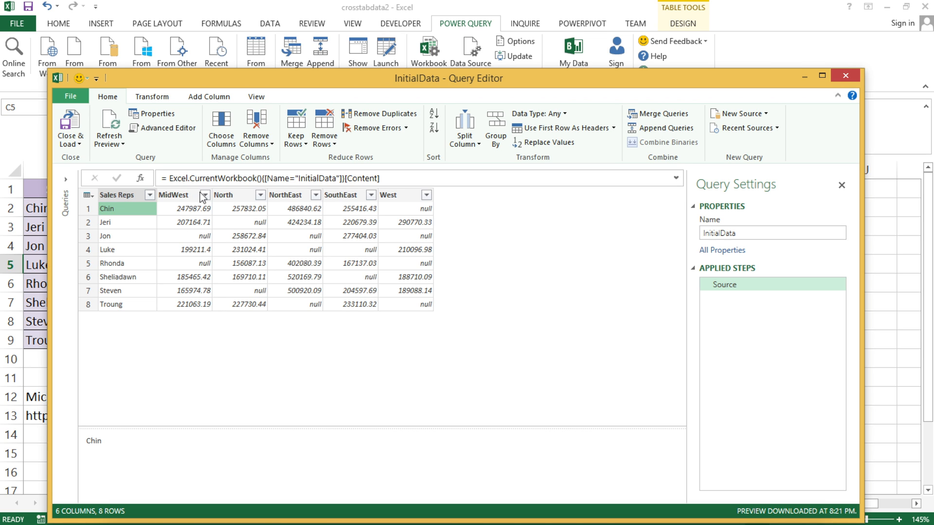
# - Unpivot the MidWest through West columns into Attribute–Value rows, giving 27 rows
pyautogui.click(174, 194)
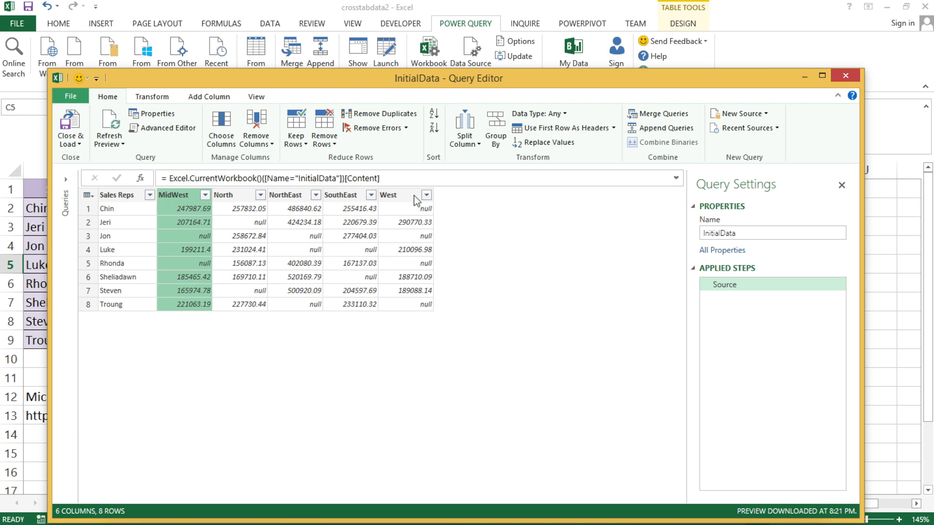
pyautogui.moveTo(200, 232)
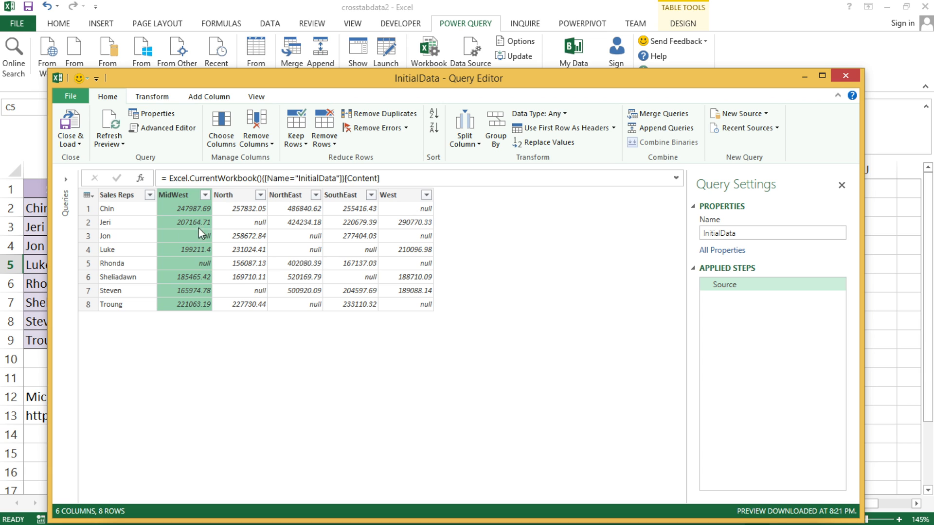
pyautogui.moveTo(171, 197)
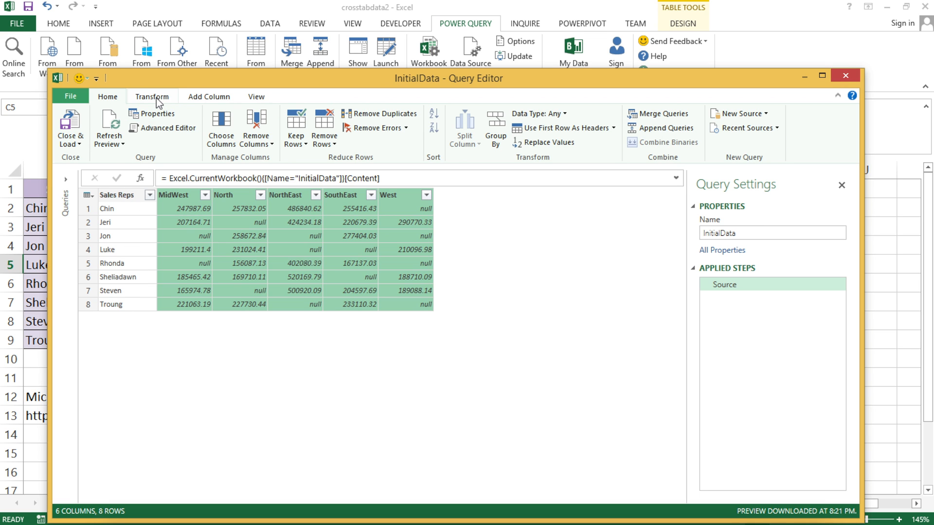
pyautogui.click(153, 96)
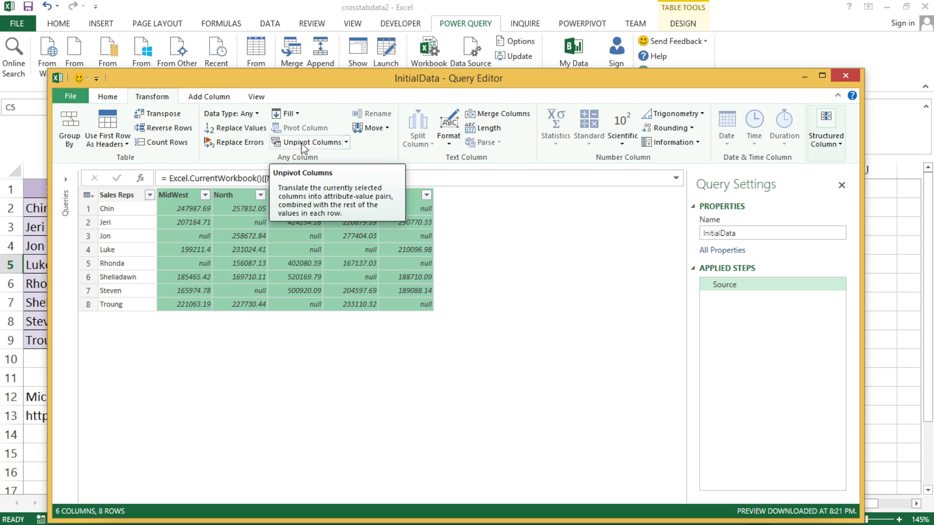
pyautogui.moveTo(311, 149)
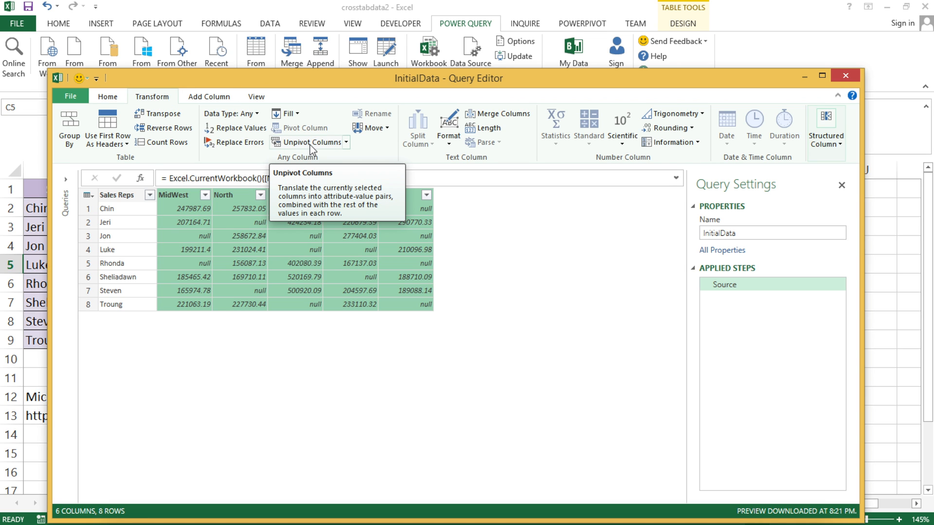
pyautogui.click(307, 142)
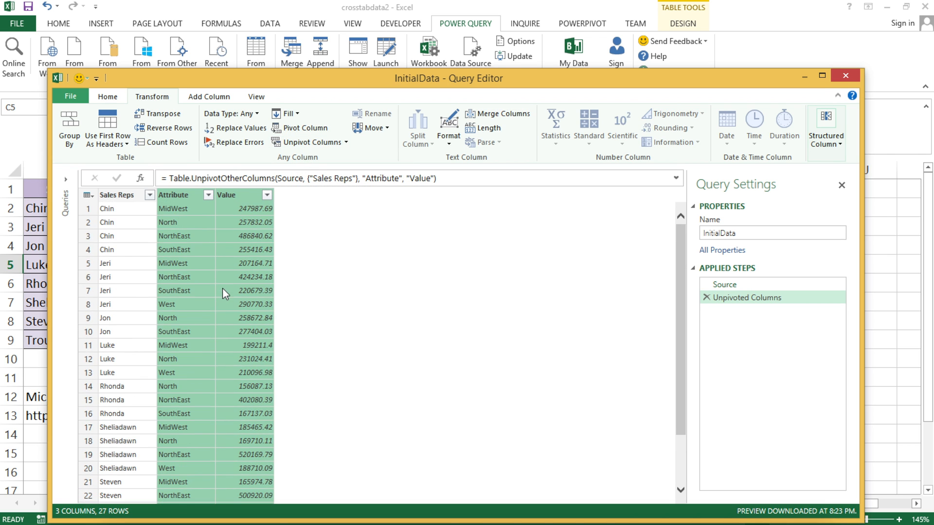
pyautogui.moveTo(165, 197)
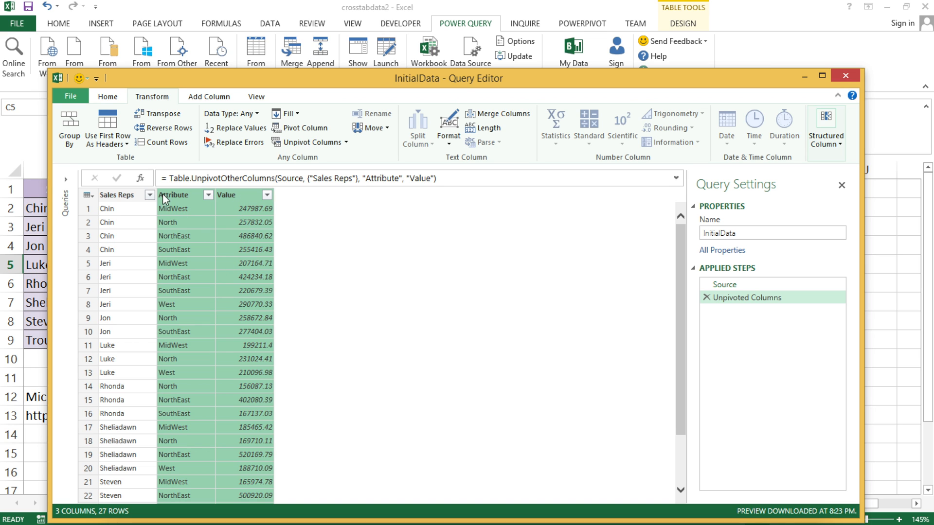
# - Rename Attribute to Region and Value to Amount, then check the data type list
pyautogui.click(174, 195)
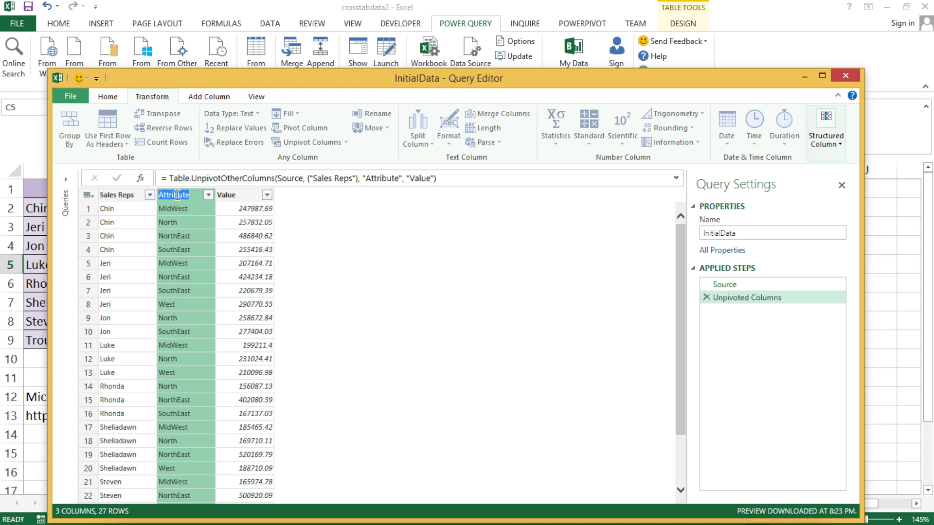
pyautogui.moveTo(198, 203)
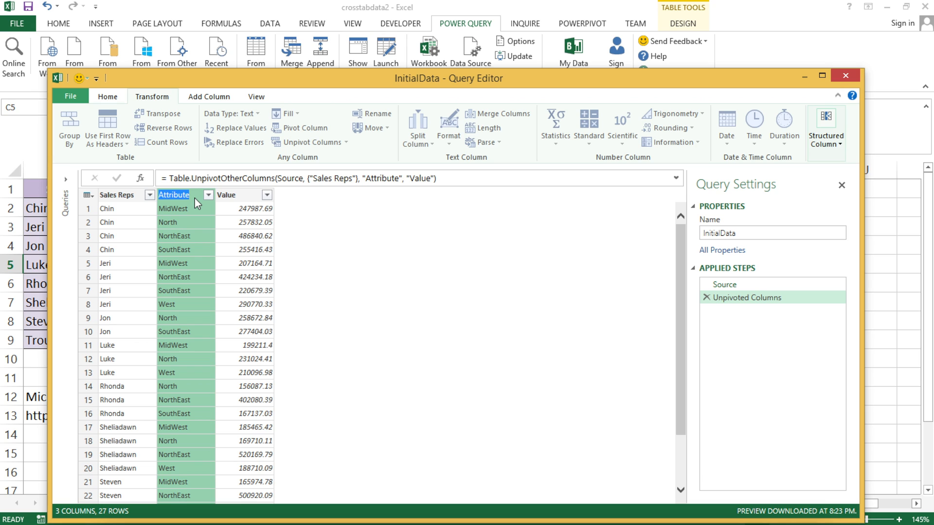
pyautogui.write('Region')
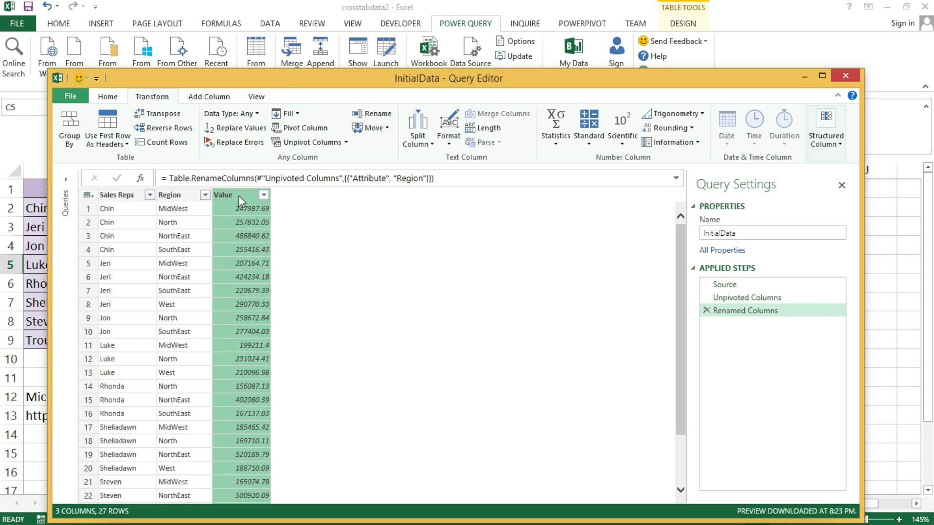
pyautogui.write('Amount')
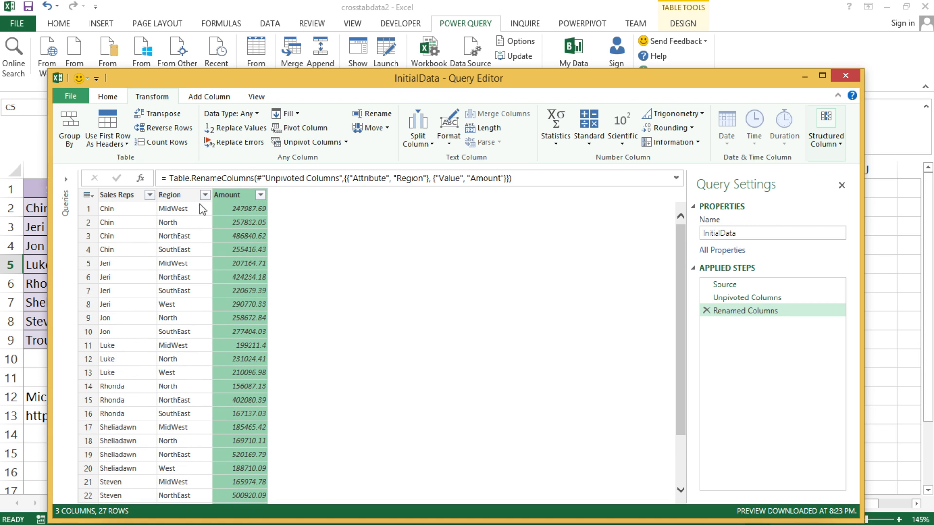
pyautogui.moveTo(248, 203)
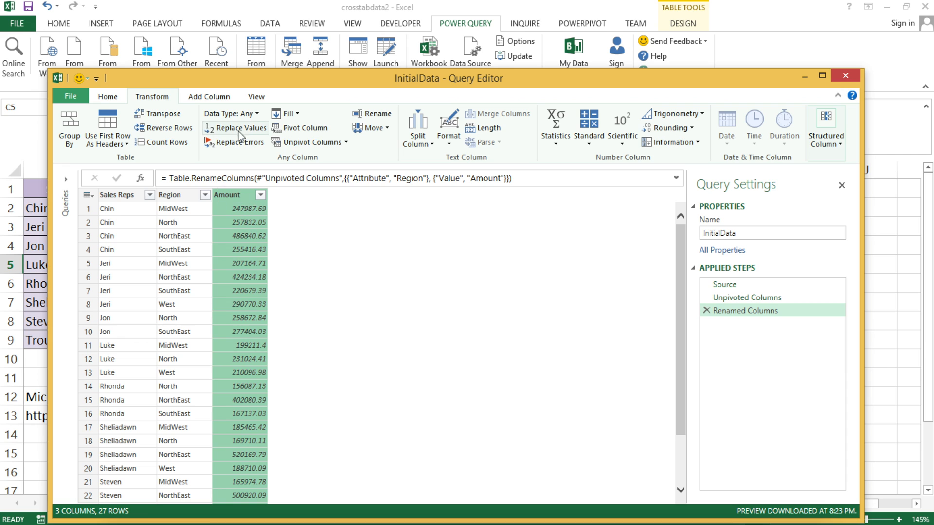
pyautogui.click(232, 113)
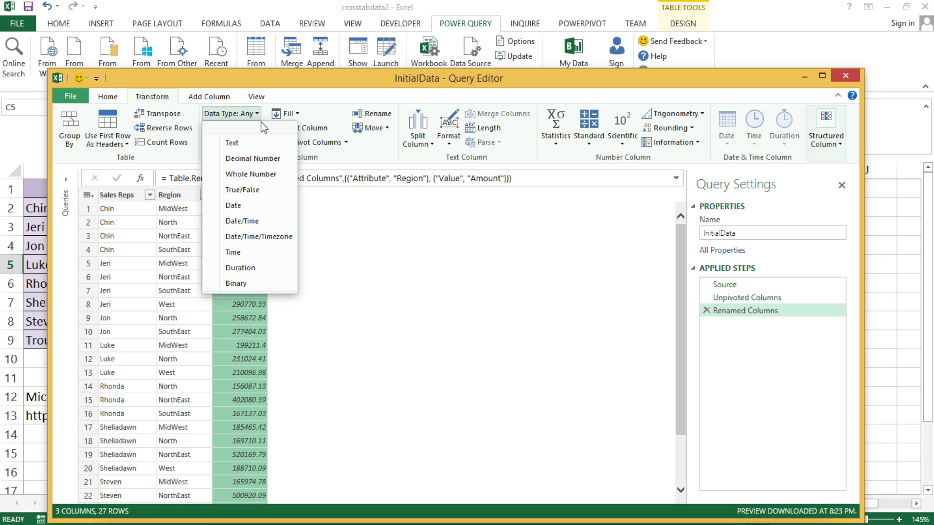
pyautogui.moveTo(249, 142)
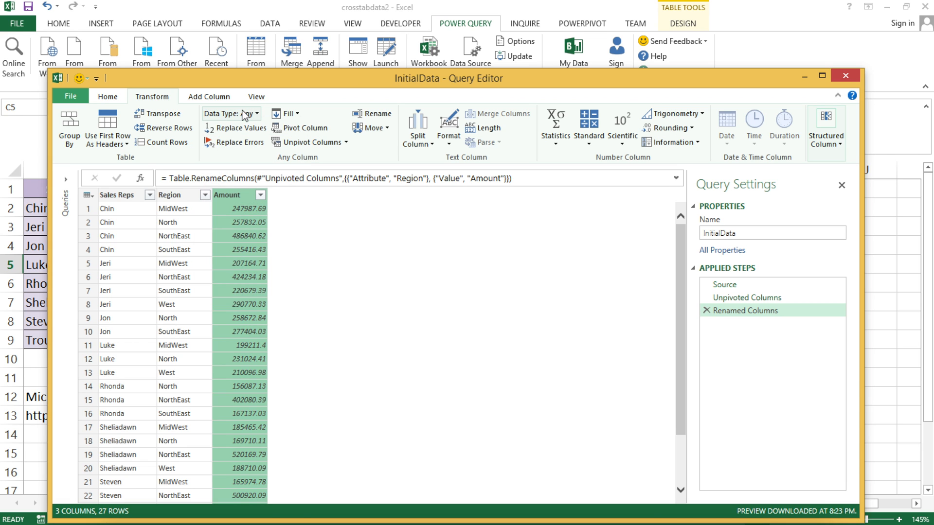
# - Close & Load the reshaped InitialData query into the workbook
pyautogui.click(112, 208)
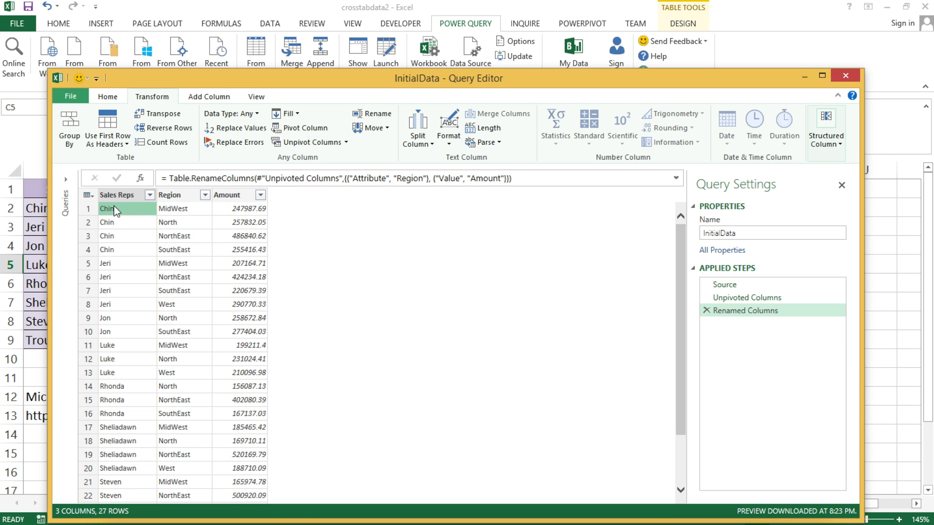
pyautogui.click(107, 97)
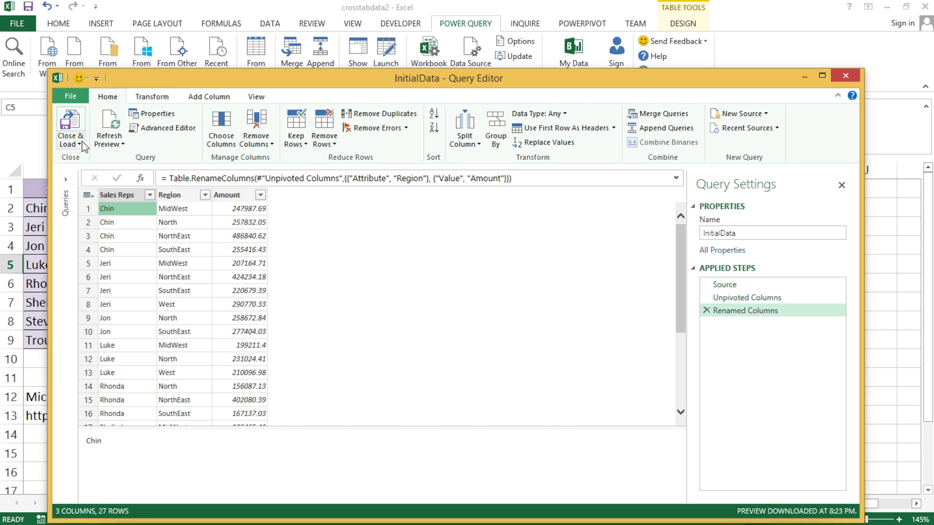
pyautogui.click(70, 127)
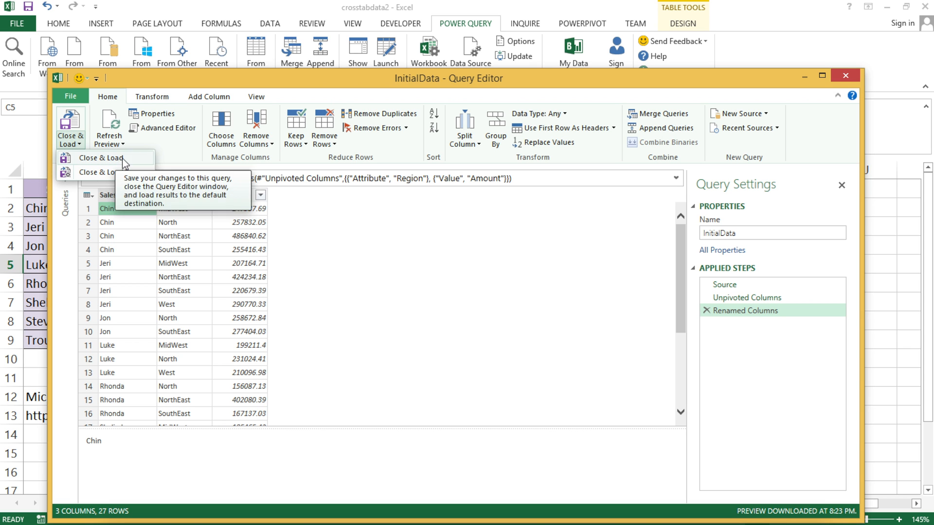
pyautogui.click(99, 158)
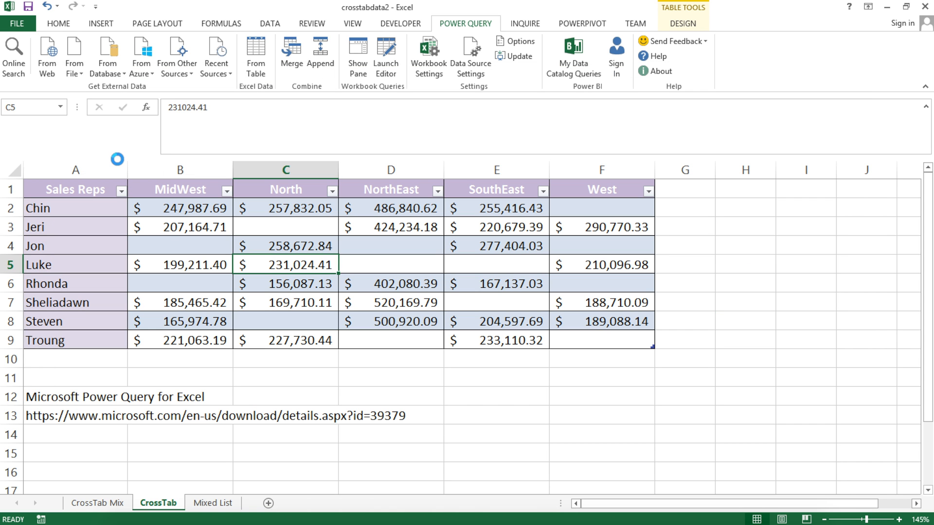
# - Review the loaded 27-row Sales Reps, Region, Amount list on its new sheet and return to CrossTab
pyautogui.click(428, 56)
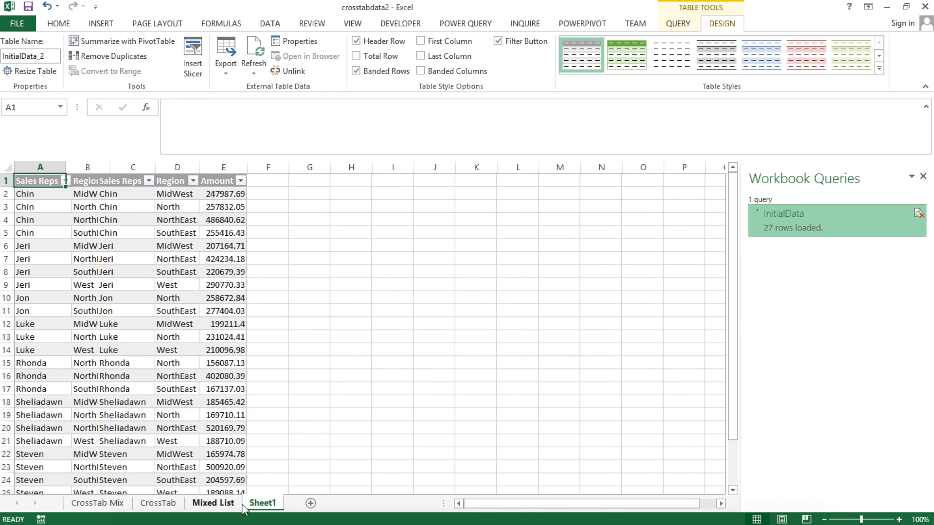
pyautogui.click(263, 503)
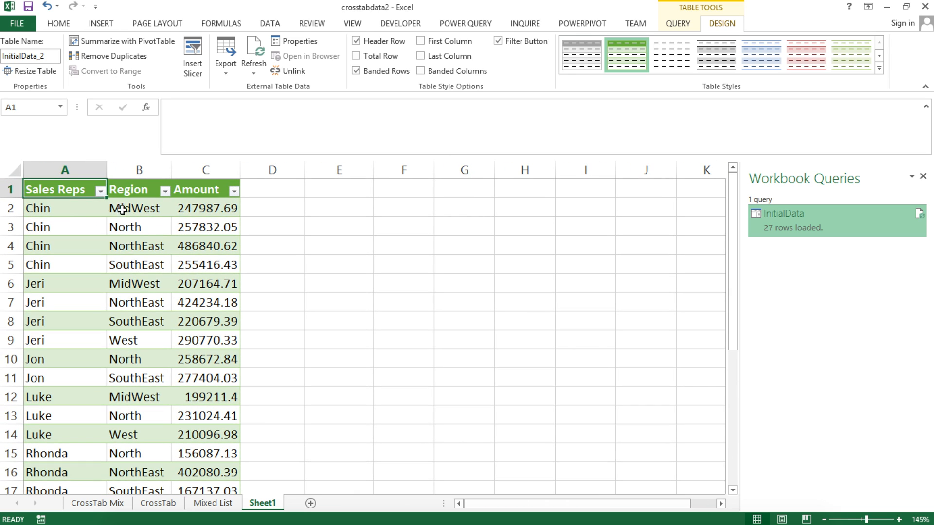
pyautogui.moveTo(38, 189); pyautogui.dragTo(223, 397)
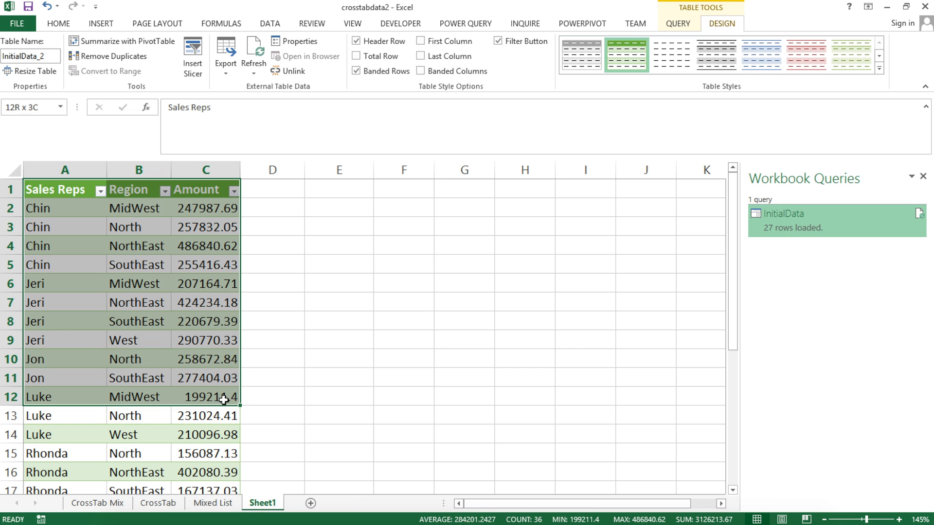
pyautogui.click(158, 503)
pyautogui.write('List Table')
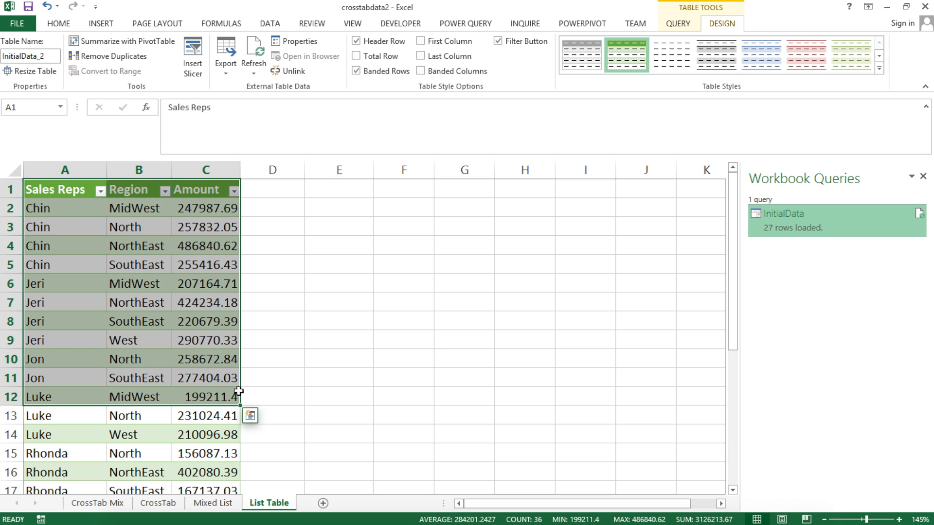
pyautogui.click(138, 264)
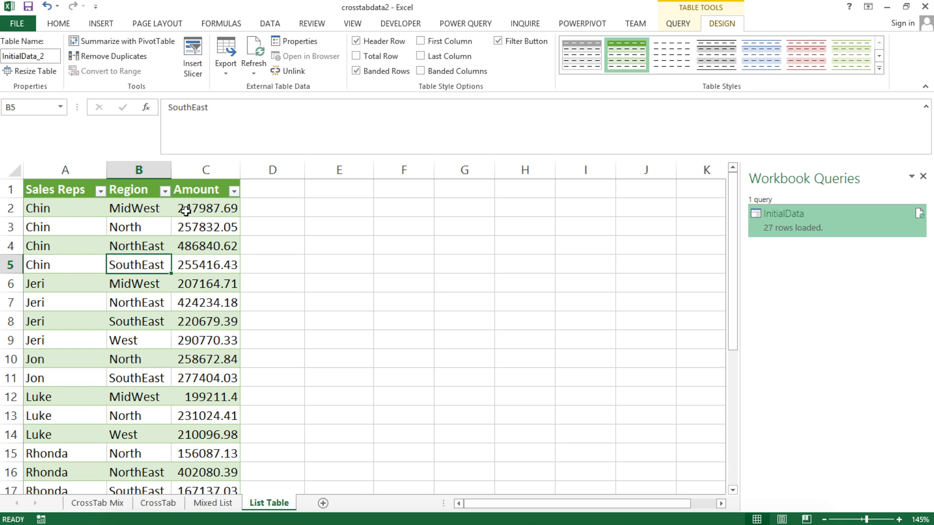
pyautogui.moveTo(234, 277)
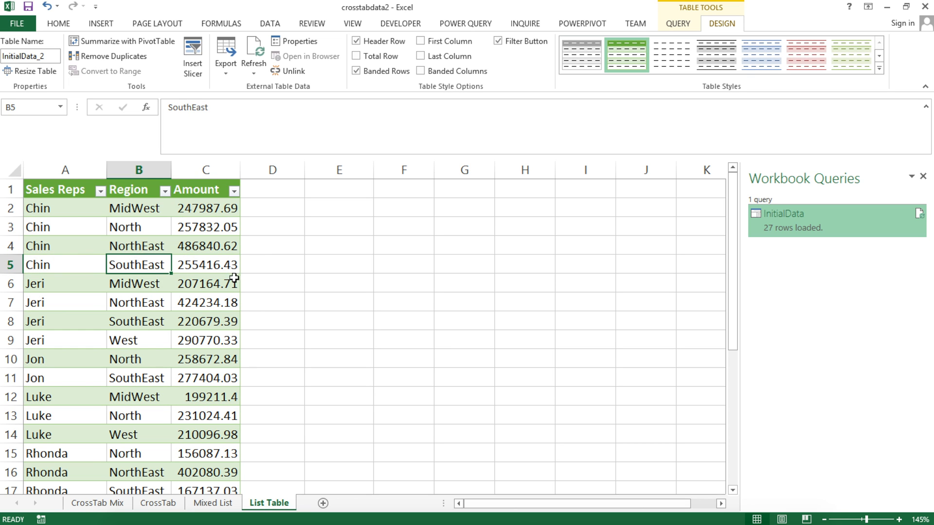
pyautogui.moveTo(157, 502)
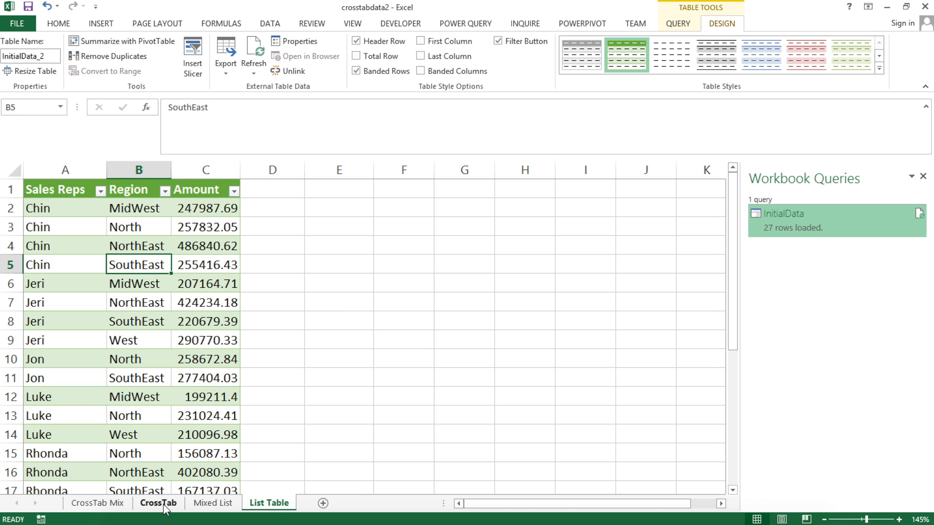
pyautogui.click(158, 503)
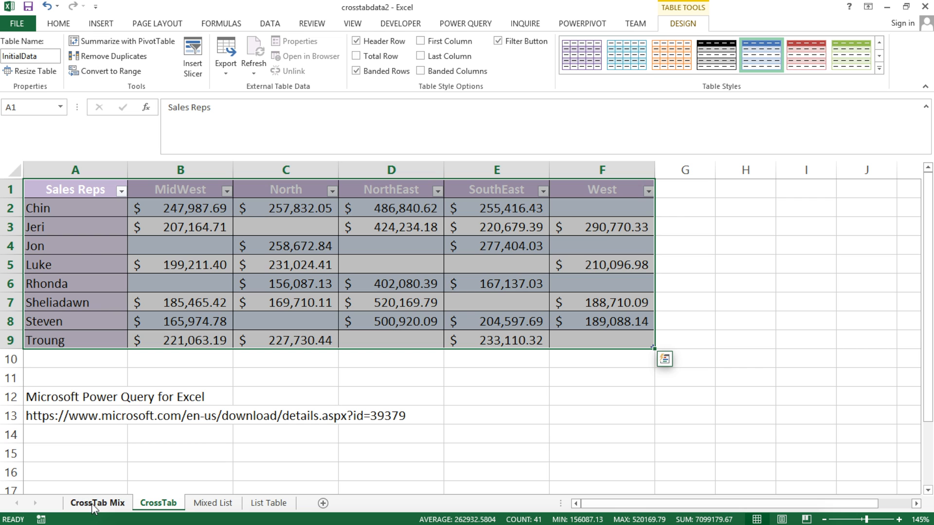
# - On CrossTab Mix, mock up Year and Amount columns beside 2015 with 2013/2014 values, then undo them
pyautogui.click(97, 503)
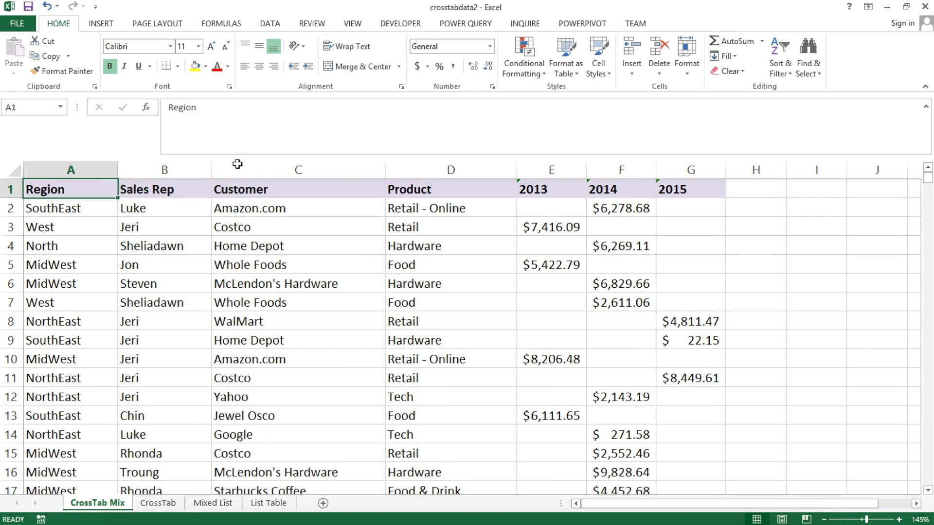
pyautogui.moveTo(192, 201)
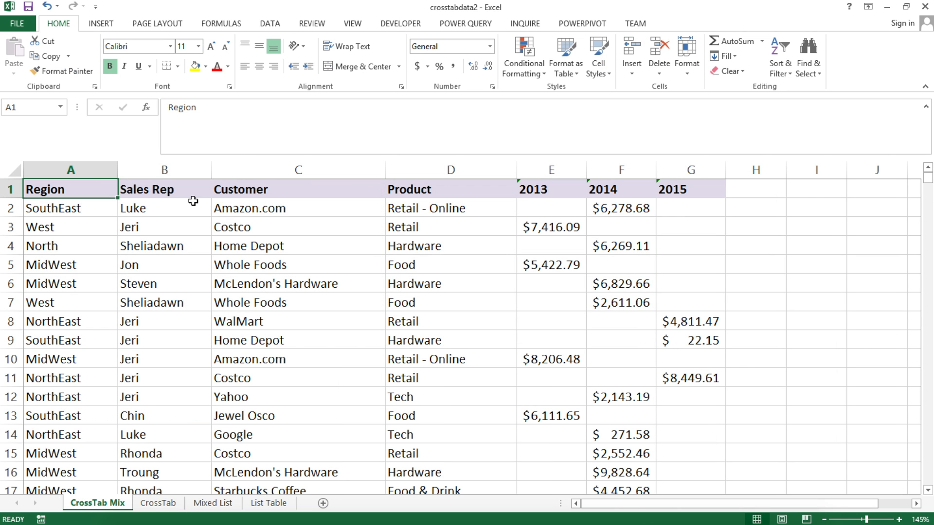
pyautogui.click(620, 169)
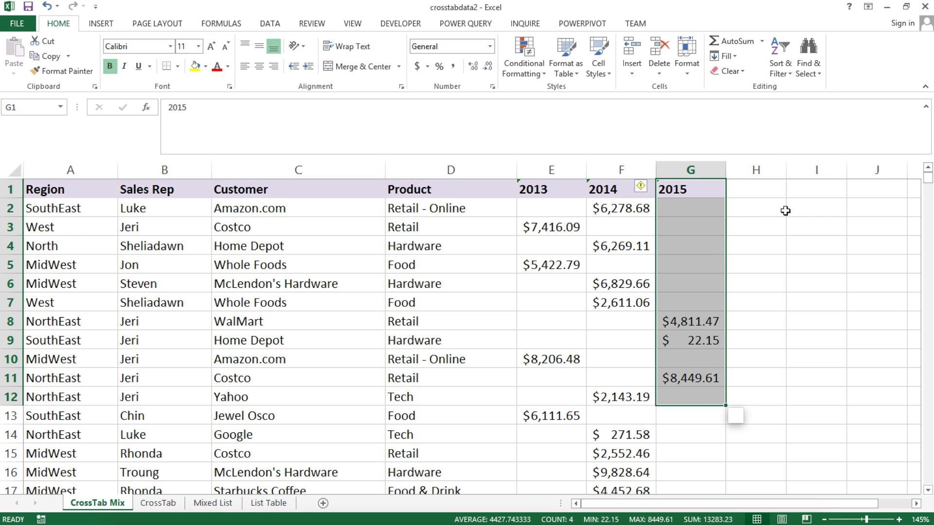
pyautogui.click(754, 208)
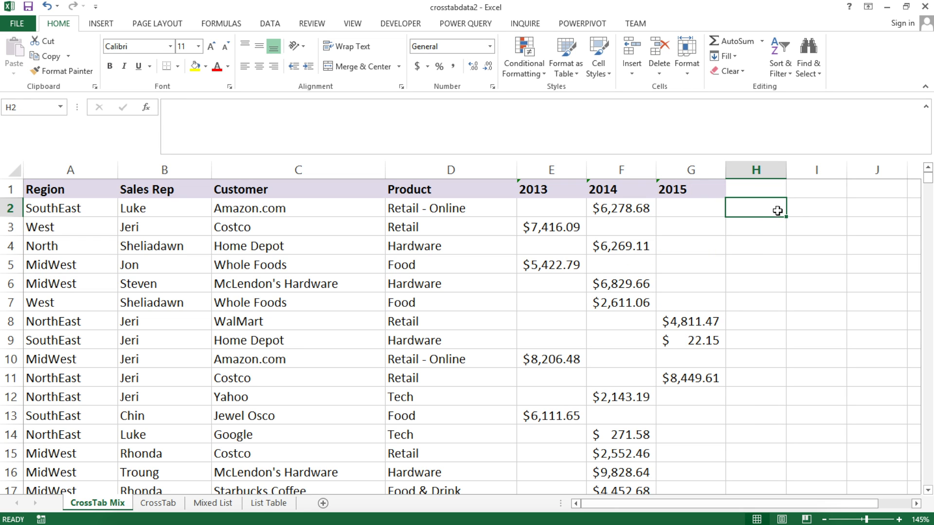
pyautogui.moveTo(821, 207)
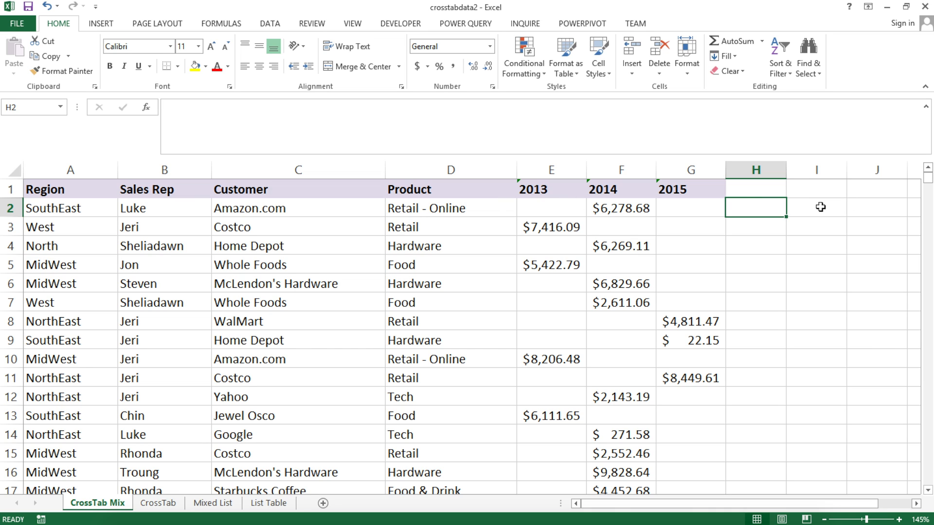
pyautogui.click(755, 188)
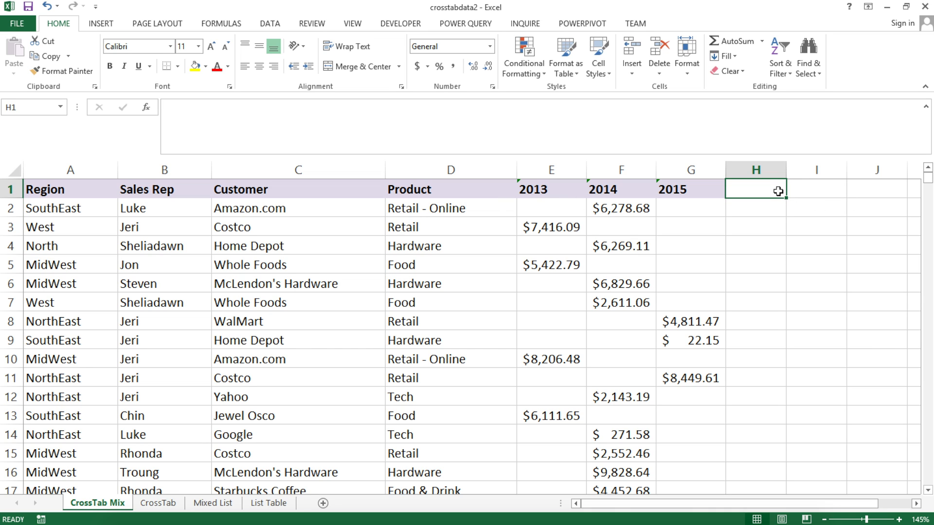
pyautogui.write('Year')
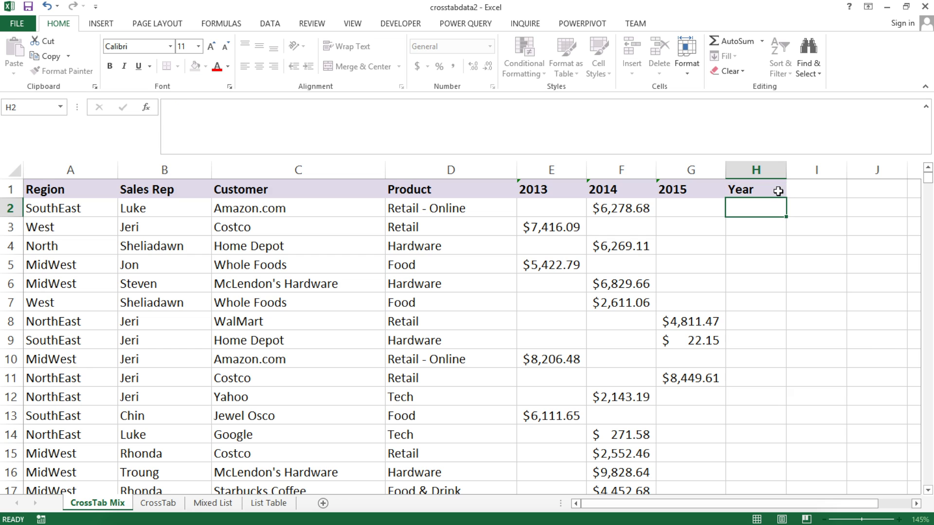
pyautogui.write('2014')
pyautogui.click(816, 189)
pyautogui.write('Amount')
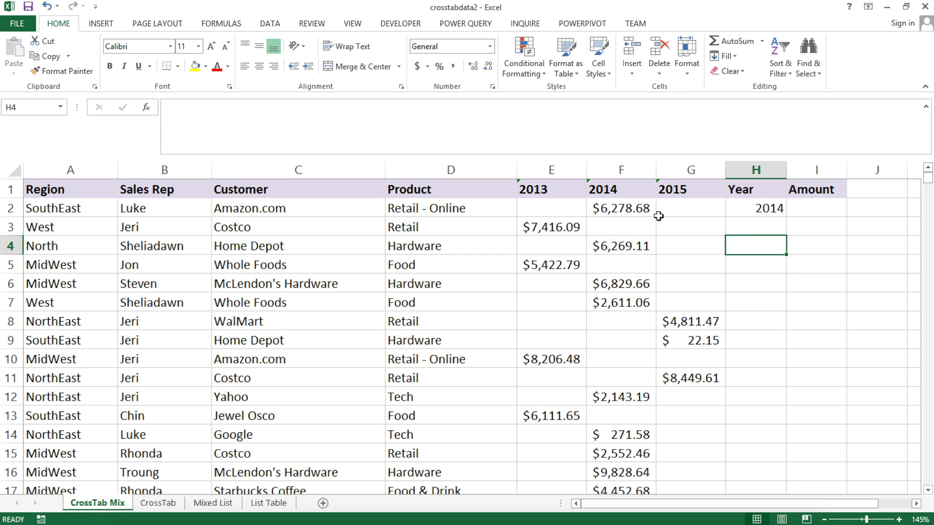
pyautogui.moveTo(572, 212)
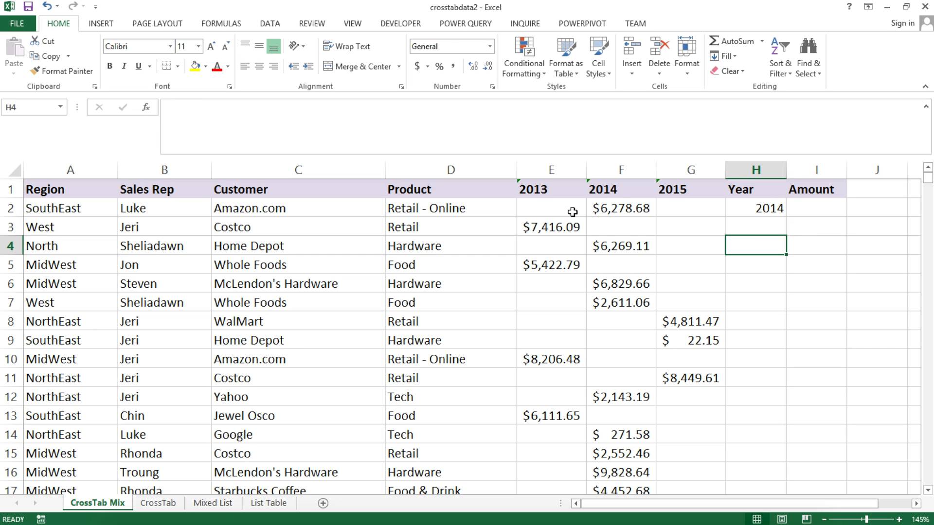
pyautogui.click(619, 208)
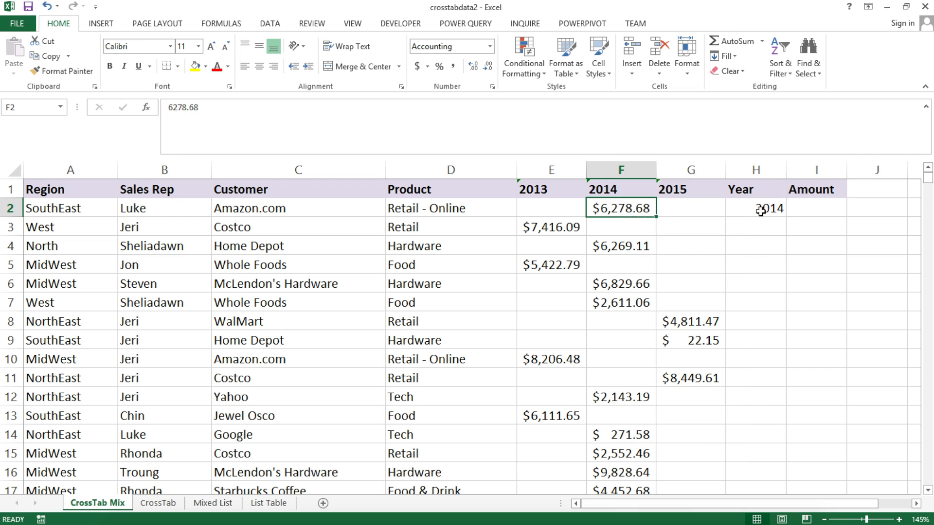
pyautogui.click(815, 208)
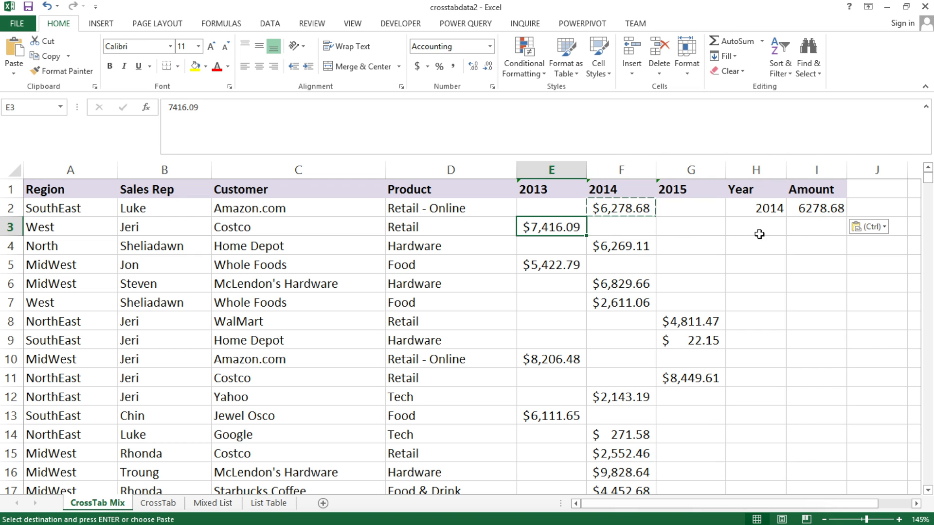
pyautogui.write('2013')
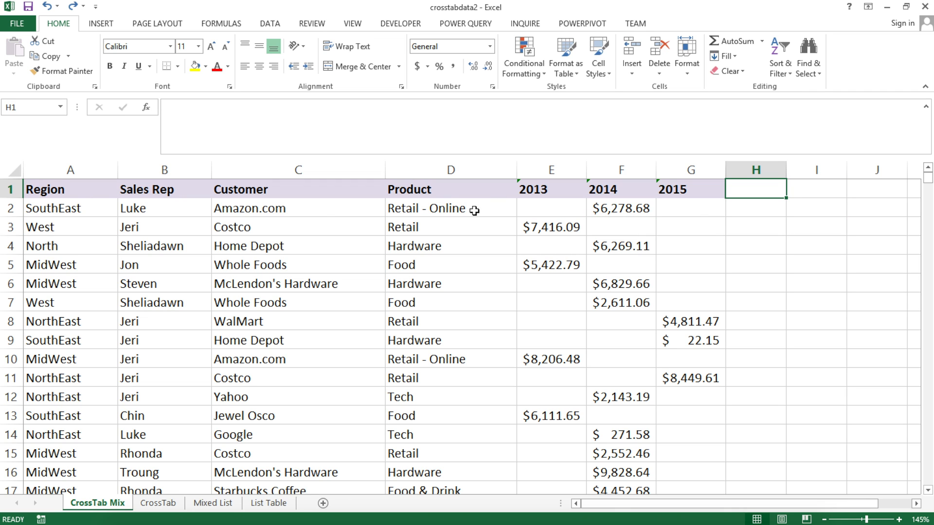
pyautogui.moveTo(56, 189)
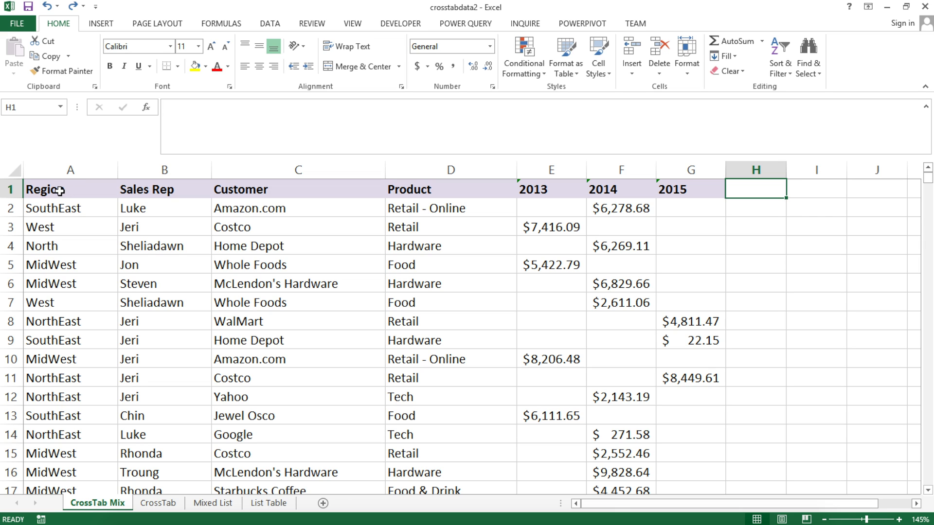
# - Turn the CrossTab Mix data A1:G2000 into a formatted table with headers
pyautogui.click(70, 189)
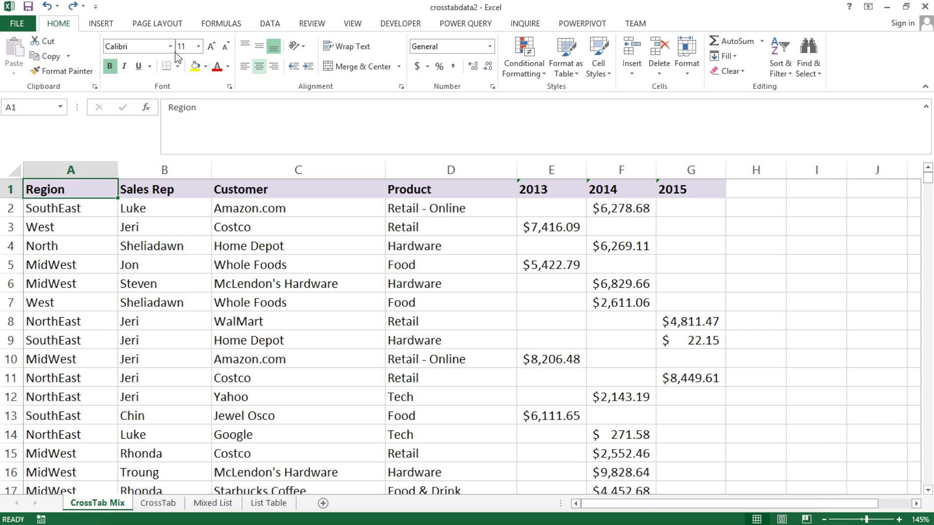
pyautogui.moveTo(138, 226)
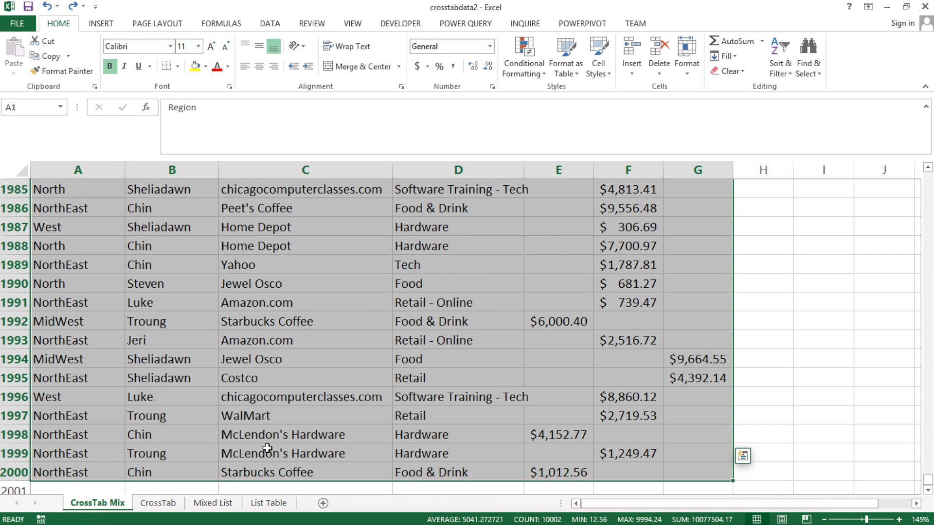
pyautogui.scroll(-3)
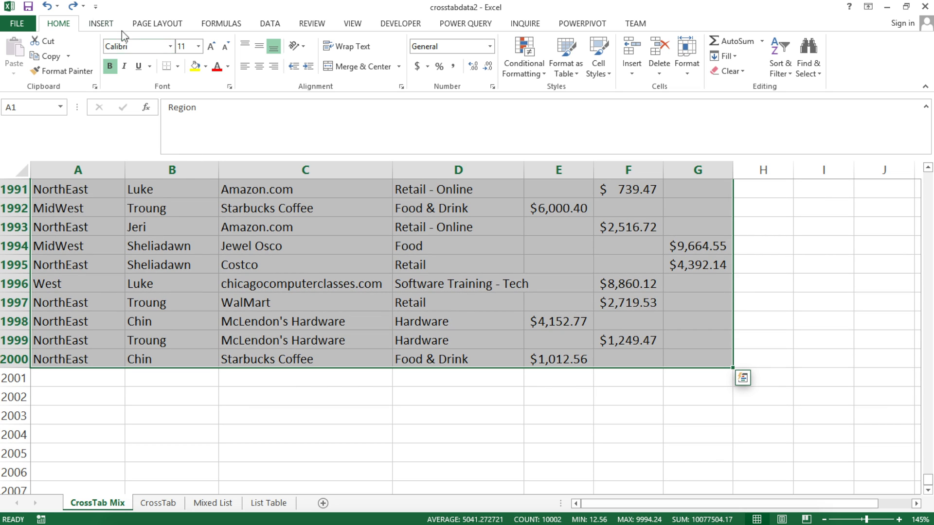
pyautogui.click(100, 23)
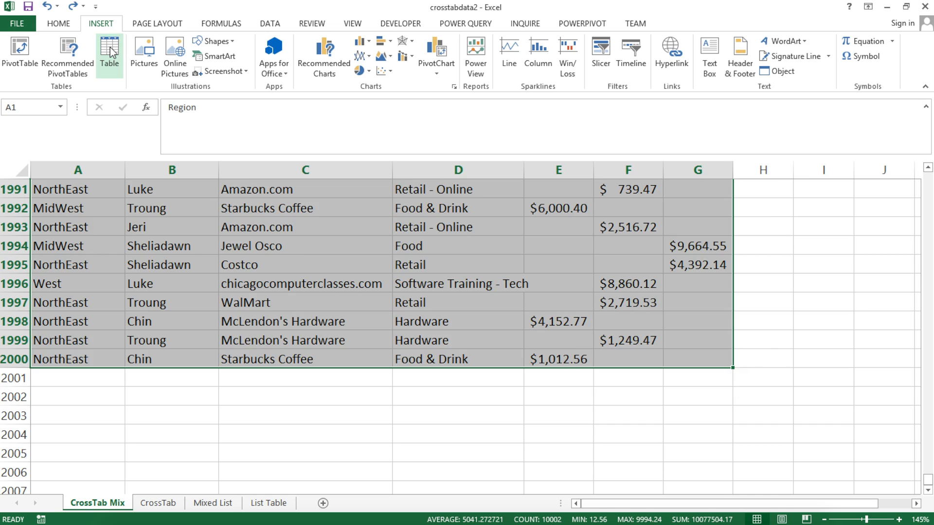
pyautogui.click(109, 56)
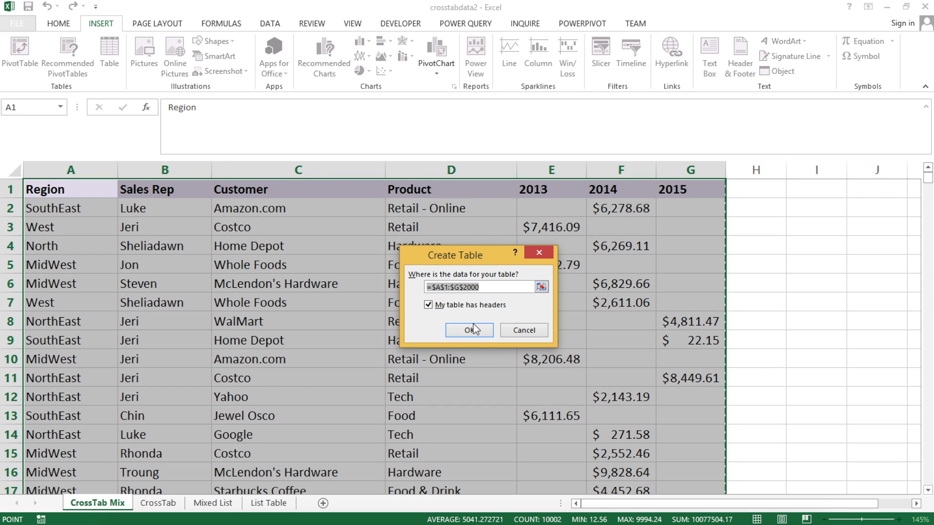
pyautogui.click(468, 331)
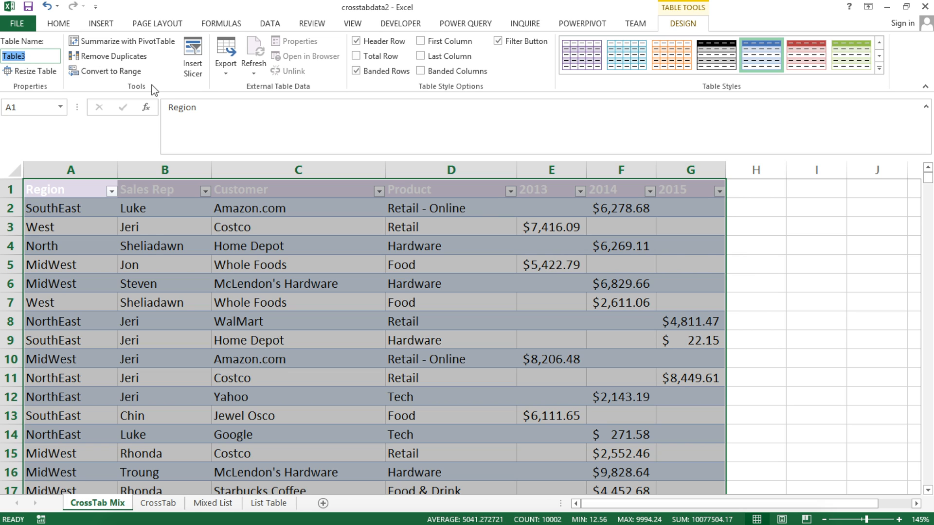
# - Name the new table salesData
pyautogui.write('sales')
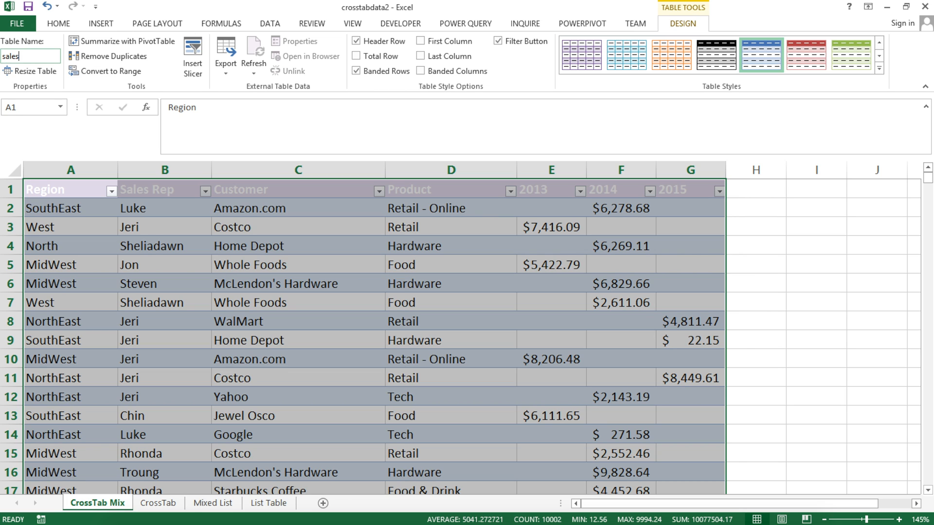
pyautogui.write('Dar')
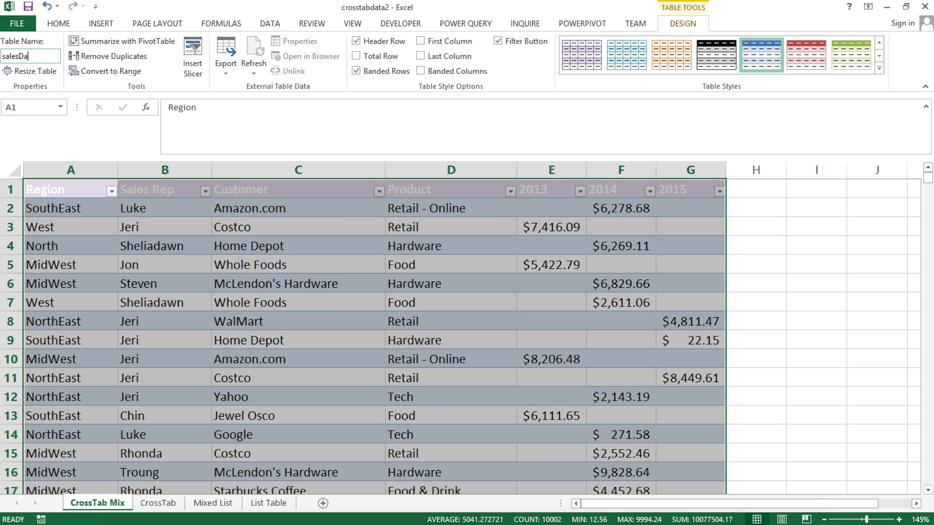
pyautogui.write('ta')
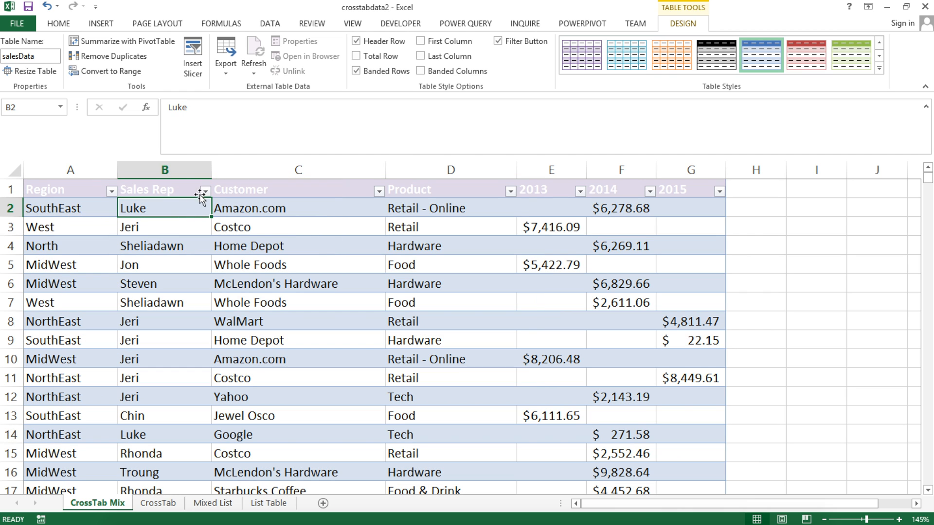
# - Rename the unpivoted Attribute and Value columns to Year and Amount in the salesData query
pyautogui.click(465, 23)
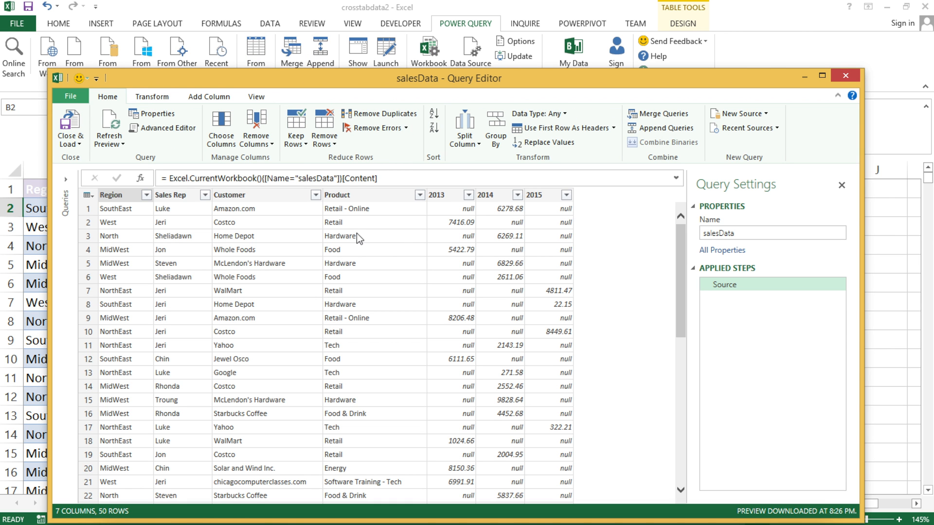
pyautogui.moveTo(402, 207)
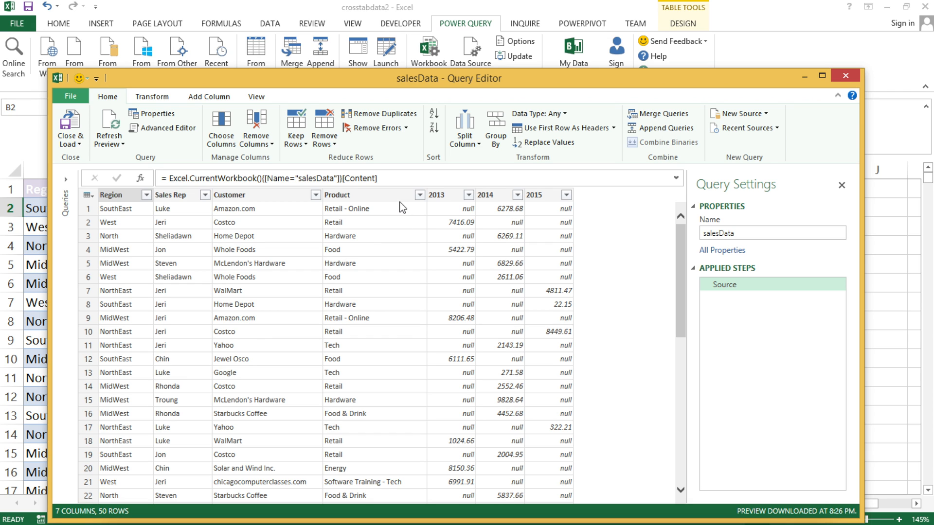
pyautogui.moveTo(428, 202)
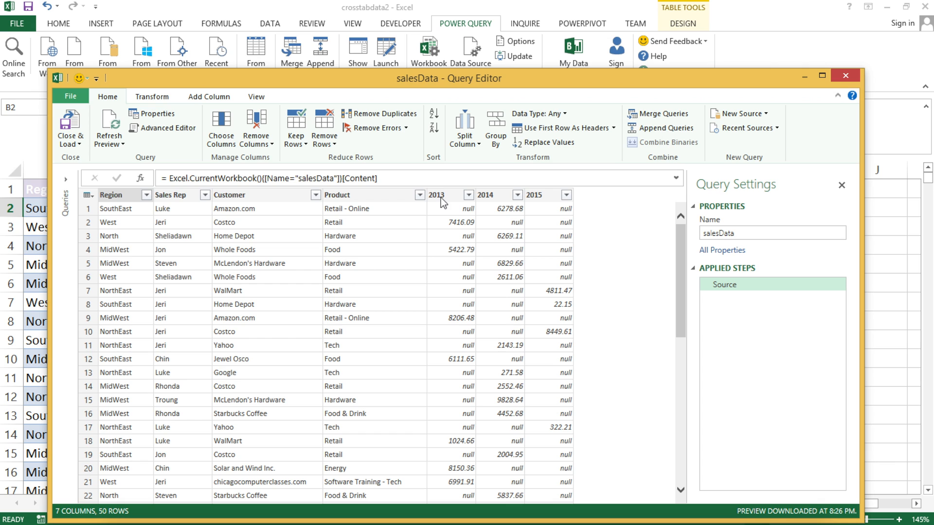
pyautogui.moveTo(450, 199)
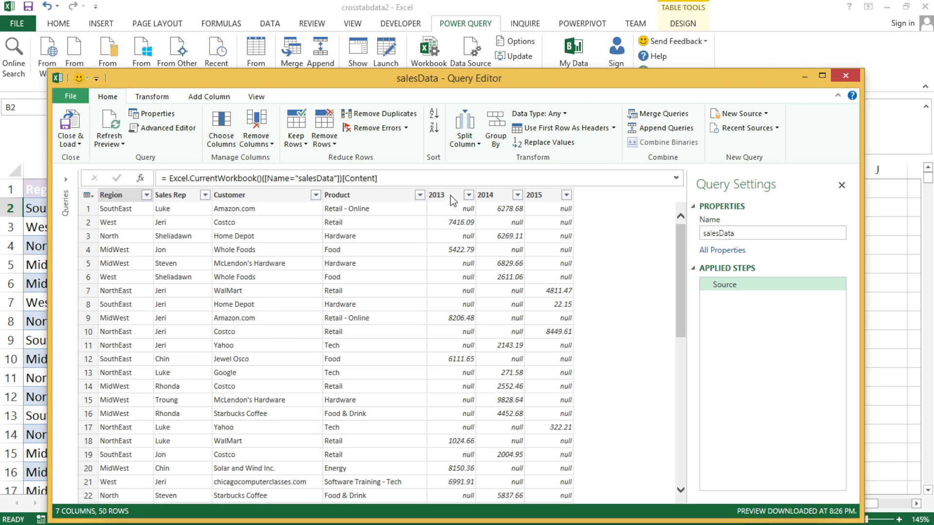
pyautogui.click(436, 194)
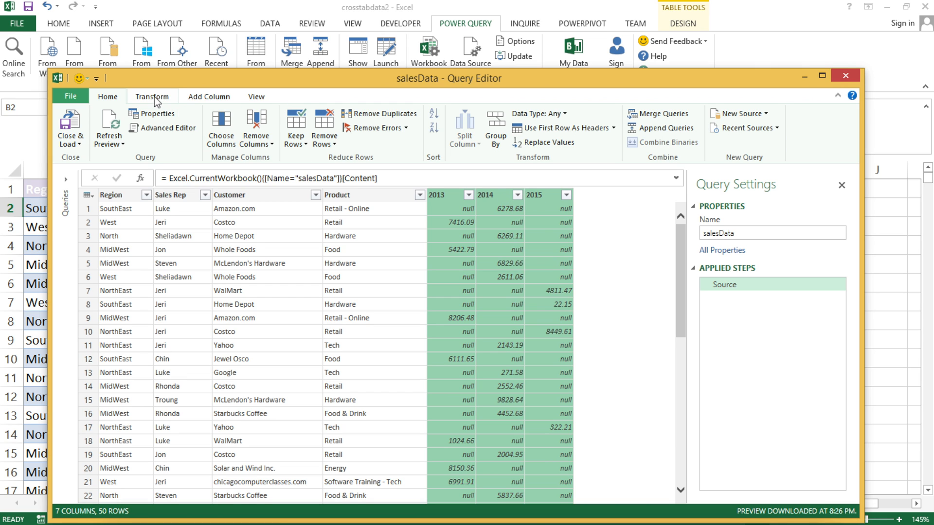
pyautogui.click(151, 96)
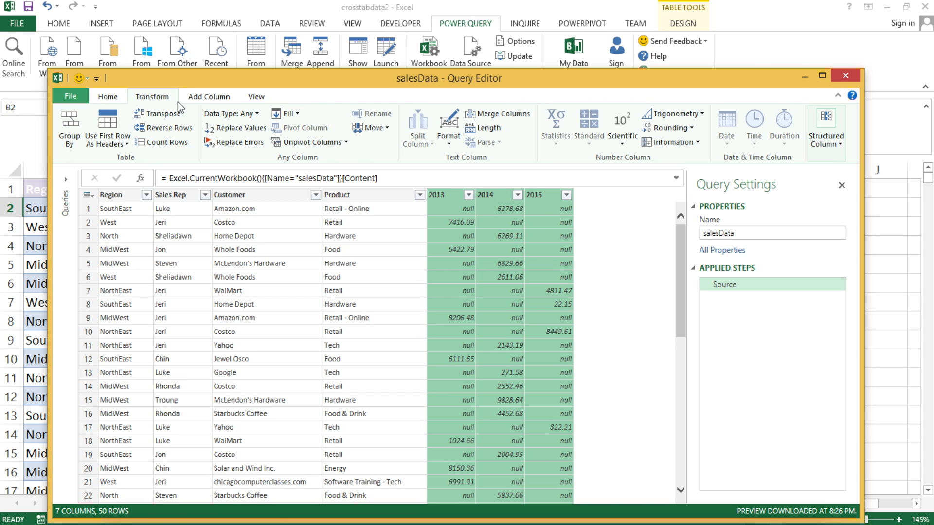
pyautogui.click(307, 142)
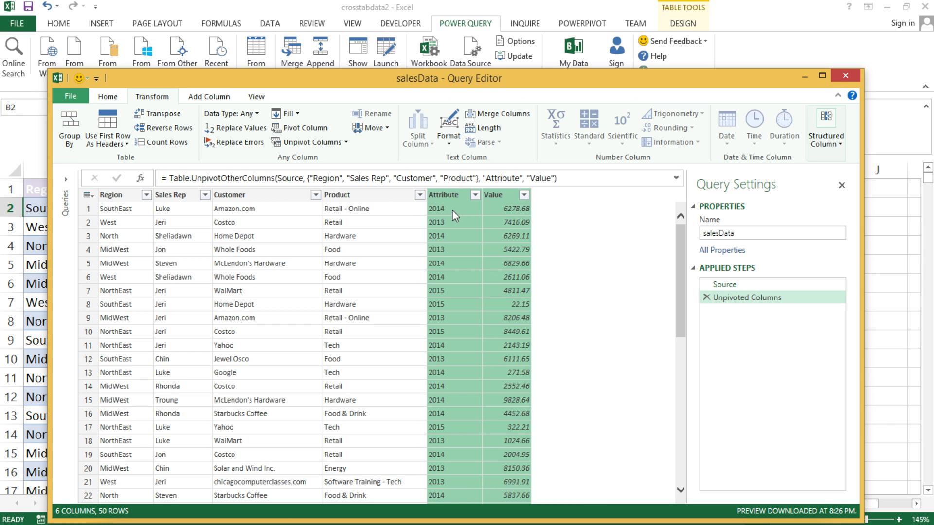
pyautogui.click(443, 195)
pyautogui.write('Year')
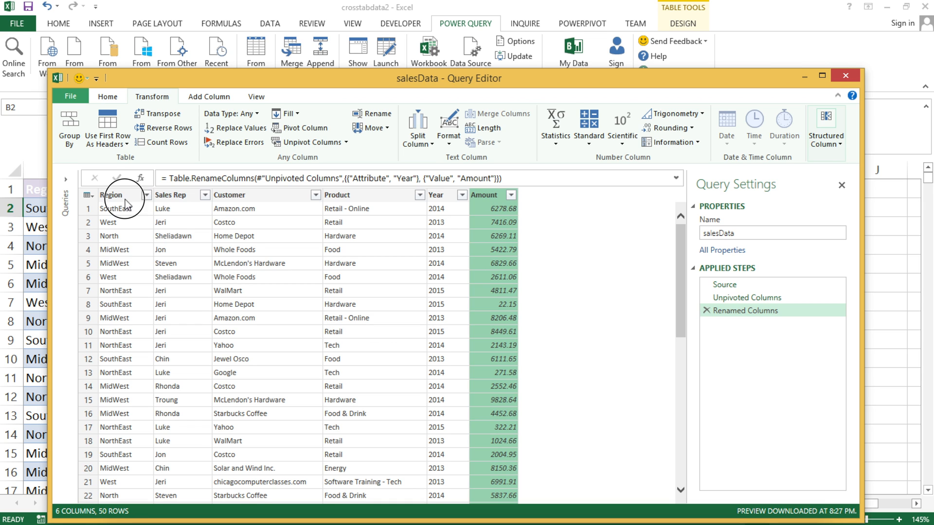
# - Close & Load the salesData query results into the workbook
pyautogui.click(108, 96)
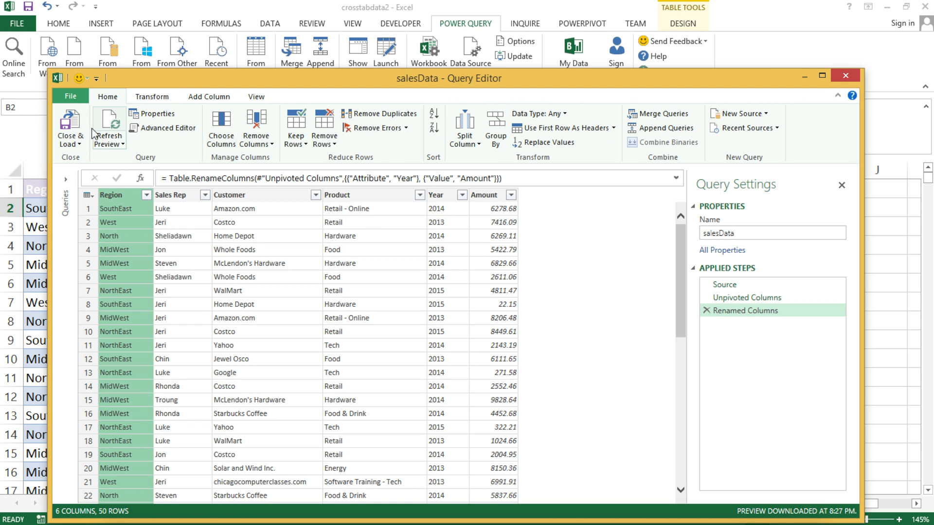
pyautogui.click(70, 128)
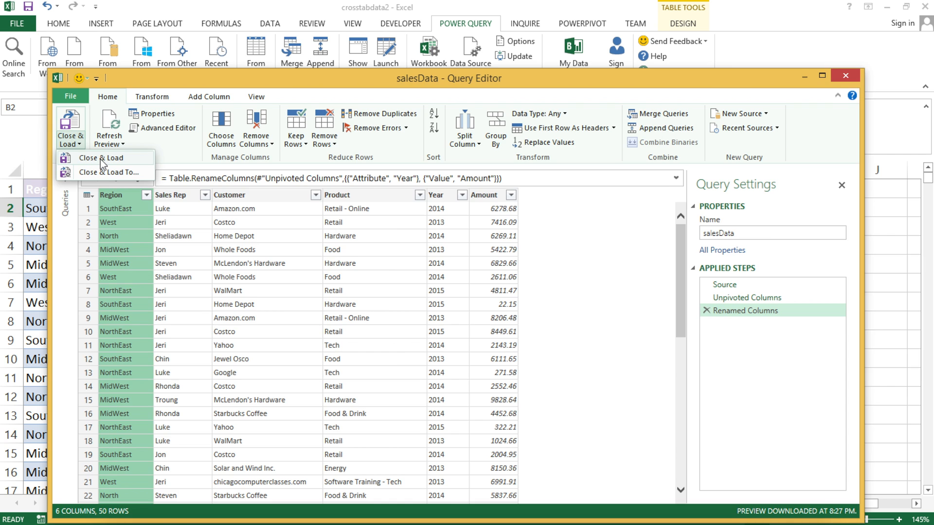
pyautogui.click(101, 157)
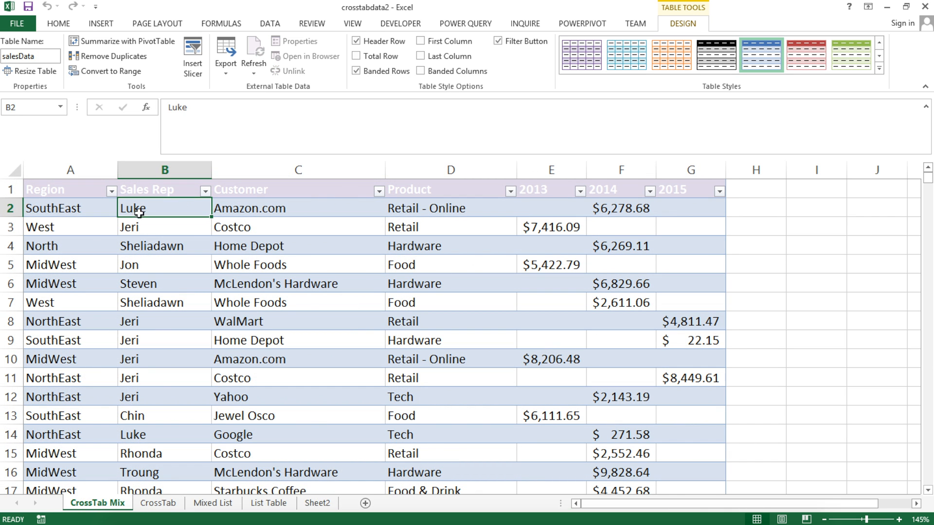
# - View the loaded salesData table, 1,999 rows with Year and Amount, on the New Table sheet
pyautogui.click(317, 502)
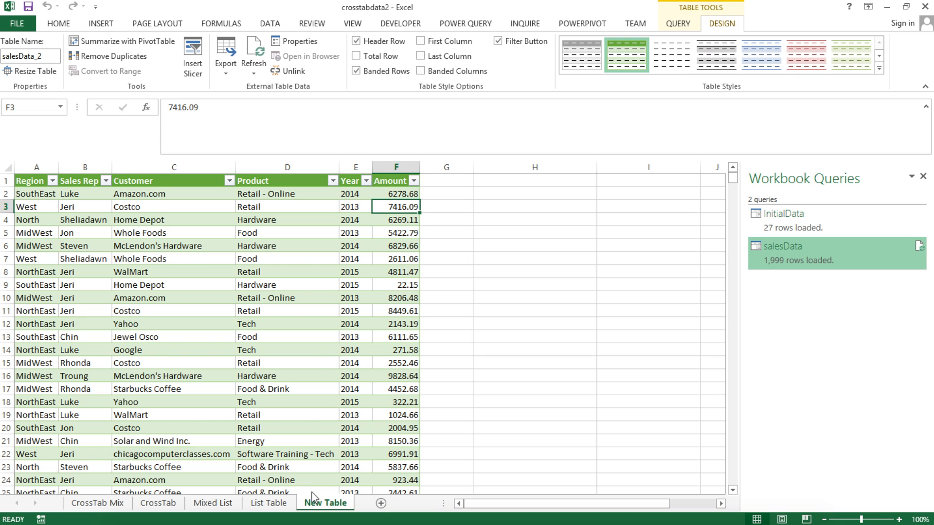
pyautogui.moveTo(168, 237)
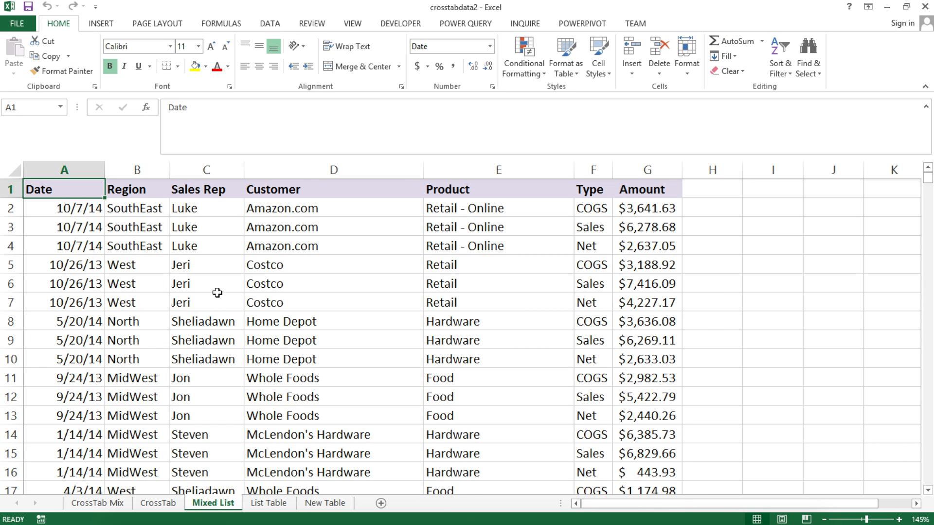
pyautogui.moveTo(251, 302)
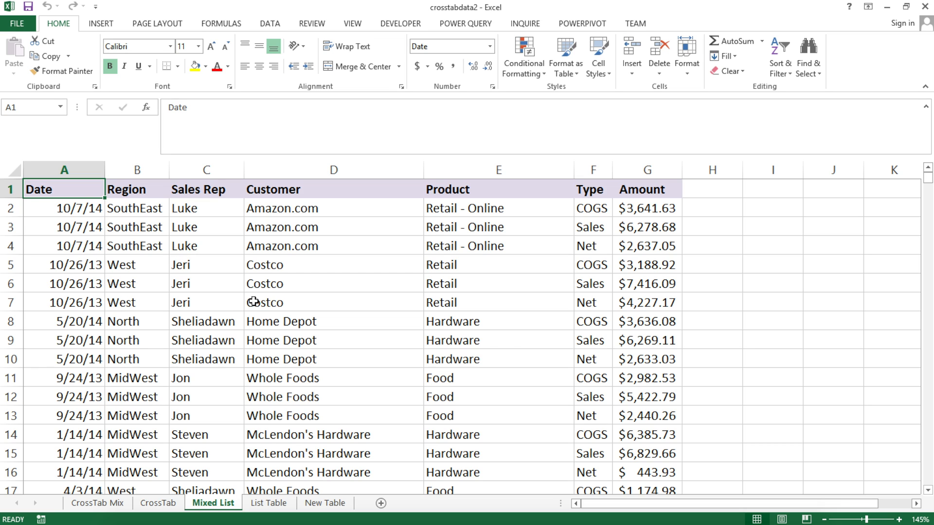
pyautogui.moveTo(426, 379)
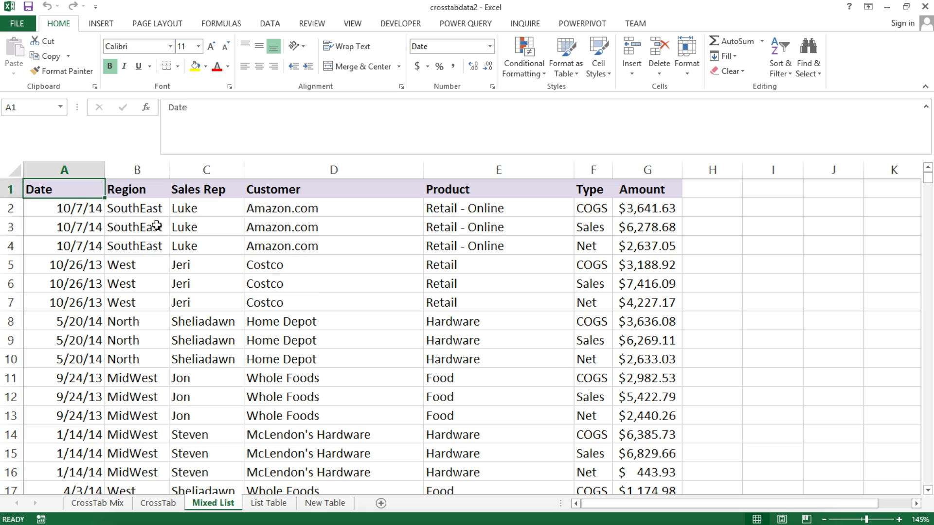
pyautogui.moveTo(261, 213)
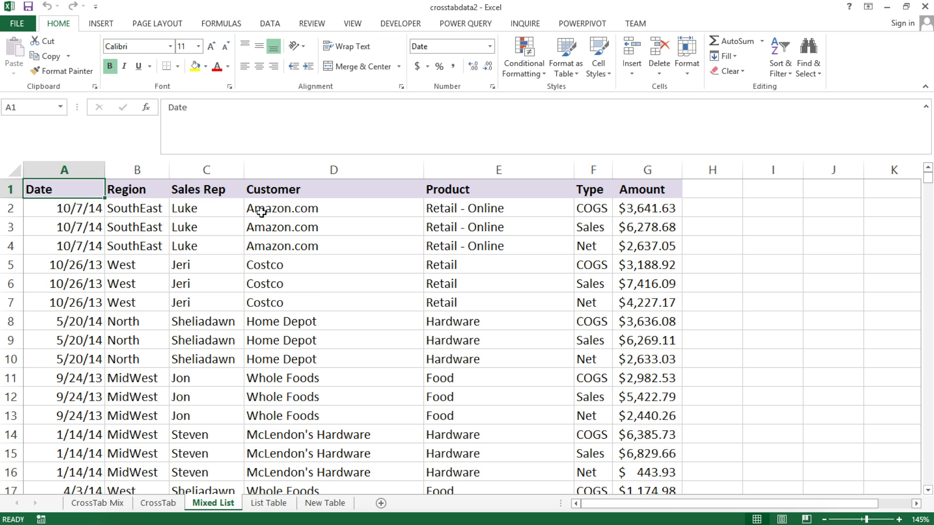
pyautogui.moveTo(95, 204)
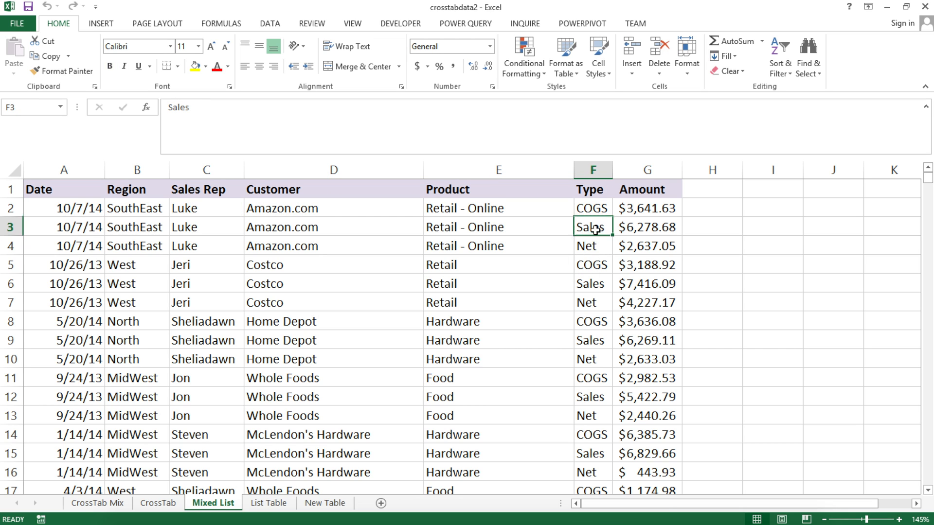
# - Review the Mixed List sheet's Type column repeating COGS, Sales and Net rows, then return to the top
pyautogui.click(593, 245)
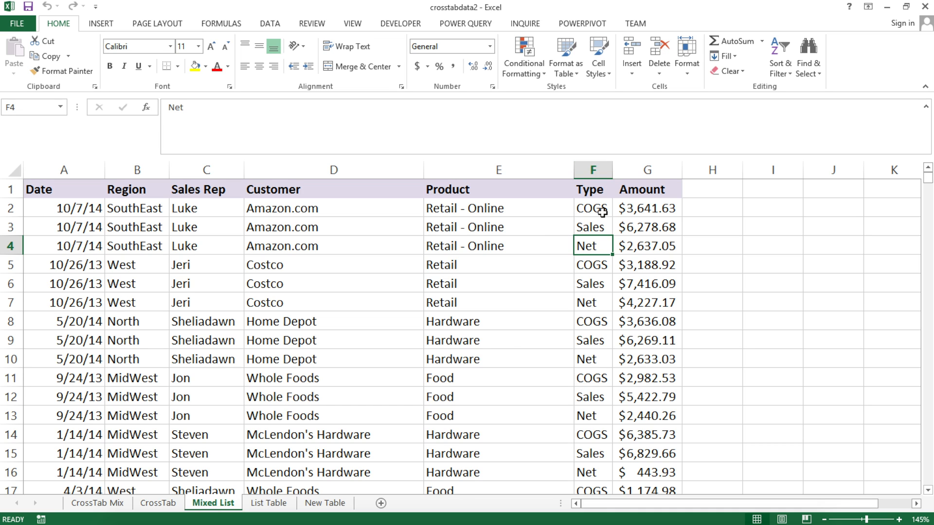
pyautogui.moveTo(599, 190)
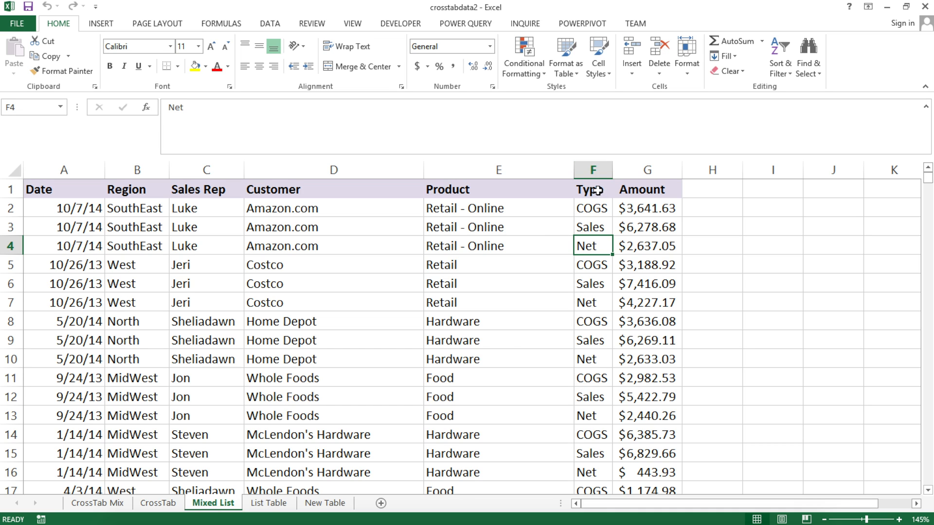
pyautogui.moveTo(592, 265)
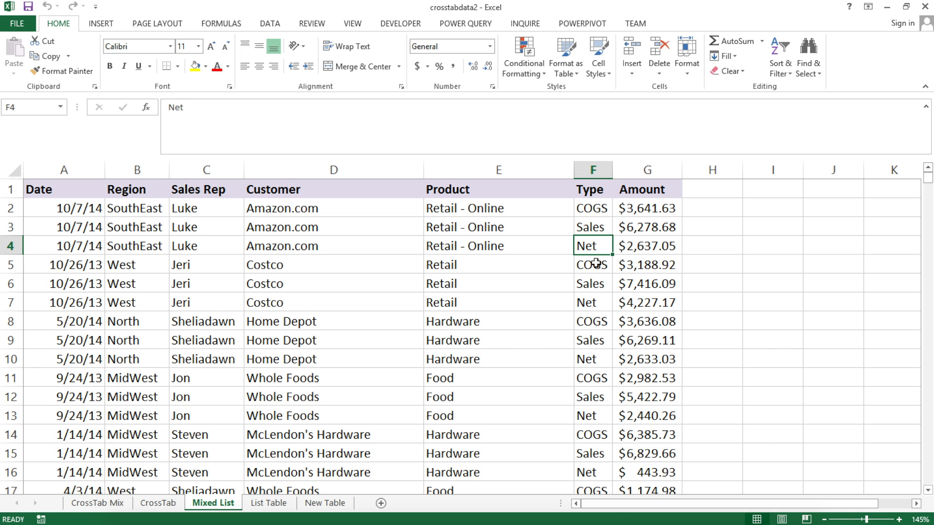
pyautogui.moveTo(598, 220)
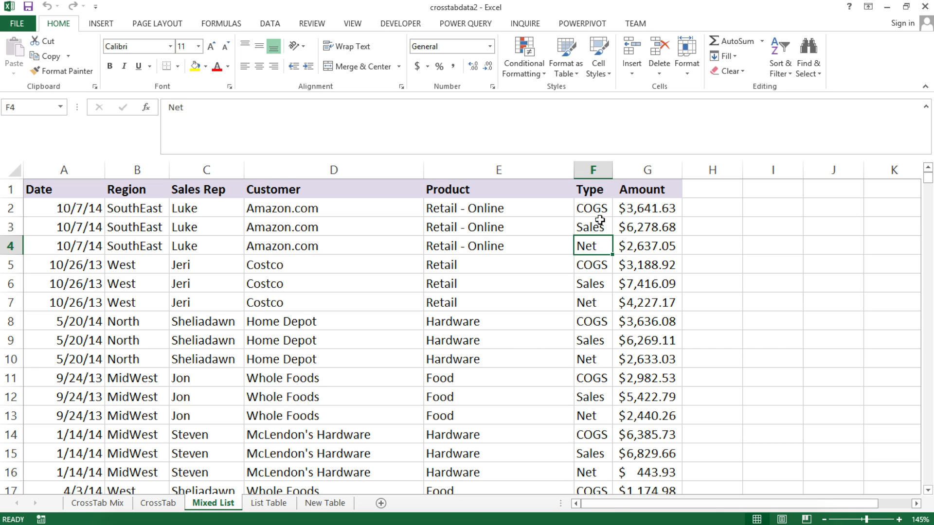
pyautogui.moveTo(593, 208); pyautogui.dragTo(593, 397)
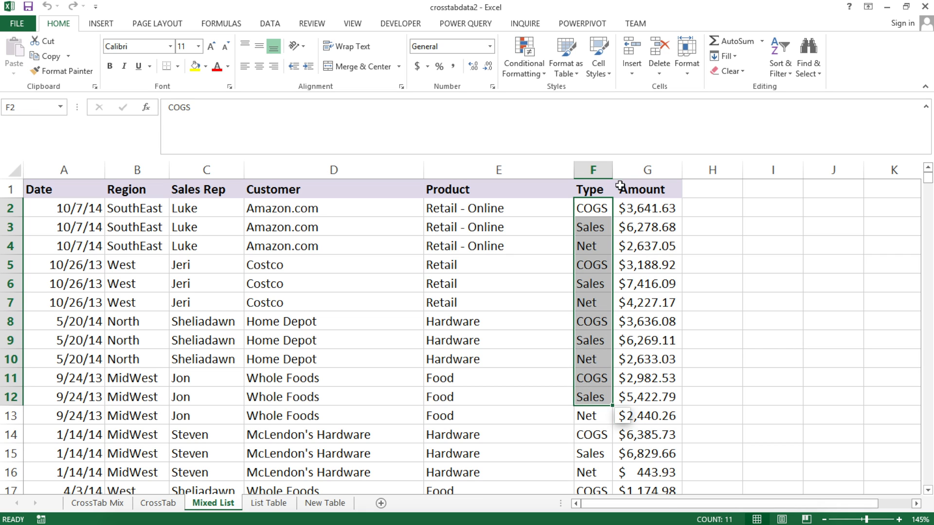
pyautogui.click(772, 188)
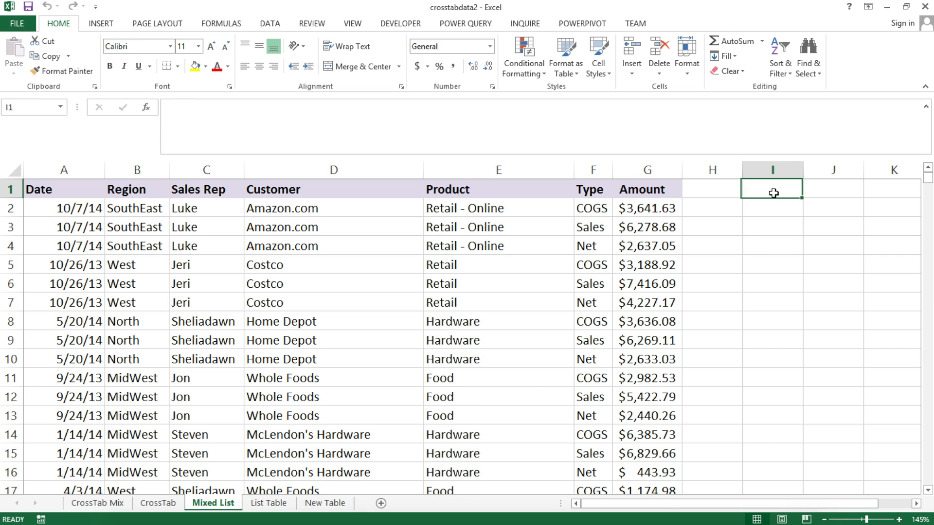
pyautogui.click(832, 189)
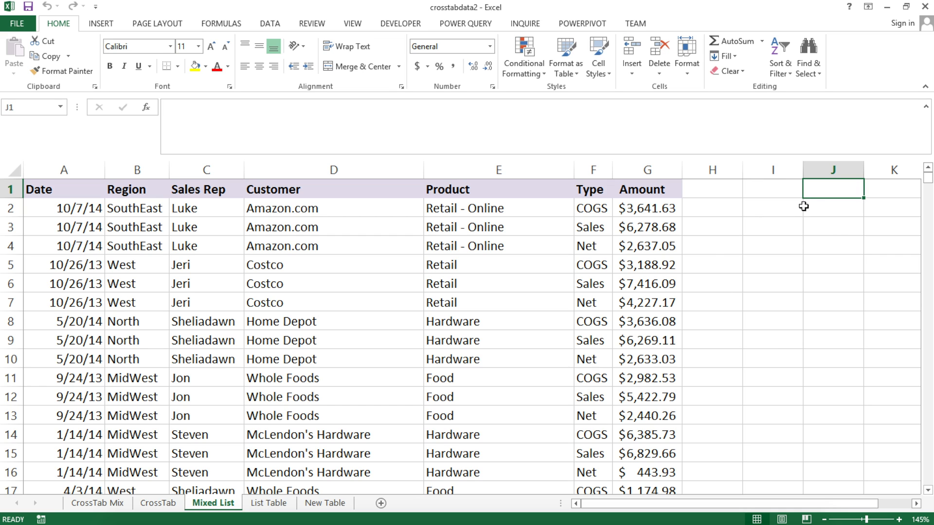
pyautogui.moveTo(818, 242)
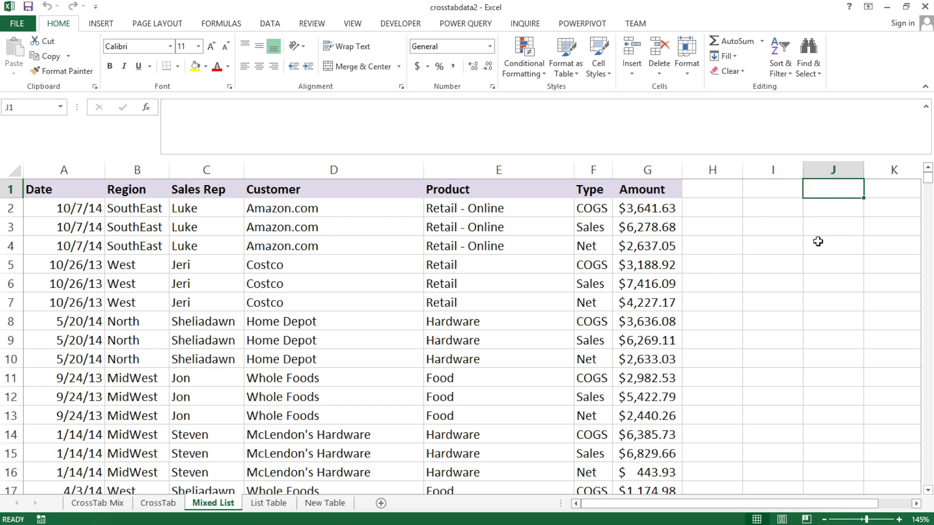
pyautogui.moveTo(128, 220)
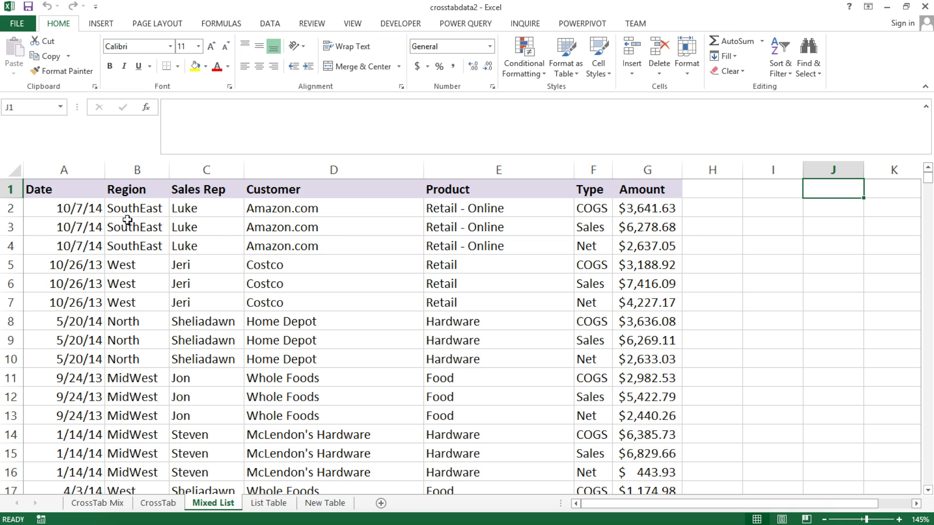
pyautogui.moveTo(604, 219)
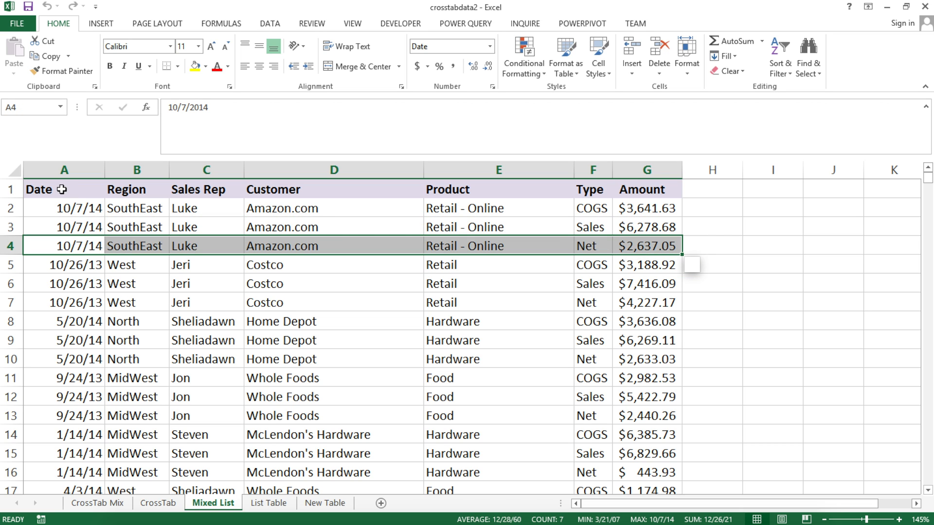
pyautogui.click(65, 189)
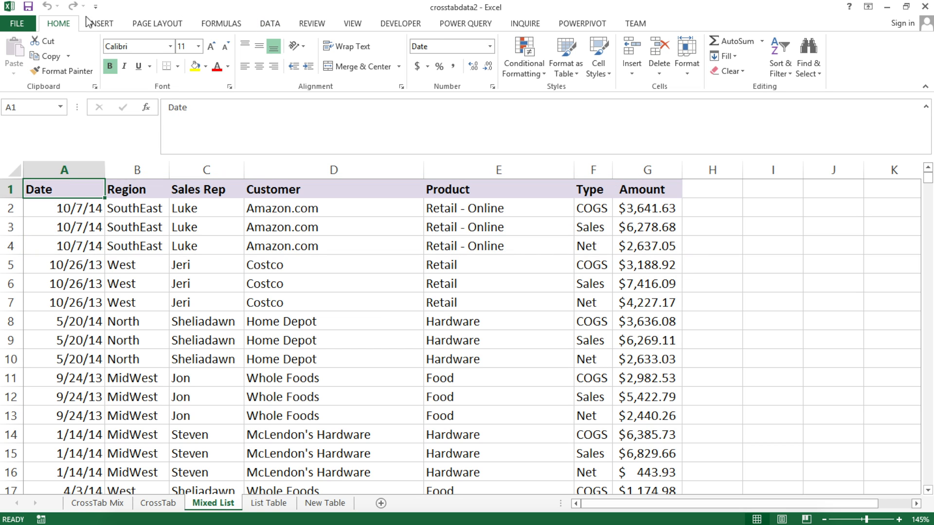
# - Convert the Mixed List data into a table with headers named MixedData
pyautogui.click(100, 24)
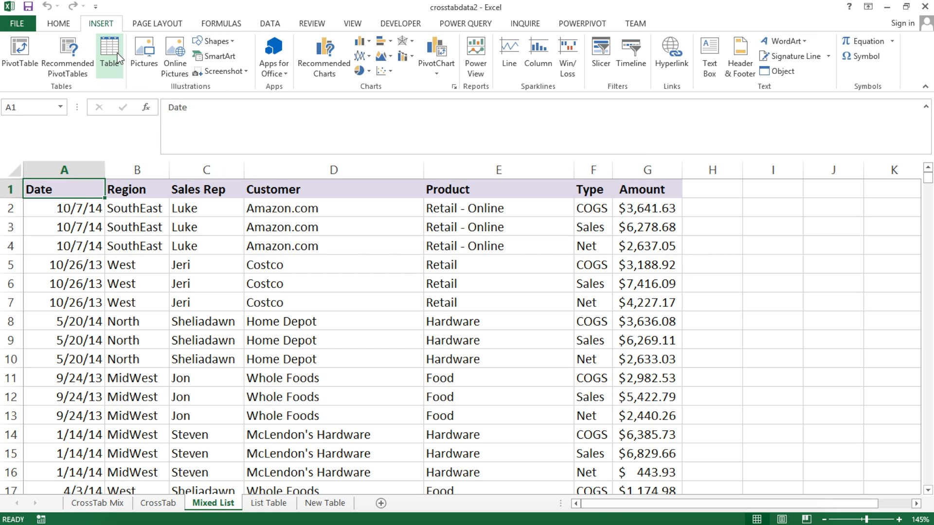
pyautogui.click(109, 53)
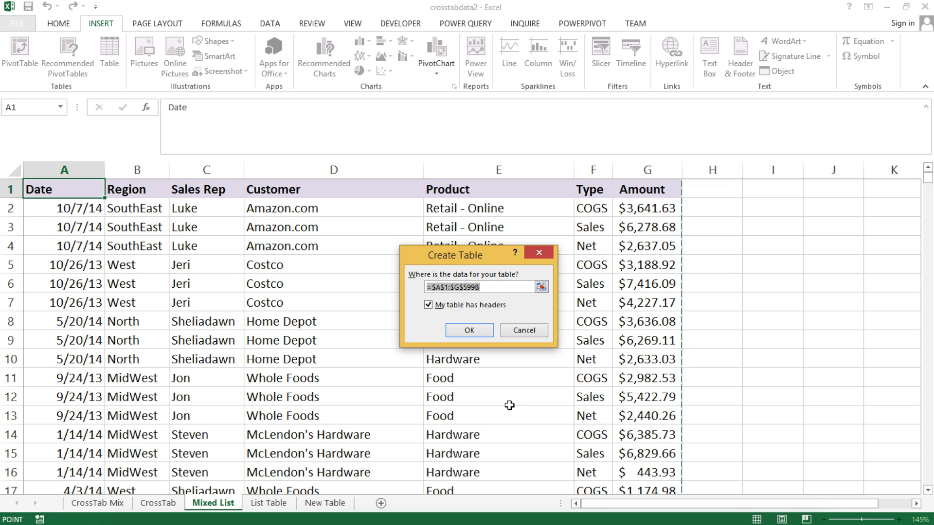
pyautogui.click(468, 330)
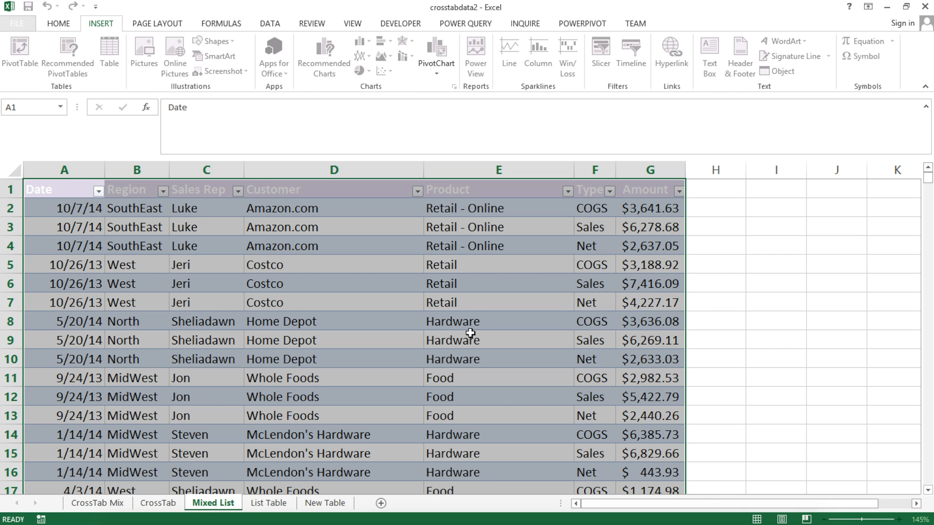
pyautogui.click(470, 333)
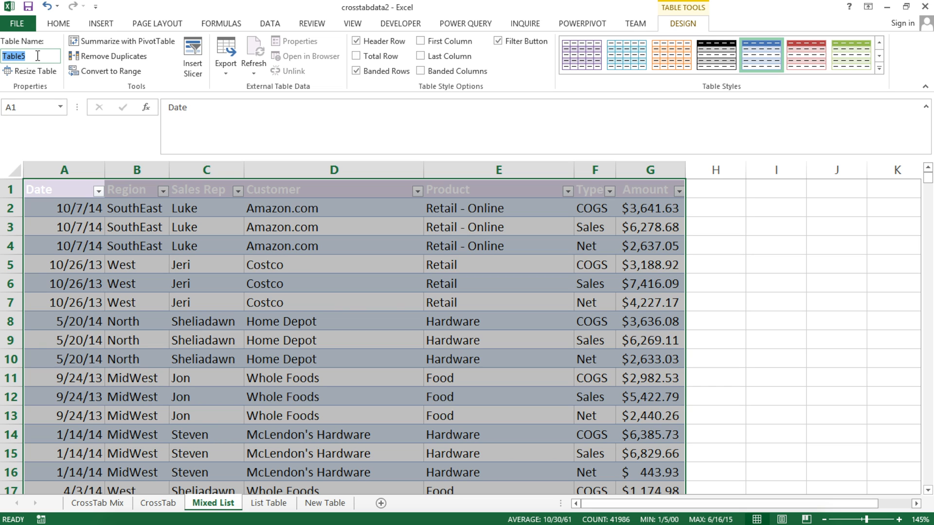
pyautogui.write('MixedD')
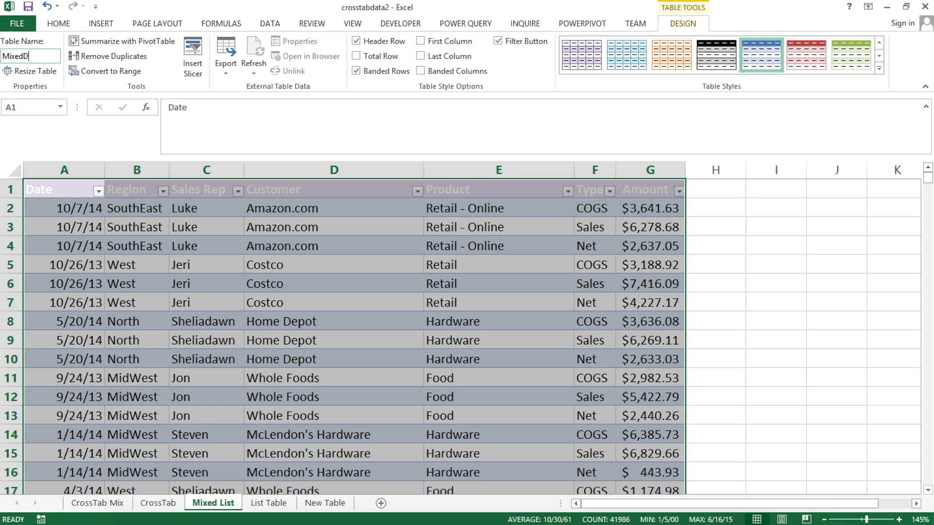
pyautogui.click(206, 189)
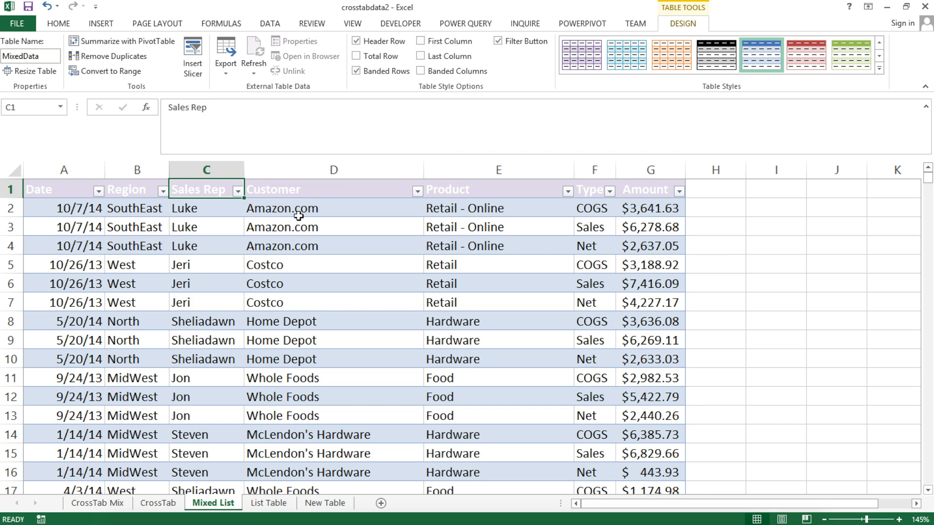
pyautogui.click(465, 23)
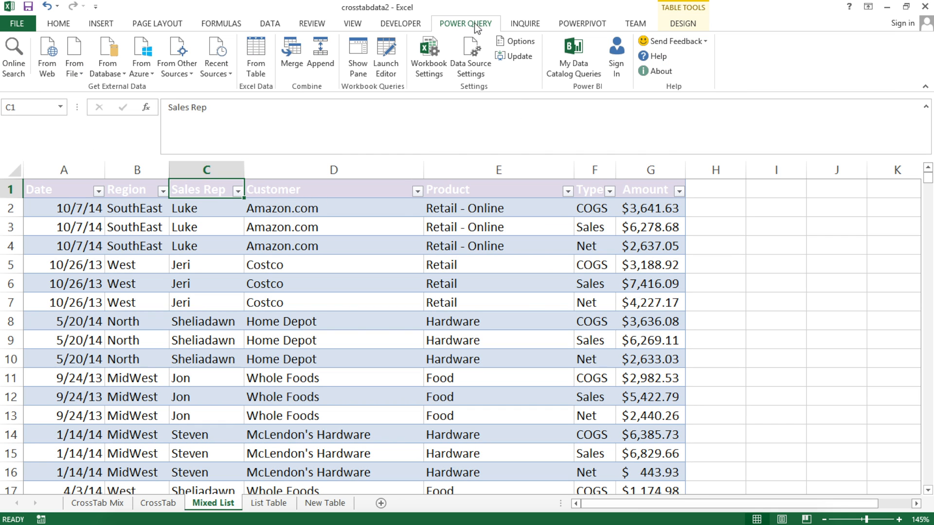
pyautogui.moveTo(256, 56)
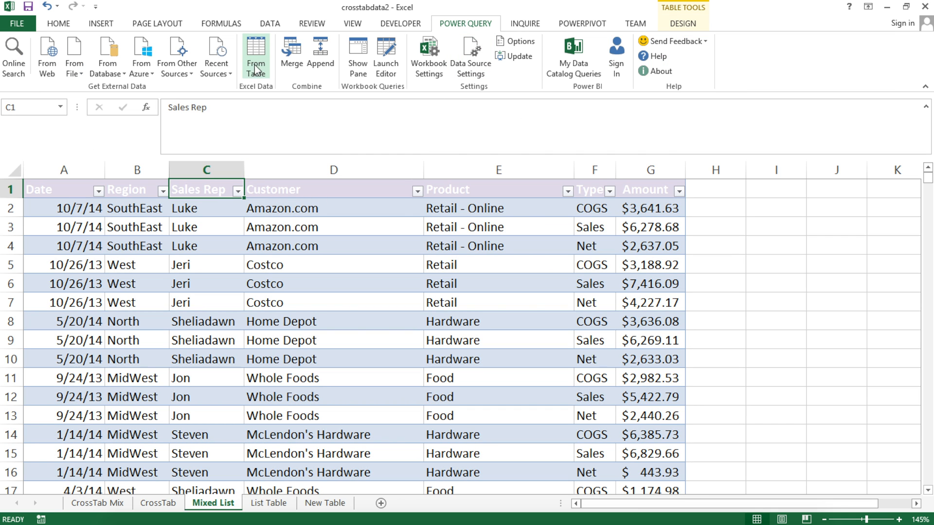
# - Load MixedData into the Query Editor and select its Type column under Transform
pyautogui.click(256, 57)
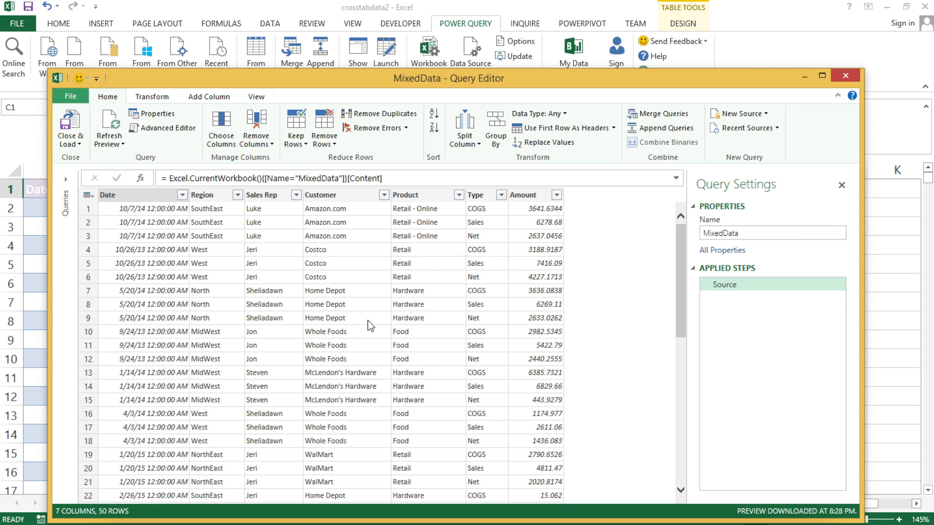
pyautogui.moveTo(287, 207)
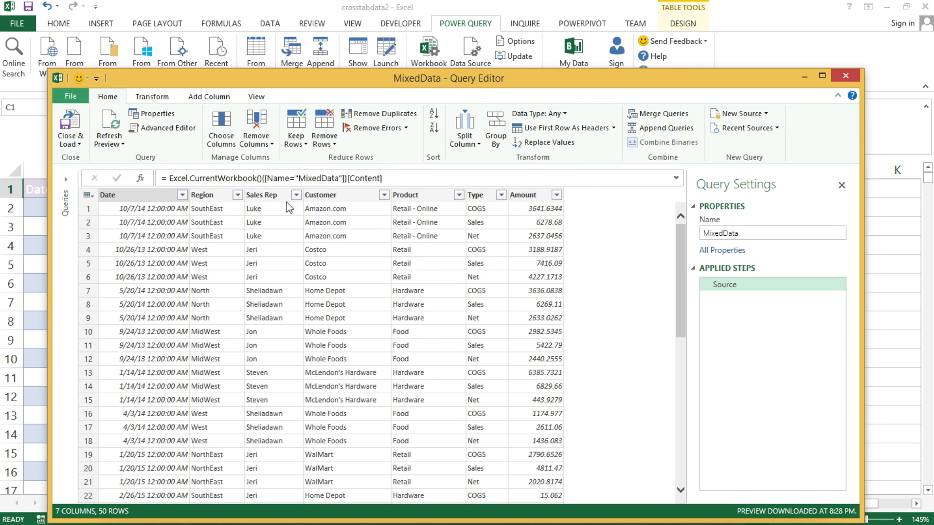
pyautogui.click(152, 96)
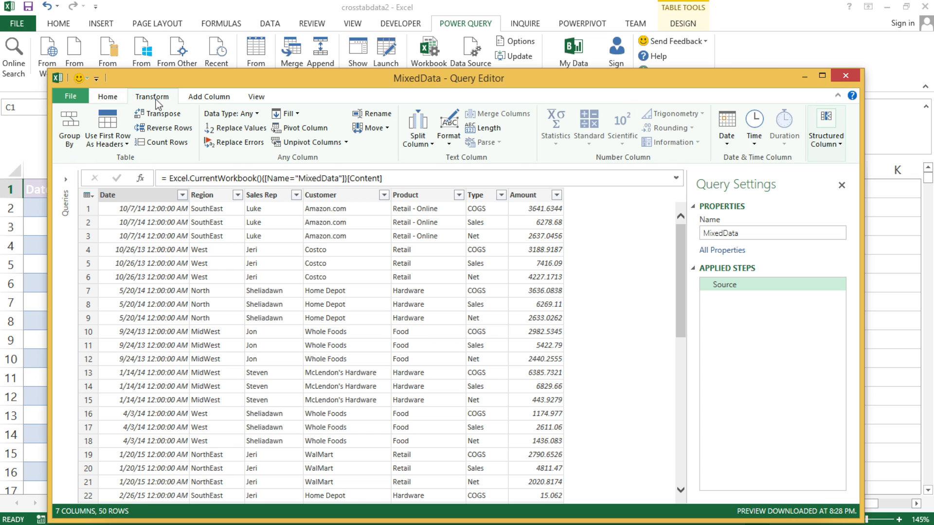
pyautogui.moveTo(489, 204)
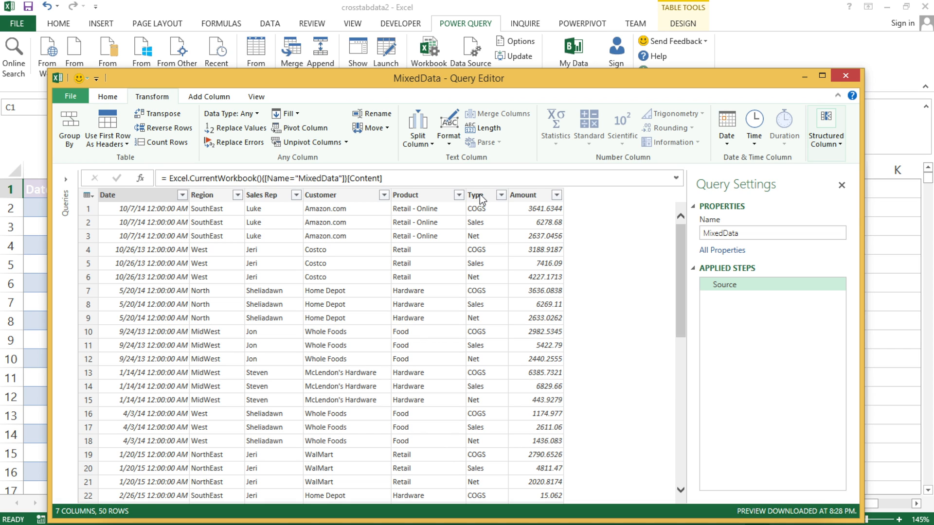
pyautogui.click(475, 194)
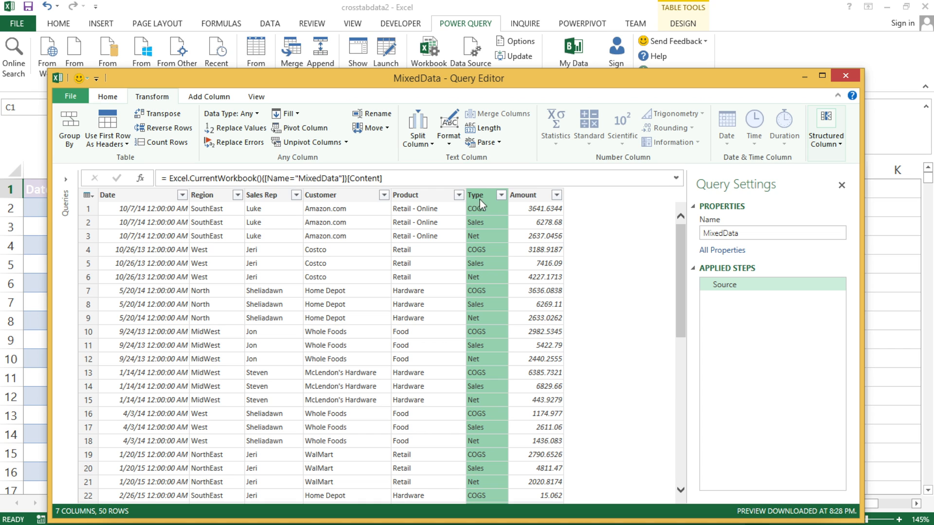
pyautogui.moveTo(569, 202)
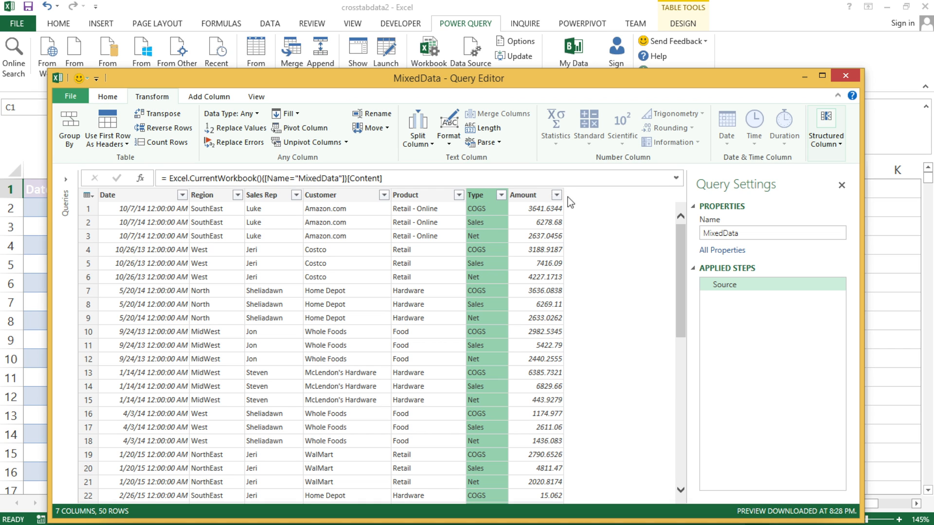
pyautogui.moveTo(492, 209)
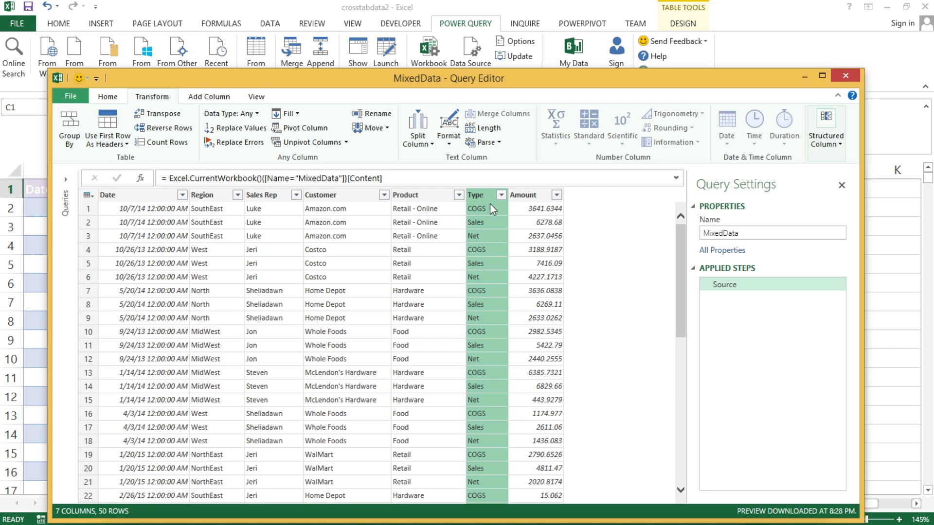
pyautogui.moveTo(482, 252)
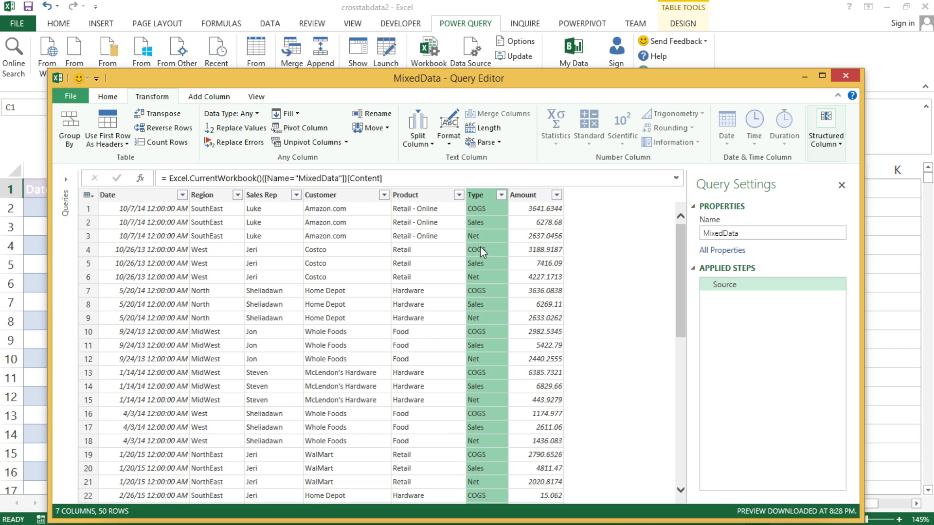
pyautogui.moveTo(488, 197)
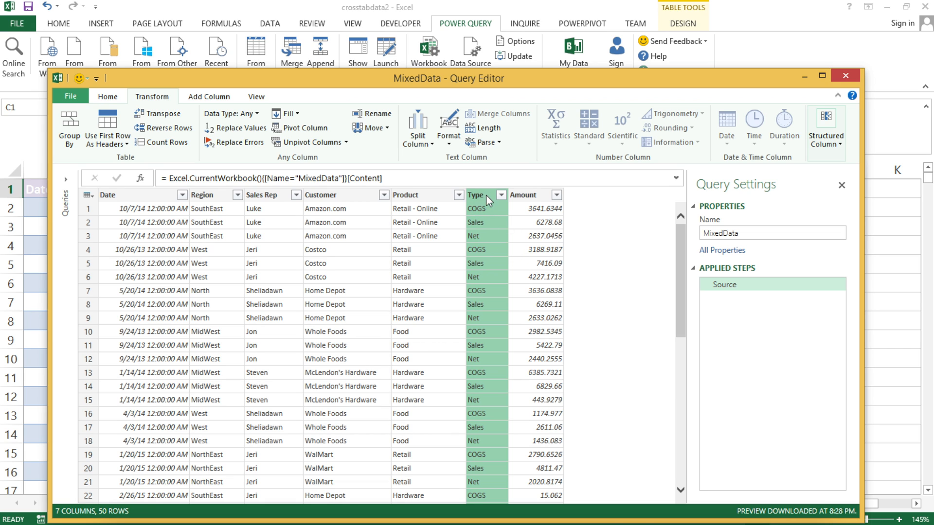
pyautogui.moveTo(306, 127)
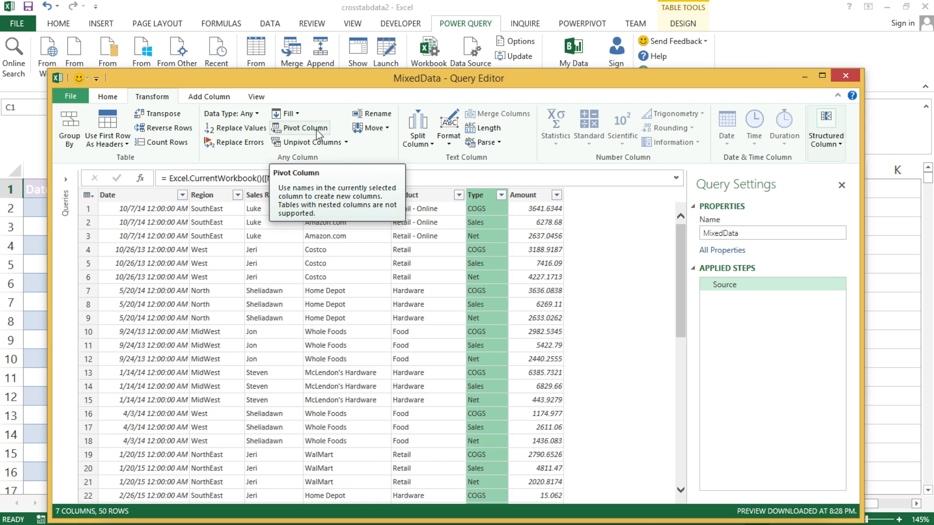
pyautogui.moveTo(472, 243)
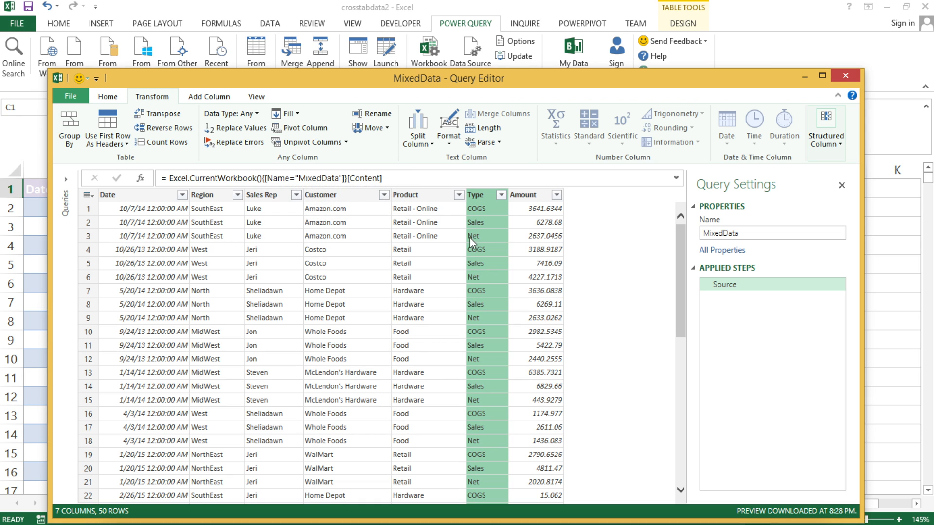
pyautogui.moveTo(482, 244)
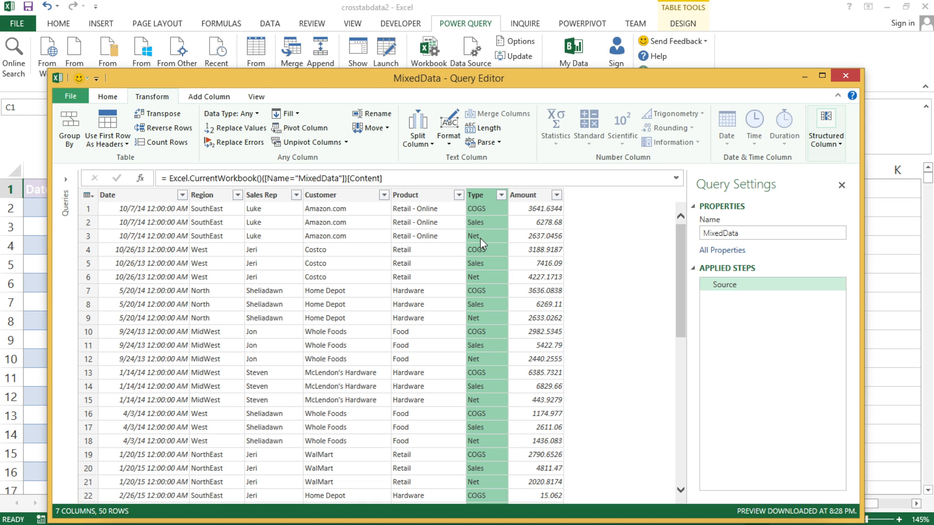
pyautogui.moveTo(299, 128)
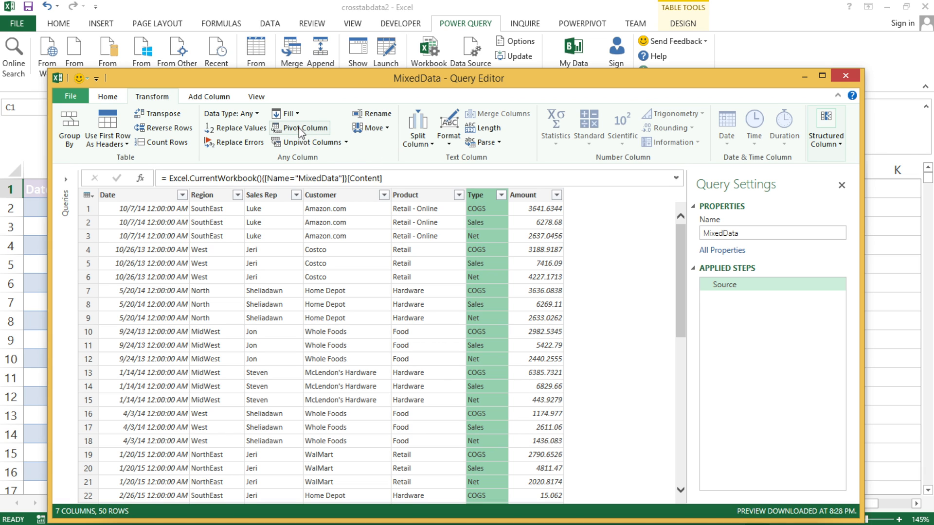
# - Pivot the Type column using Amount as values with Don't Aggregate, giving COGS, Sales and Net columns
pyautogui.click(300, 127)
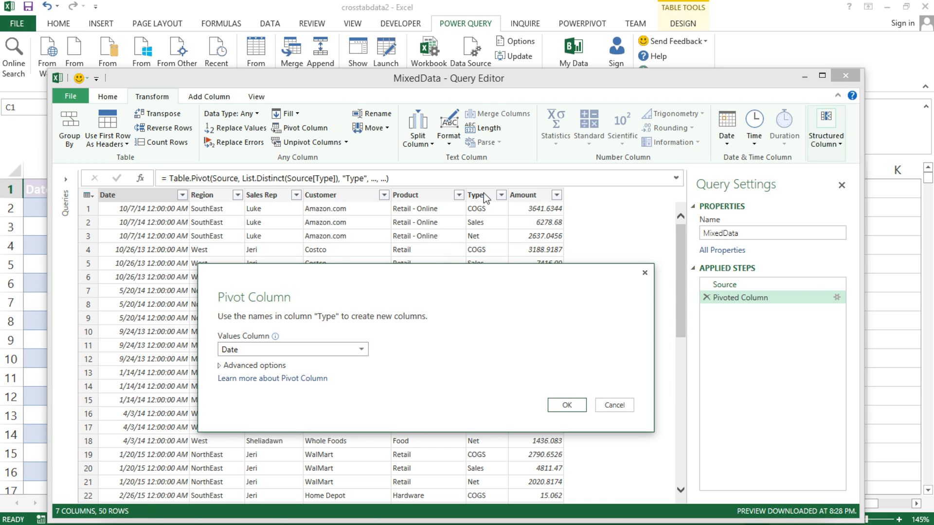
pyautogui.moveTo(485, 221)
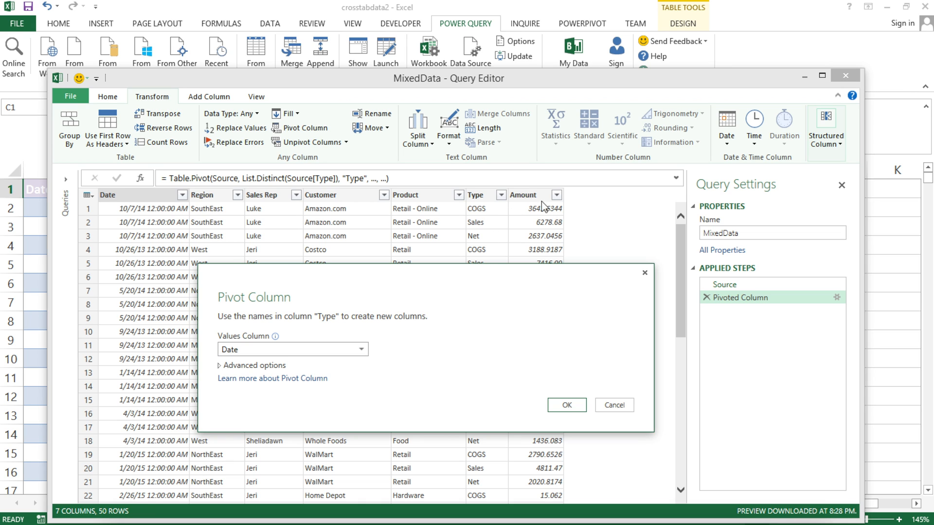
pyautogui.moveTo(483, 227)
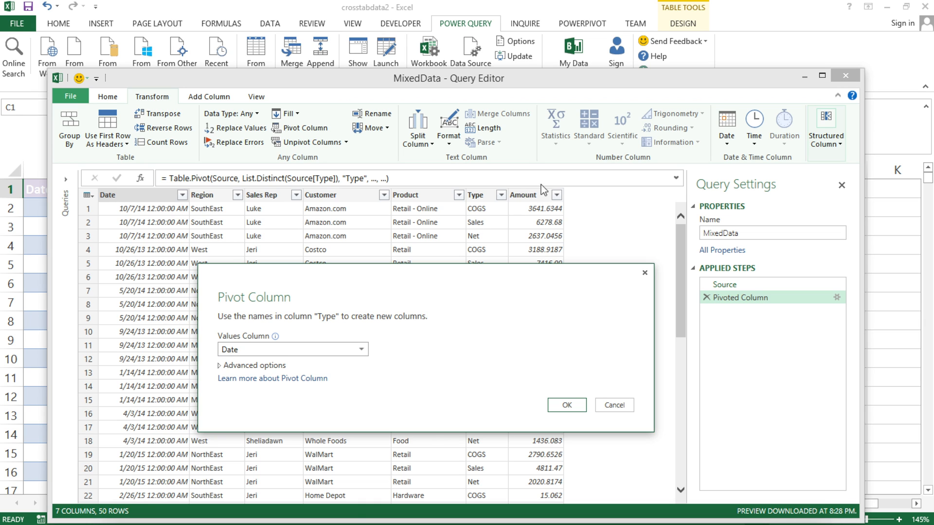
pyautogui.moveTo(350, 378)
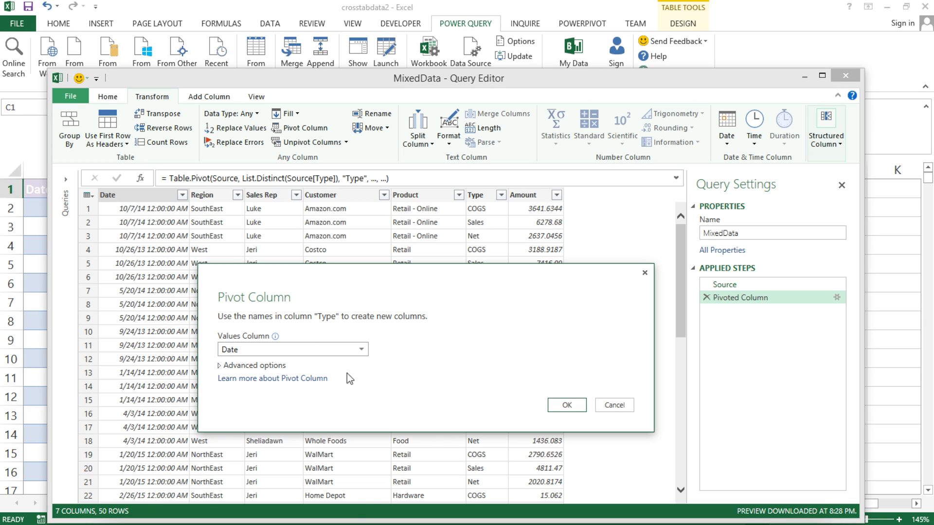
pyautogui.click(292, 349)
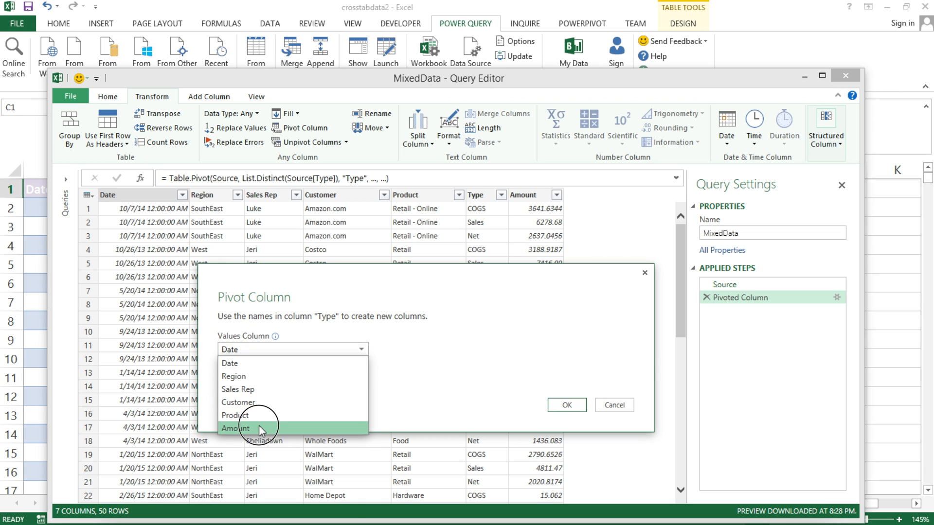
pyautogui.click(261, 427)
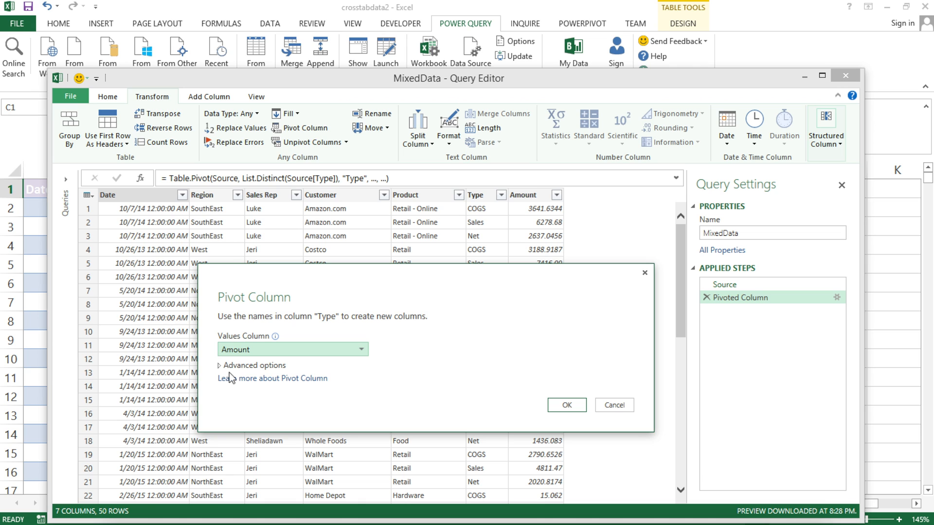
pyautogui.click(253, 365)
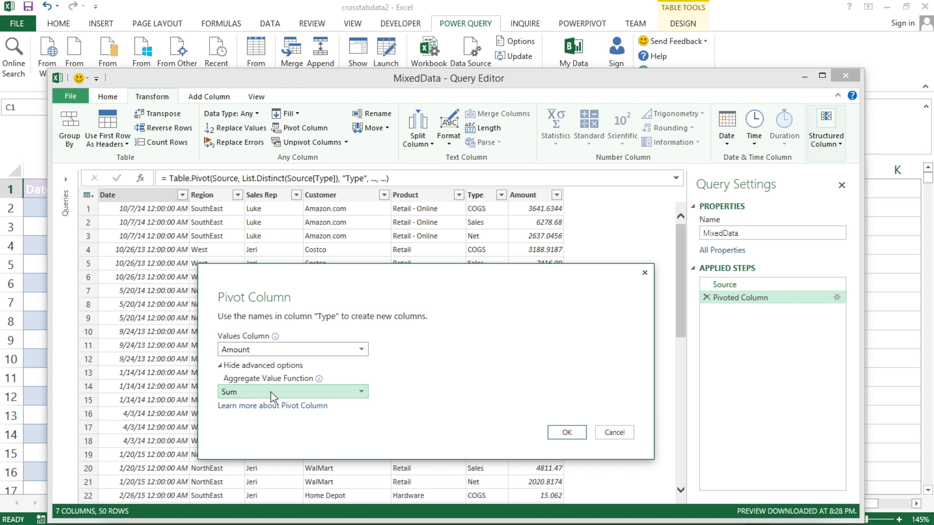
pyautogui.click(292, 392)
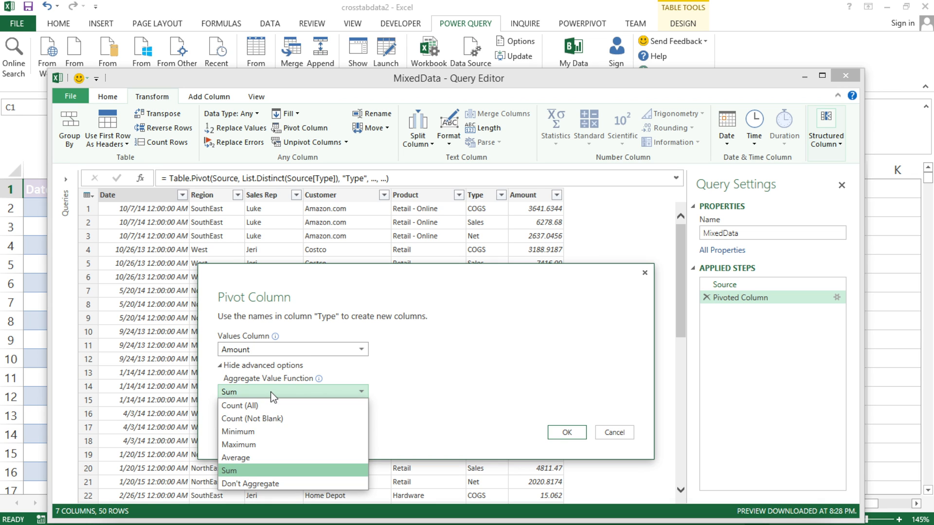
pyautogui.moveTo(264, 484)
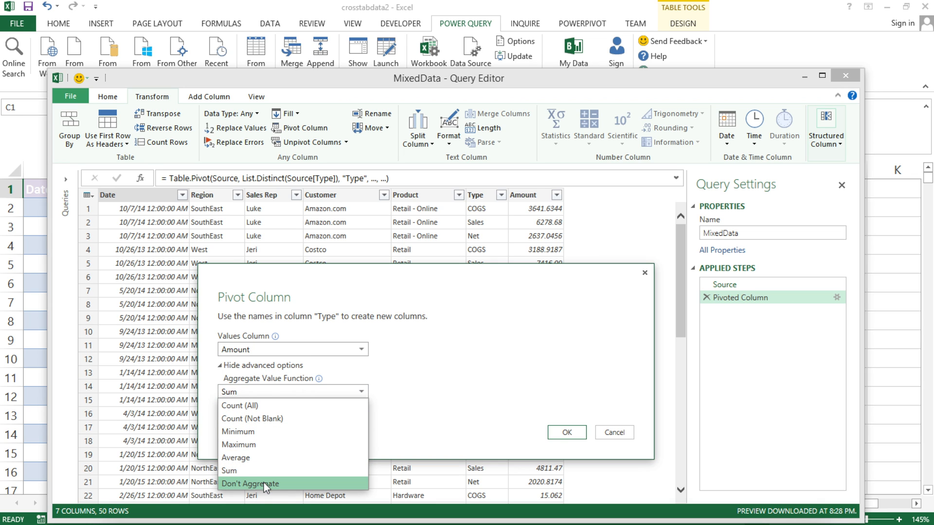
pyautogui.click(265, 483)
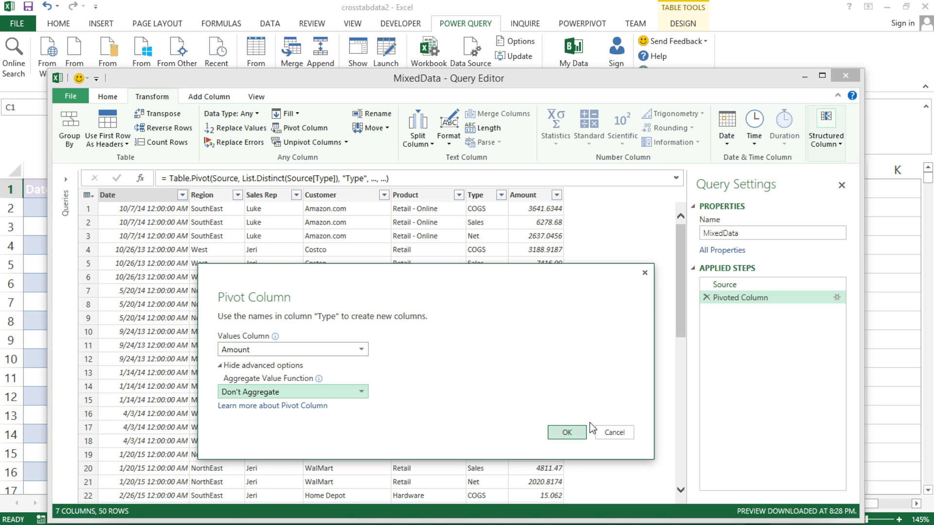
pyautogui.click(563, 431)
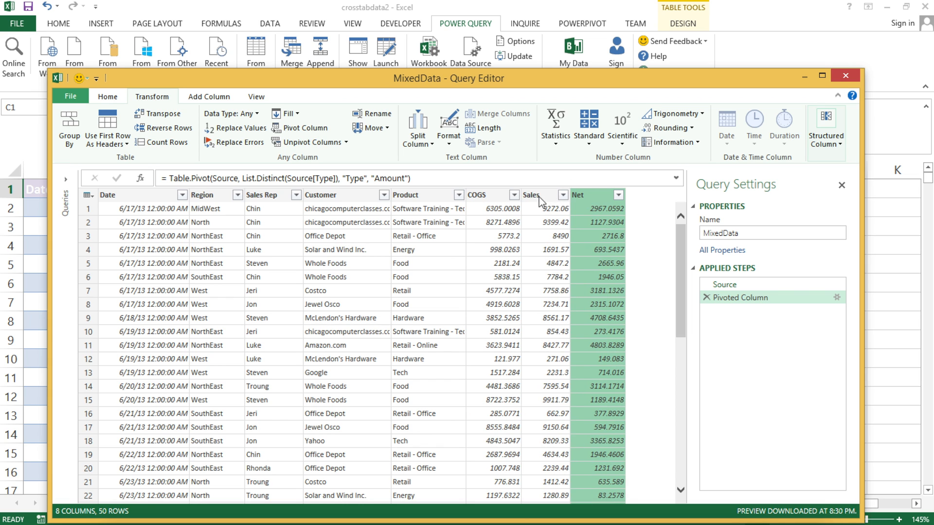
pyautogui.click(477, 194)
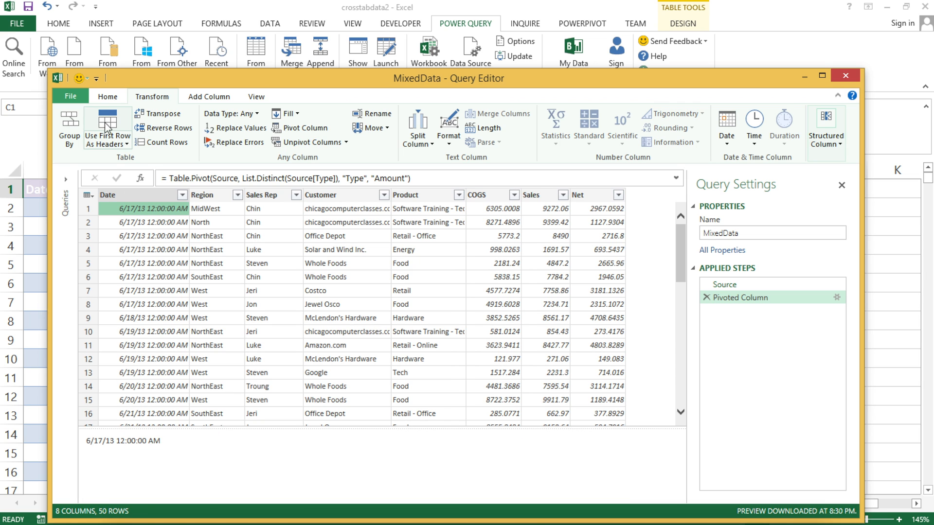
# - Close & Load the pivoted MixedData onto Sheet3 and format its Date column as Short Date
pyautogui.click(107, 96)
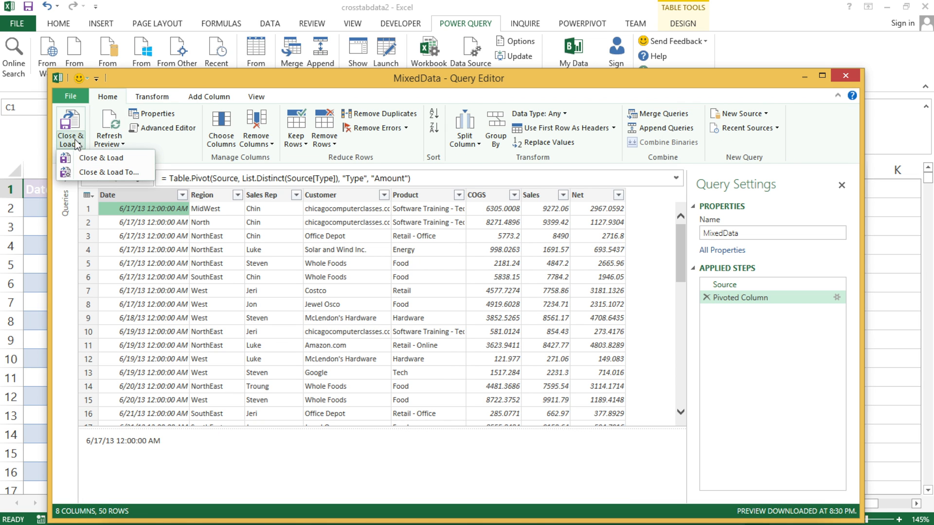
pyautogui.click(101, 158)
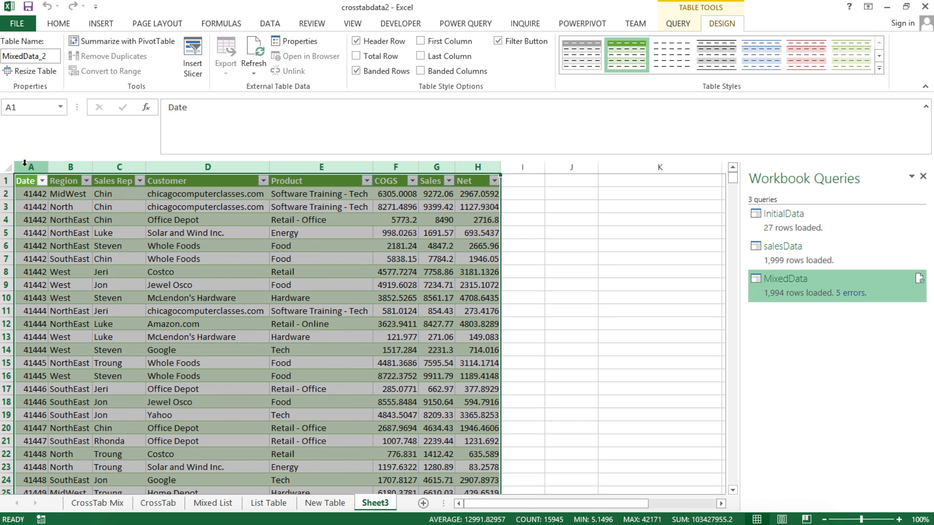
pyautogui.click(57, 24)
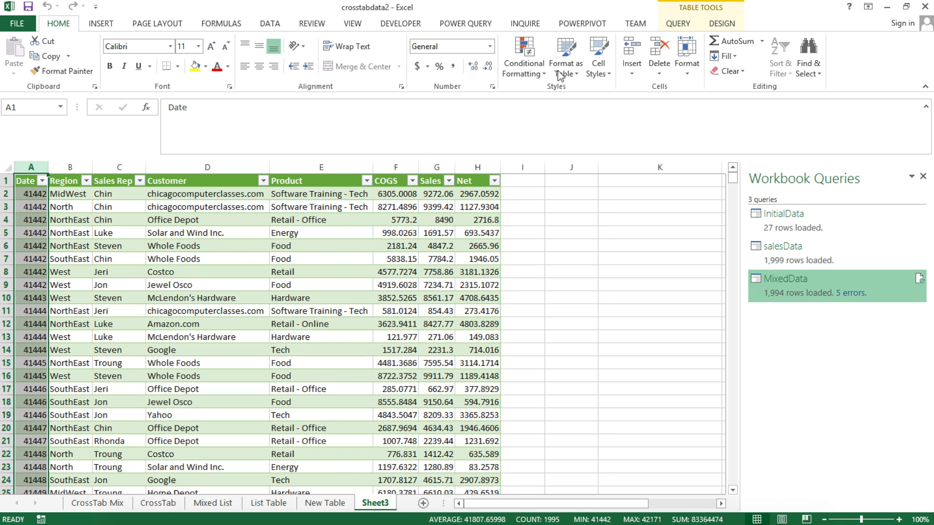
pyautogui.click(488, 47)
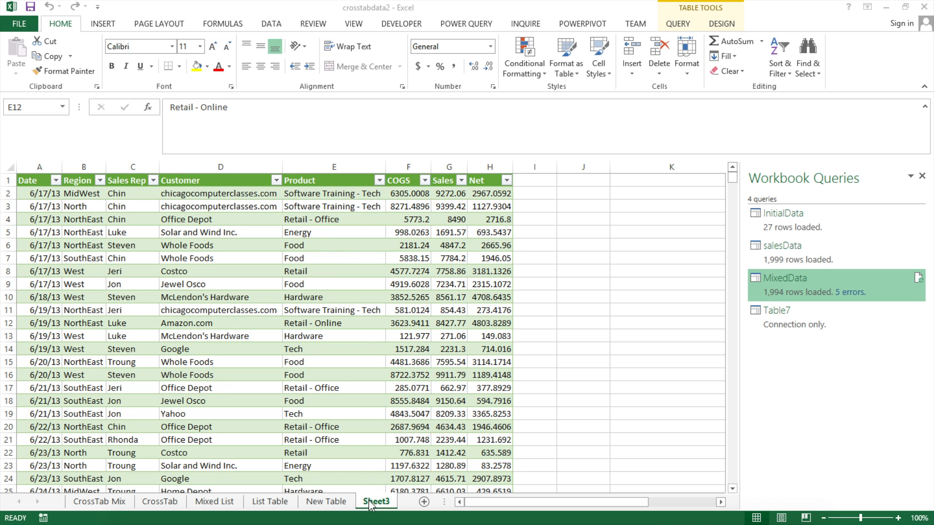
# - Unhide the quarterly milk table sheet and select the data block from A6 down to H138
pyautogui.click(333, 323)
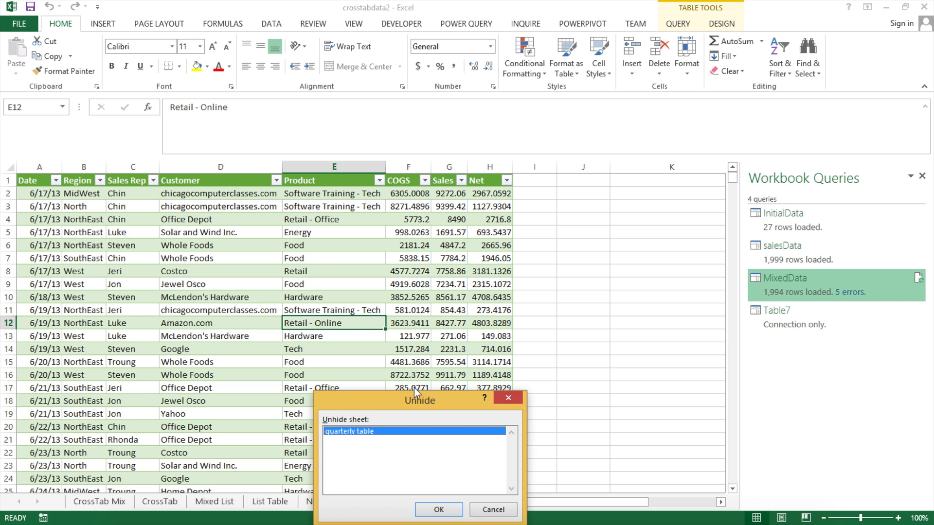
pyautogui.click(439, 509)
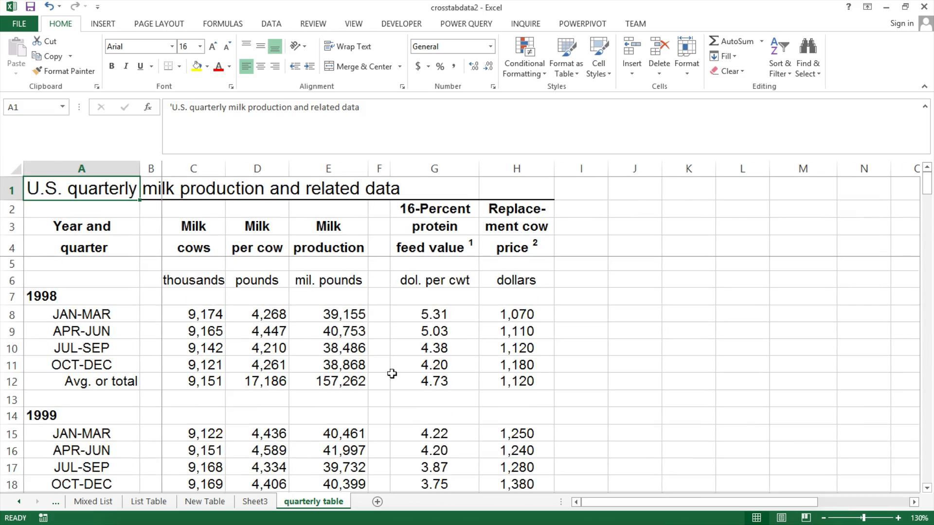
pyautogui.scroll(-3)
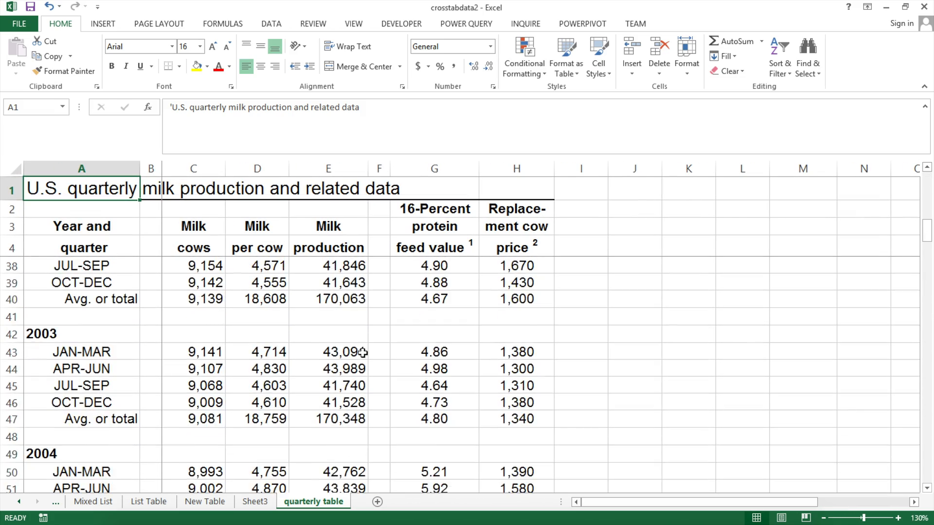
pyautogui.scroll(-3)
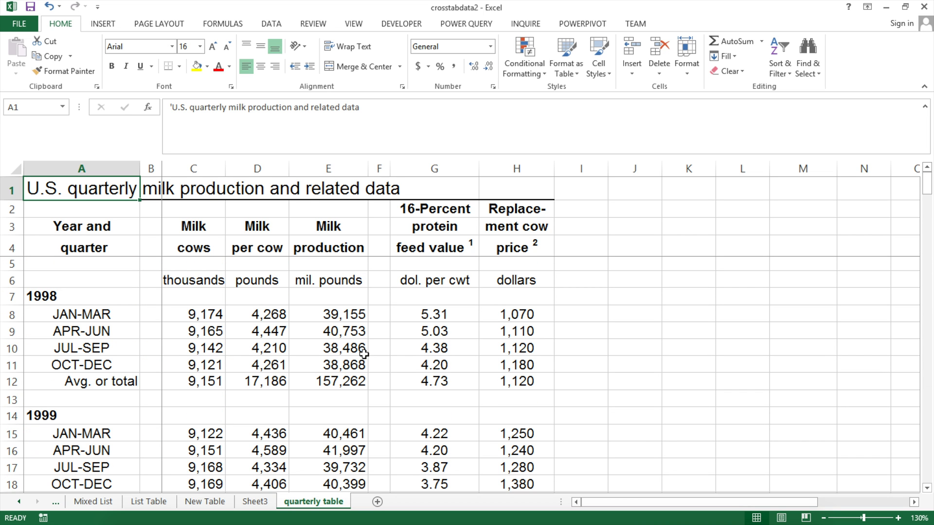
pyautogui.moveTo(367, 350)
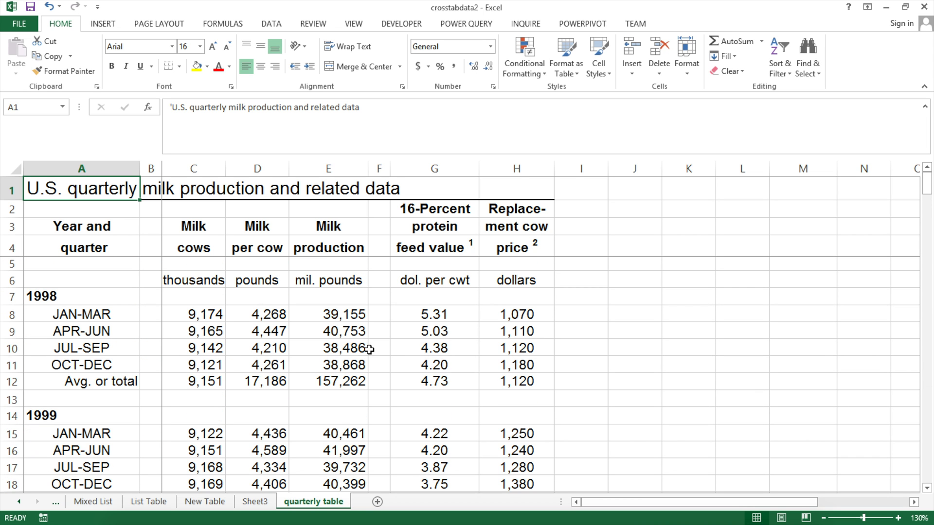
pyautogui.moveTo(41, 278)
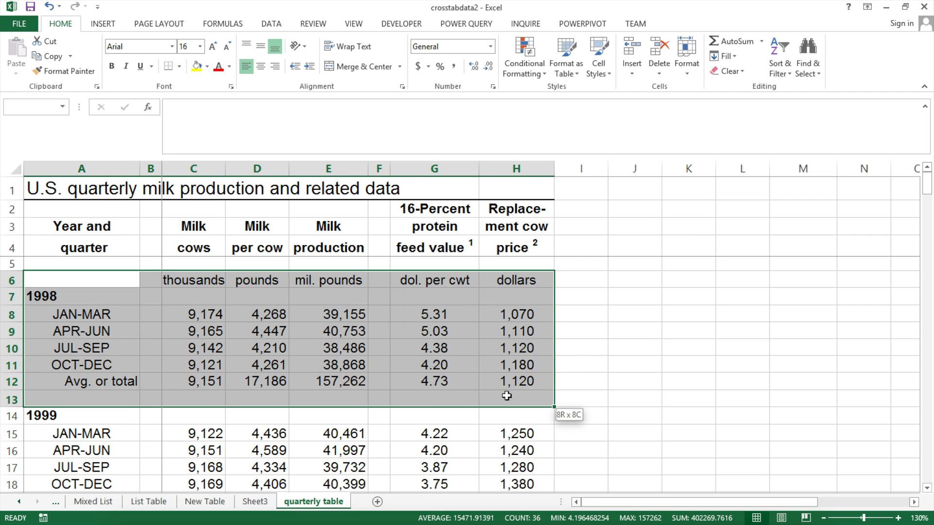
pyautogui.click(194, 280)
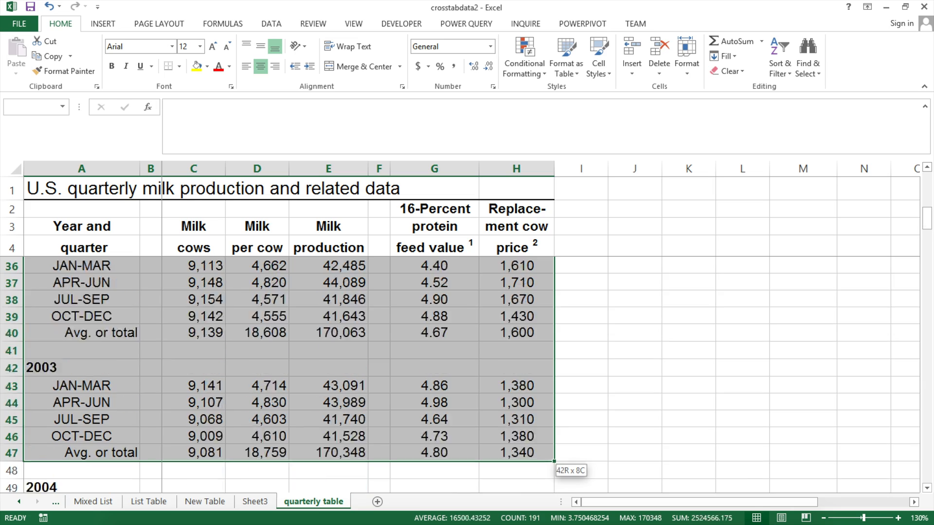
pyautogui.scroll(-3)
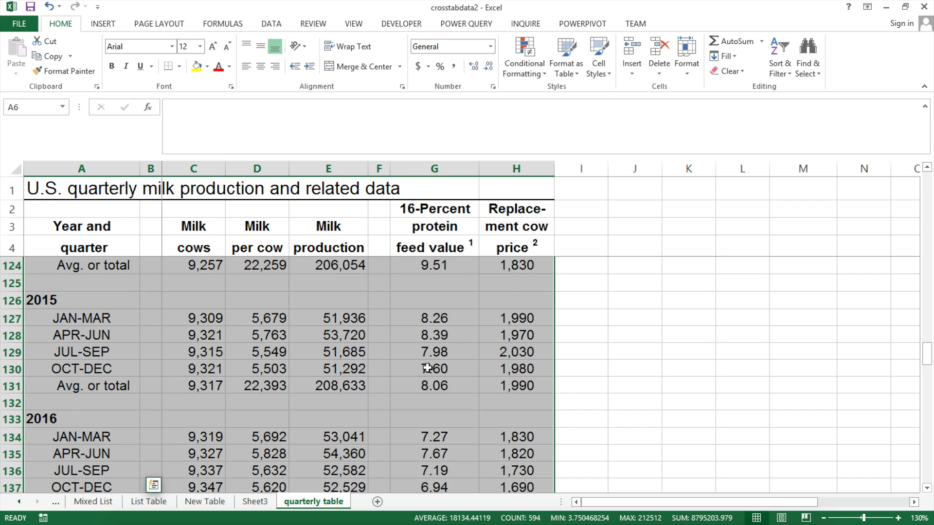
pyautogui.scroll(-3)
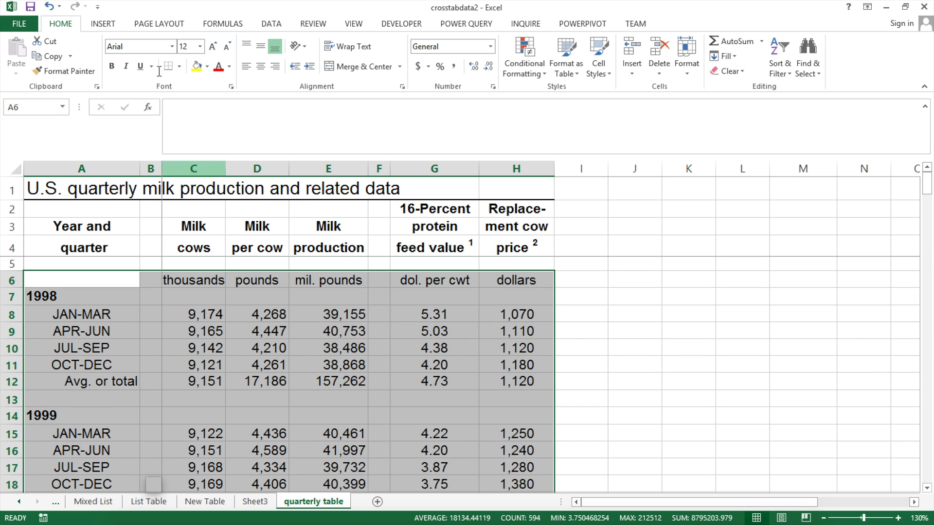
# - Create a table with headers named milkproduction and begin renaming the Cows thousands header
pyautogui.click(111, 54)
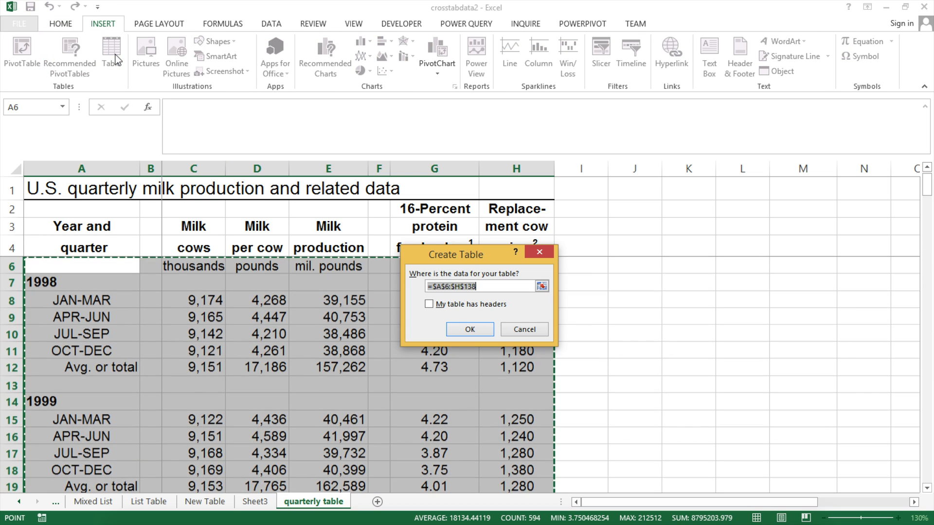
pyautogui.click(429, 305)
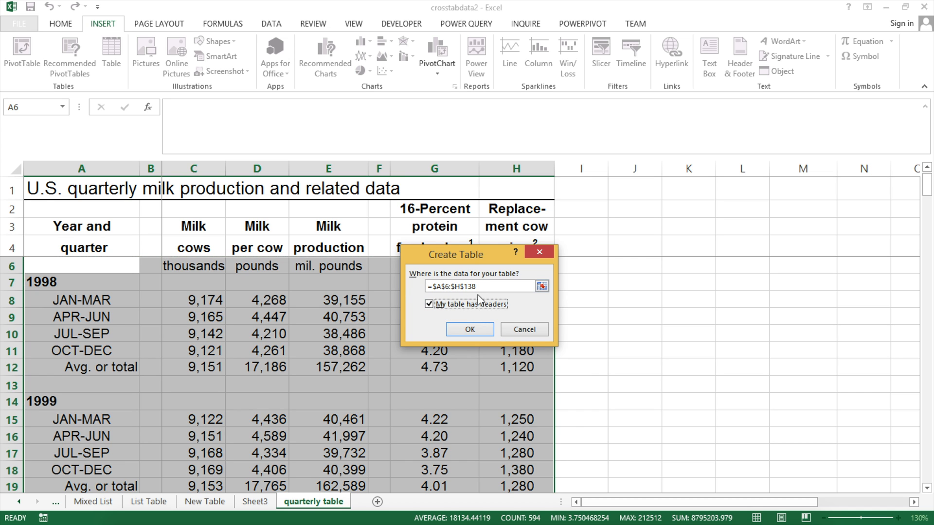
pyautogui.click(468, 329)
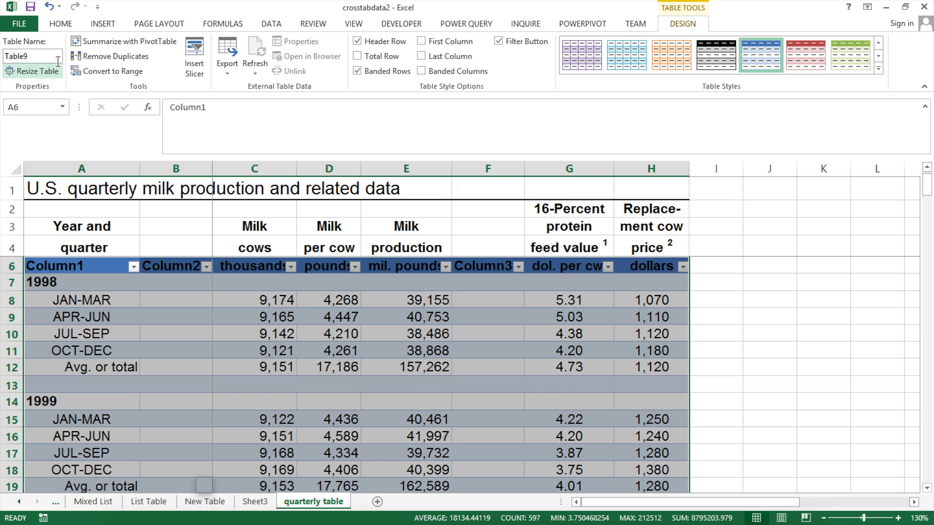
pyautogui.write('milk')
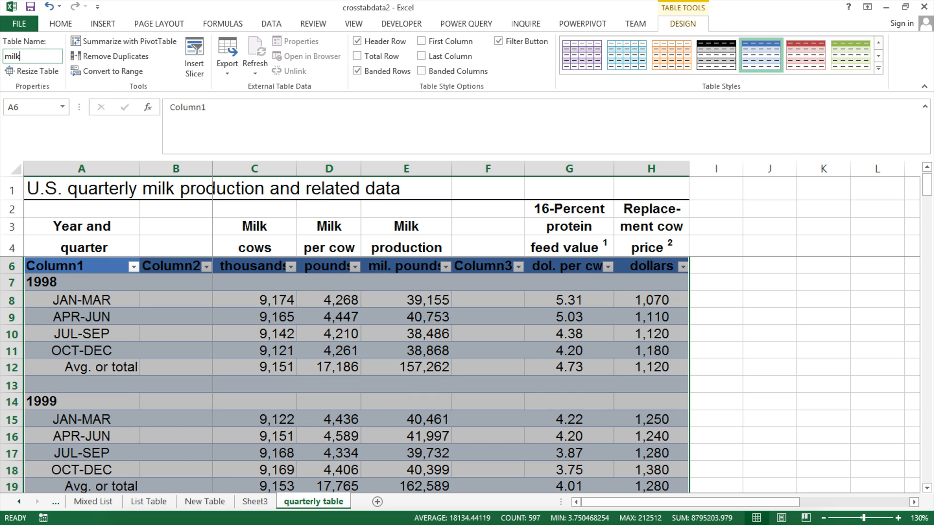
pyautogui.write('production')
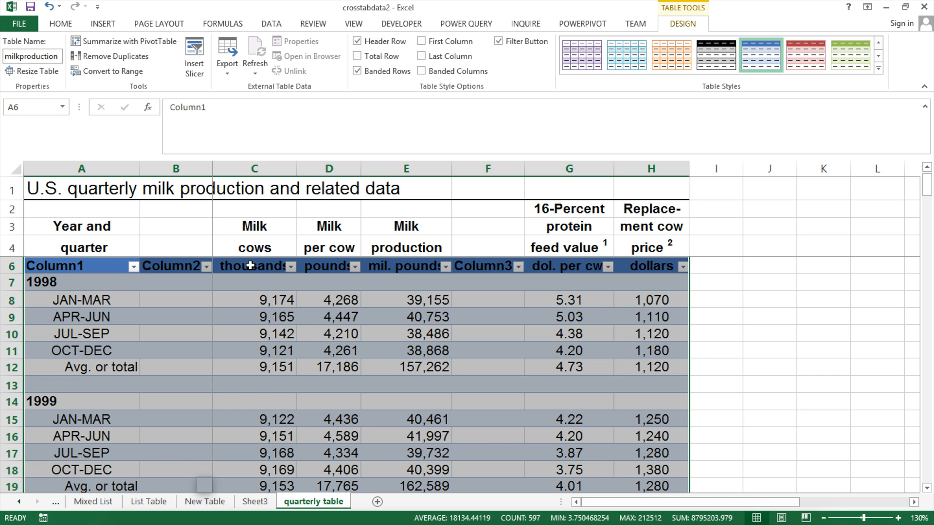
pyautogui.click(254, 266)
pyautogui.write('Cows ')
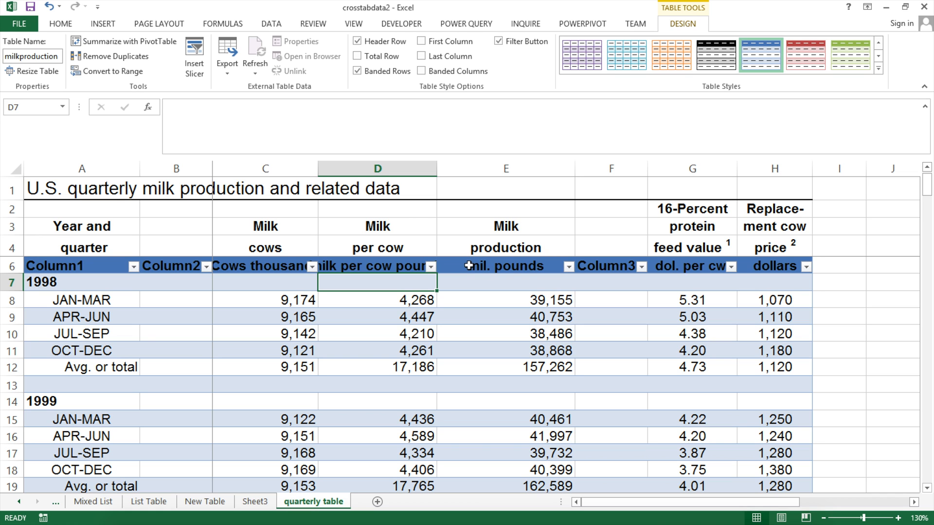
# - Rename the milk production, protein feed value (16P dol. per cwt) and replacement cow price headers with units
pyautogui.click(504, 265)
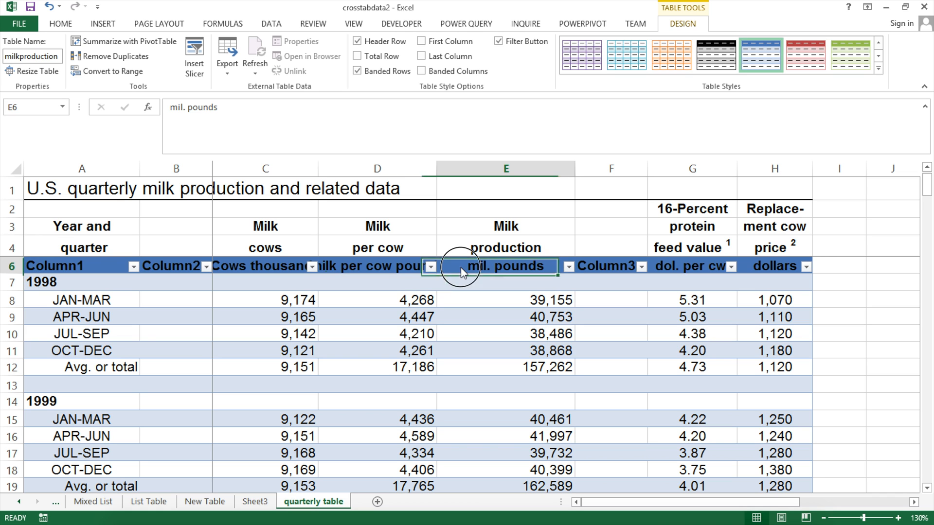
pyautogui.write('pro')
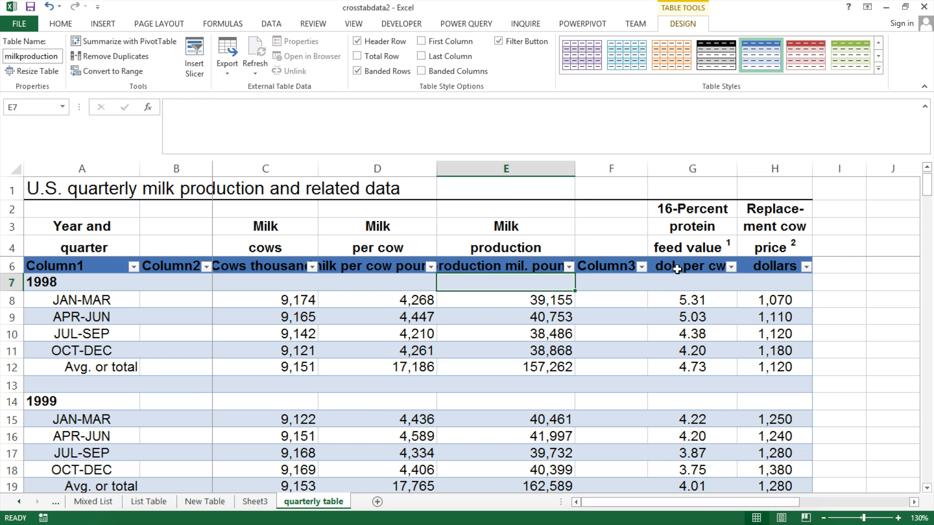
pyautogui.click(685, 265)
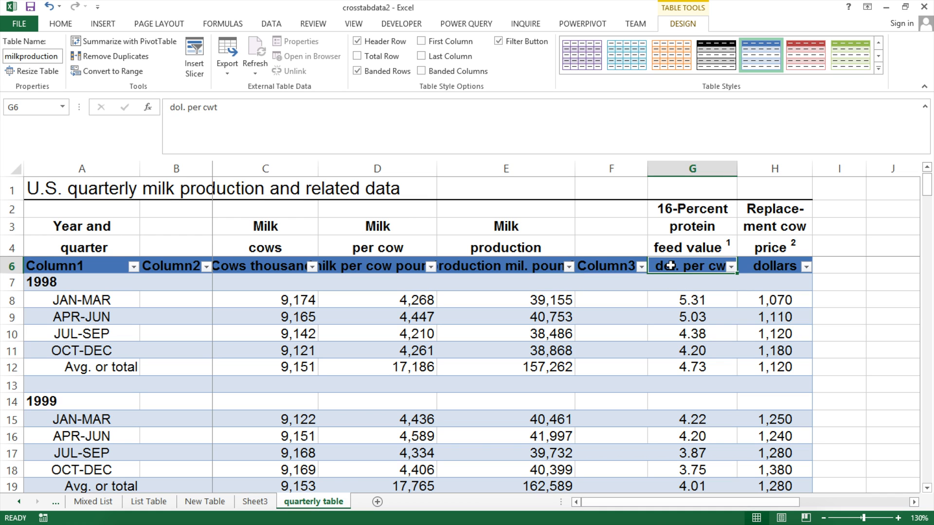
pyautogui.doubleClick(688, 265)
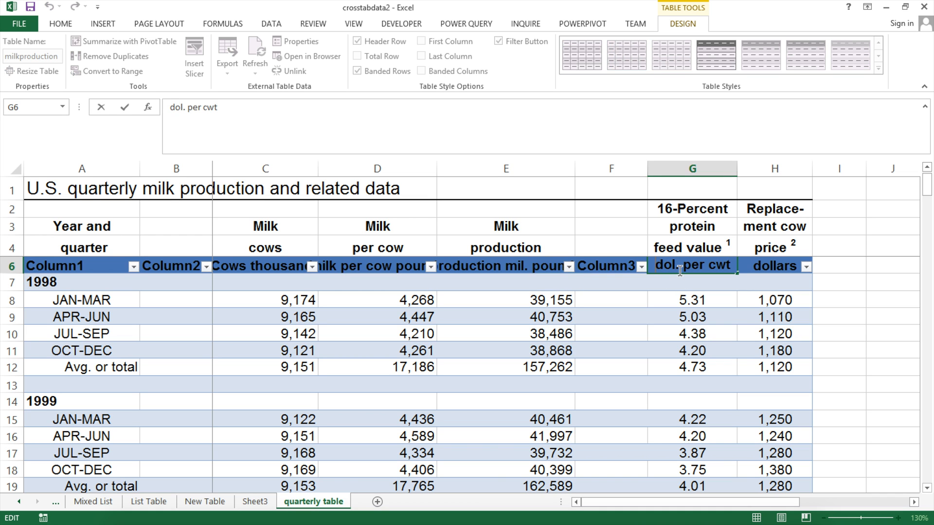
pyautogui.write('1')
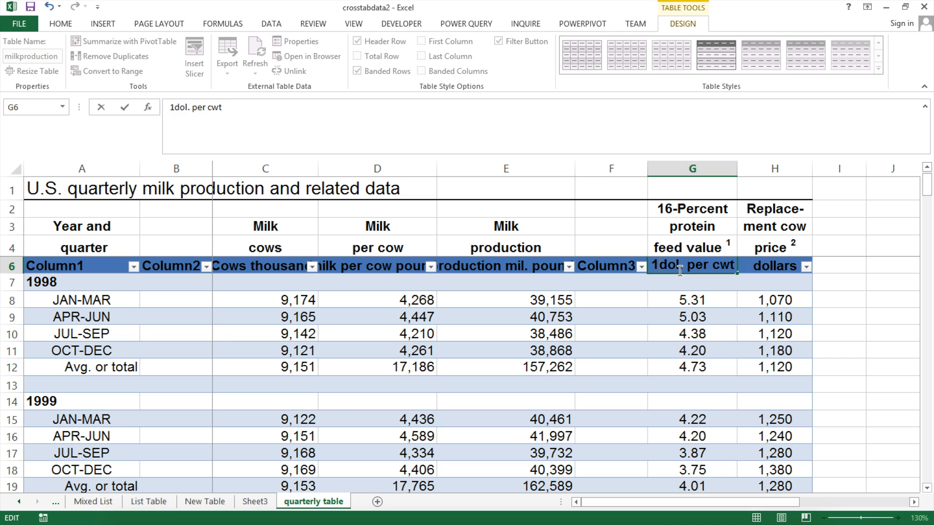
pyautogui.write('16P dol. per cwt')
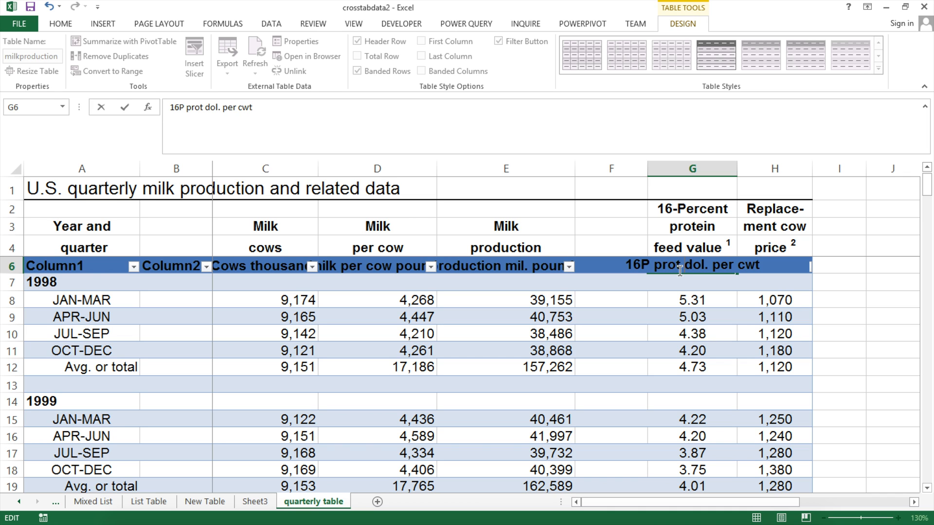
pyautogui.write('feed')
pyautogui.click(774, 264)
pyautogui.write('replacement cow price dollars')
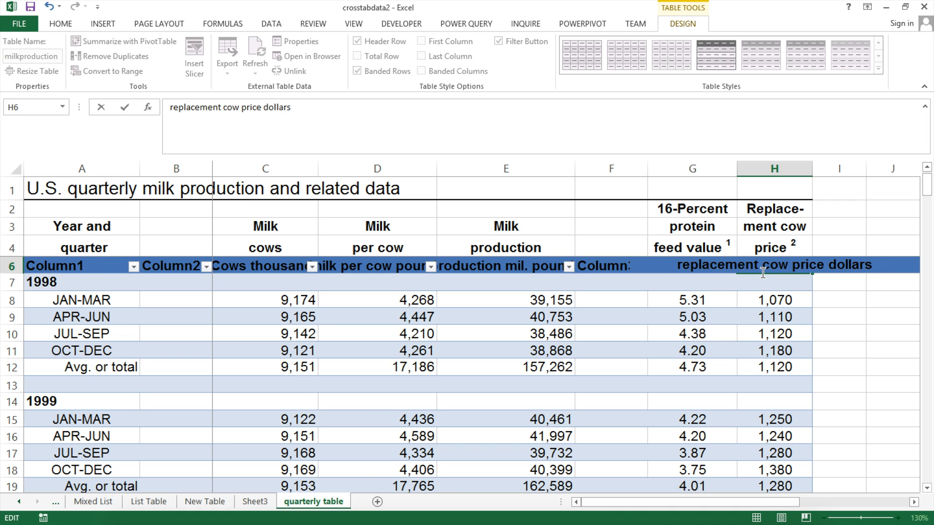
pyautogui.click(82, 266)
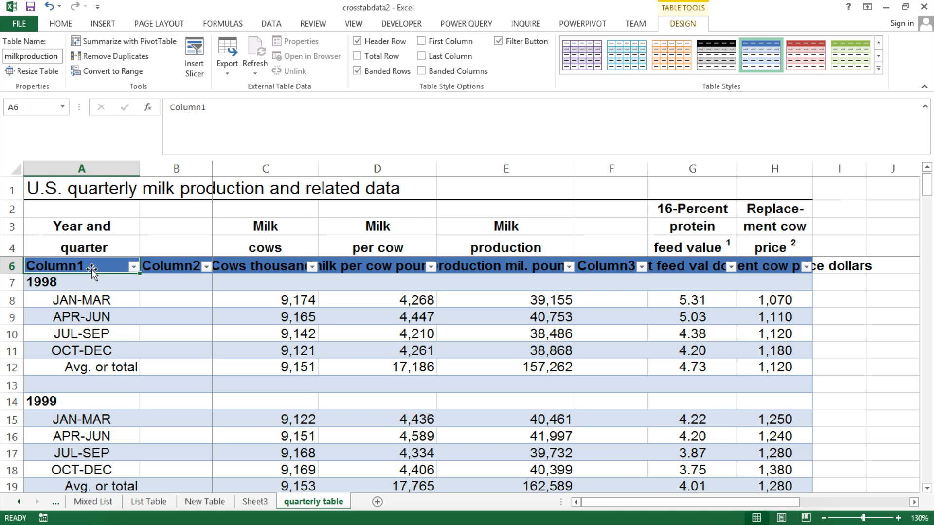
# - Load the milkproduction table into a new Power Query query
pyautogui.click(466, 24)
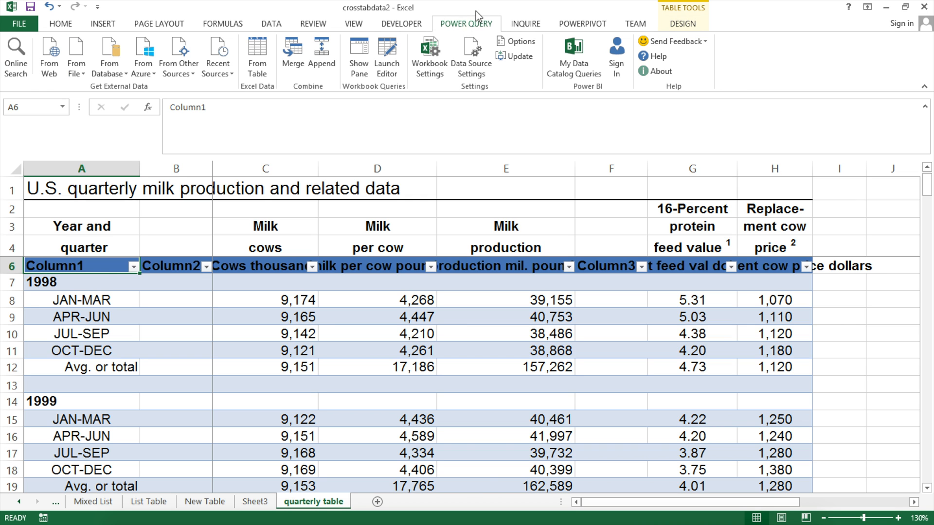
pyautogui.moveTo(257, 56)
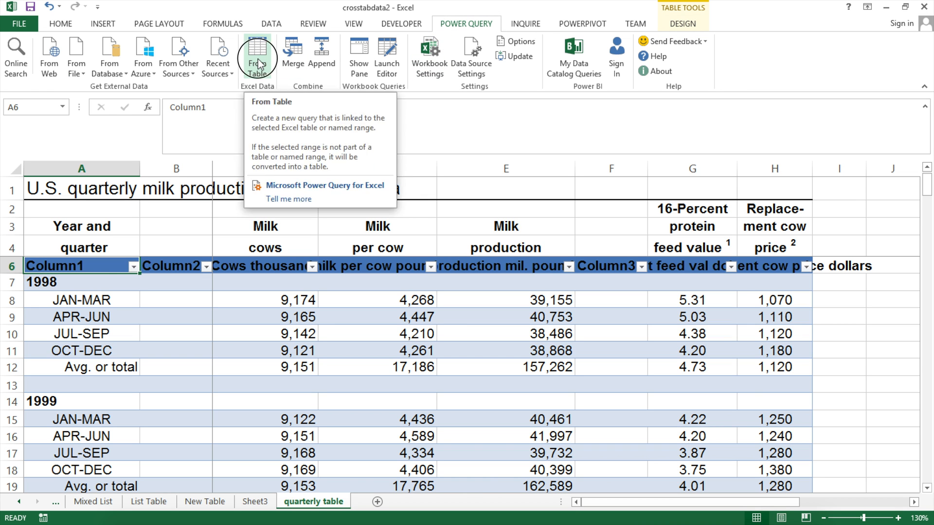
pyautogui.click(257, 54)
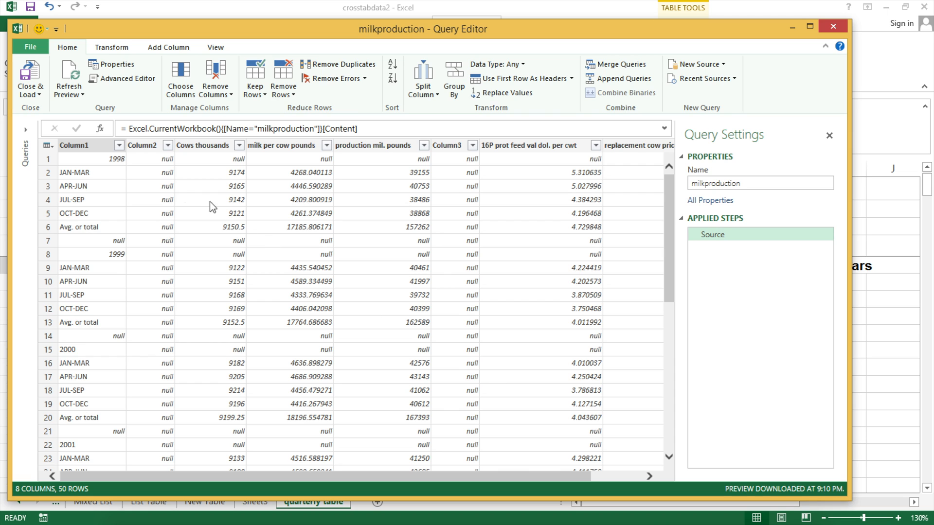
# - Remove the empty Column2 and Column3, leaving six columns
pyautogui.click(142, 145)
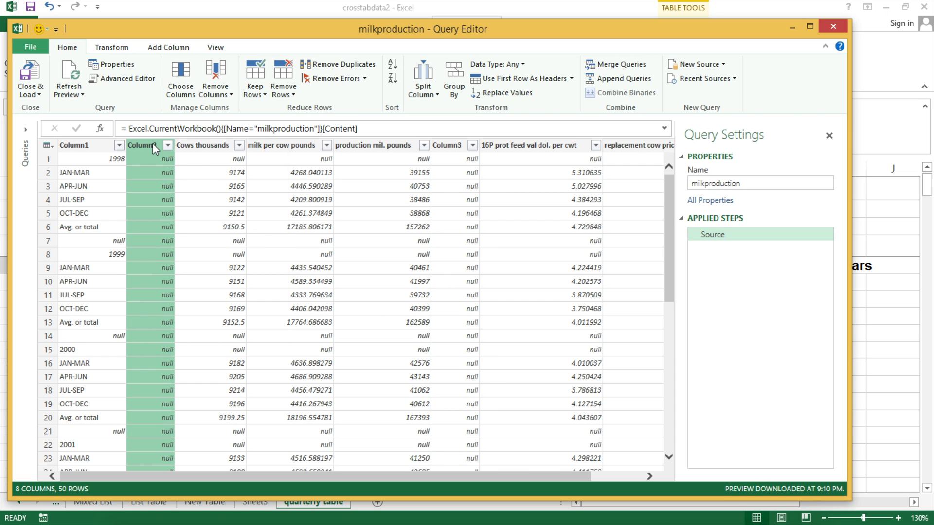
pyautogui.rightClick(148, 145)
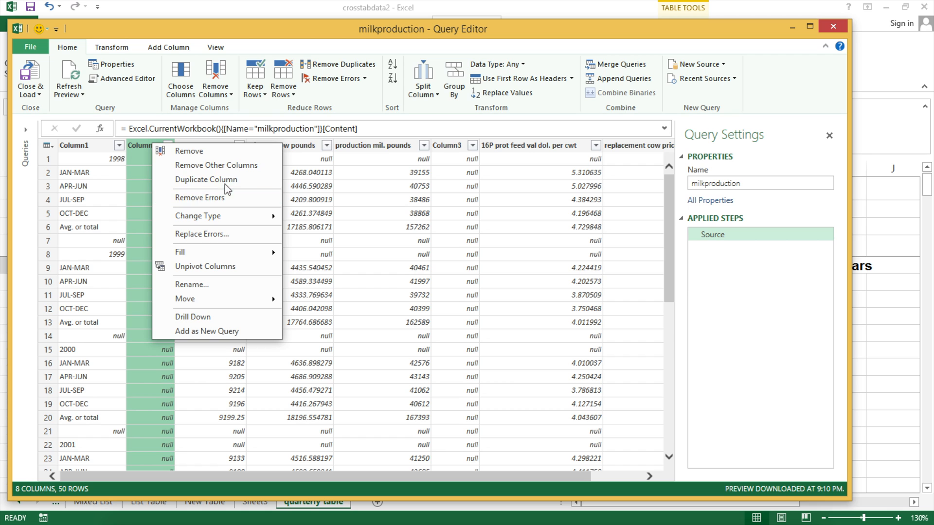
pyautogui.click(189, 150)
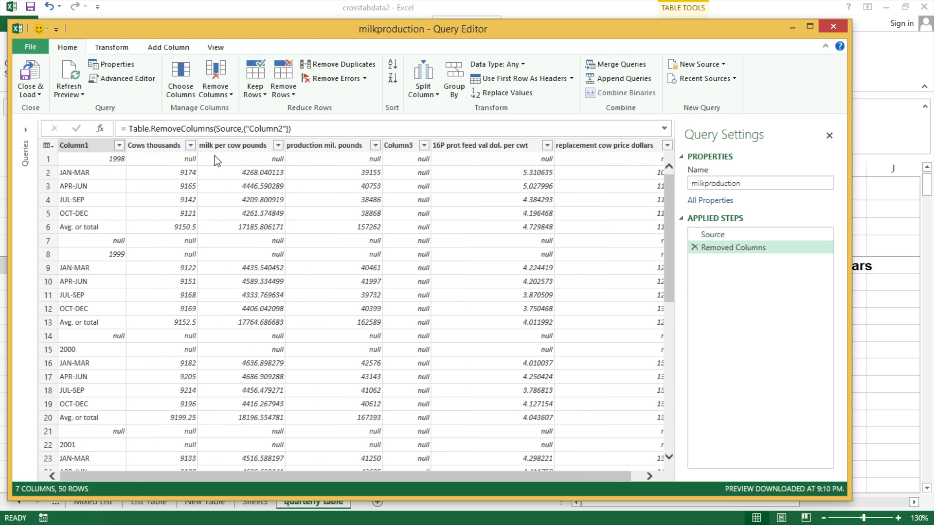
pyautogui.rightClick(398, 145)
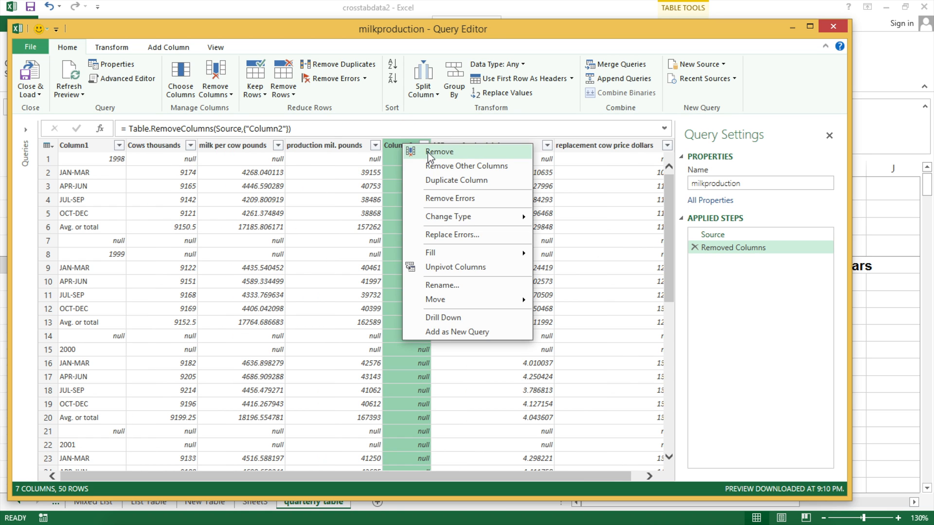
pyautogui.click(439, 152)
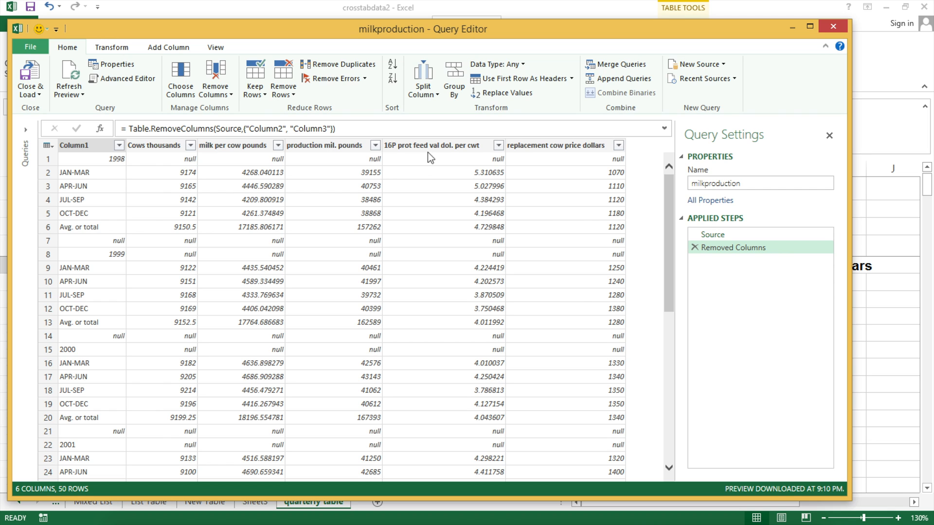
pyautogui.moveTo(564, 193)
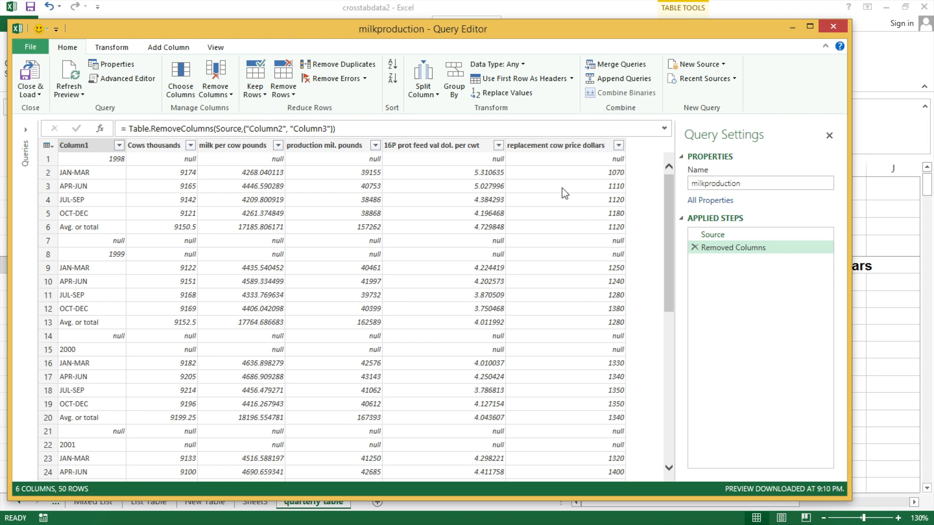
pyautogui.moveTo(96, 180)
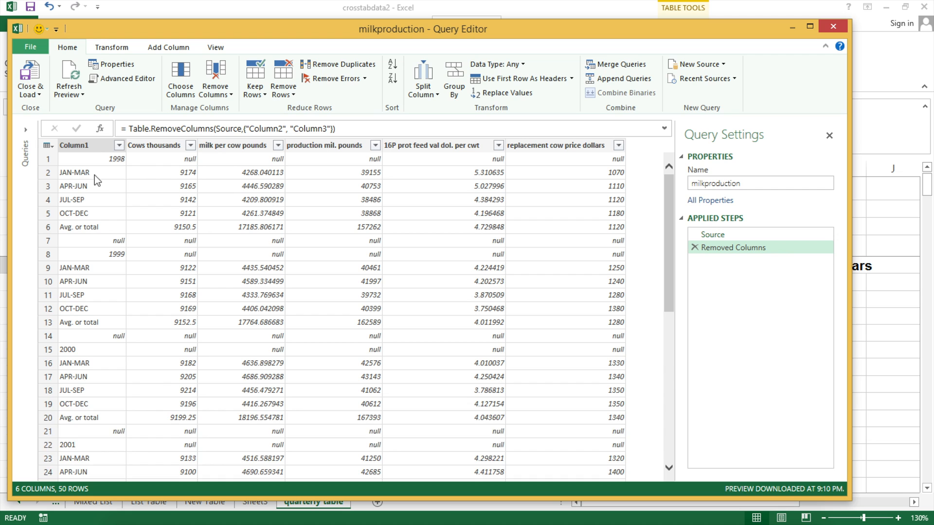
pyautogui.click(75, 172)
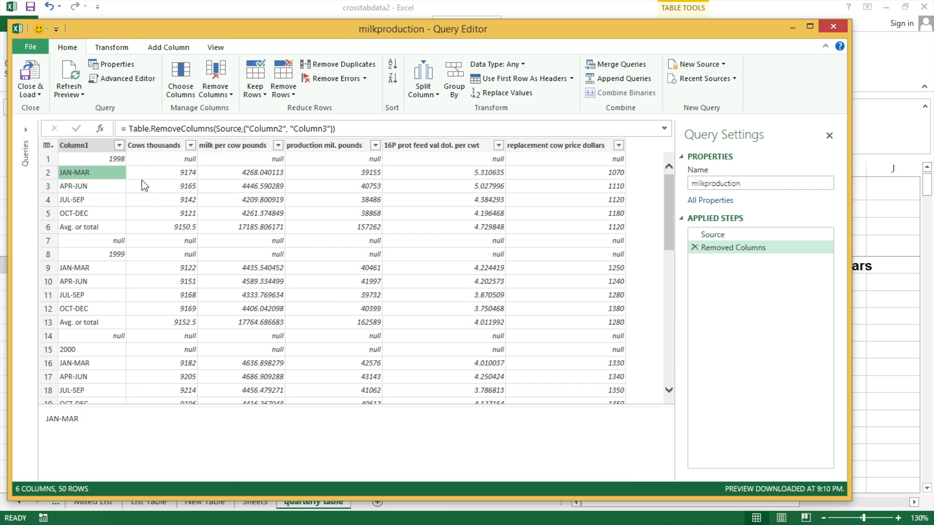
pyautogui.moveTo(635, 179)
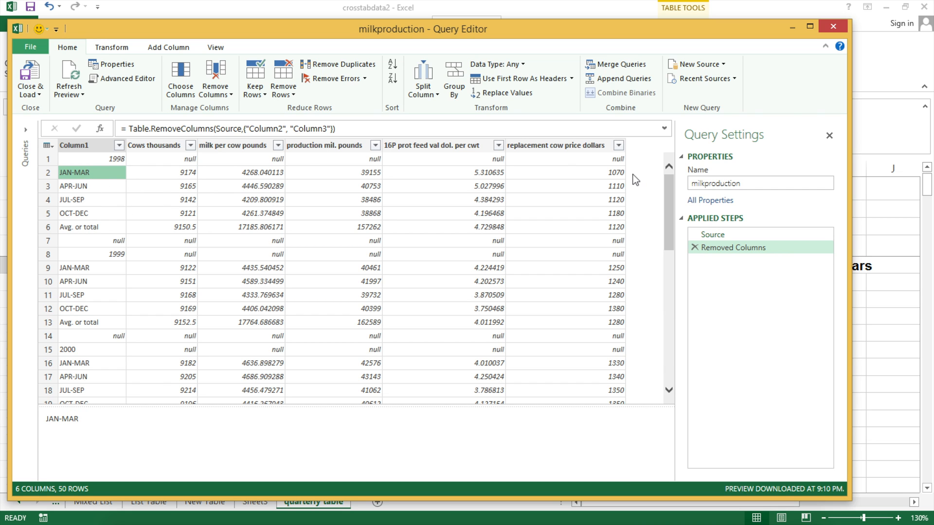
pyautogui.moveTo(639, 182)
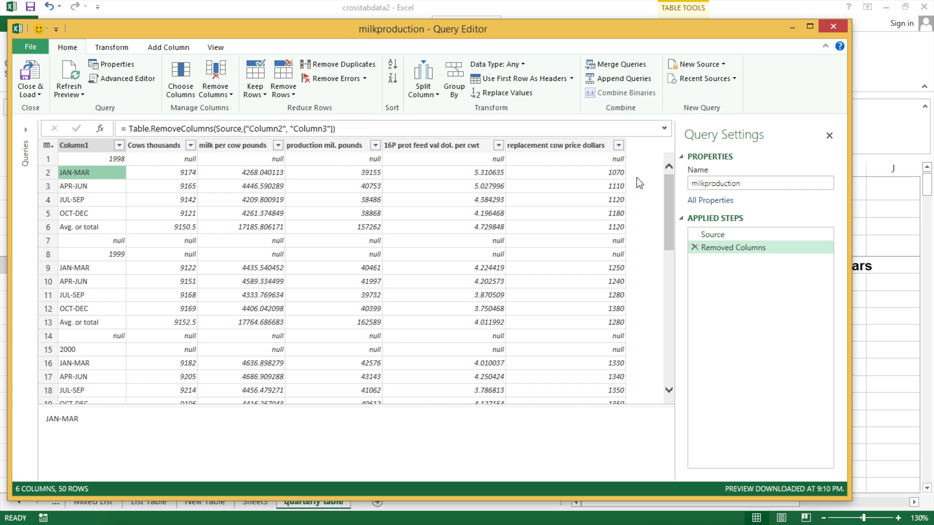
pyautogui.moveTo(638, 211)
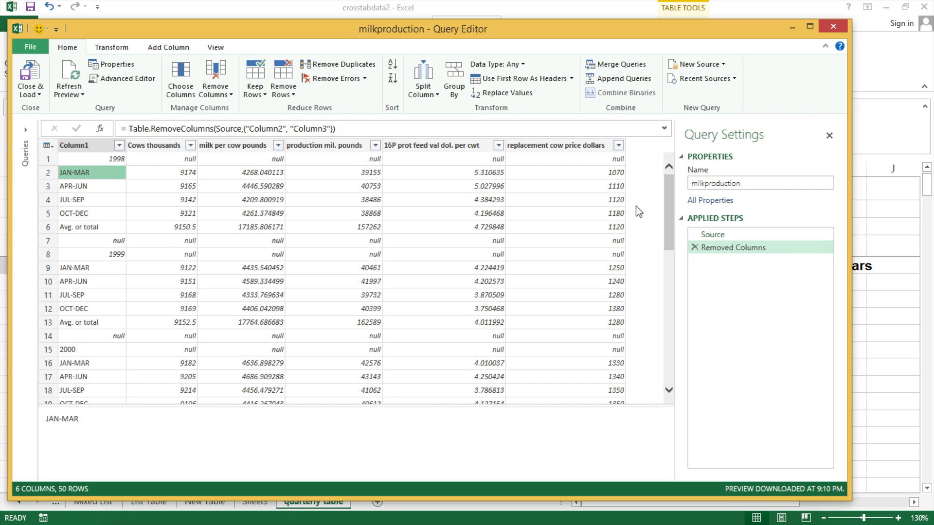
pyautogui.moveTo(635, 255)
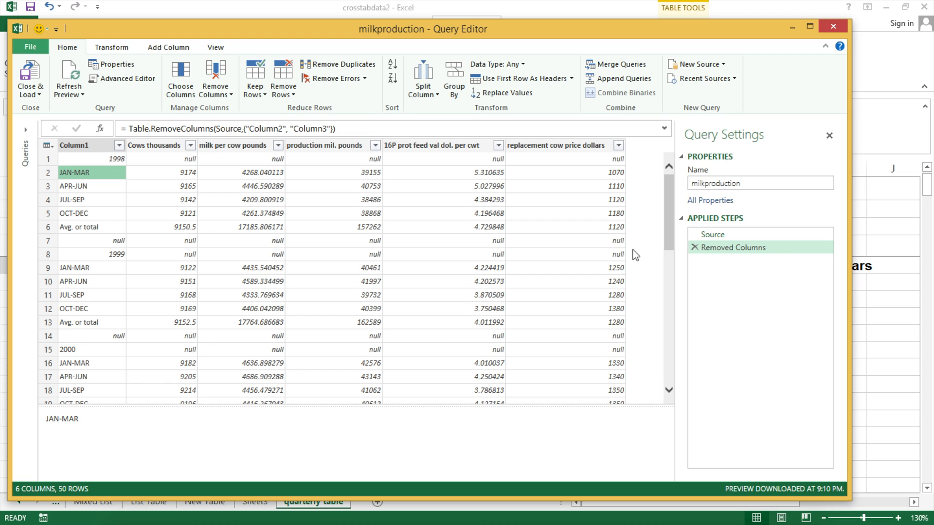
pyautogui.moveTo(646, 299)
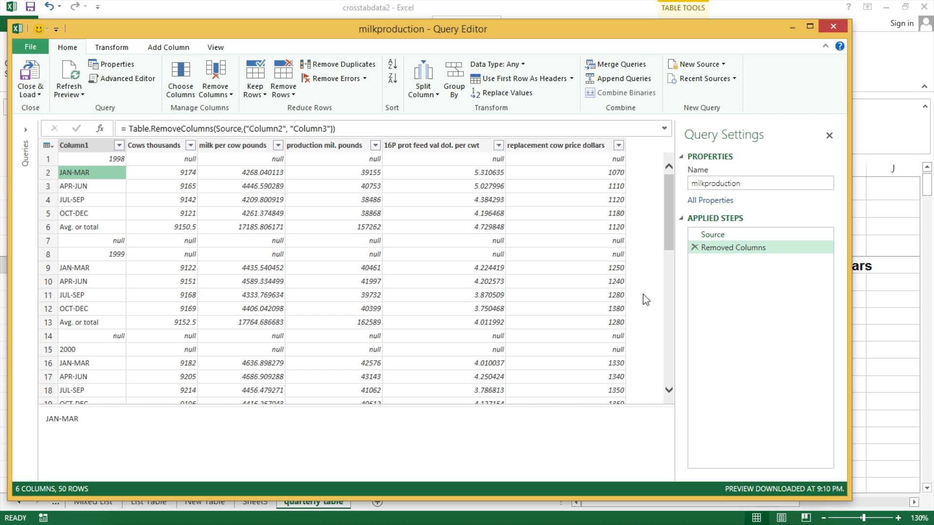
pyautogui.moveTo(617, 280)
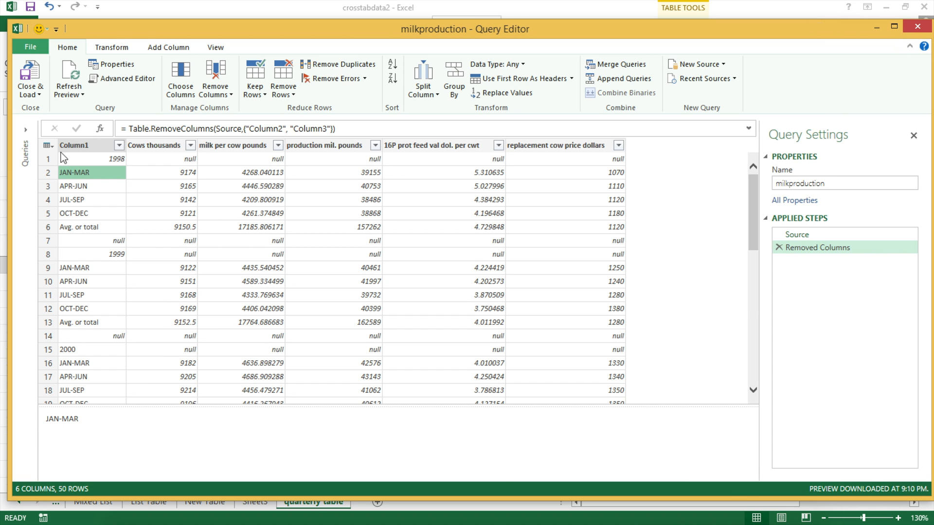
# - Duplicate Column1 as a new Copy of Column1 at the end of the table
pyautogui.rightClick(78, 144)
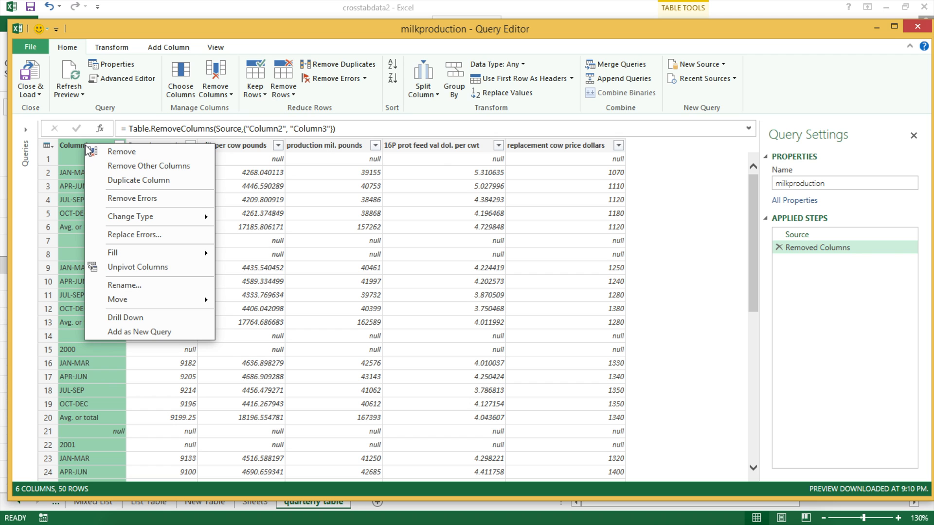
pyautogui.moveTo(138, 180)
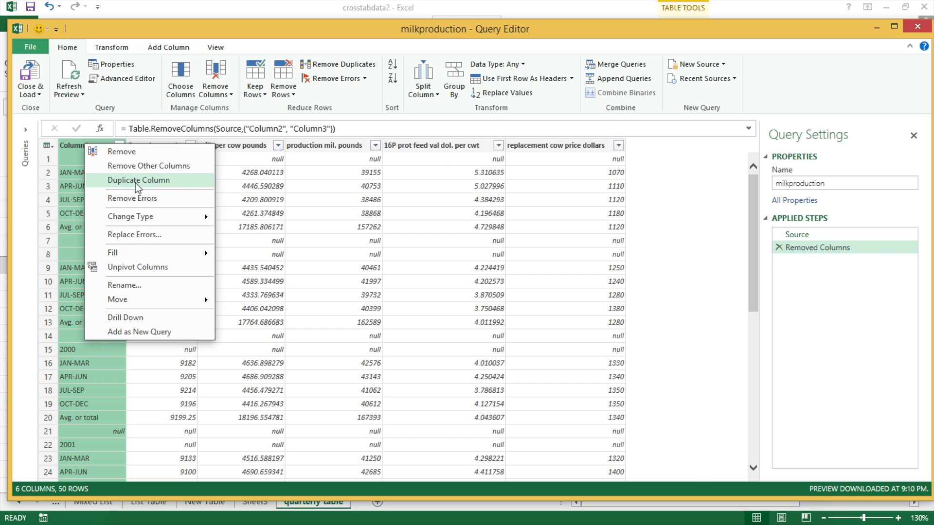
pyautogui.click(138, 180)
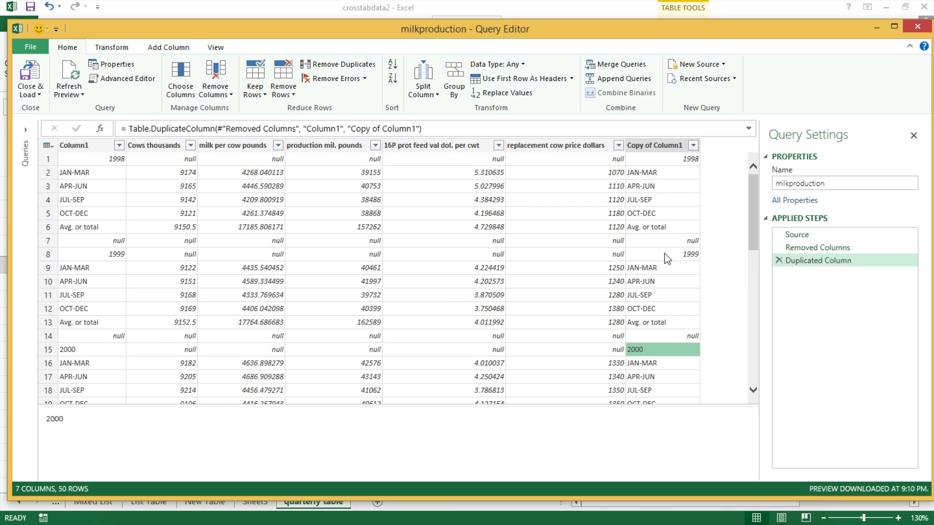
pyautogui.moveTo(659, 195)
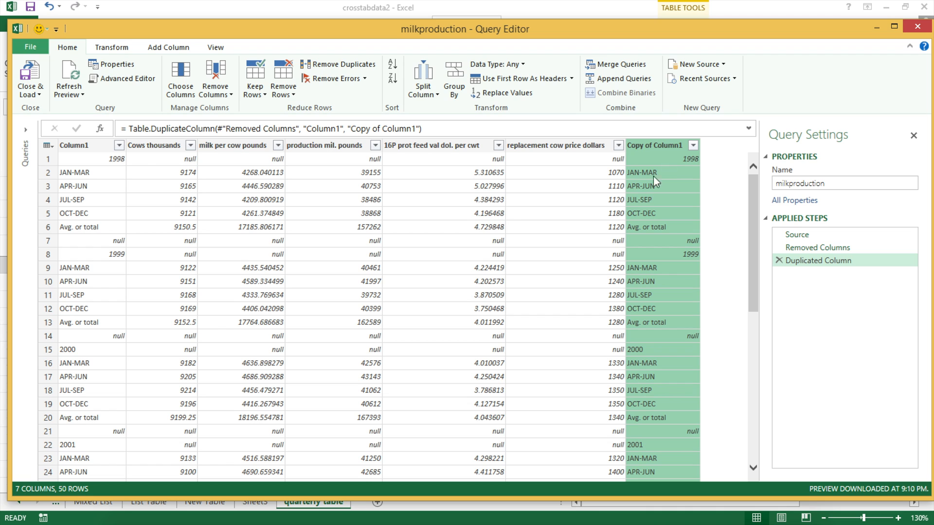
pyautogui.moveTo(687, 213)
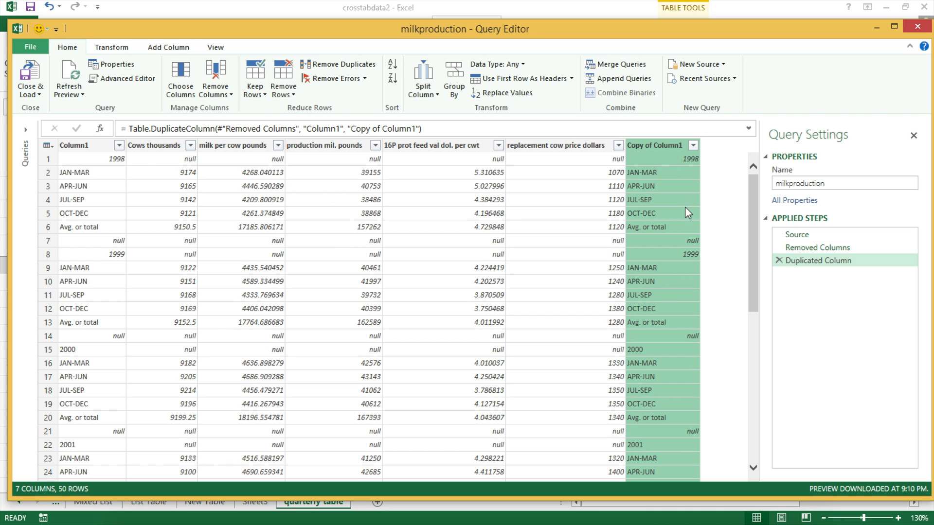
pyautogui.moveTo(563, 50)
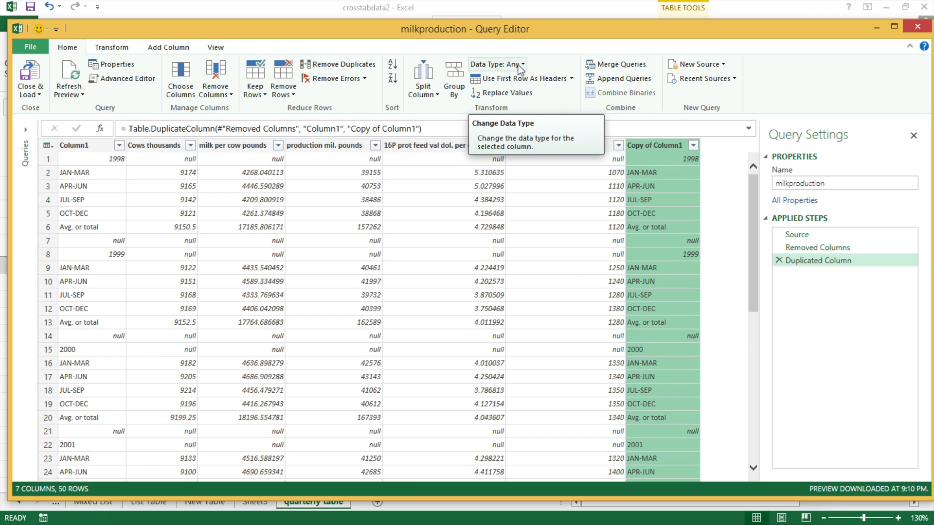
# - Type Copy of Column1 as Whole Number so quarter labels become errors
pyautogui.click(496, 65)
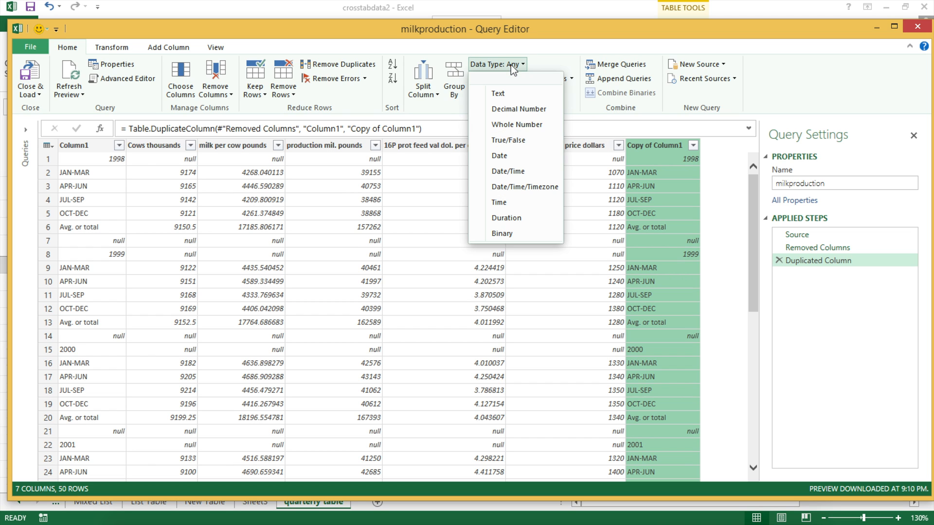
pyautogui.moveTo(516, 124)
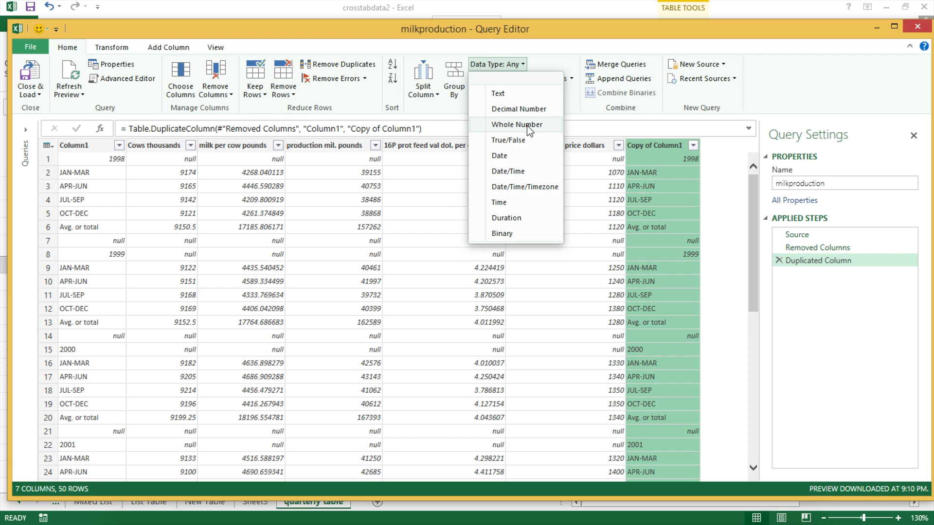
pyautogui.click(516, 125)
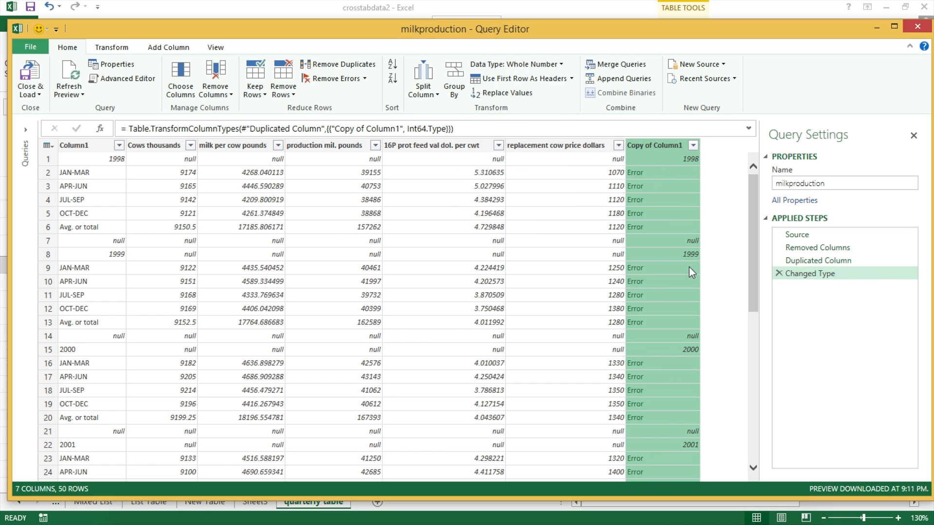
pyautogui.moveTo(685, 357)
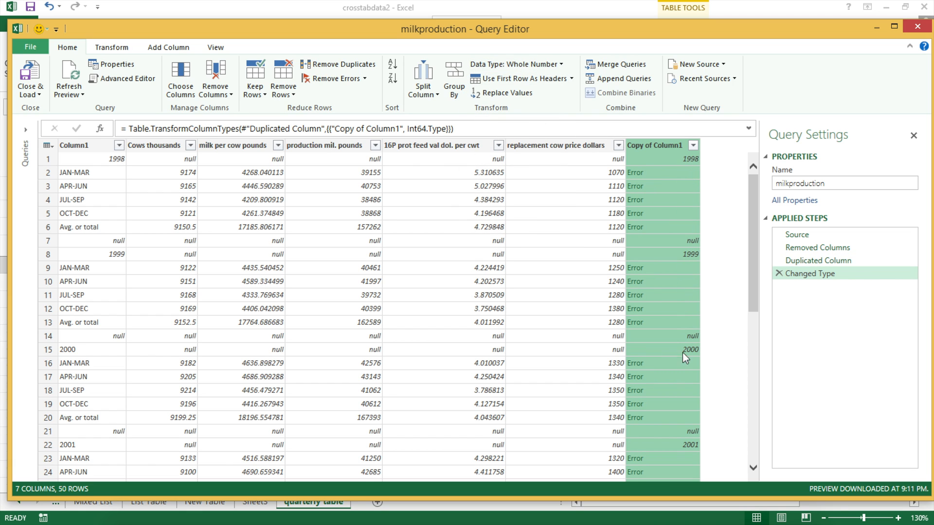
pyautogui.scroll(-3)
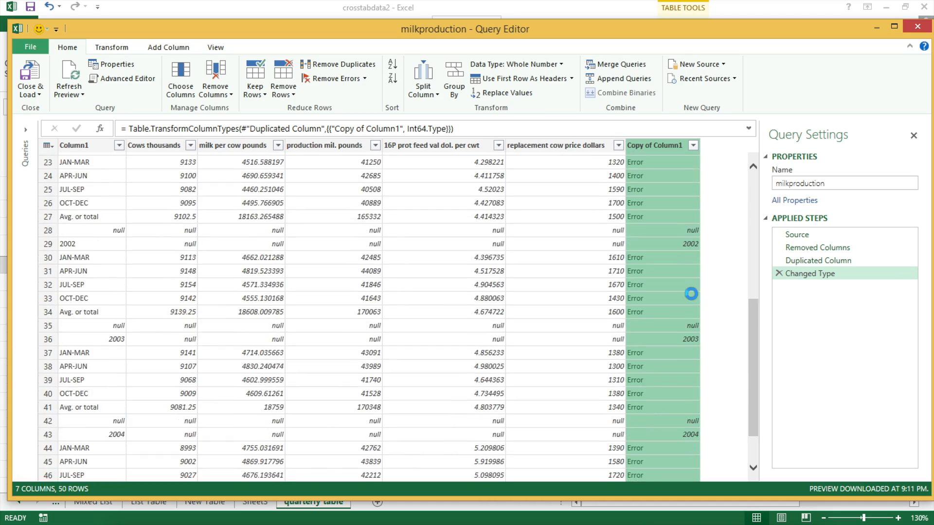
pyautogui.scroll(-3)
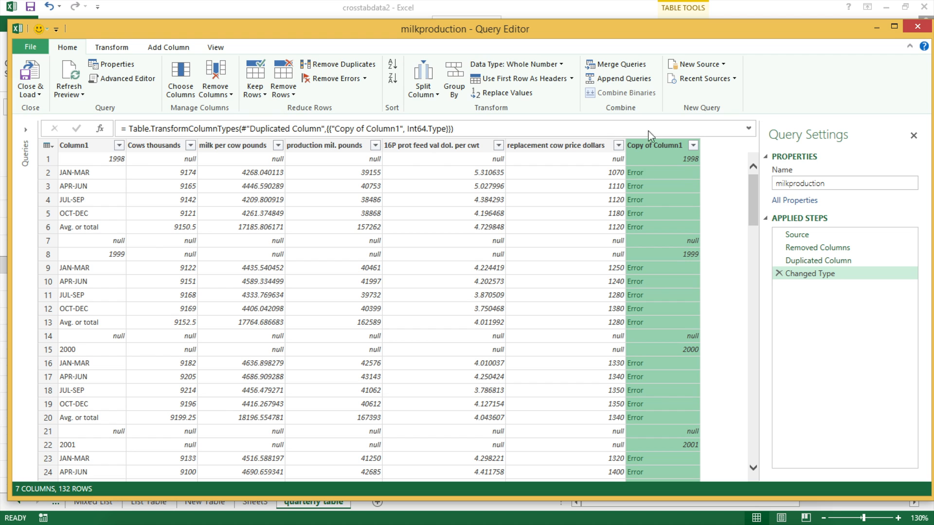
pyautogui.moveTo(112, 47)
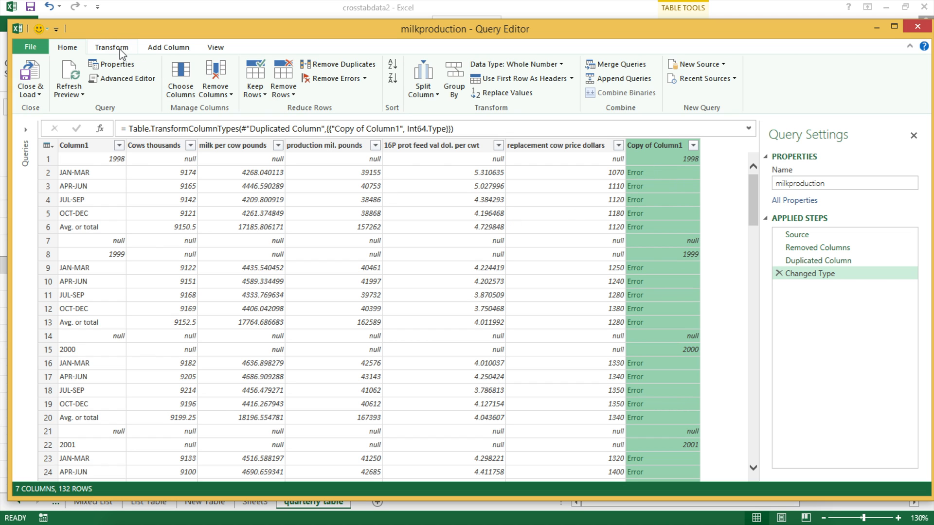
# - Replace the errors in Copy of Column1 with null, keeping only years
pyautogui.click(111, 47)
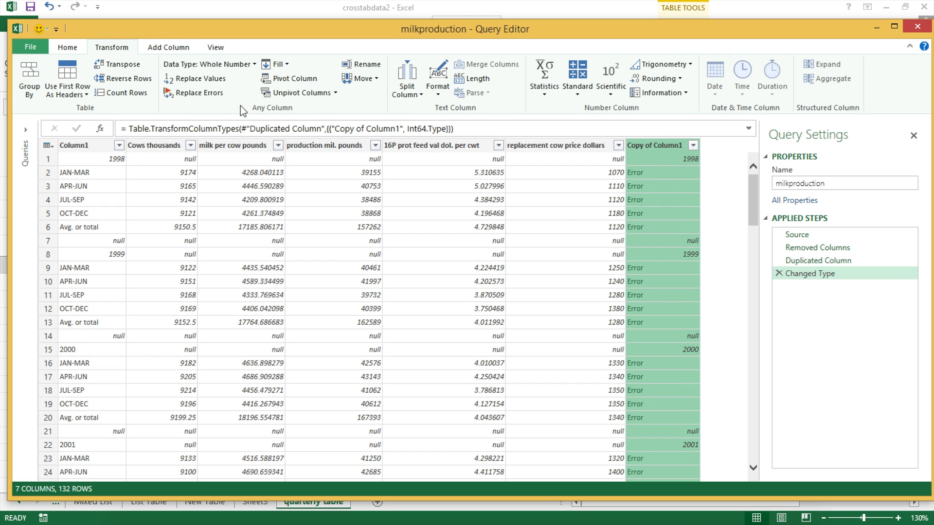
pyautogui.moveTo(198, 93)
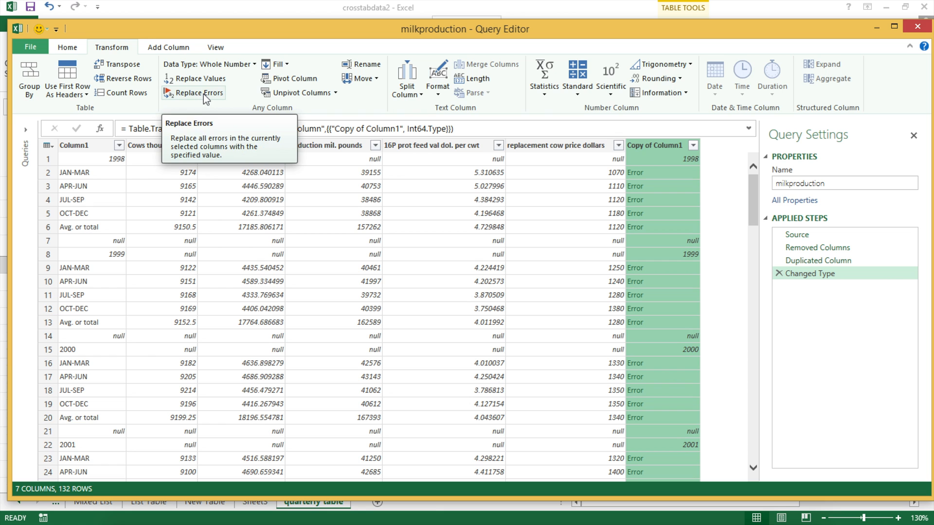
pyautogui.click(198, 93)
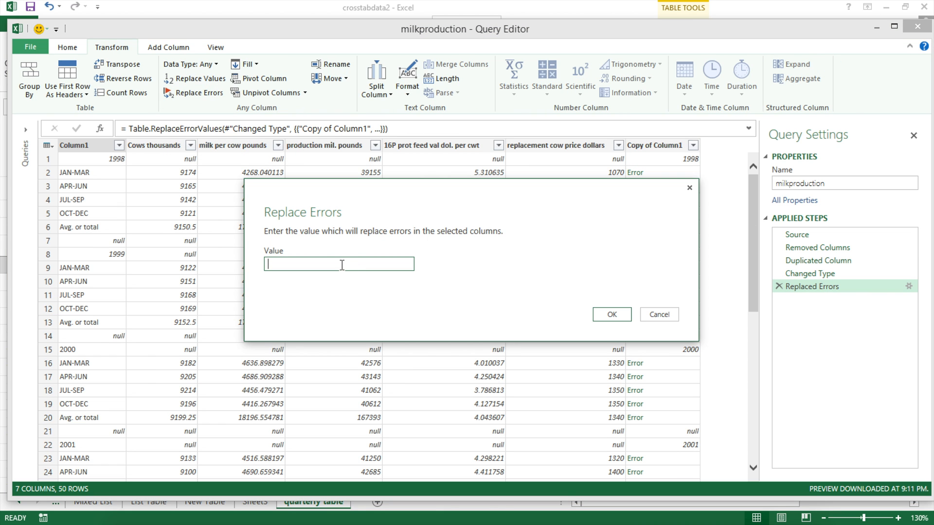
pyautogui.write('n')
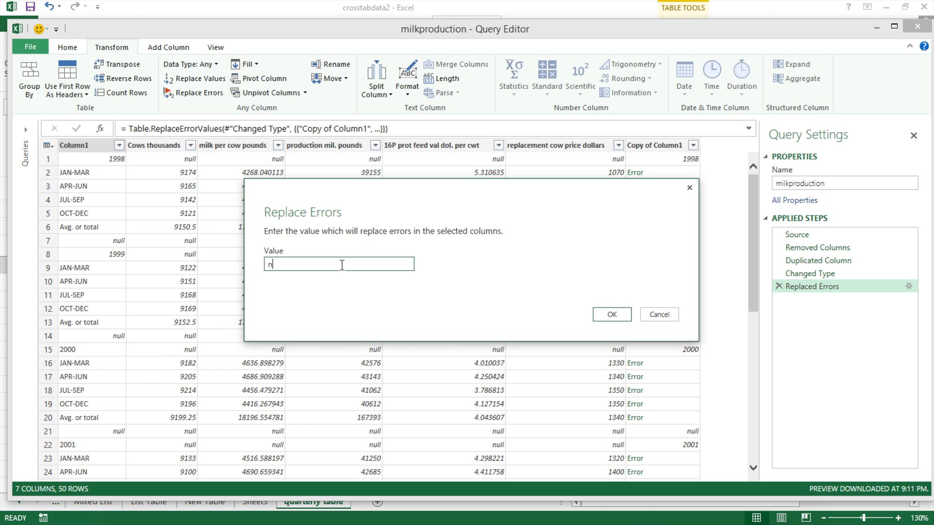
pyautogui.click(609, 314)
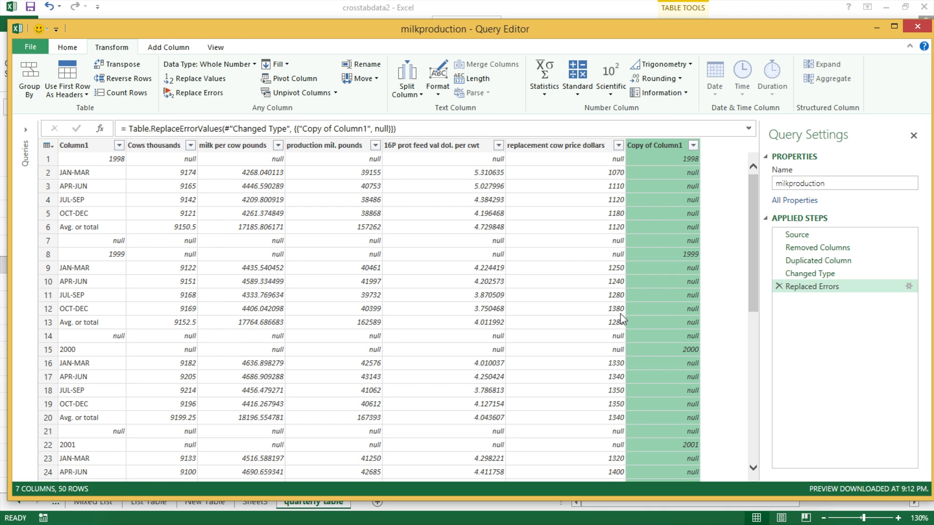
pyautogui.moveTo(666, 183)
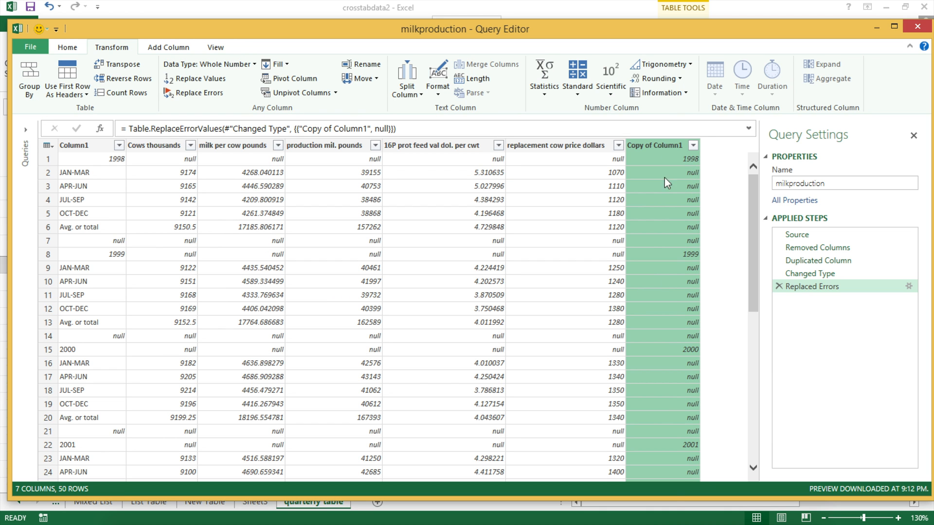
pyautogui.moveTo(673, 166)
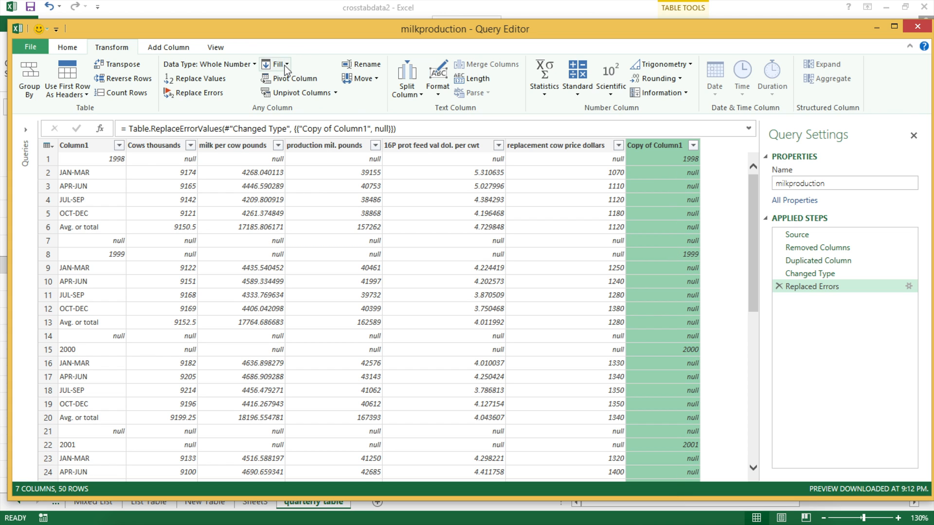
# - Fill the years down through the null cells of Copy of Column1
pyautogui.click(277, 65)
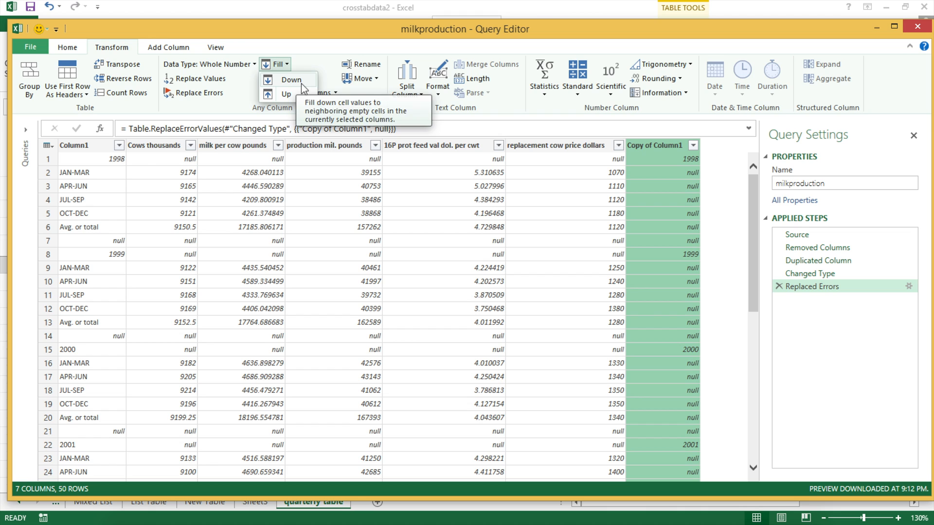
pyautogui.moveTo(696, 166)
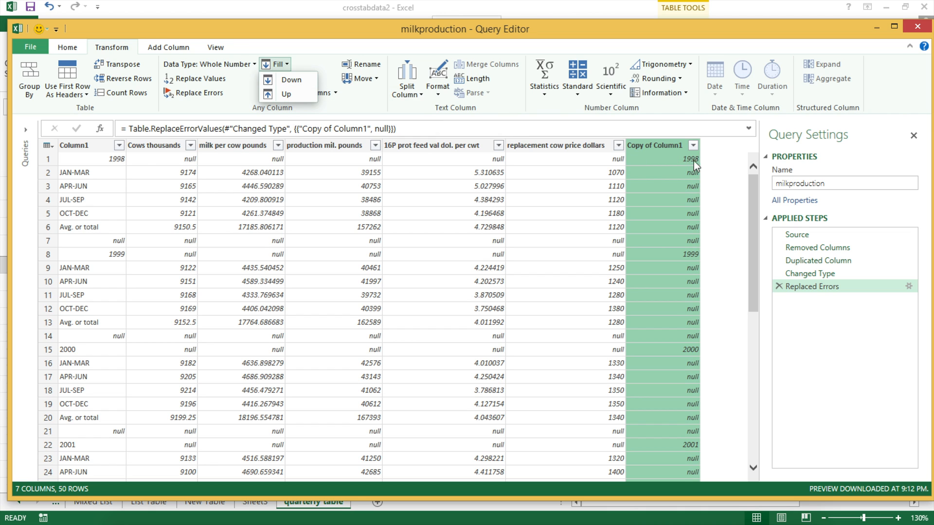
pyautogui.moveTo(687, 234)
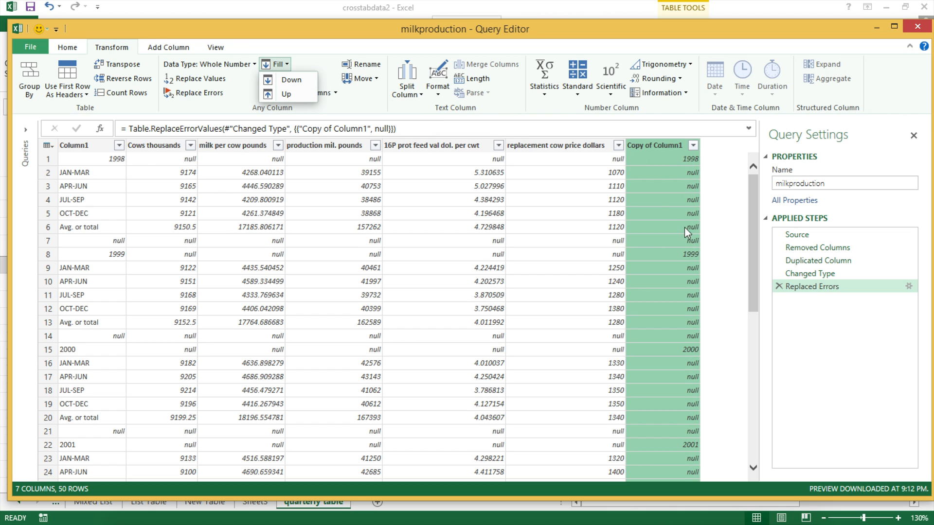
pyautogui.moveTo(693, 263)
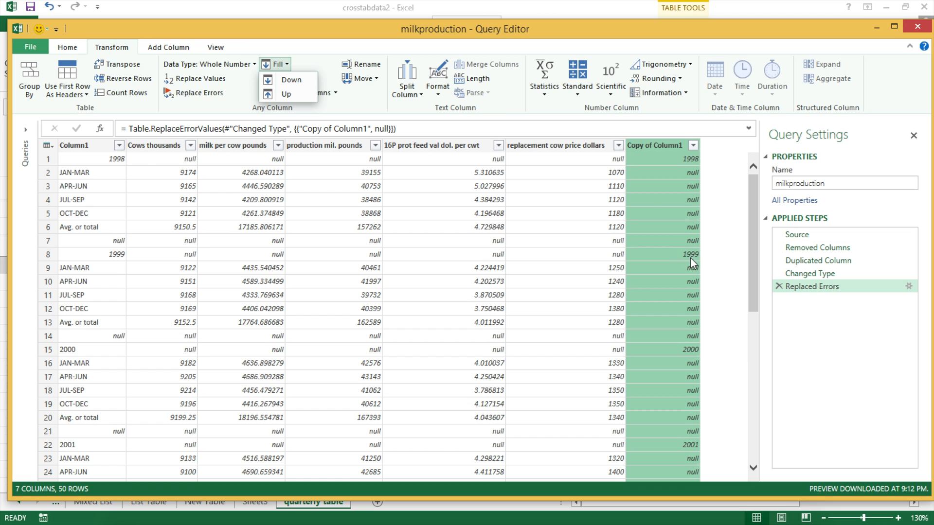
pyautogui.moveTo(688, 356)
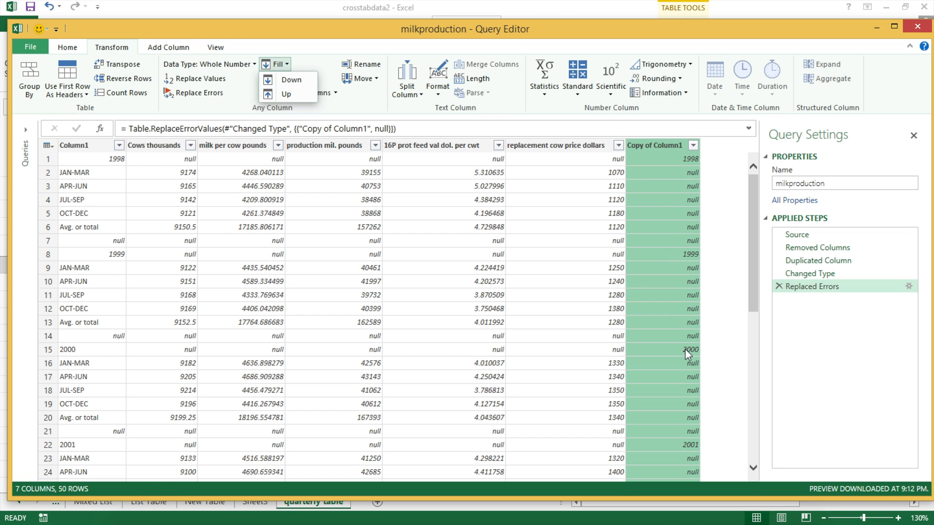
pyautogui.moveTo(539, 155)
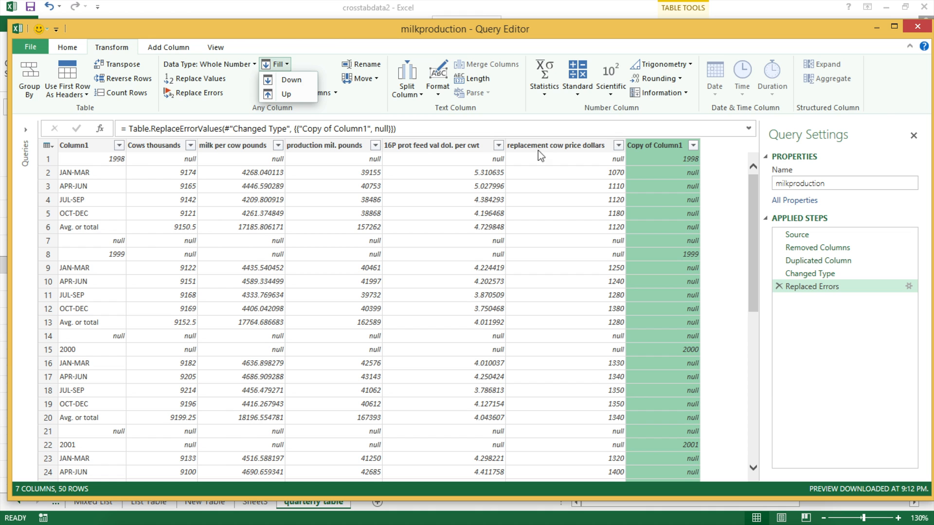
pyautogui.moveTo(288, 68)
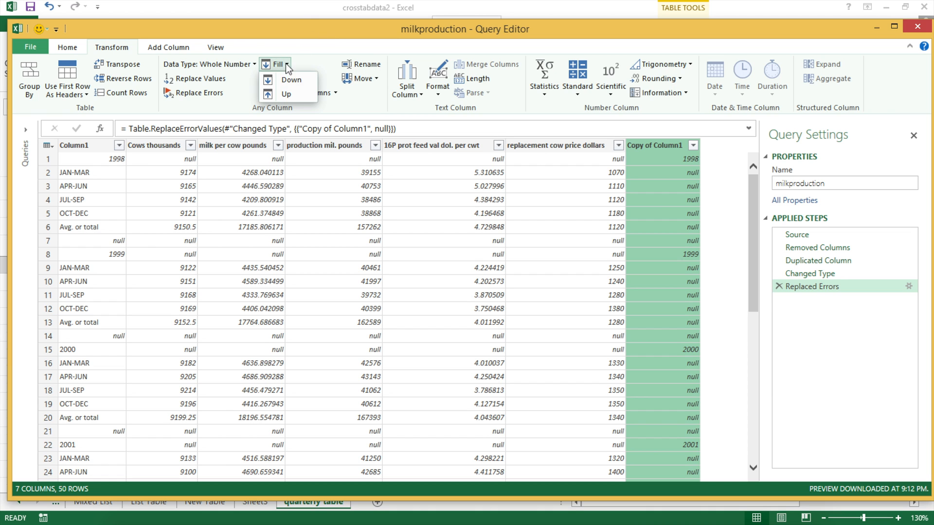
pyautogui.click(290, 80)
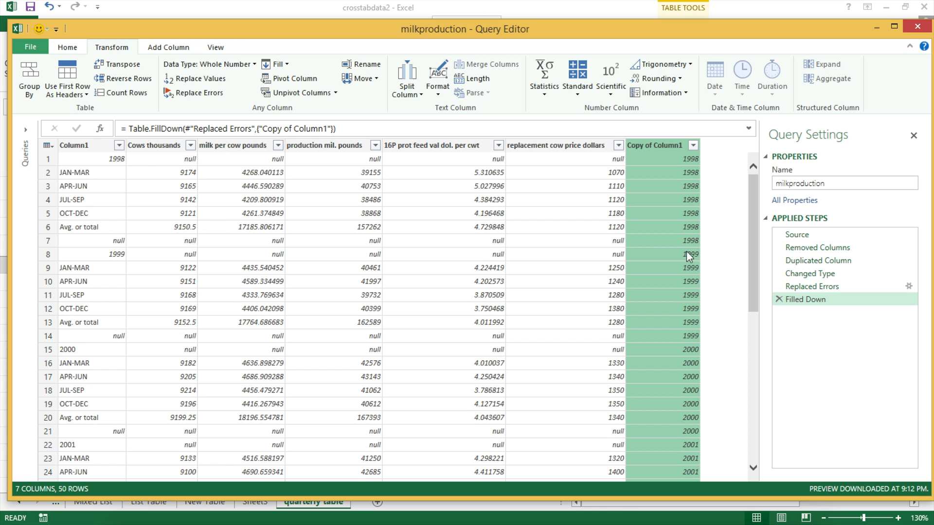
pyautogui.moveTo(688, 469)
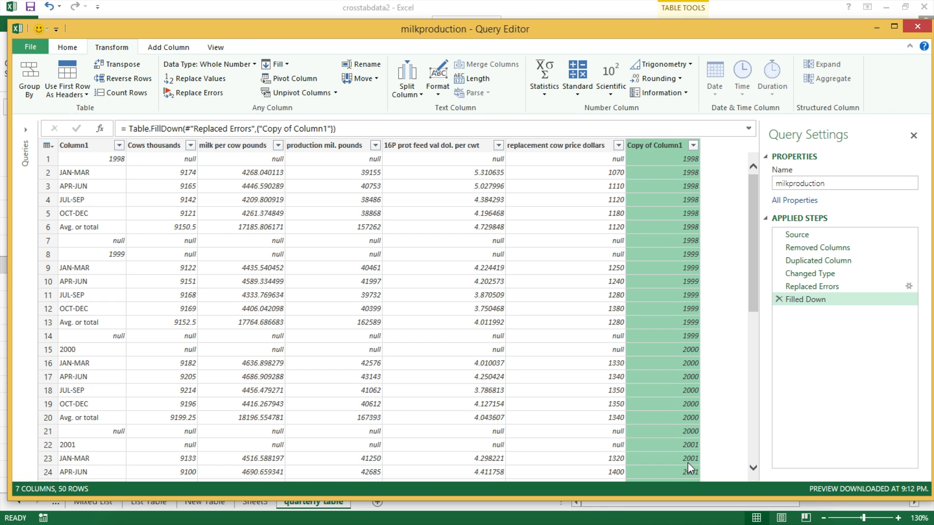
pyautogui.moveTo(637, 267)
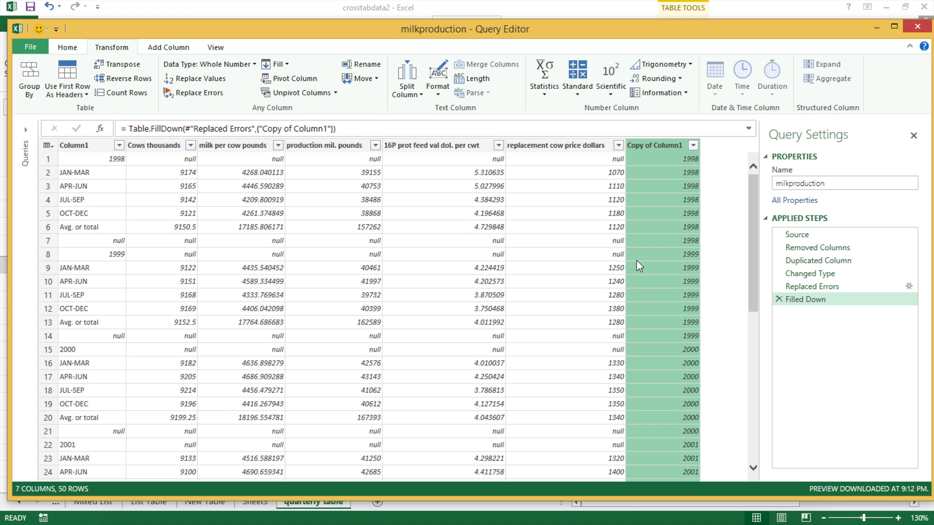
pyautogui.moveTo(401, 276)
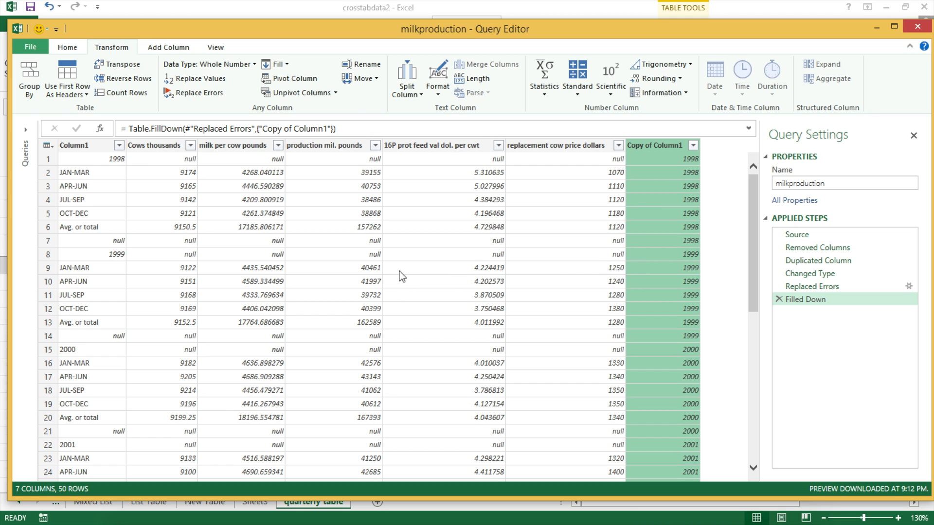
# - Inspect the filled-down years and the null Cows thousands rows
pyautogui.click(107, 158)
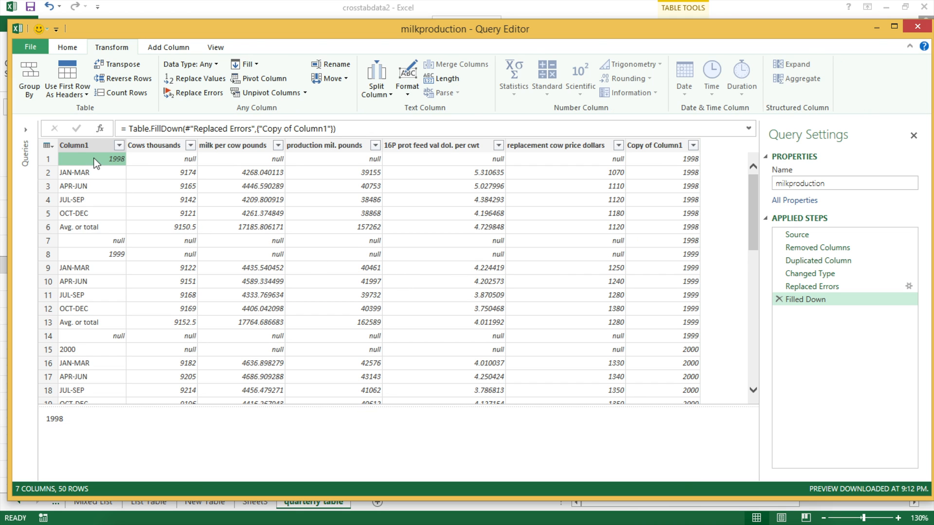
pyautogui.moveTo(353, 163)
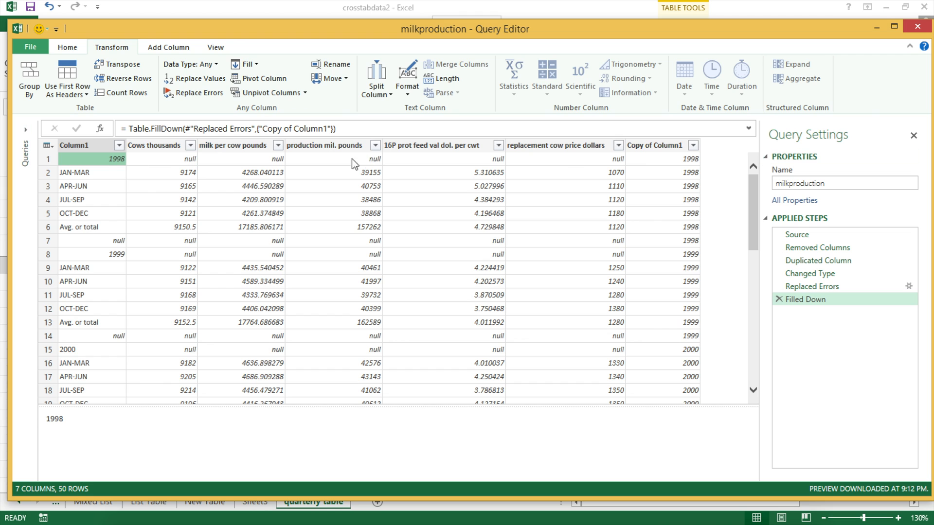
pyautogui.moveTo(104, 243)
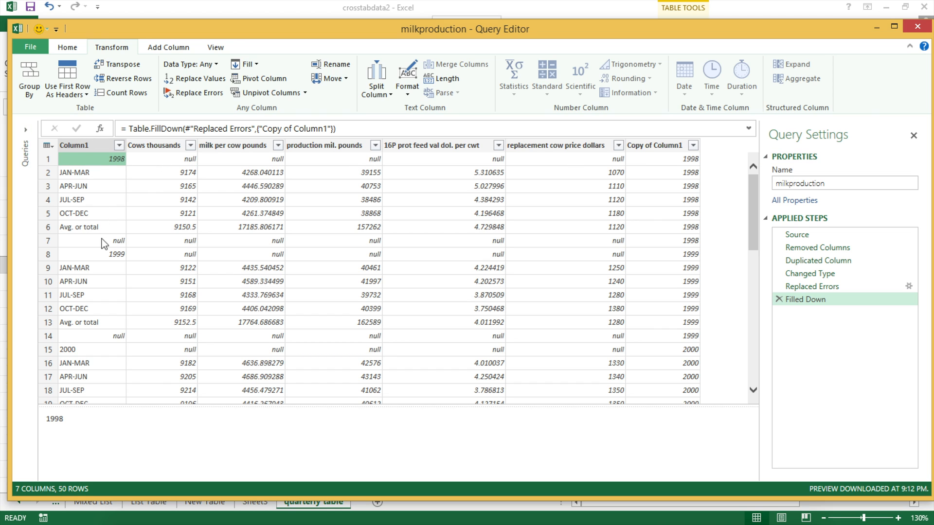
pyautogui.moveTo(732, 185)
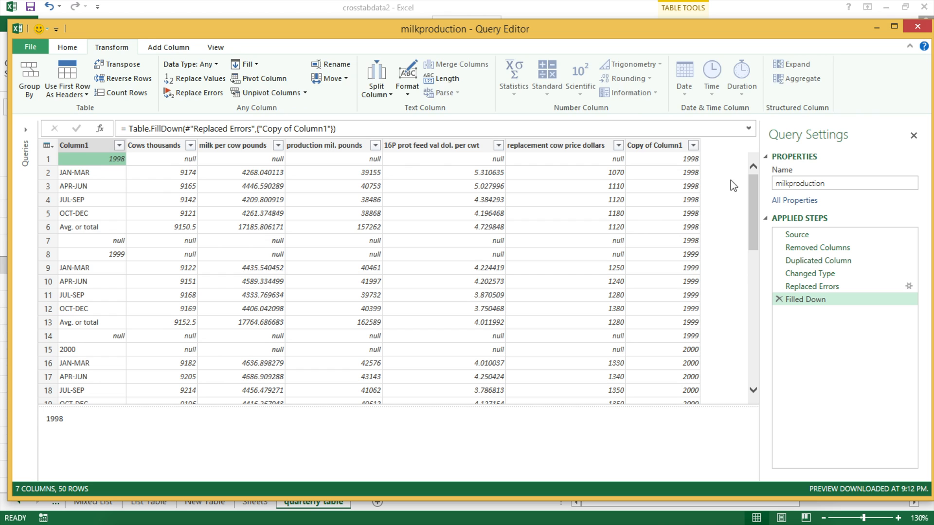
pyautogui.click(664, 172)
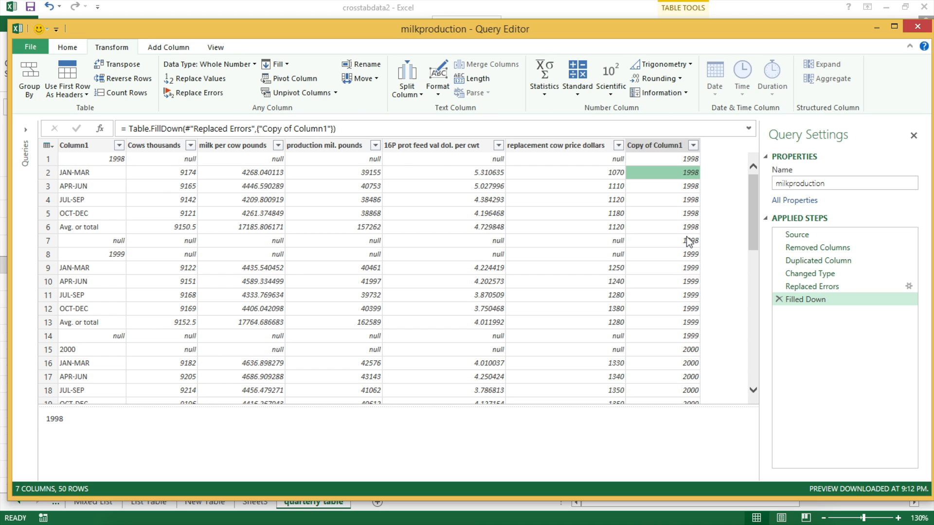
pyautogui.click(92, 241)
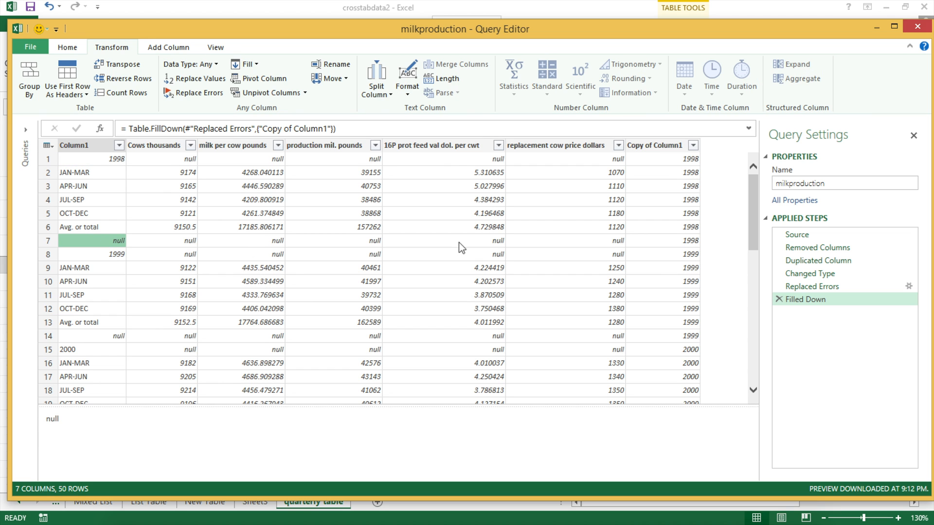
pyautogui.moveTo(134, 264)
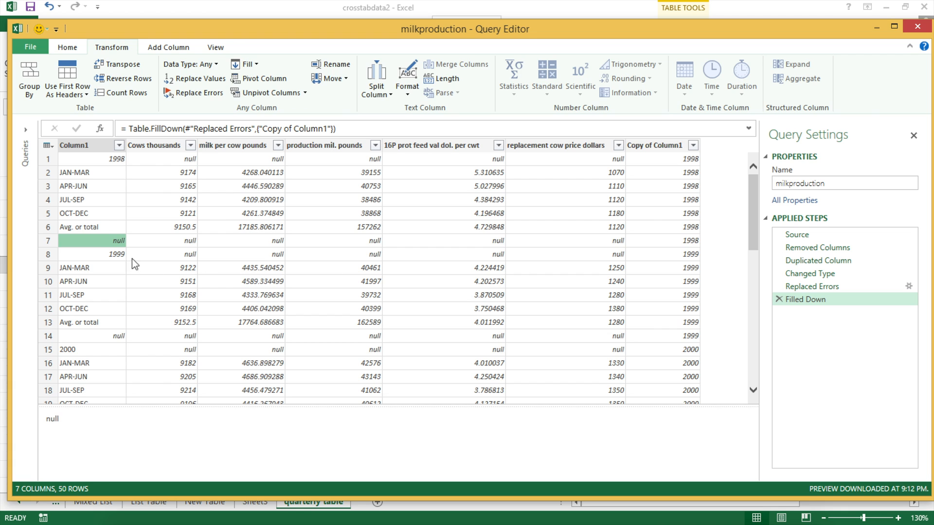
pyautogui.click(89, 254)
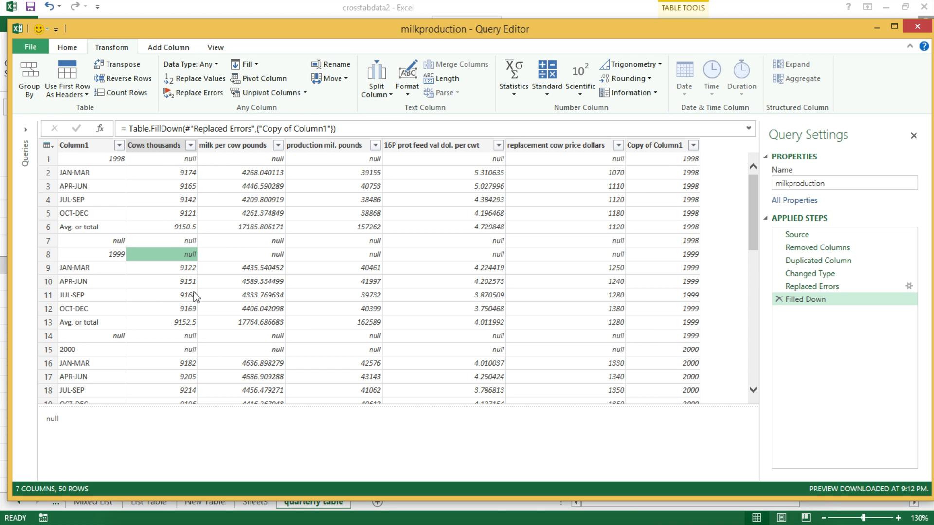
pyautogui.scroll(-3)
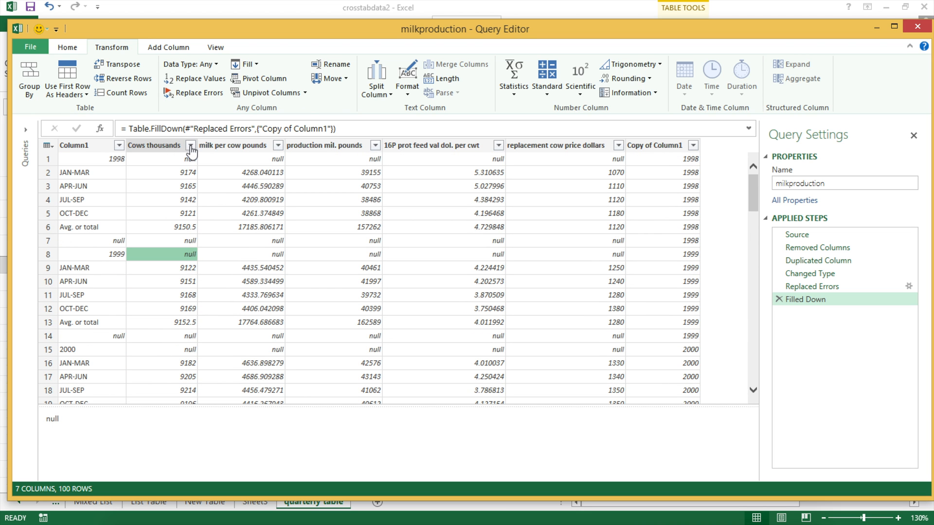
# - Filter out rows where Cows thousands is null
pyautogui.click(191, 145)
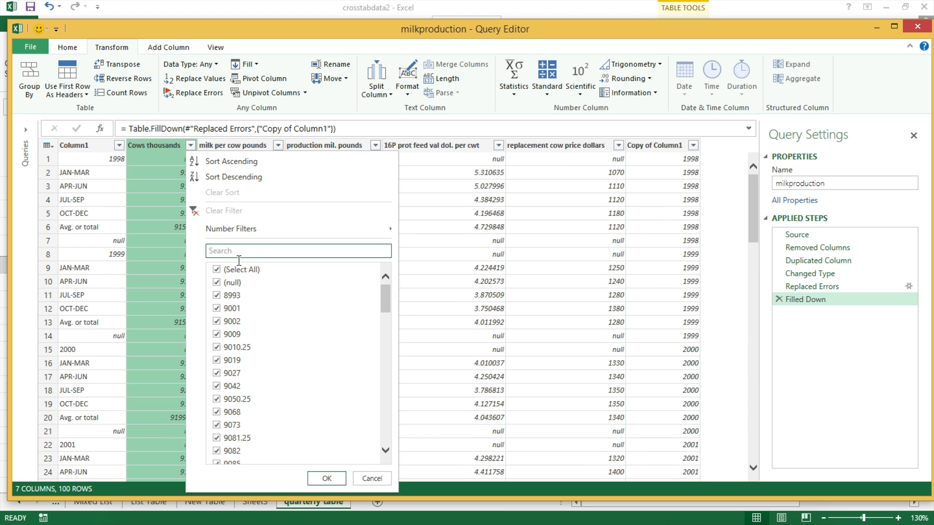
pyautogui.click(216, 281)
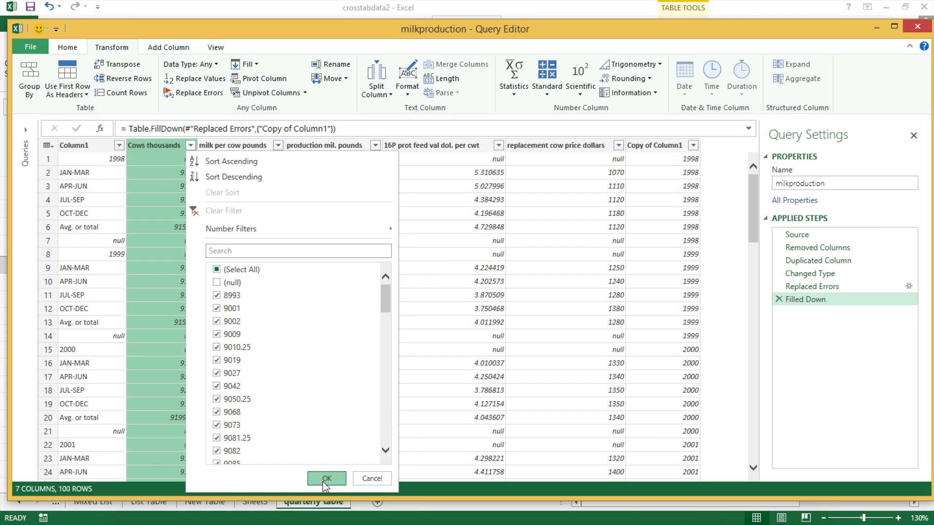
pyautogui.click(326, 478)
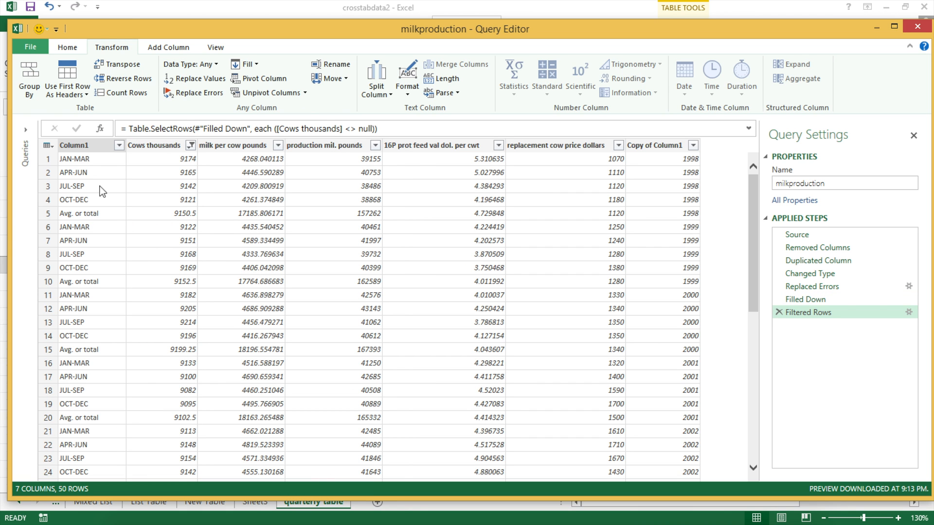
pyautogui.moveTo(653, 183)
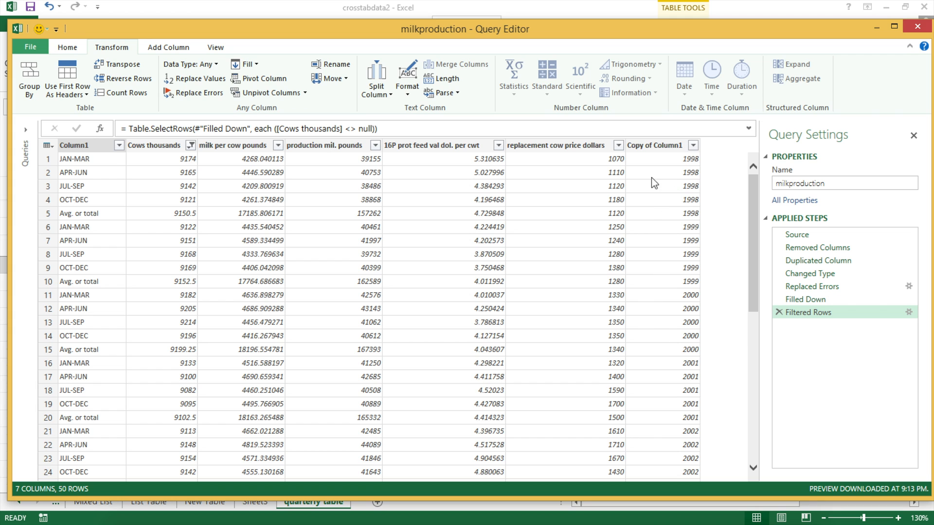
pyautogui.moveTo(664, 150)
pyautogui.write('Year')
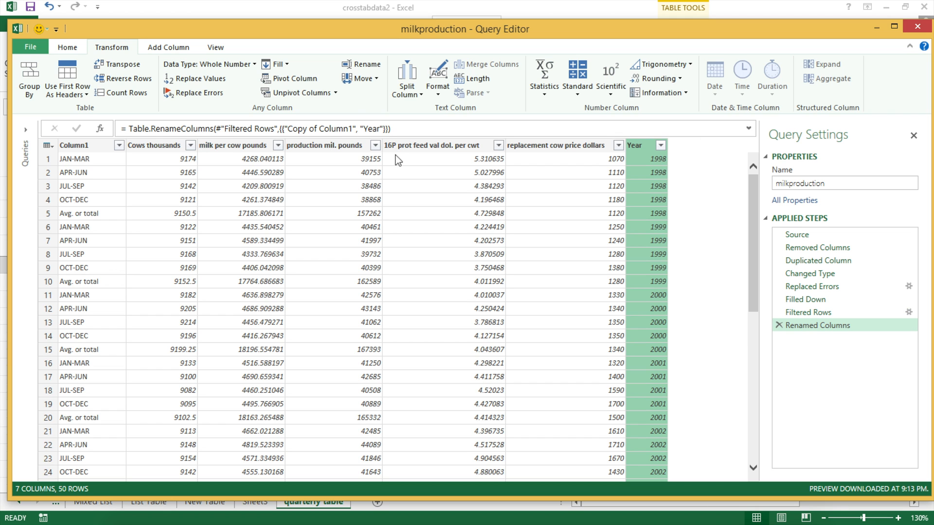
# - Rename Column1 to QTR and check a quarter label in it
pyautogui.click(75, 159)
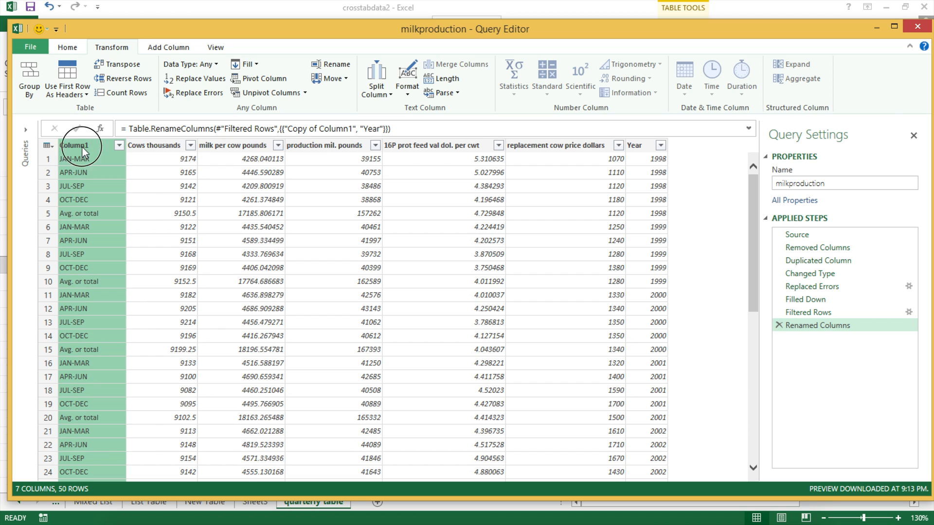
pyautogui.write('QTR')
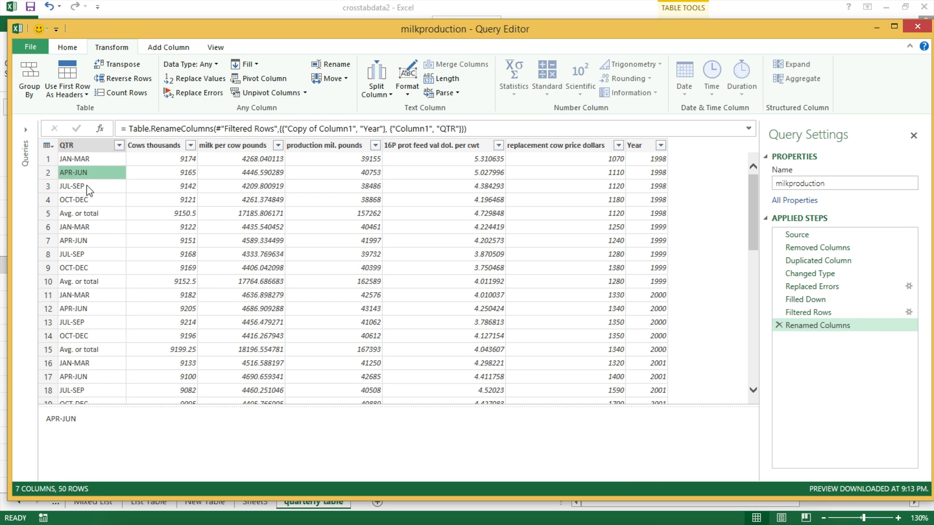
pyautogui.click(78, 213)
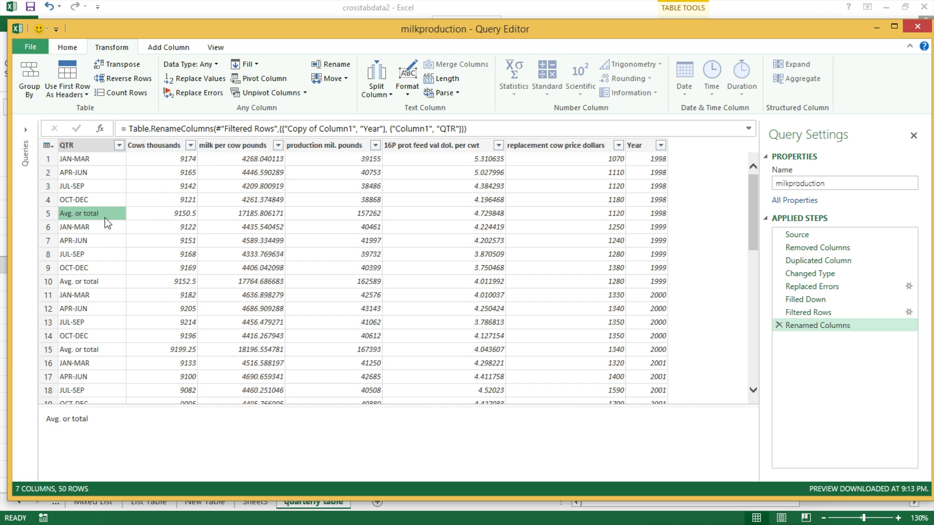
pyautogui.moveTo(117, 148)
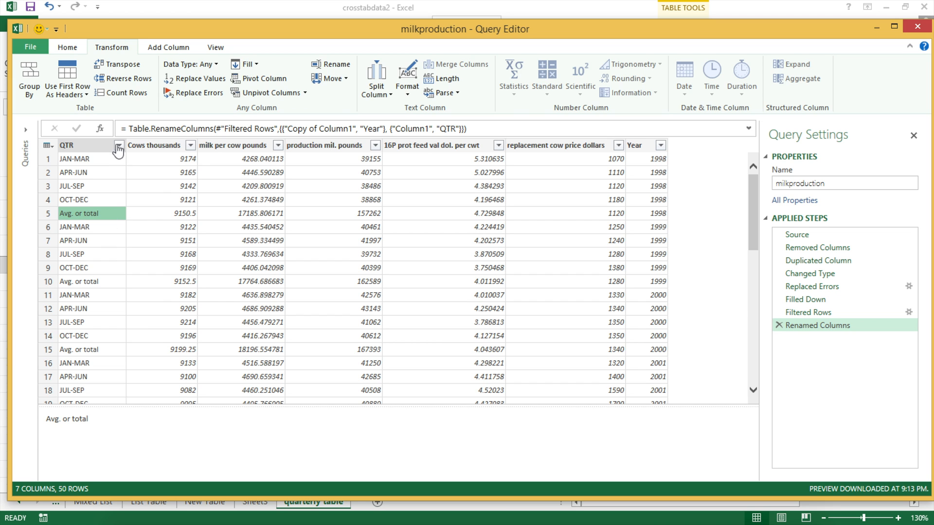
# - Filter both Avg. or total variants out of QTR, leaving 76 quarterly rows
pyautogui.click(118, 145)
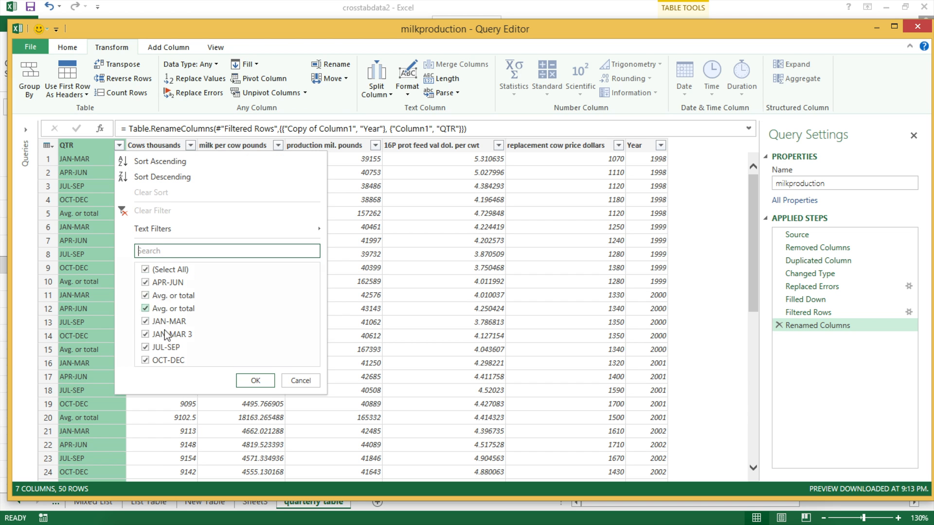
pyautogui.click(145, 296)
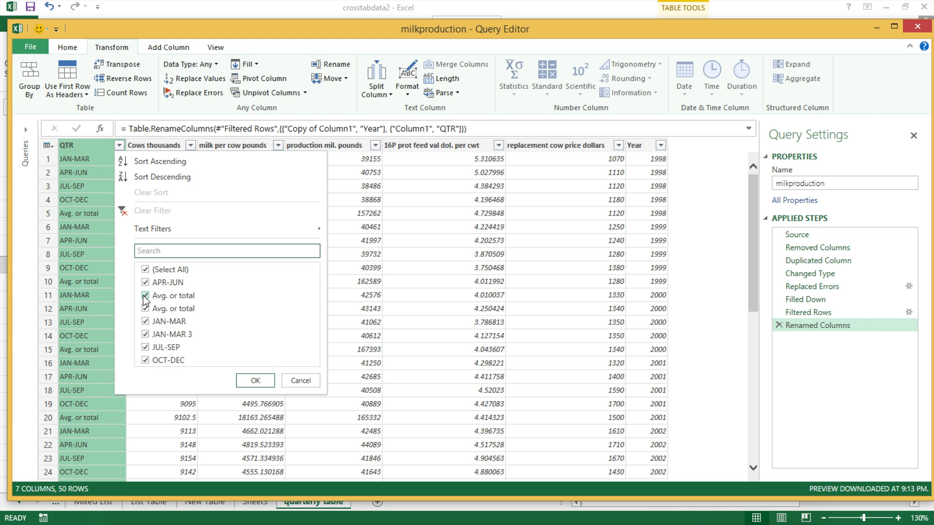
pyautogui.click(145, 296)
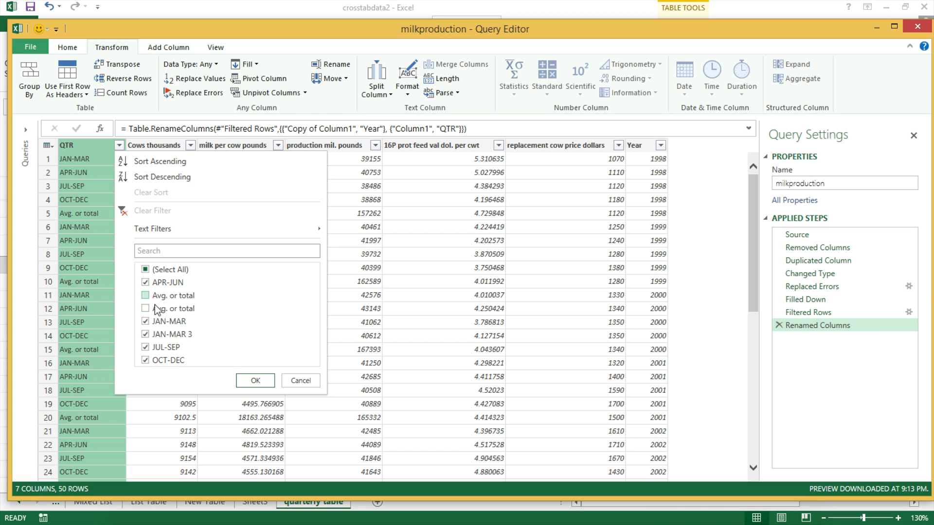
pyautogui.click(253, 380)
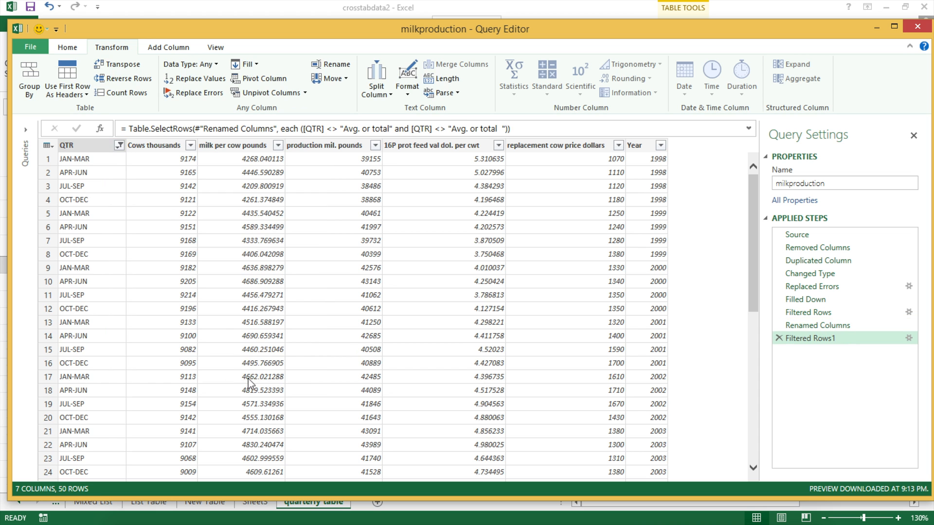
pyautogui.scroll(-3)
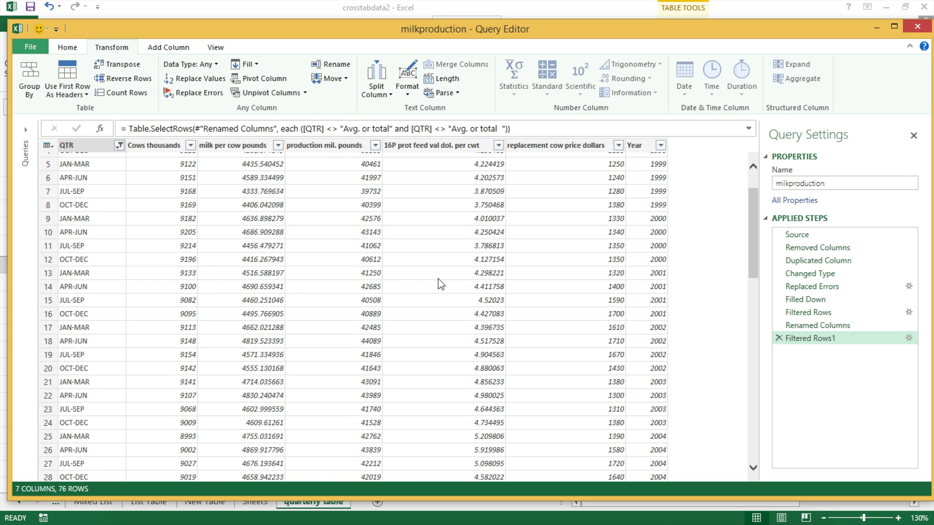
pyautogui.scroll(-3)
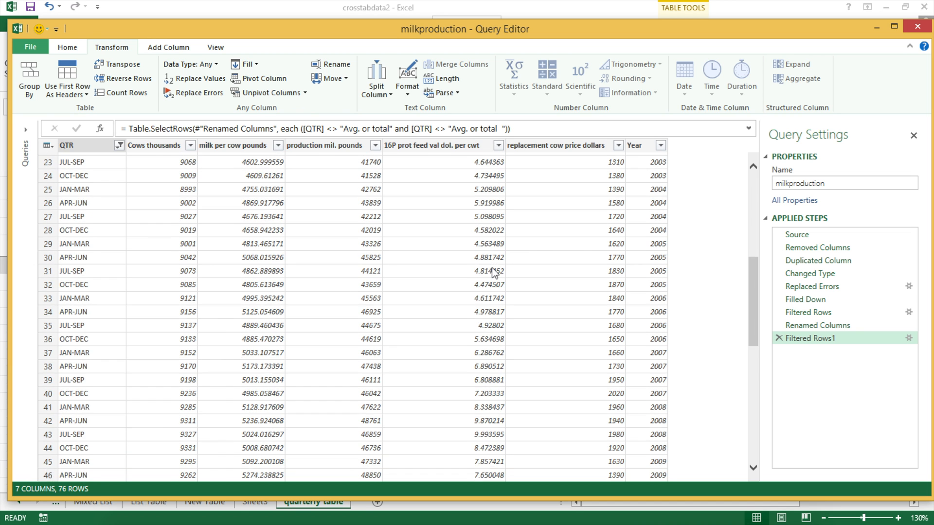
pyautogui.scroll(-3)
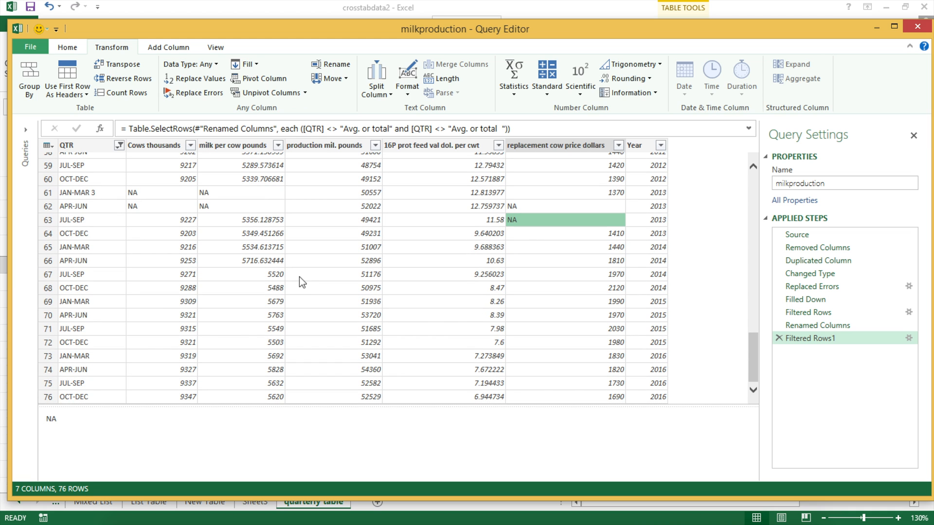
pyautogui.moveTo(545, 227)
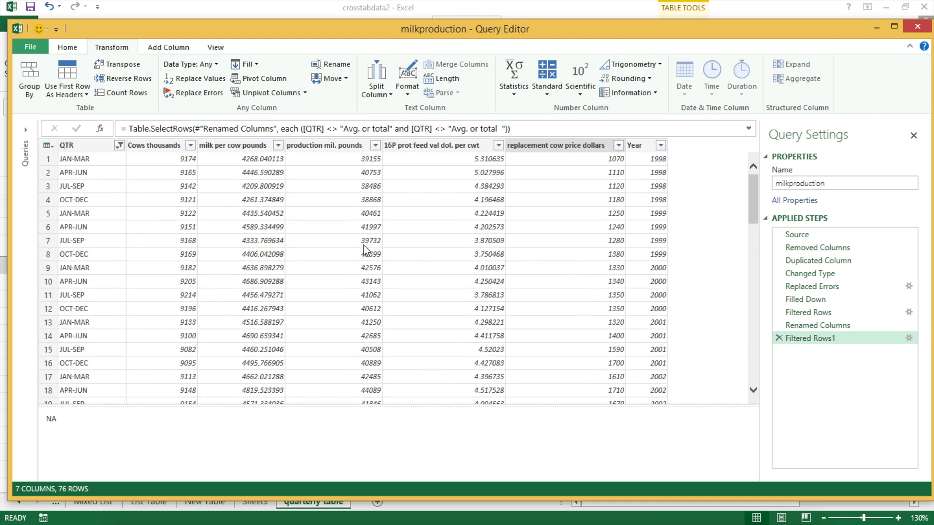
pyautogui.click(434, 213)
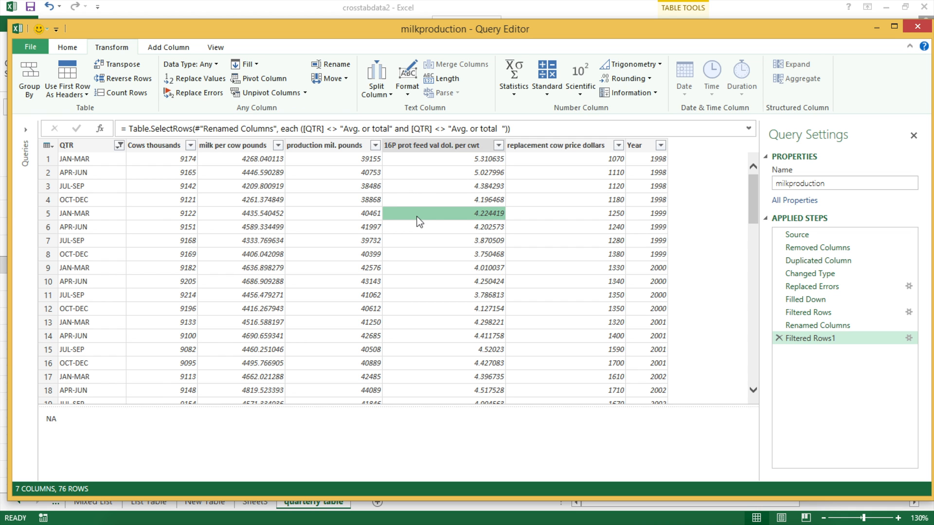
pyautogui.click(419, 213)
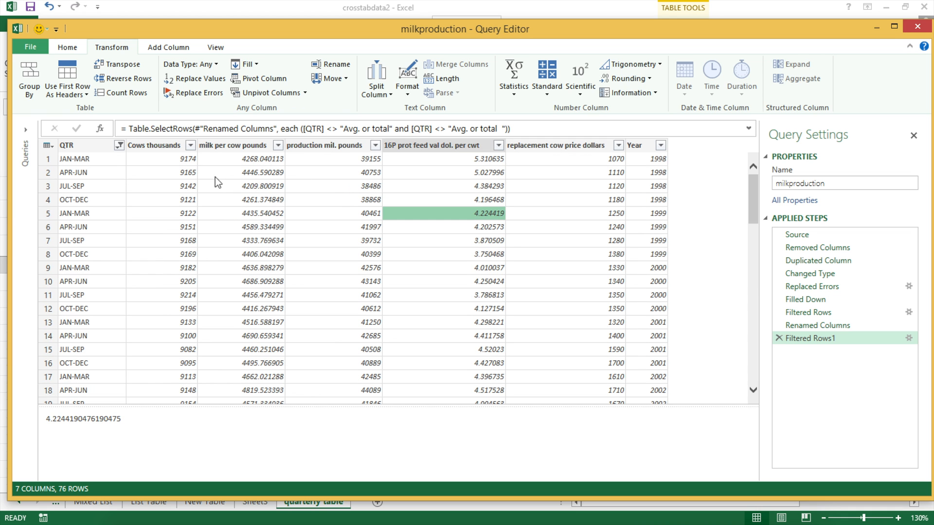
pyautogui.moveTo(249, 187)
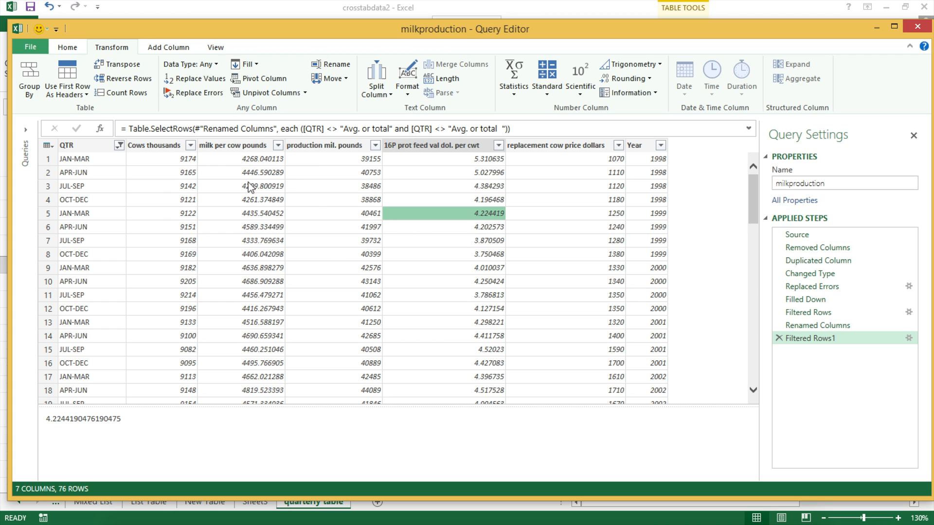
# - Type Cows thousands and production as Whole Number, milk per cow as Decimal Number
pyautogui.click(154, 145)
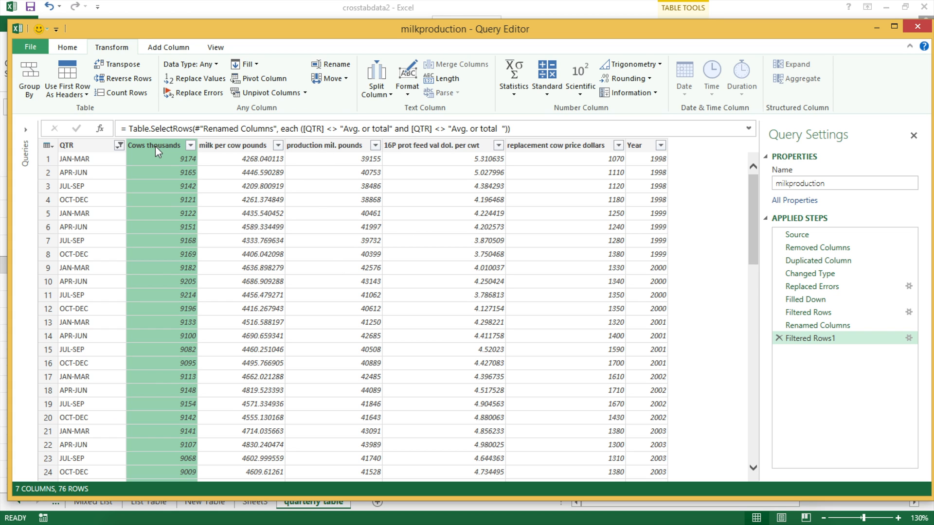
pyautogui.moveTo(513, 76)
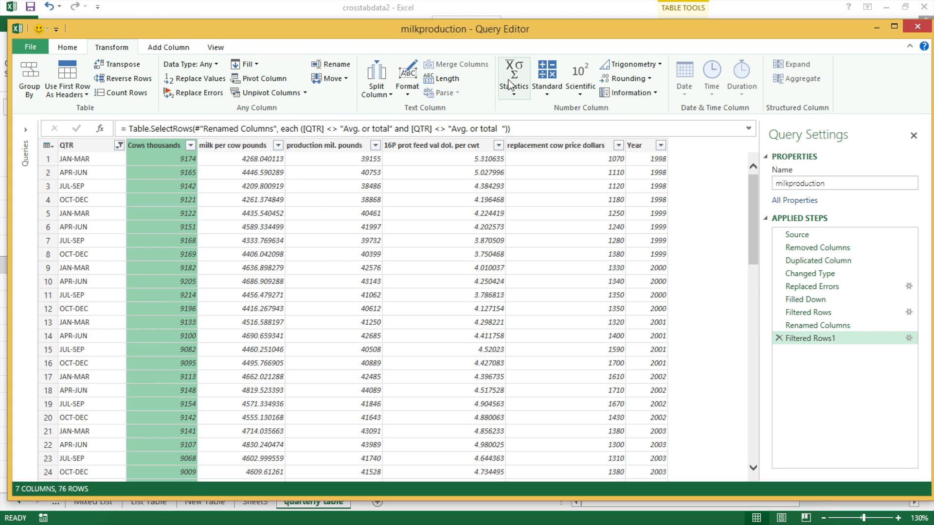
pyautogui.click(190, 64)
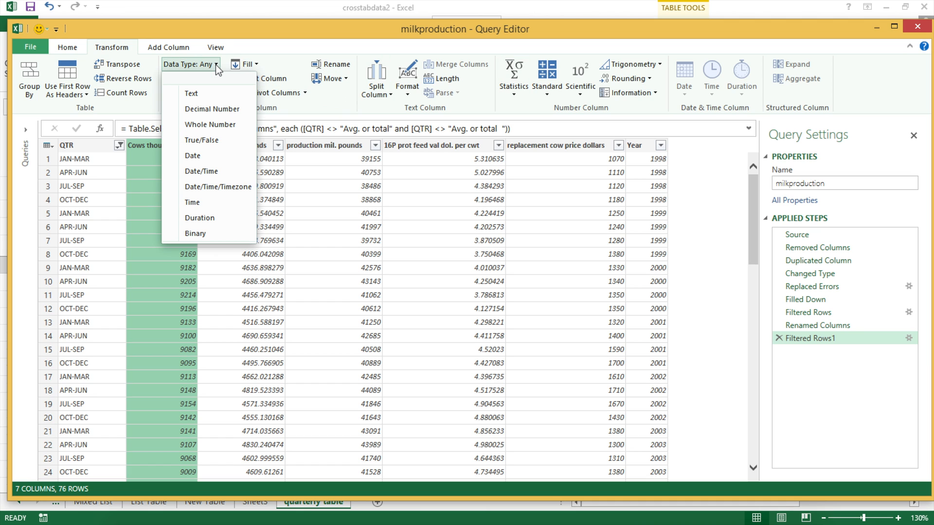
pyautogui.moveTo(201, 140)
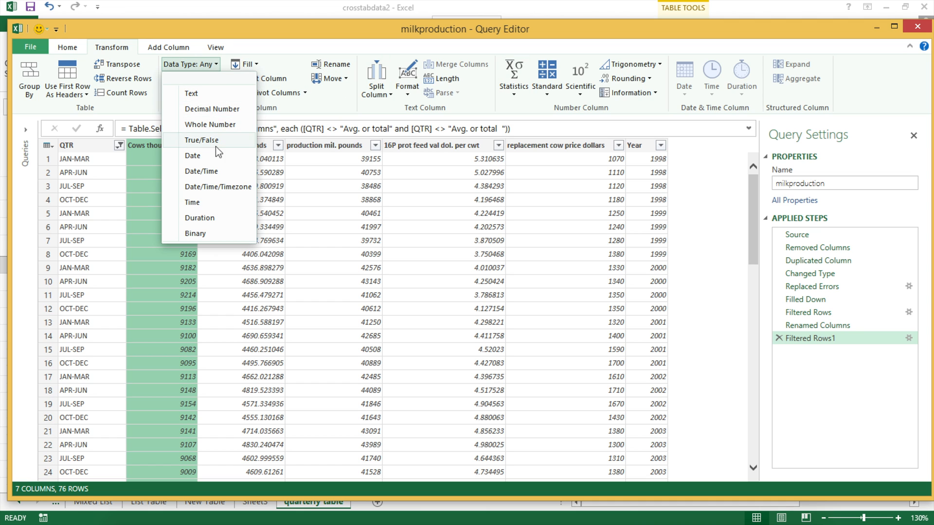
pyautogui.moveTo(210, 124)
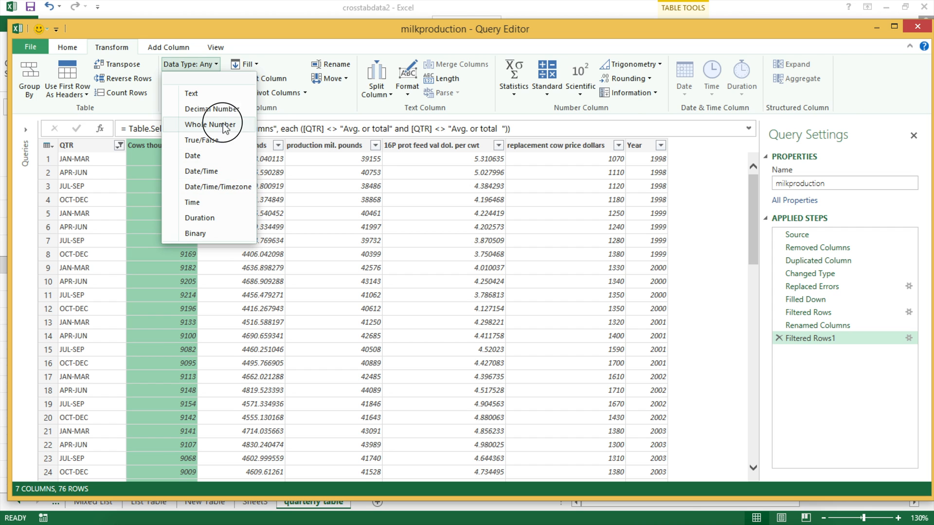
pyautogui.click(206, 124)
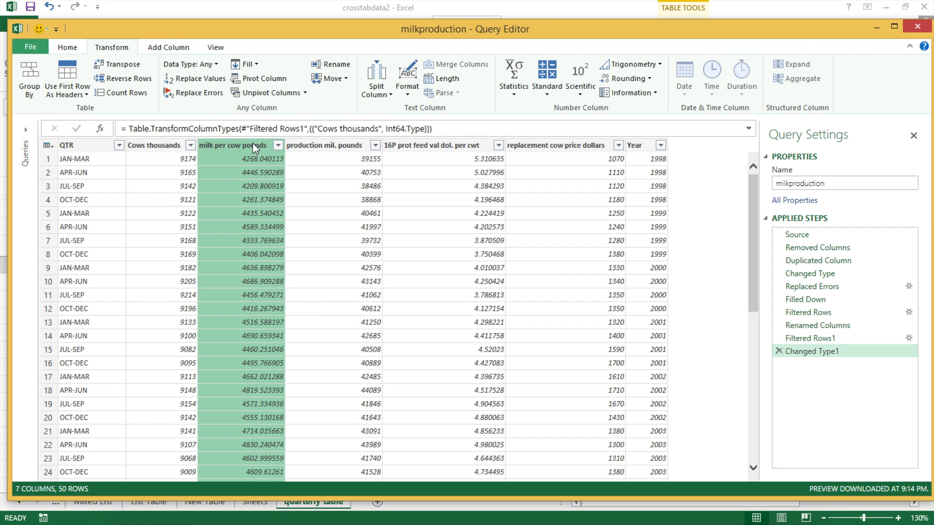
pyautogui.click(190, 64)
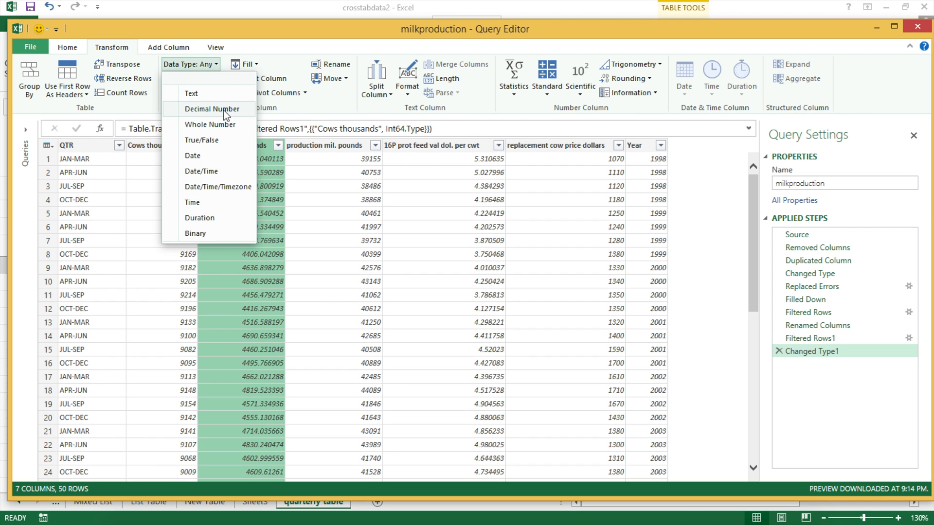
pyautogui.click(210, 108)
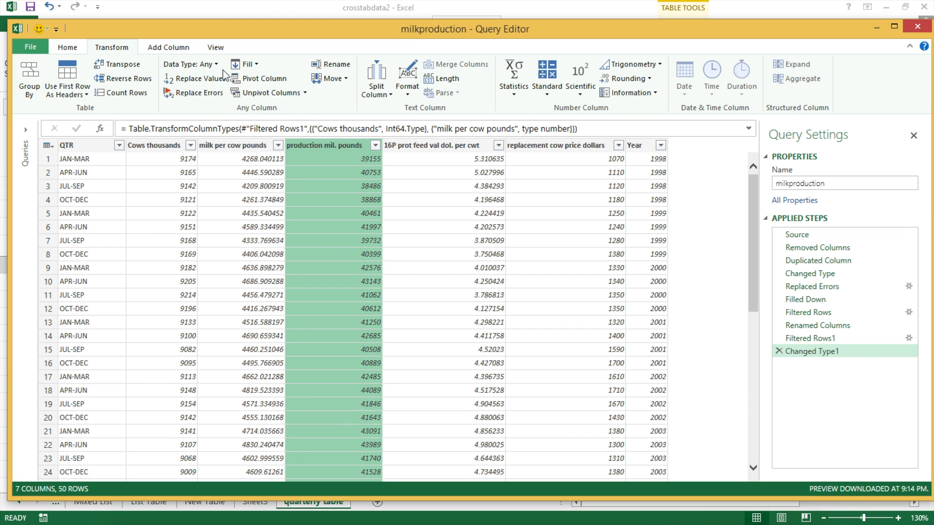
pyautogui.click(210, 64)
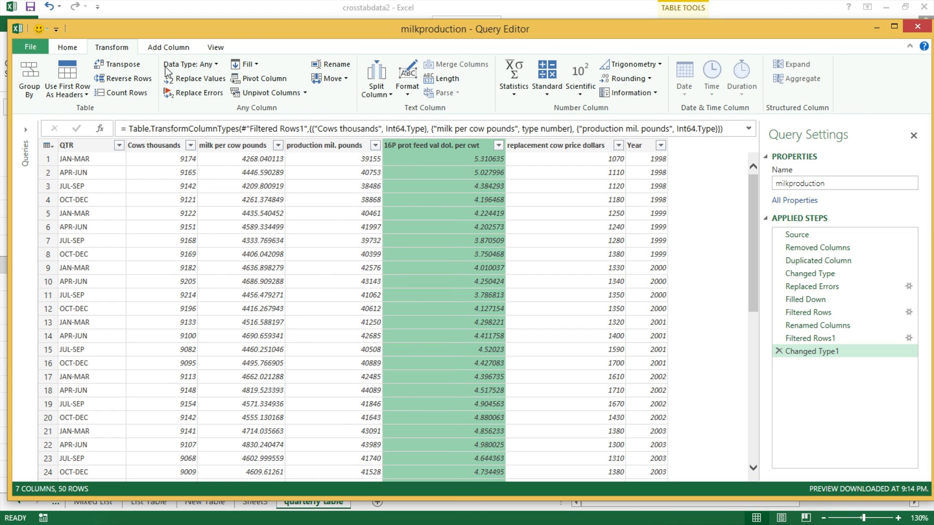
# - Type the feed value column as Decimal Number and review a milk-per-cow entry
pyautogui.click(187, 64)
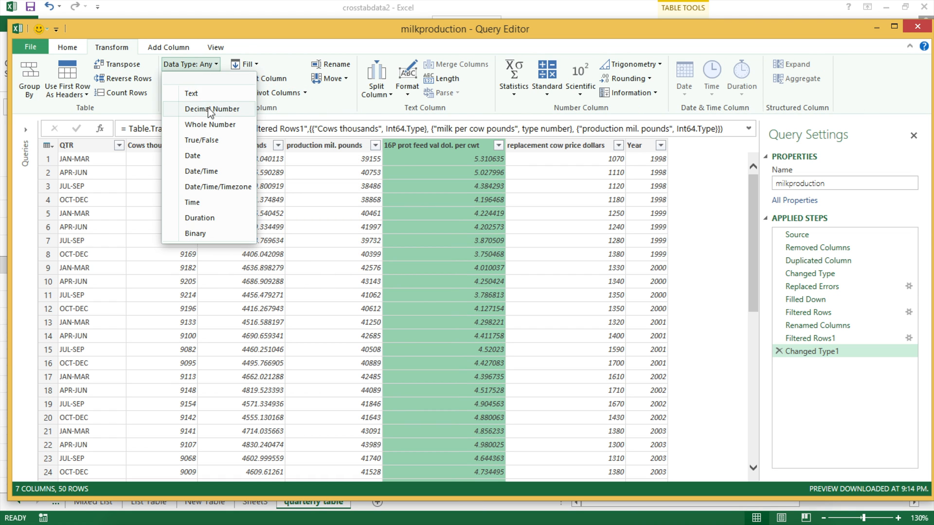
pyautogui.click(209, 108)
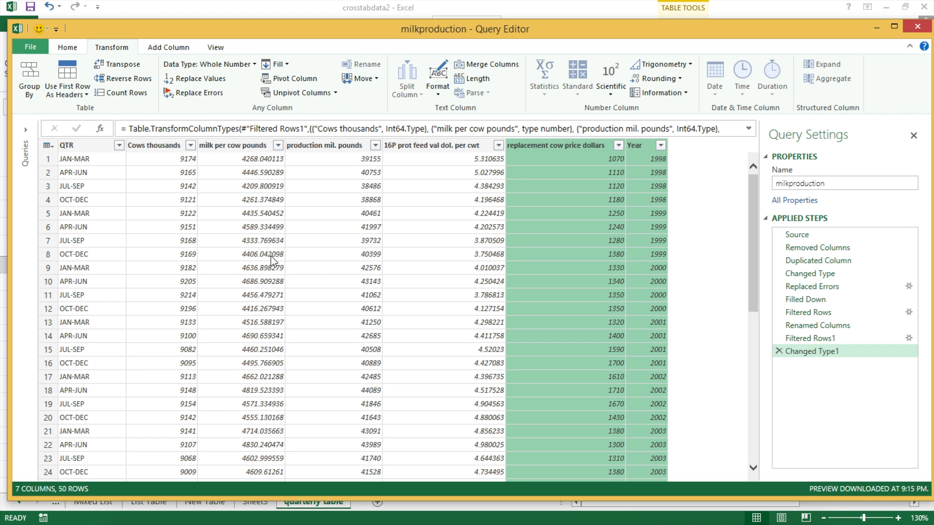
pyautogui.scroll(-3)
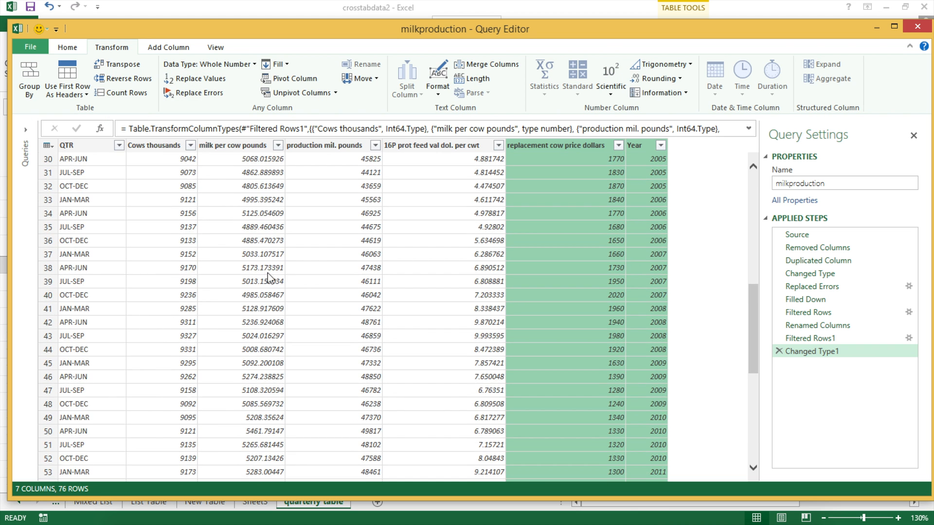
pyautogui.scroll(-3)
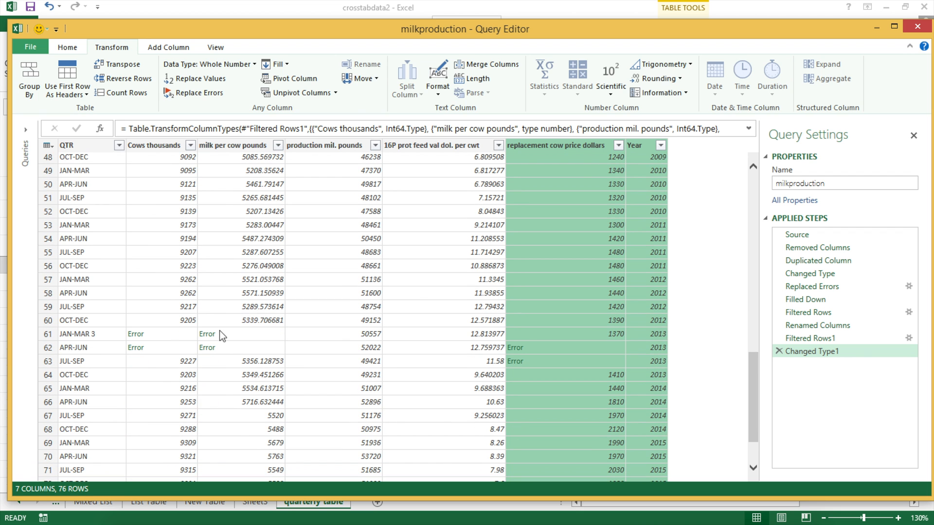
pyautogui.click(241, 333)
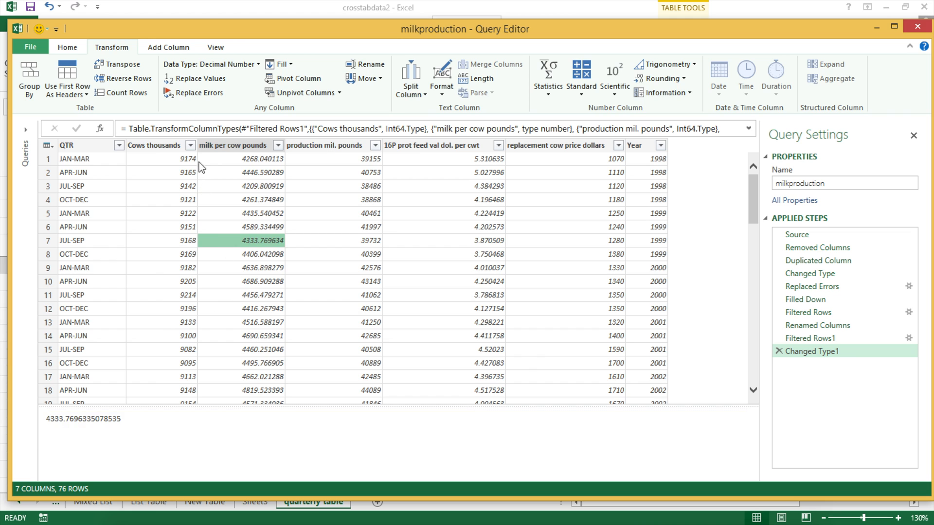
# - Replace errors with null across all six numeric columns
pyautogui.click(155, 144)
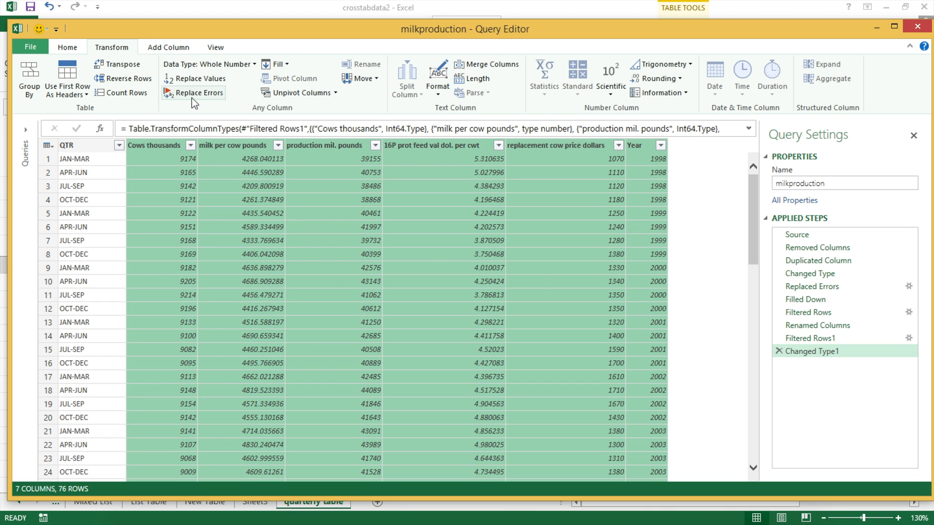
pyautogui.click(192, 92)
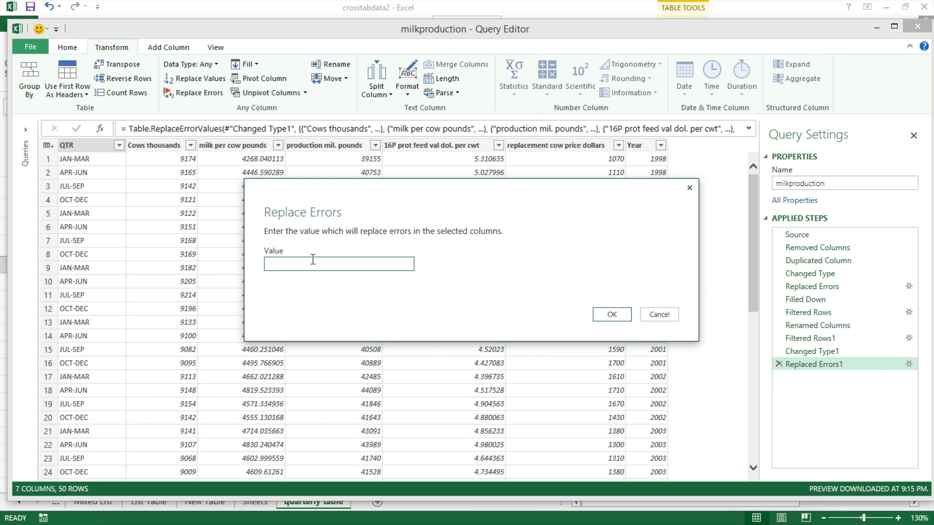
pyautogui.write('nu')
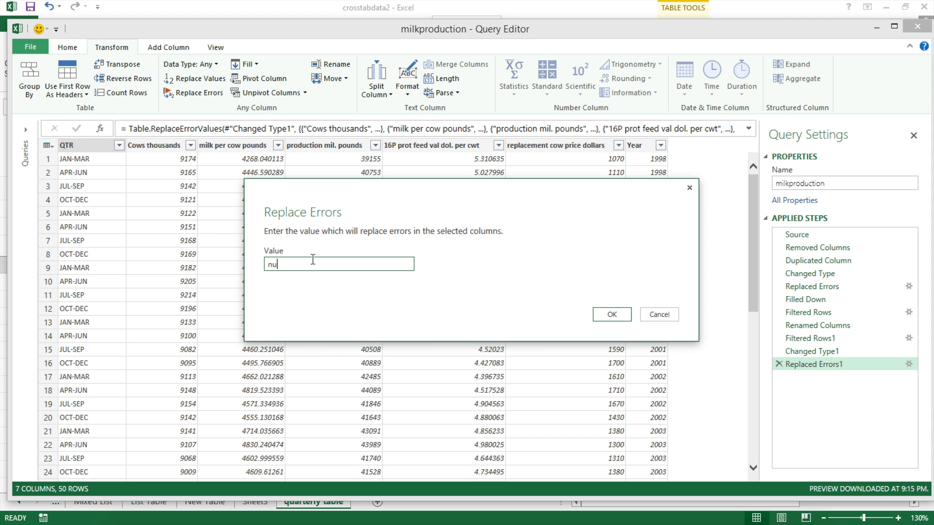
pyautogui.write('ll')
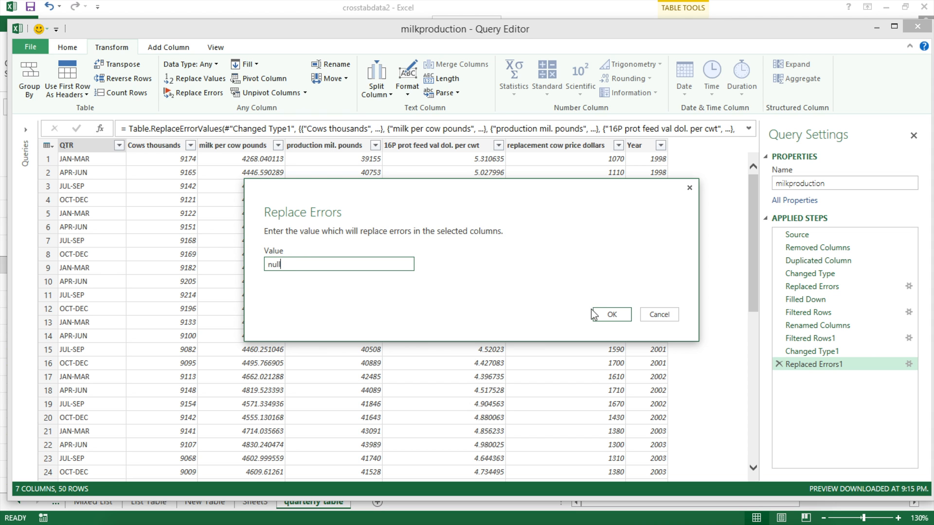
pyautogui.click(609, 314)
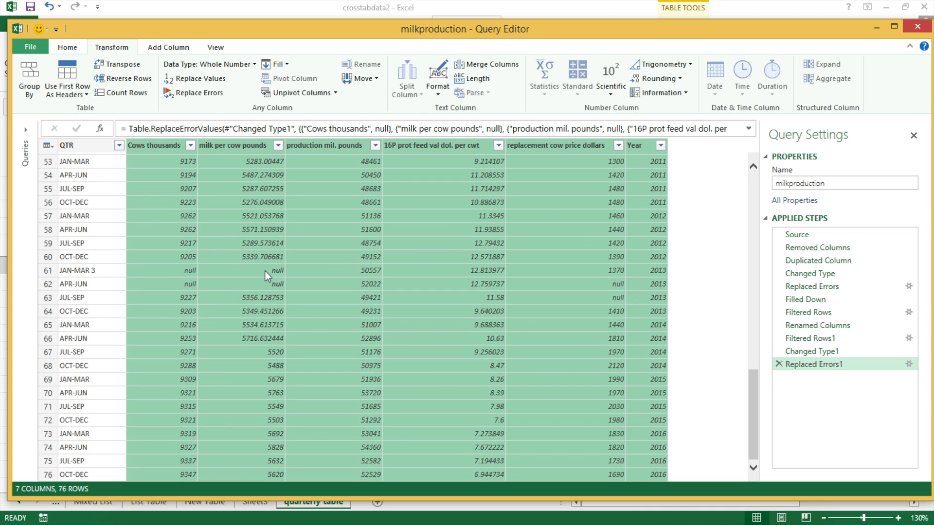
pyautogui.click(190, 270)
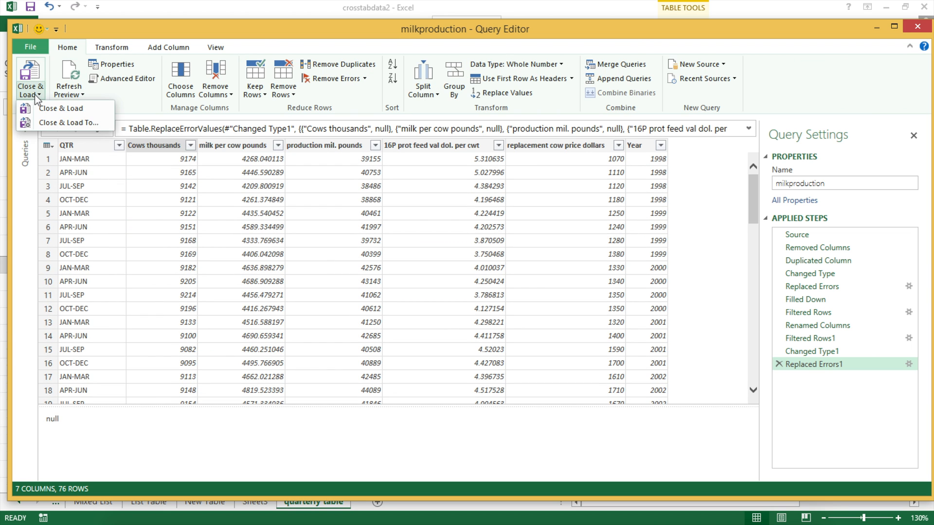
# - Close & Load the milkproduction query as a 76-row table on Sheet7, comparing against the original quarterly table sheet
pyautogui.click(60, 108)
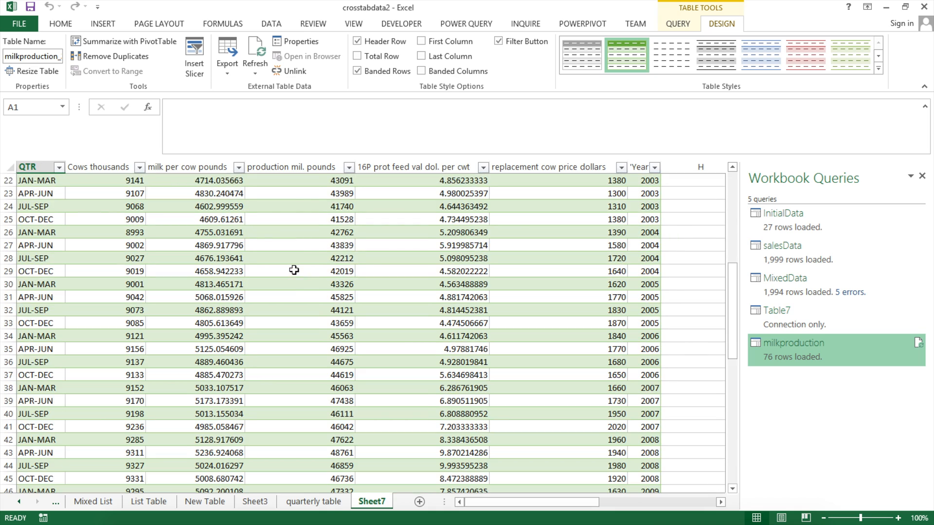
pyautogui.click(313, 501)
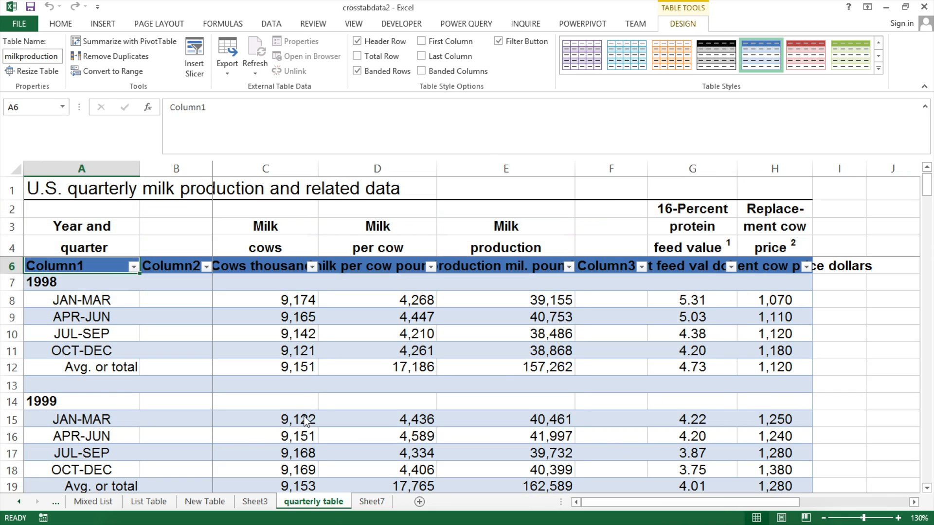
pyautogui.scroll(-3)
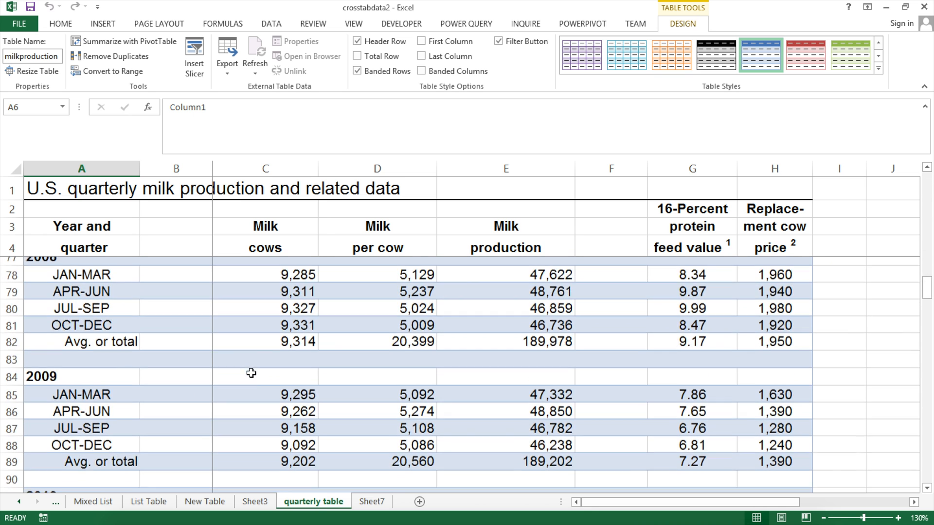
pyautogui.click(370, 501)
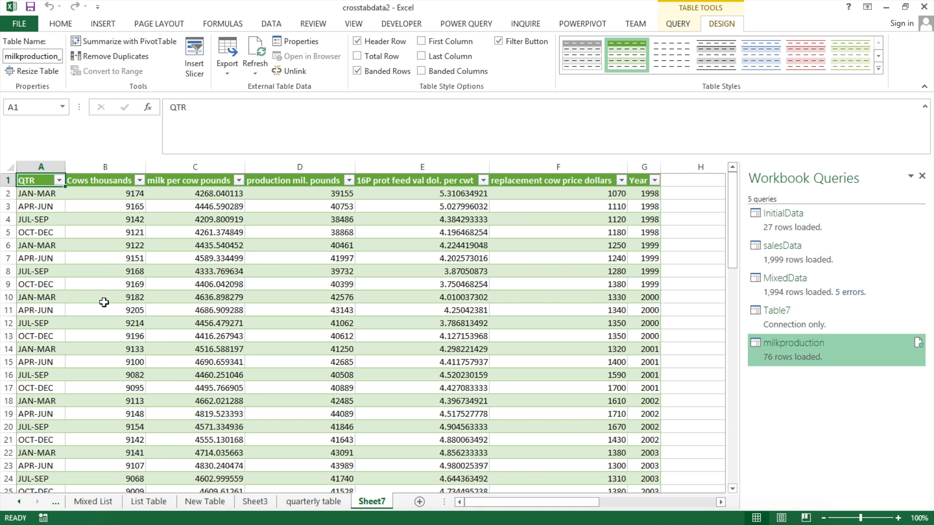
pyautogui.moveTo(376, 508)
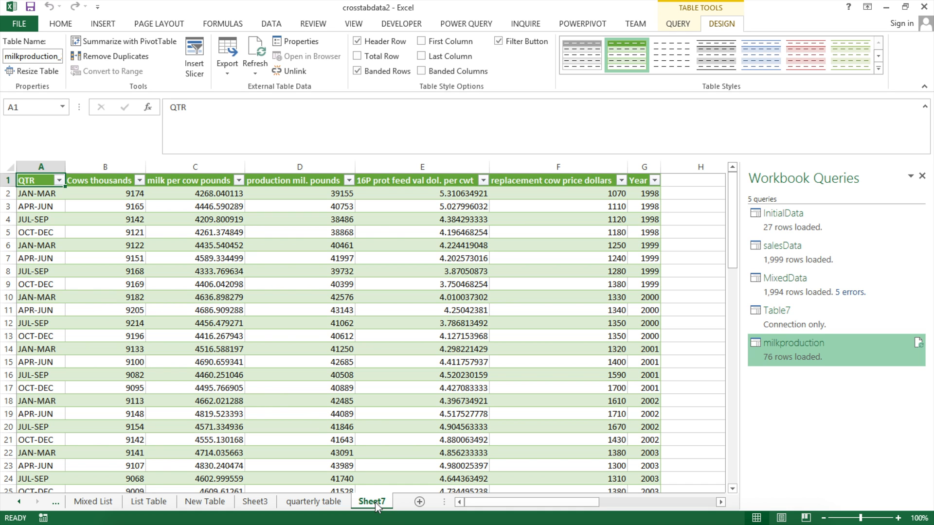
pyautogui.moveTo(341, 223)
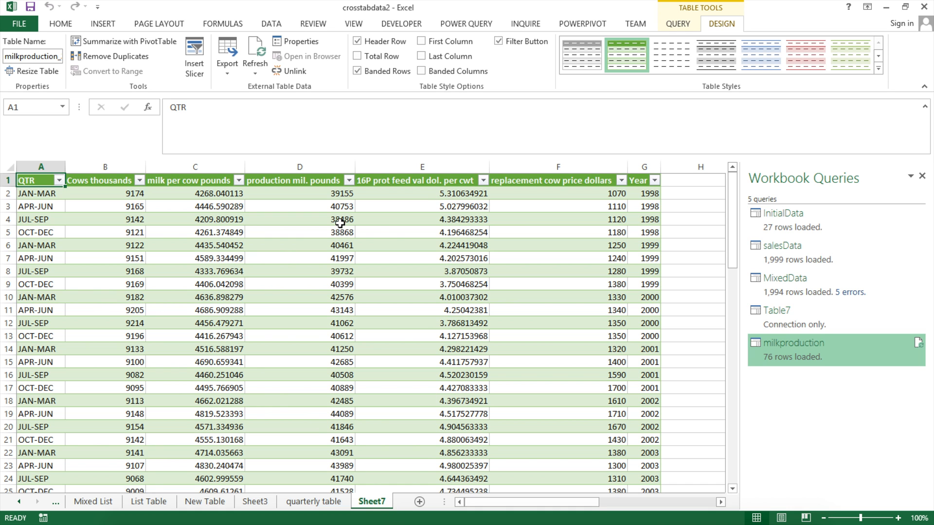